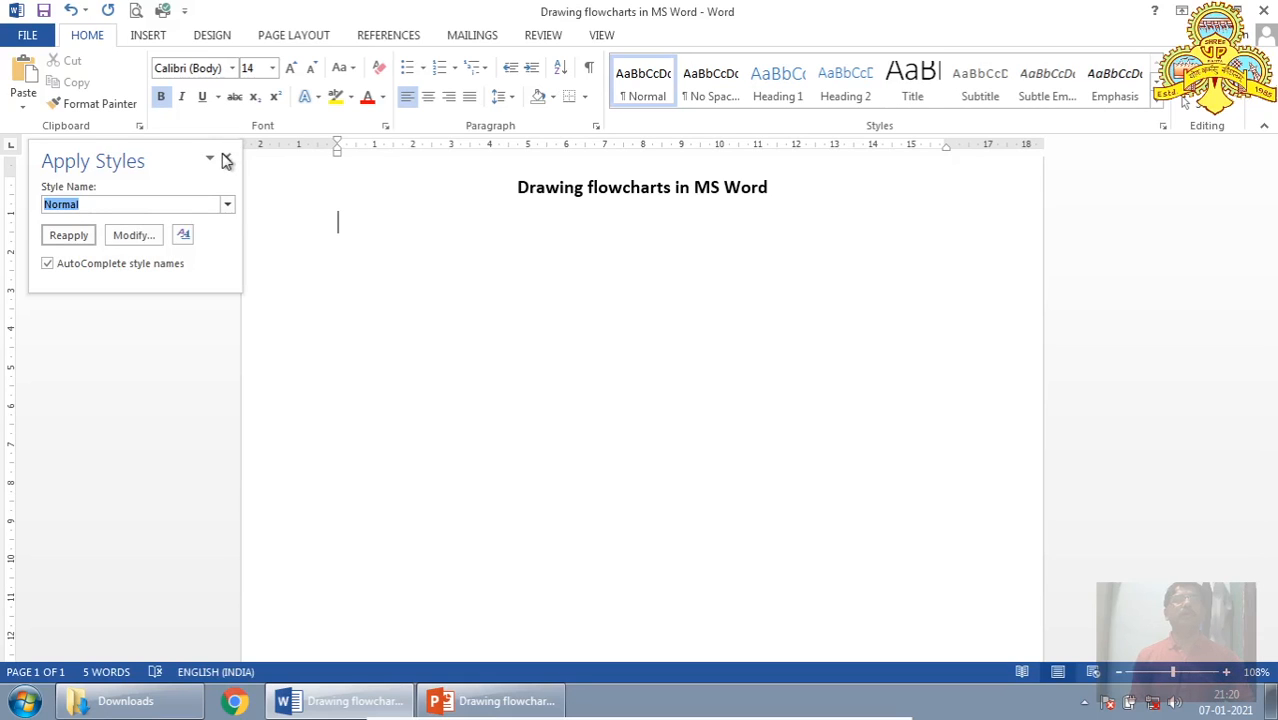
Step: Close the Apply Styles pane and place the cursor below the 'Drawing flowcharts in MS Word' title
click(227, 161)
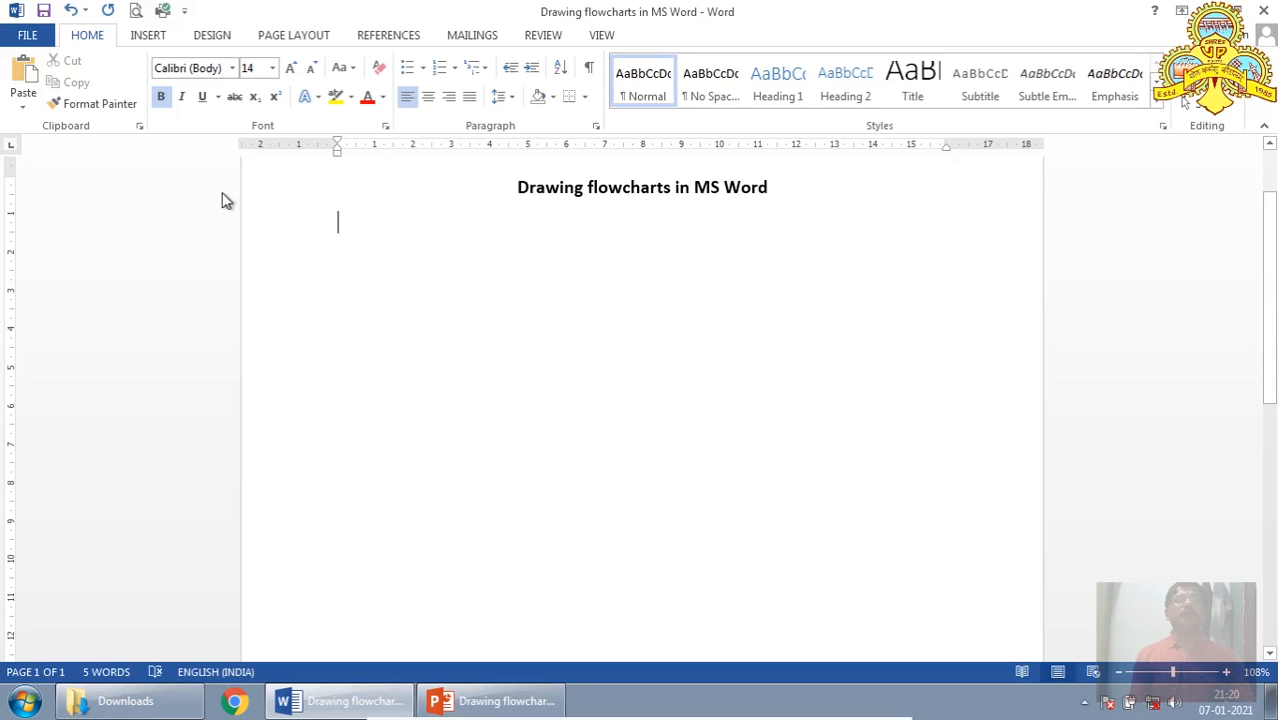
mouse_move(470, 517)
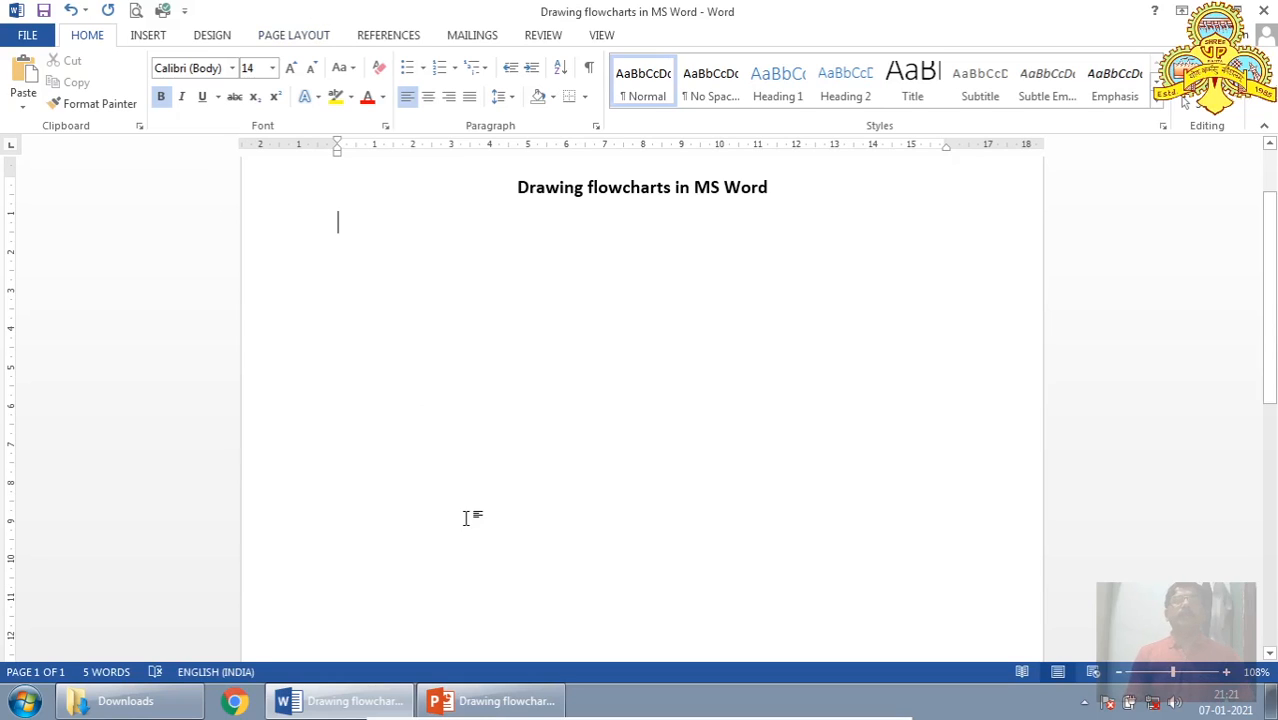
mouse_move(447, 400)
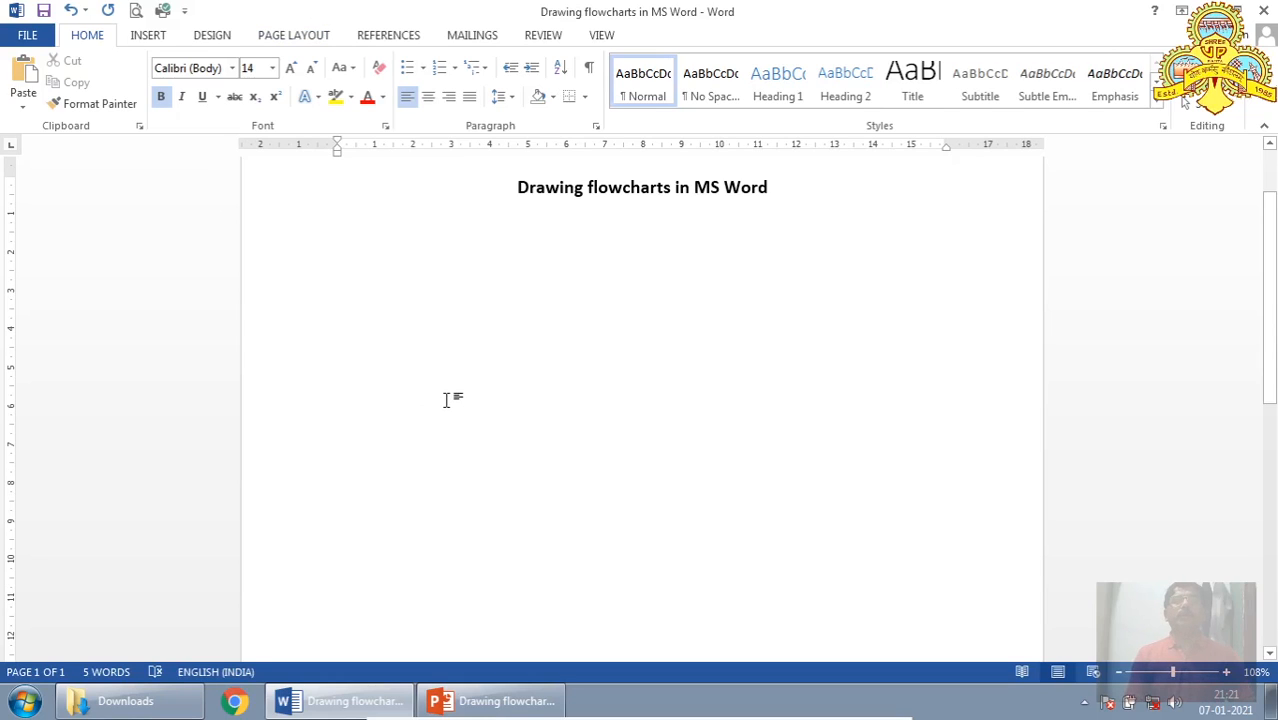
mouse_move(448, 388)
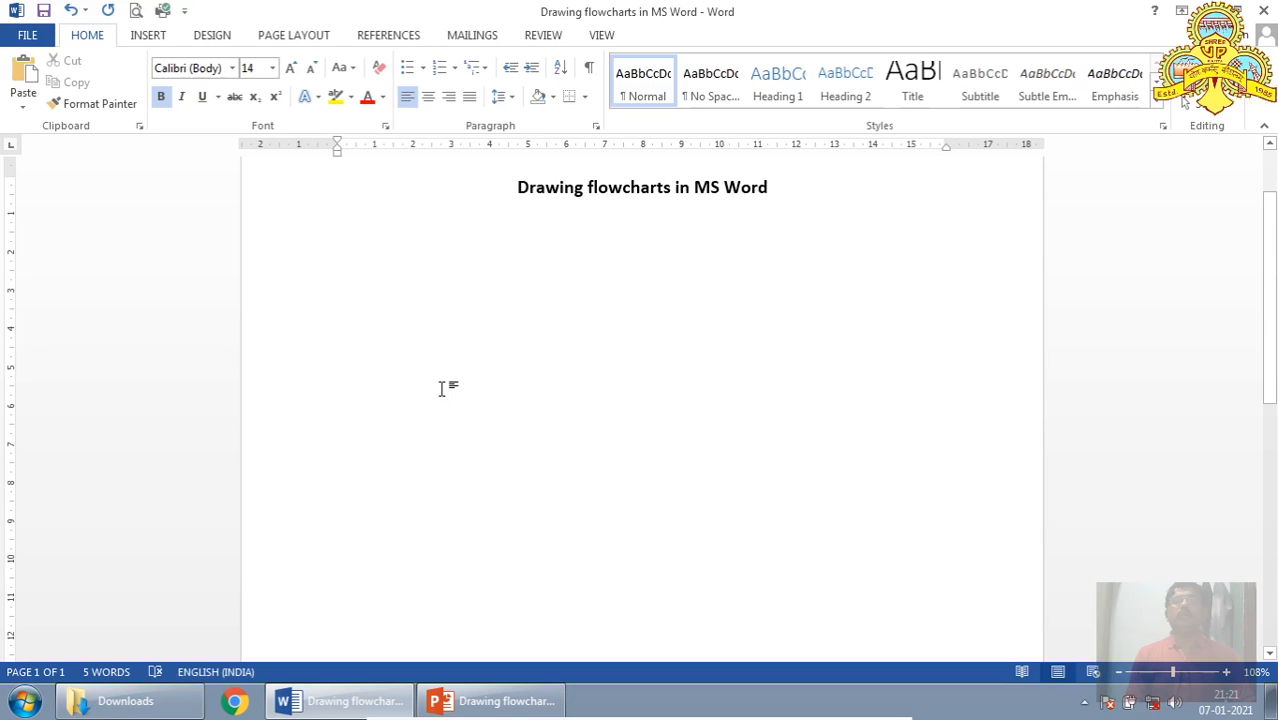
mouse_move(441, 378)
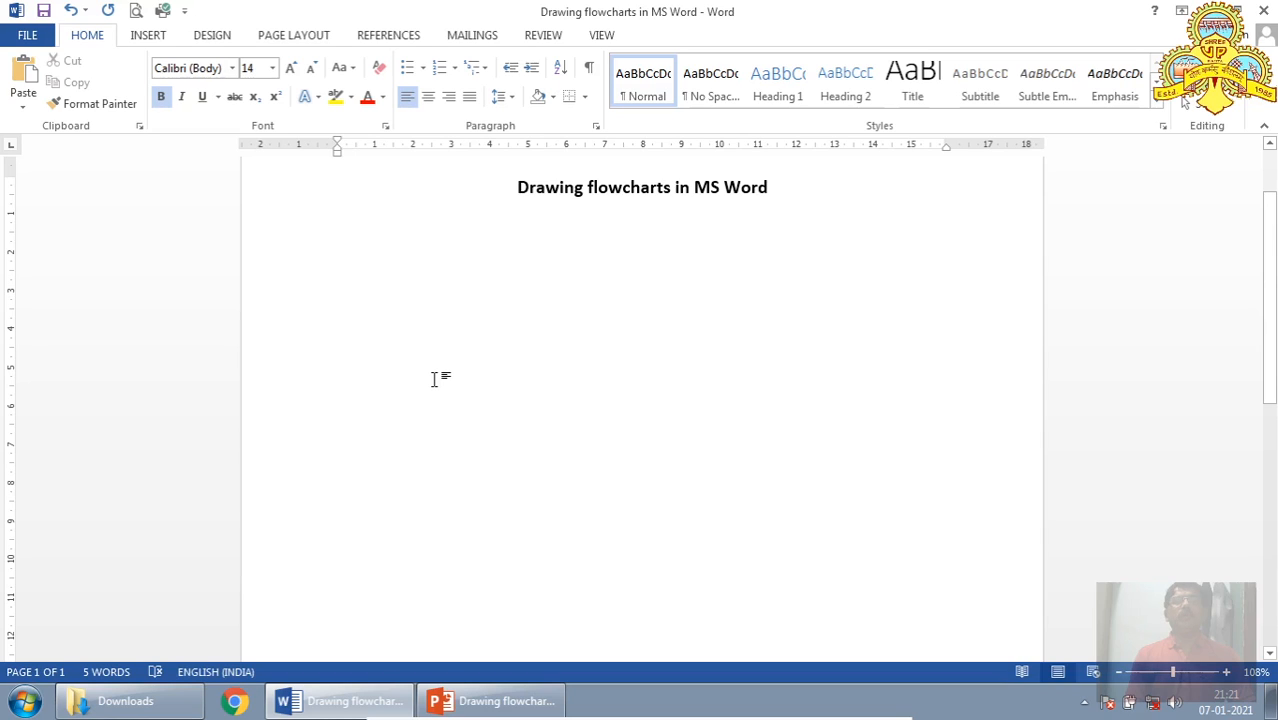
mouse_move(393, 325)
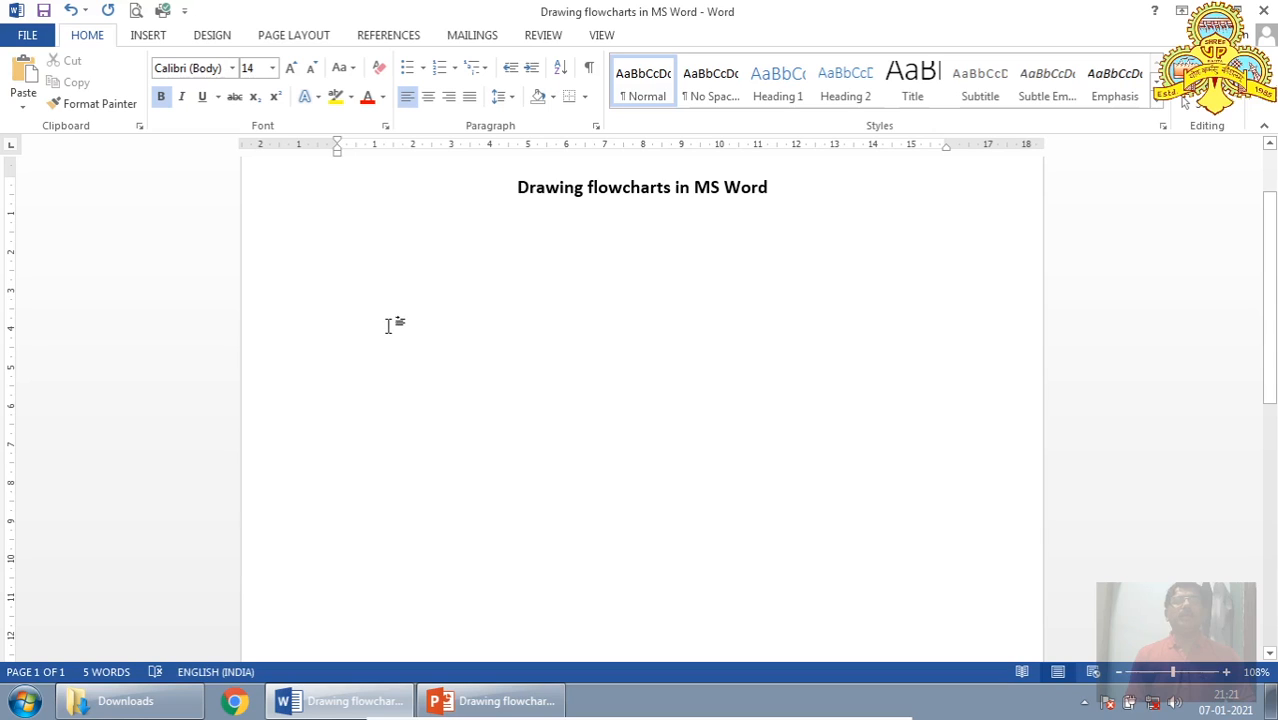
click(338, 220)
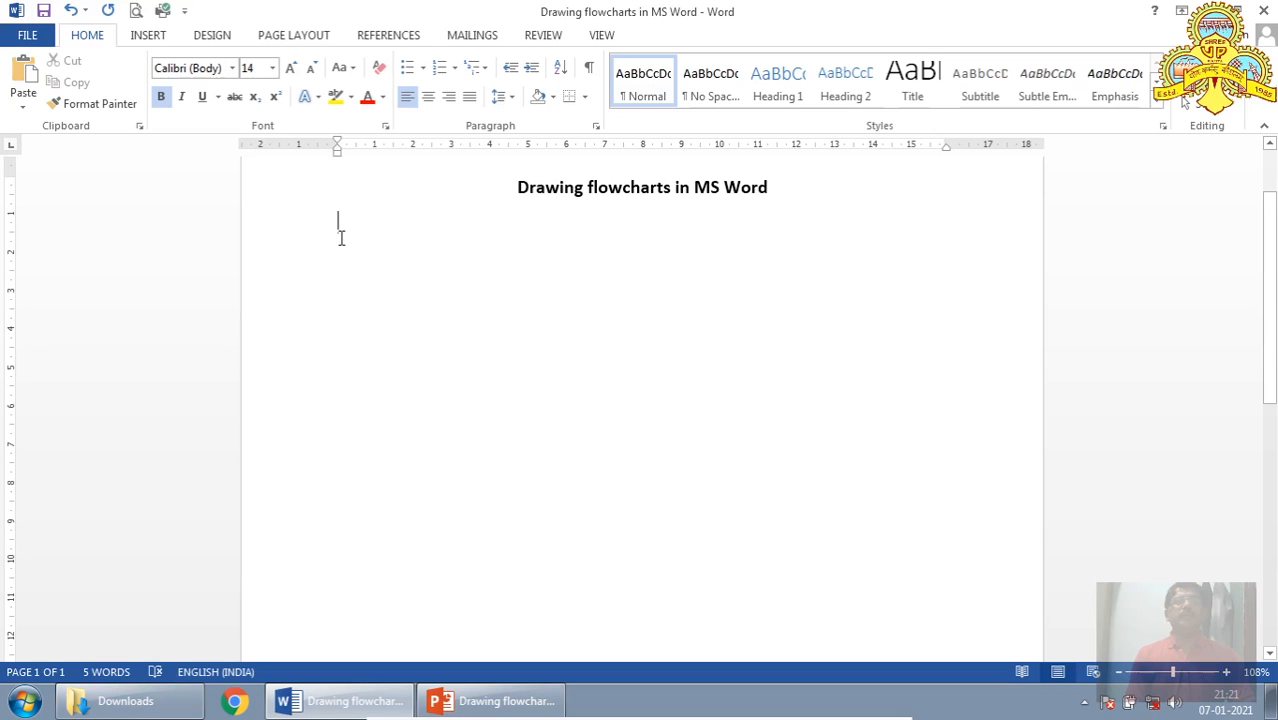
mouse_move(364, 262)
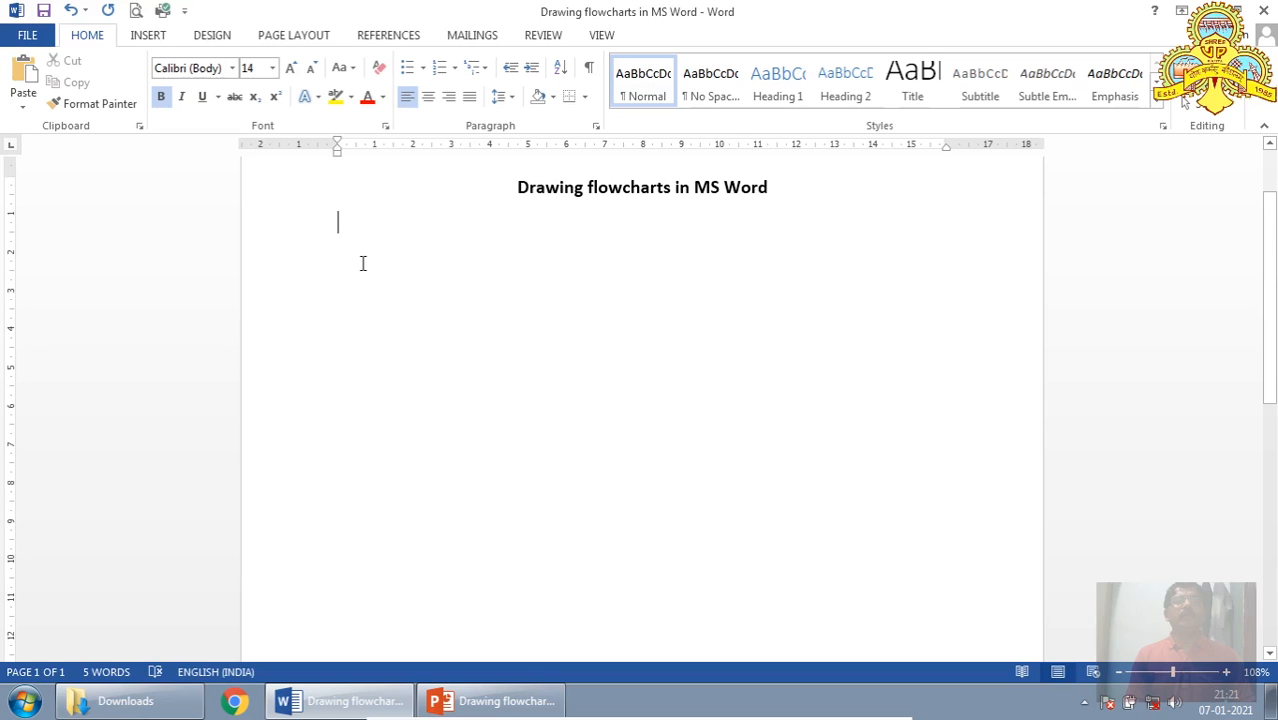
mouse_move(503, 316)
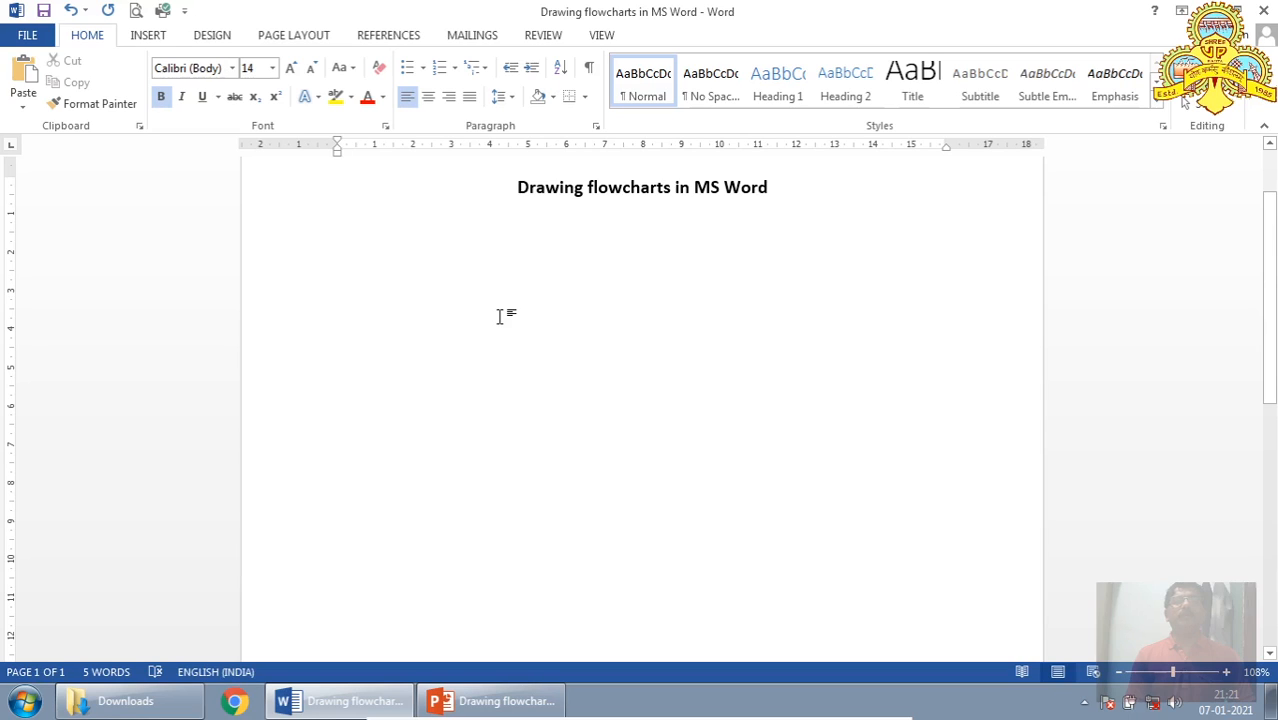
mouse_move(343, 323)
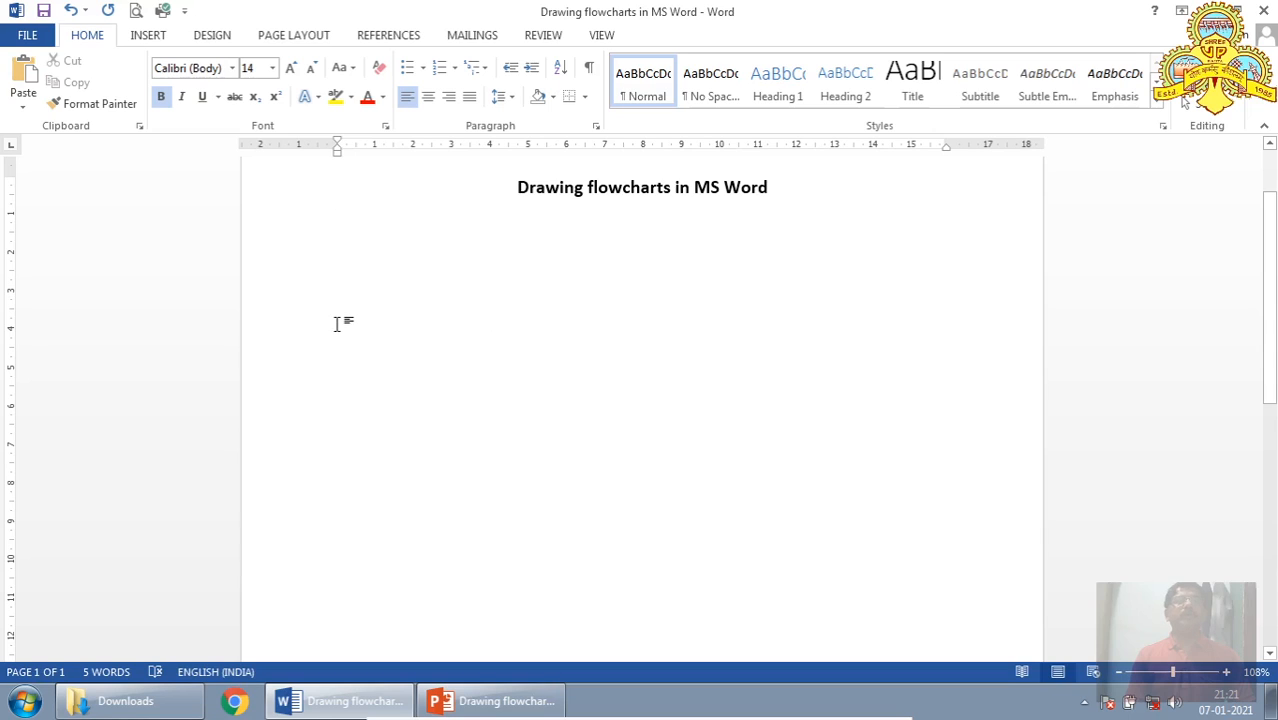
mouse_move(757, 413)
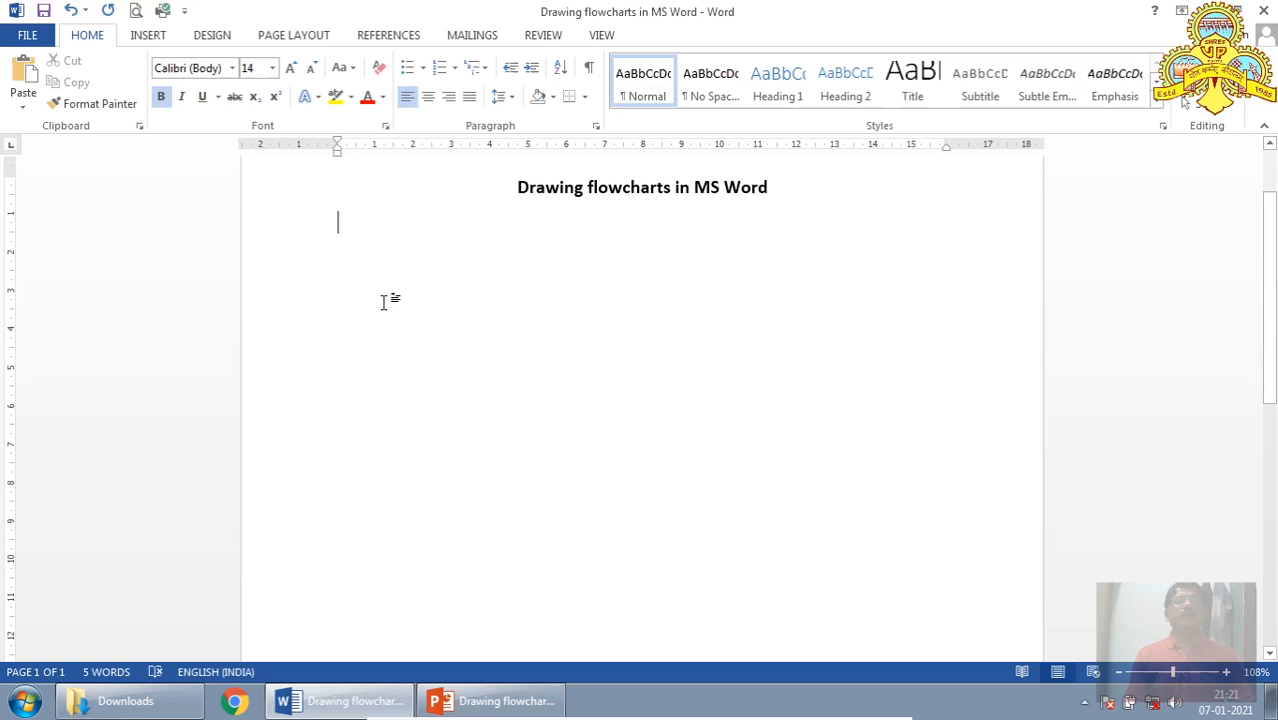
mouse_move(148, 35)
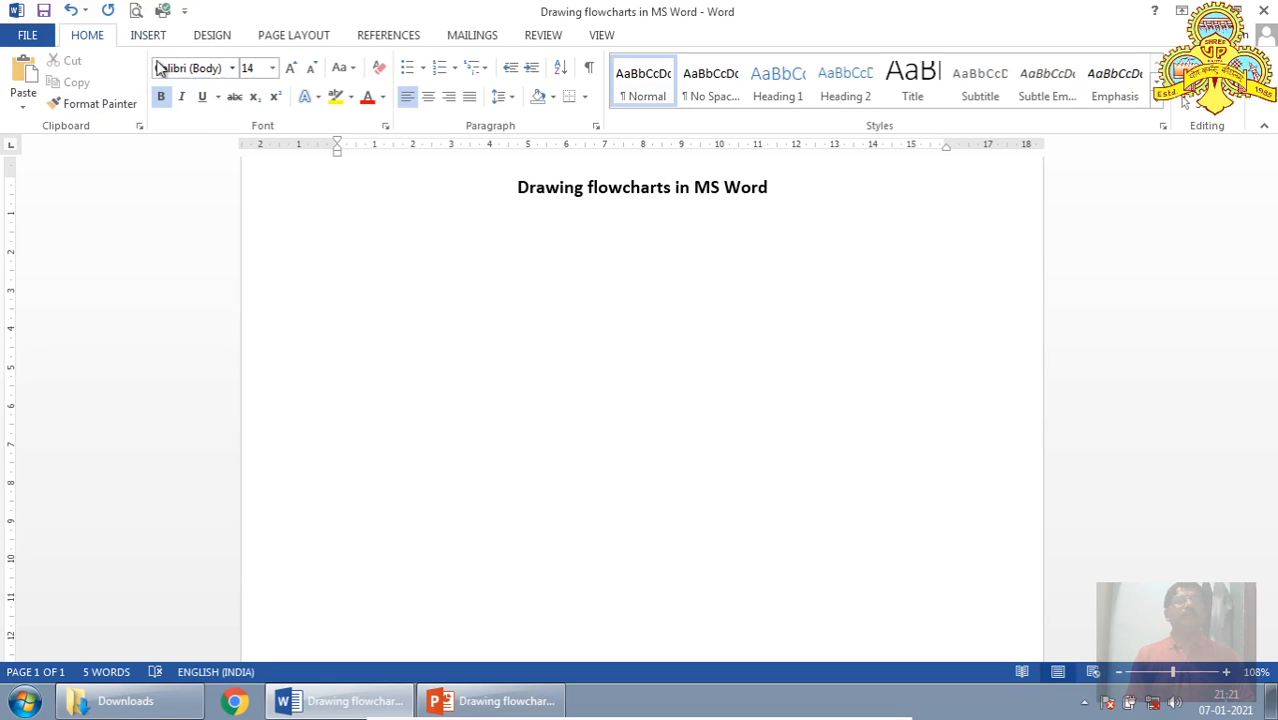
Step: Open the Insert tab's Shapes gallery and scroll down to the flowchart symbols
click(148, 34)
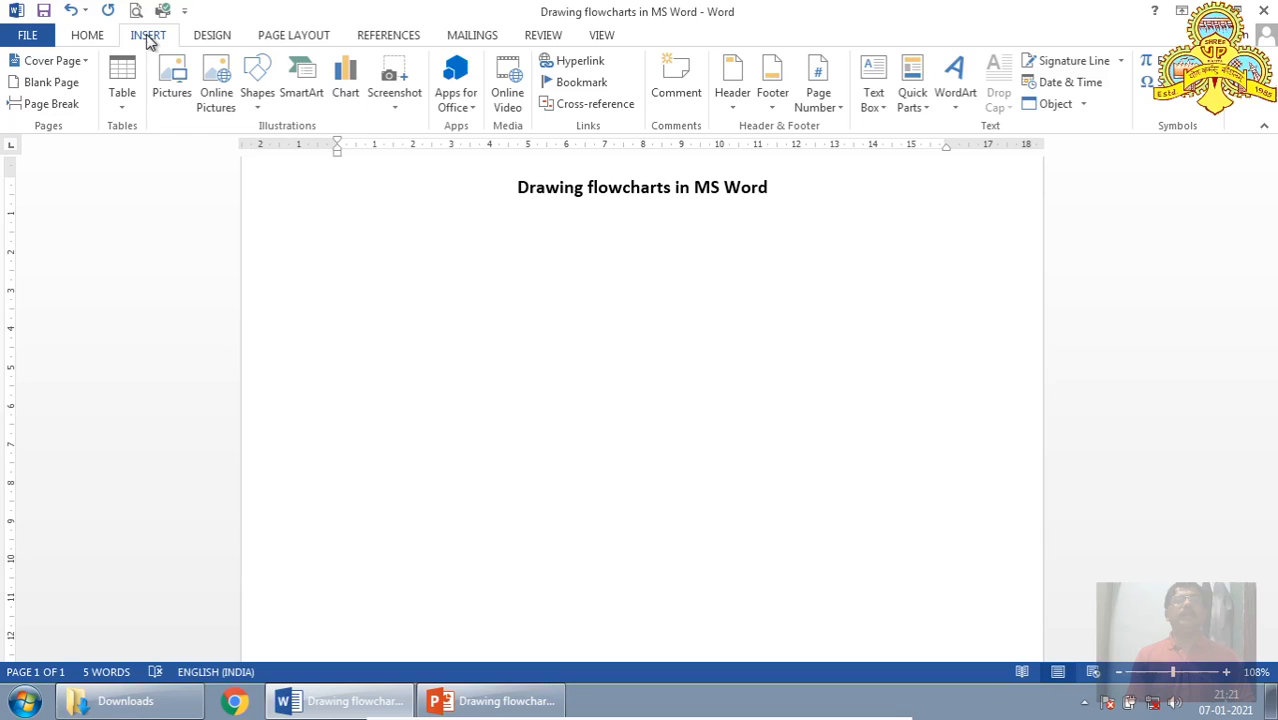
click(338, 221)
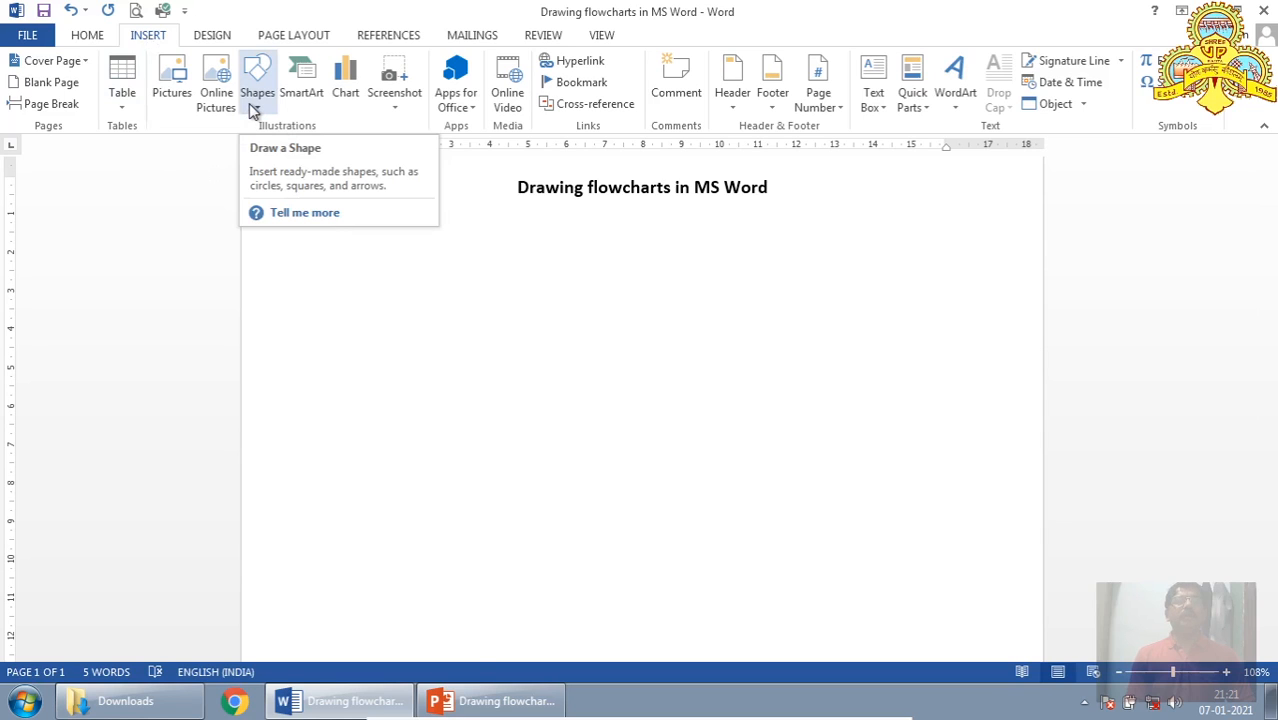
click(257, 80)
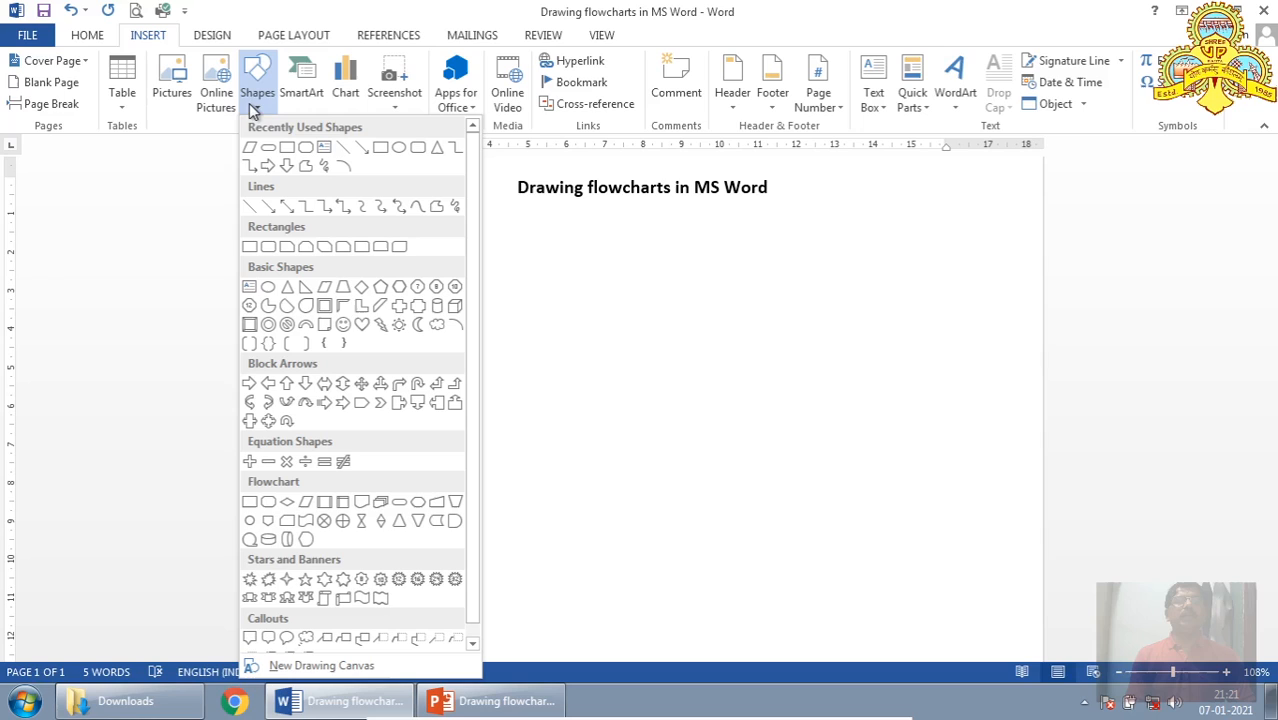
mouse_move(472, 205)
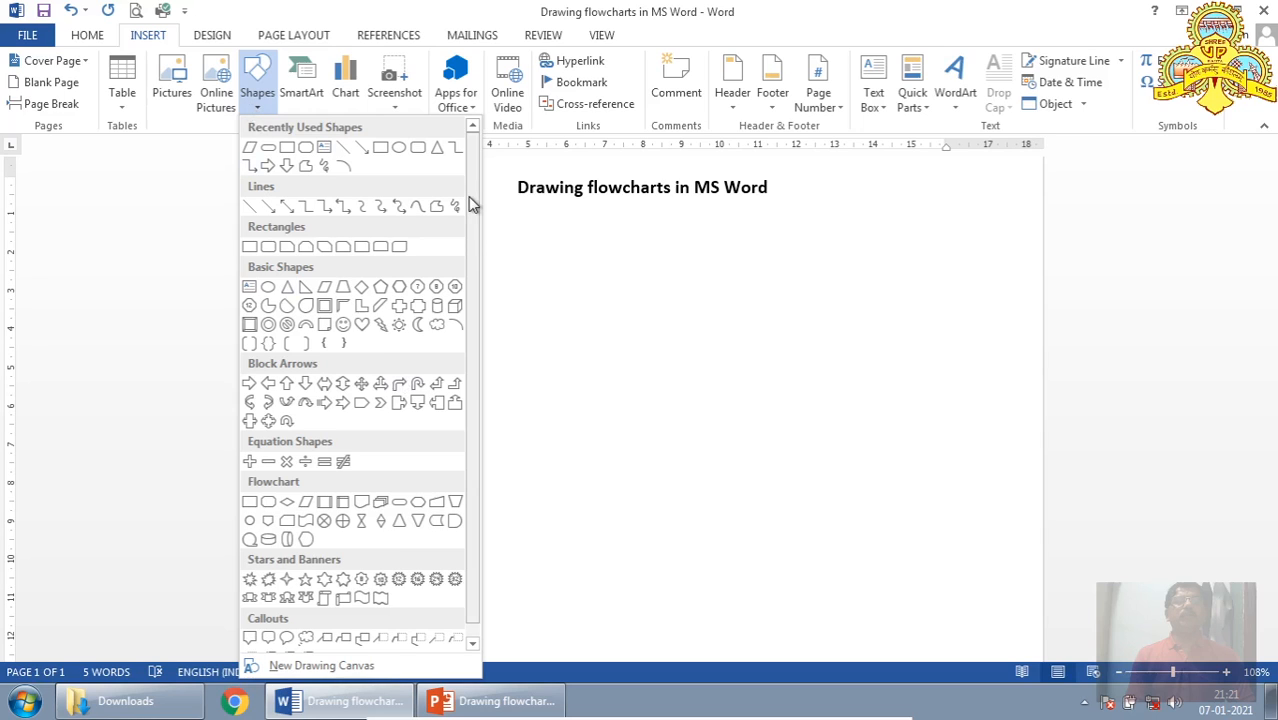
scroll(down, 3)
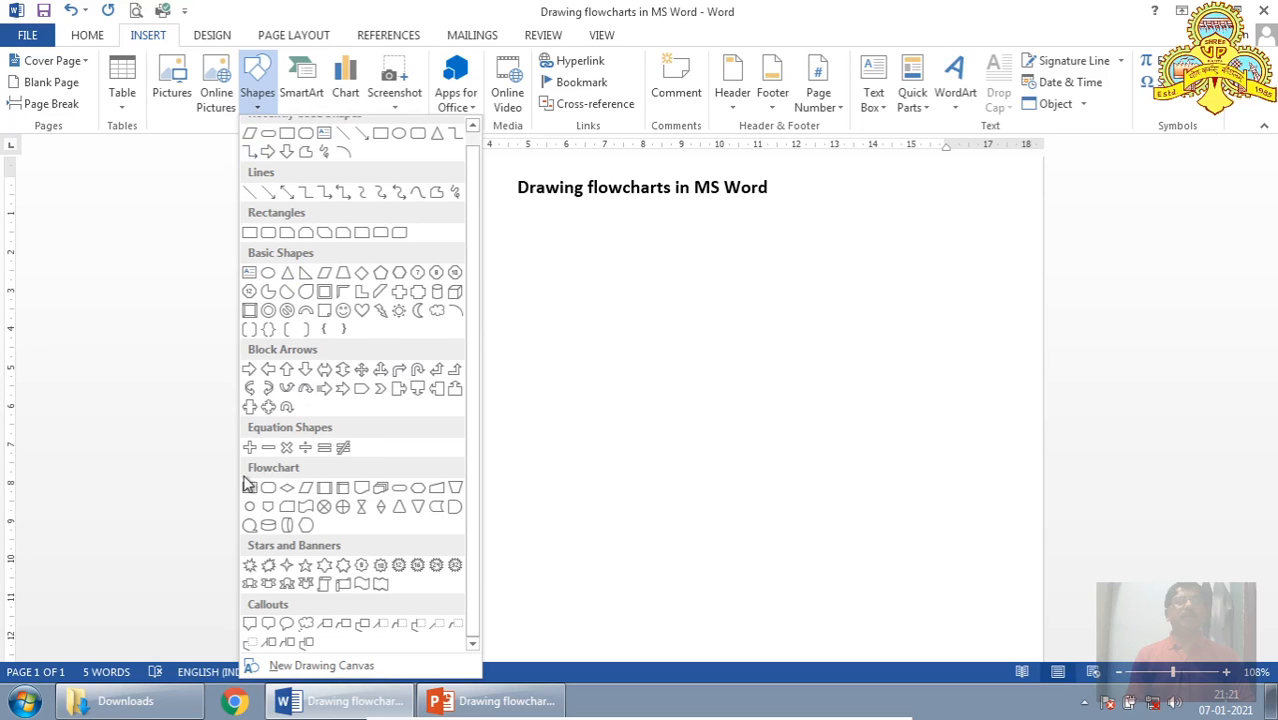
mouse_move(251, 491)
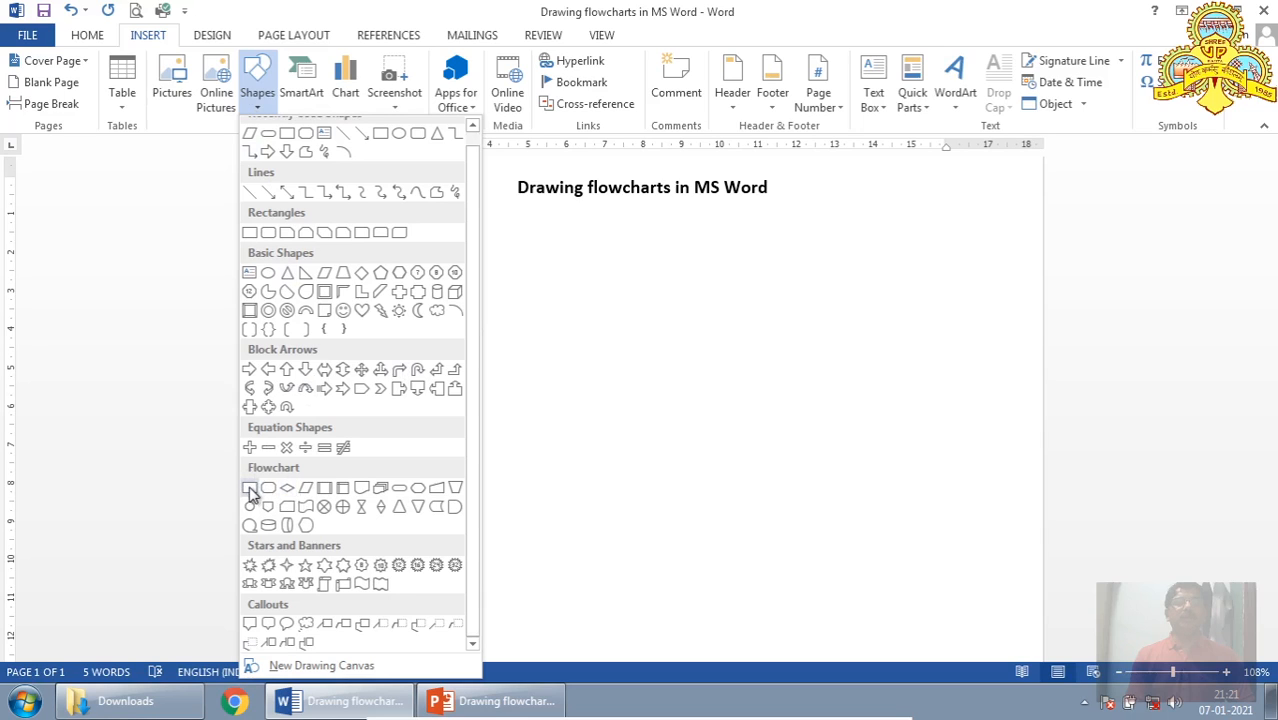
mouse_move(362, 488)
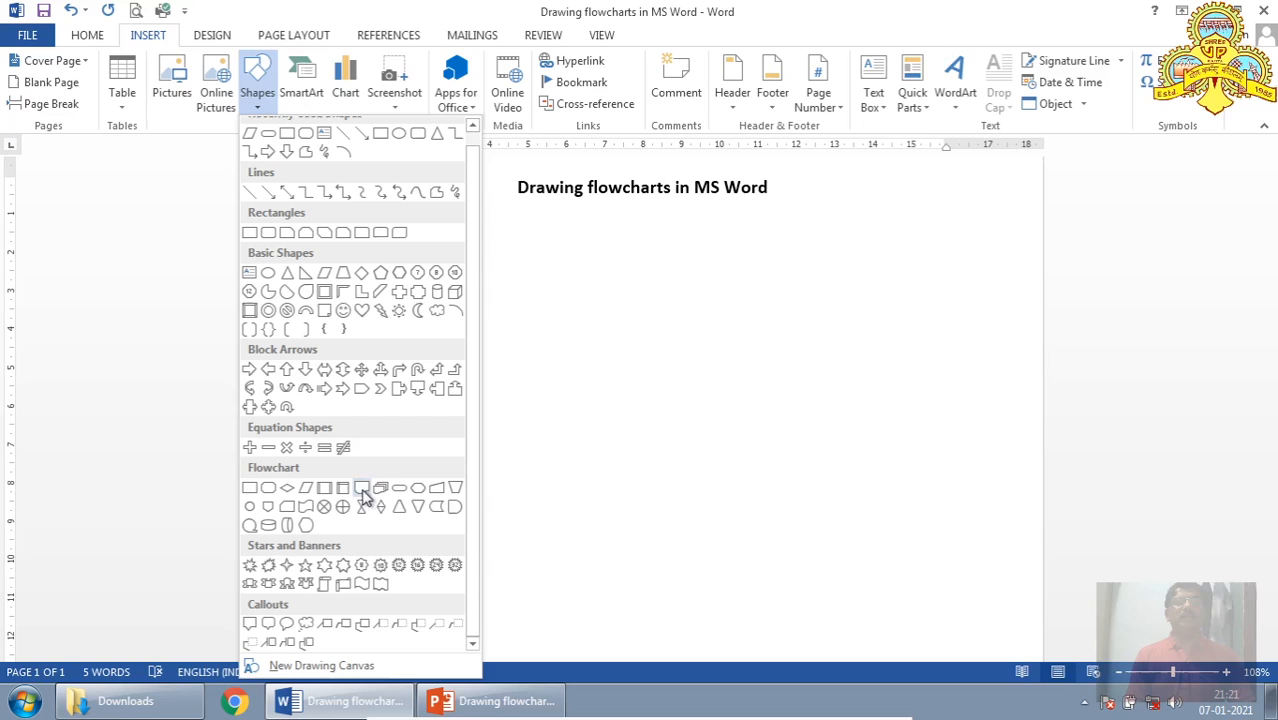
mouse_move(324, 506)
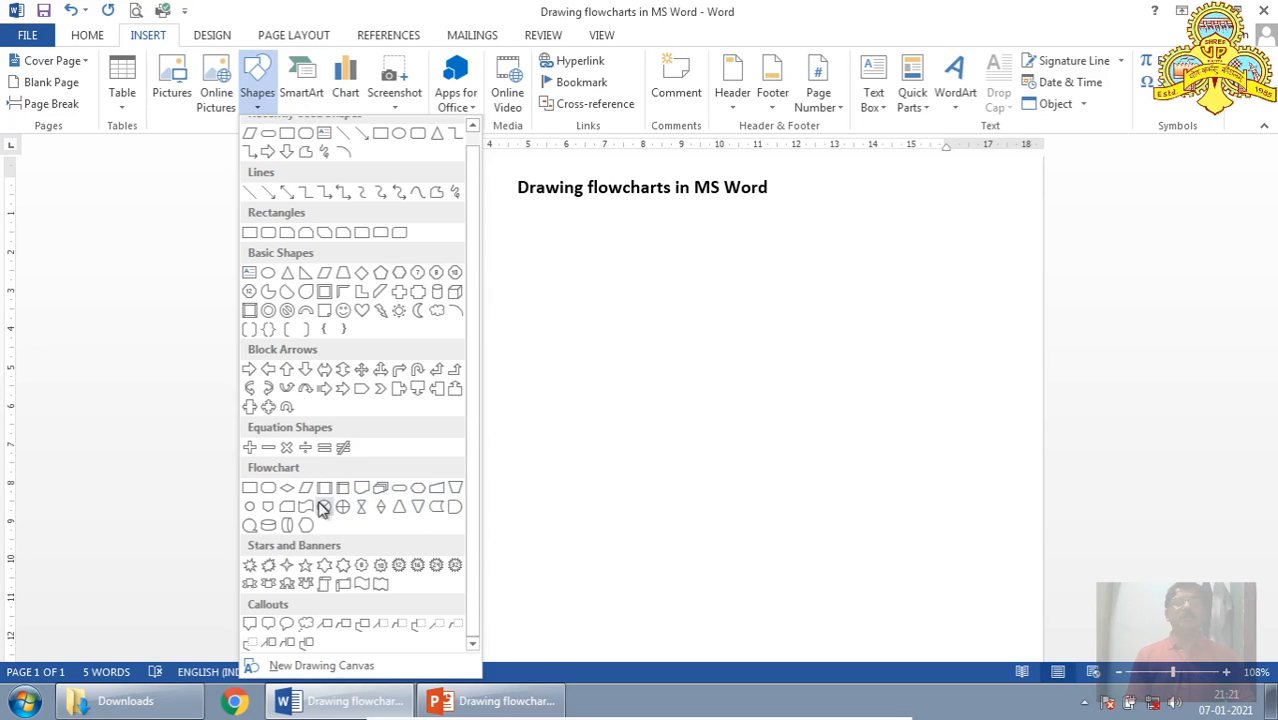
mouse_move(250, 490)
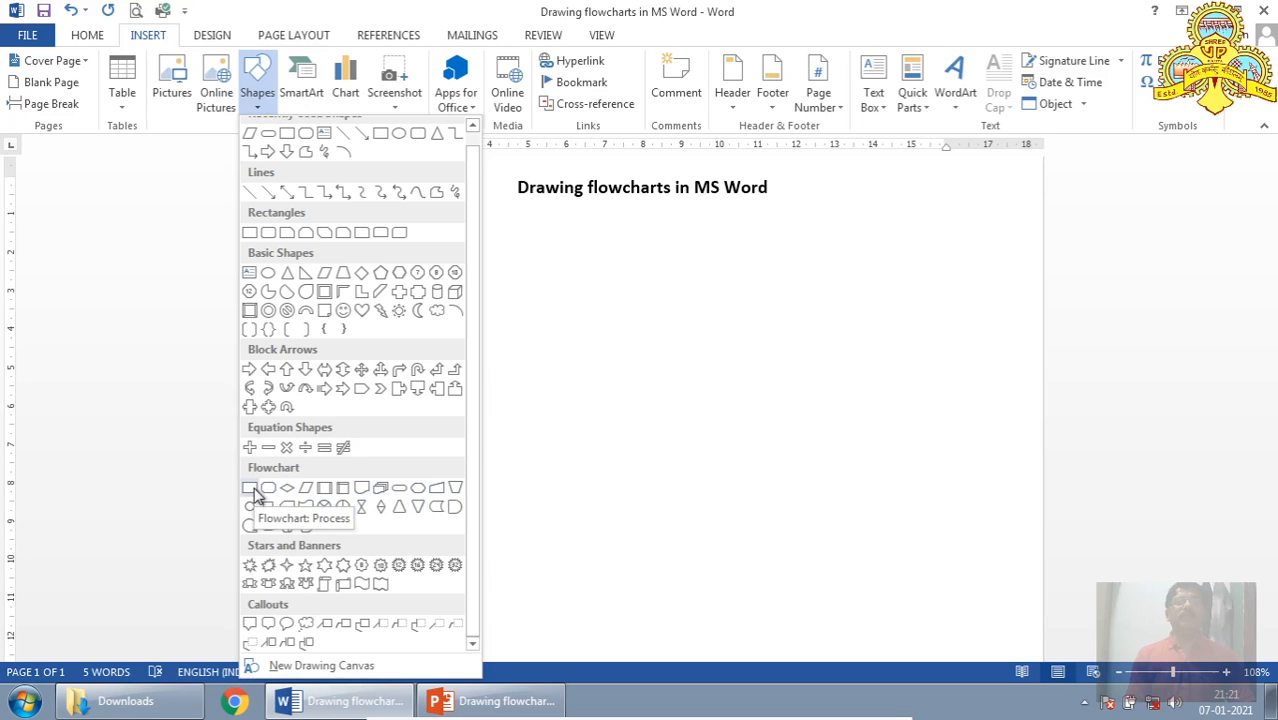
mouse_move(399, 488)
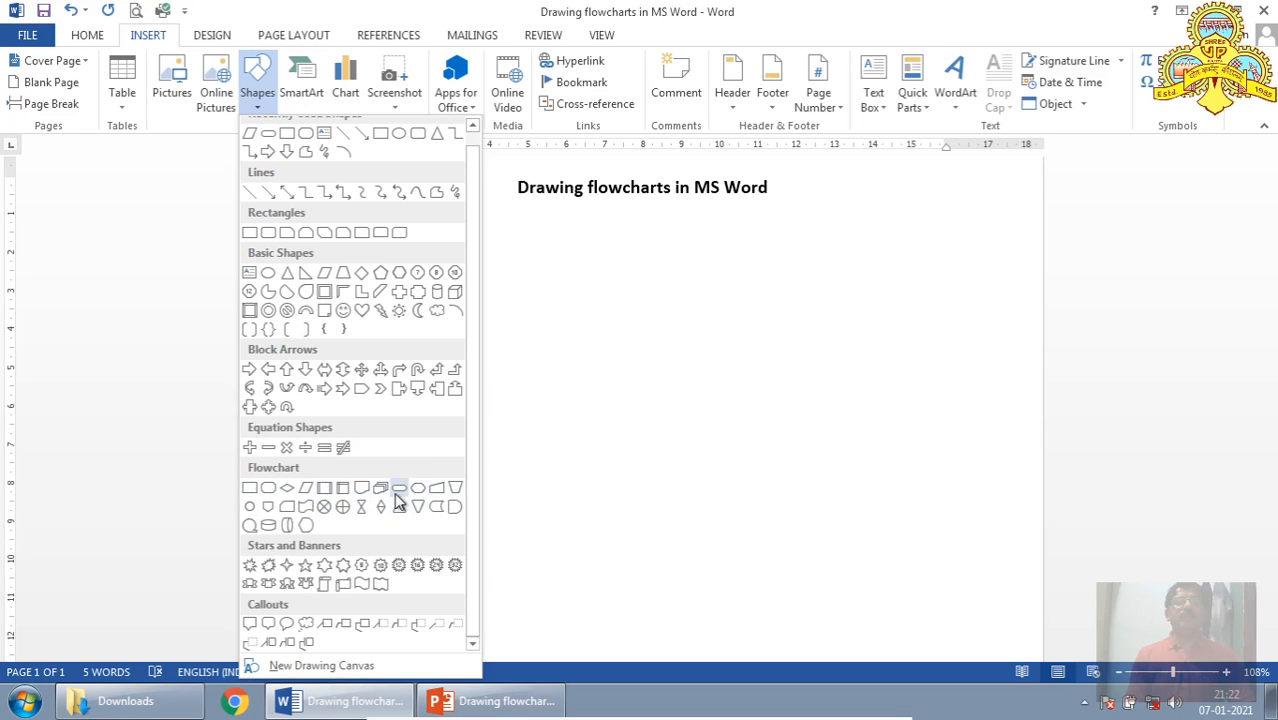
mouse_move(398, 488)
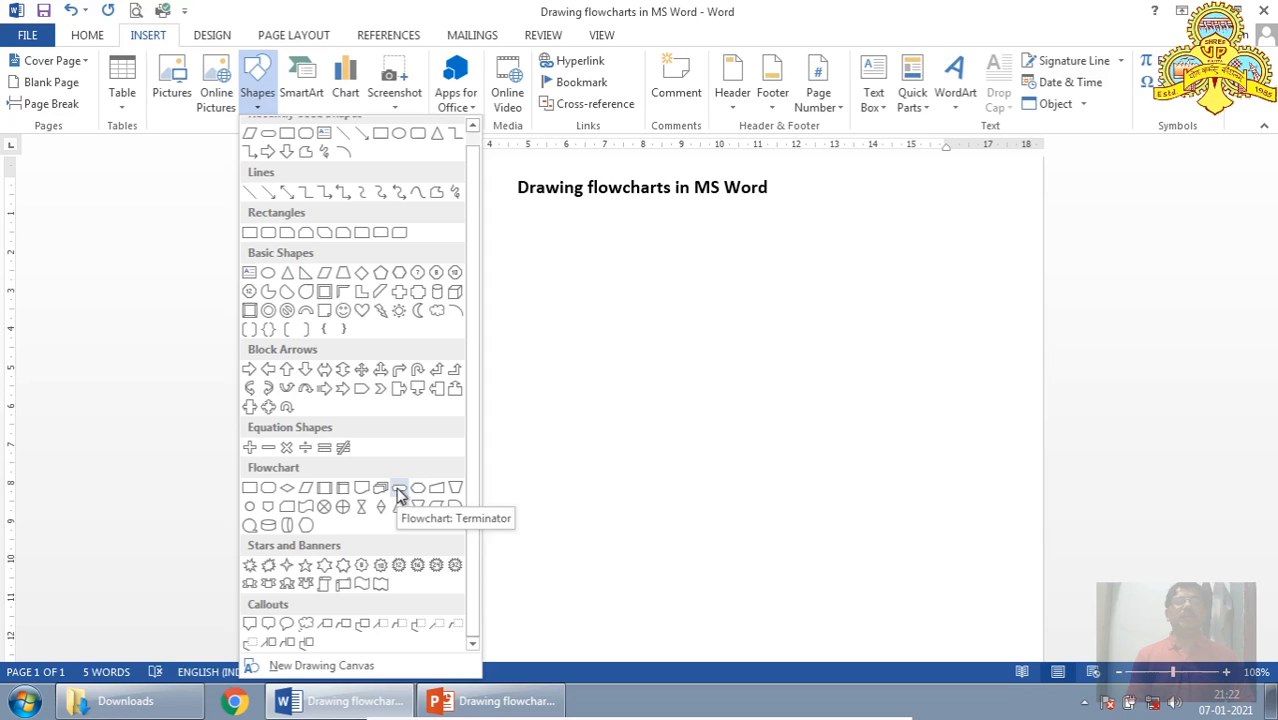
Step: Draw a rounded terminator shape below the title and select it
click(398, 488)
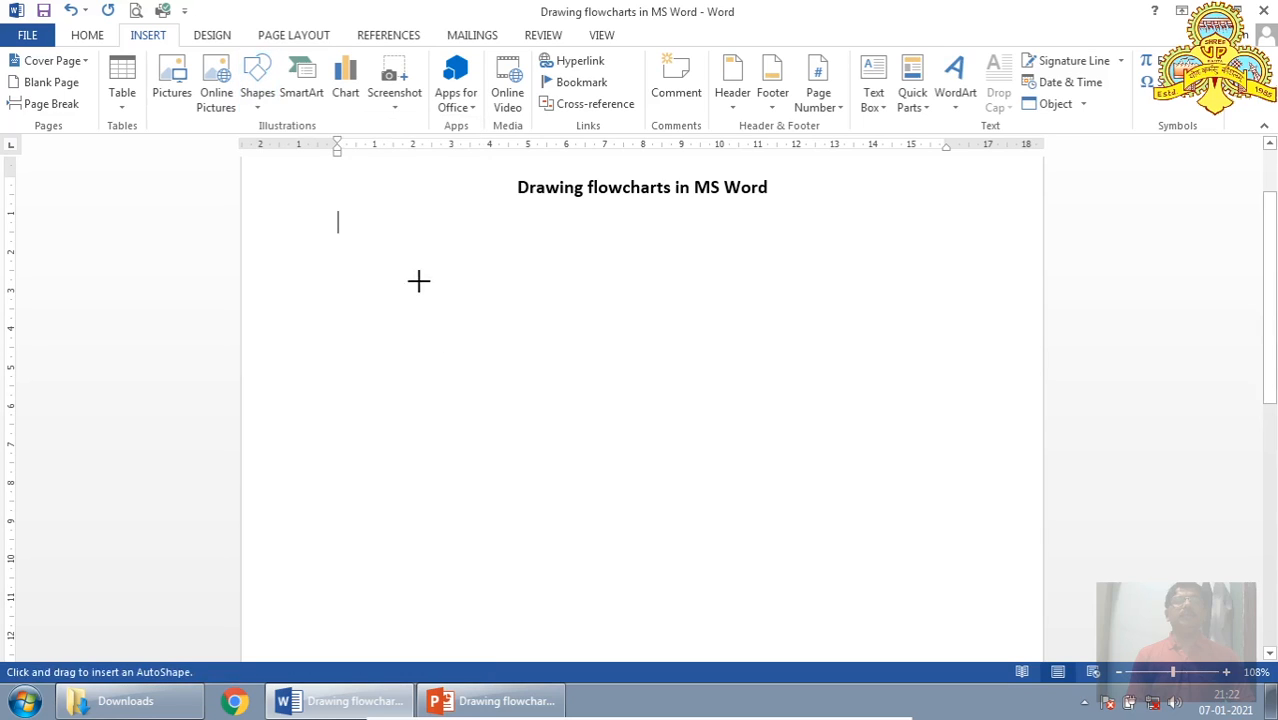
mouse_move(385, 238)
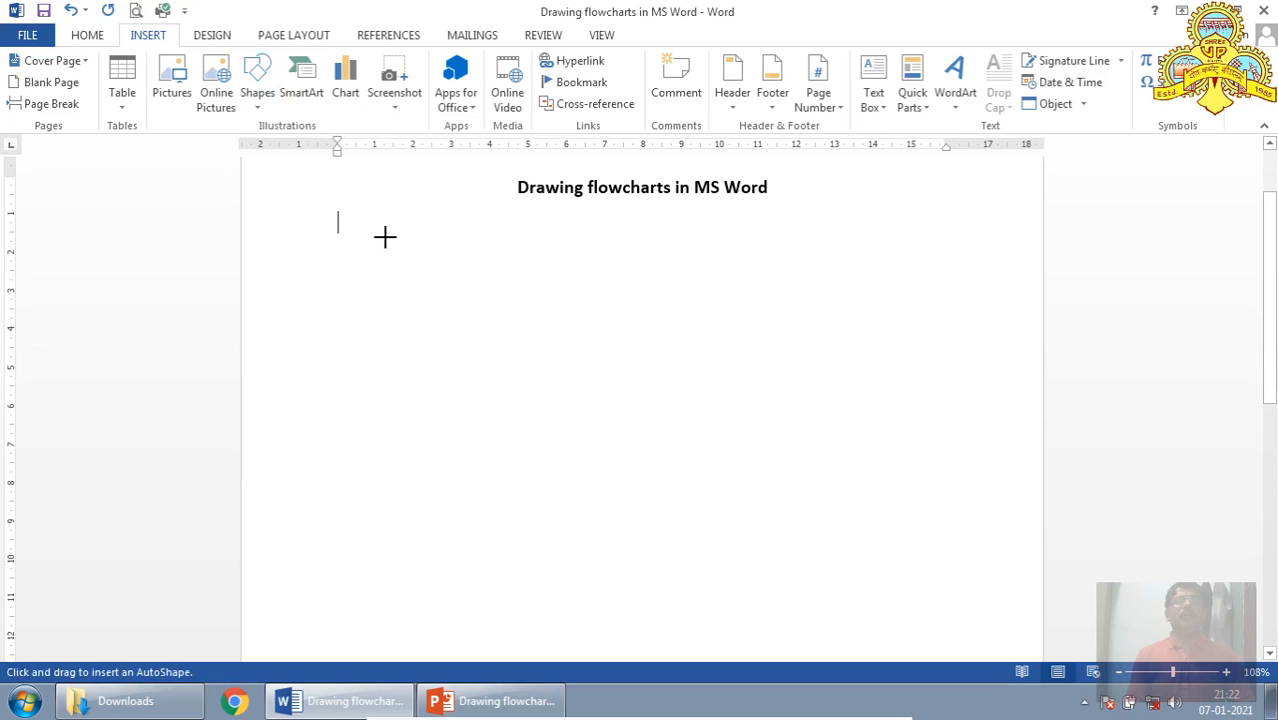
drag(385, 238, 412, 287)
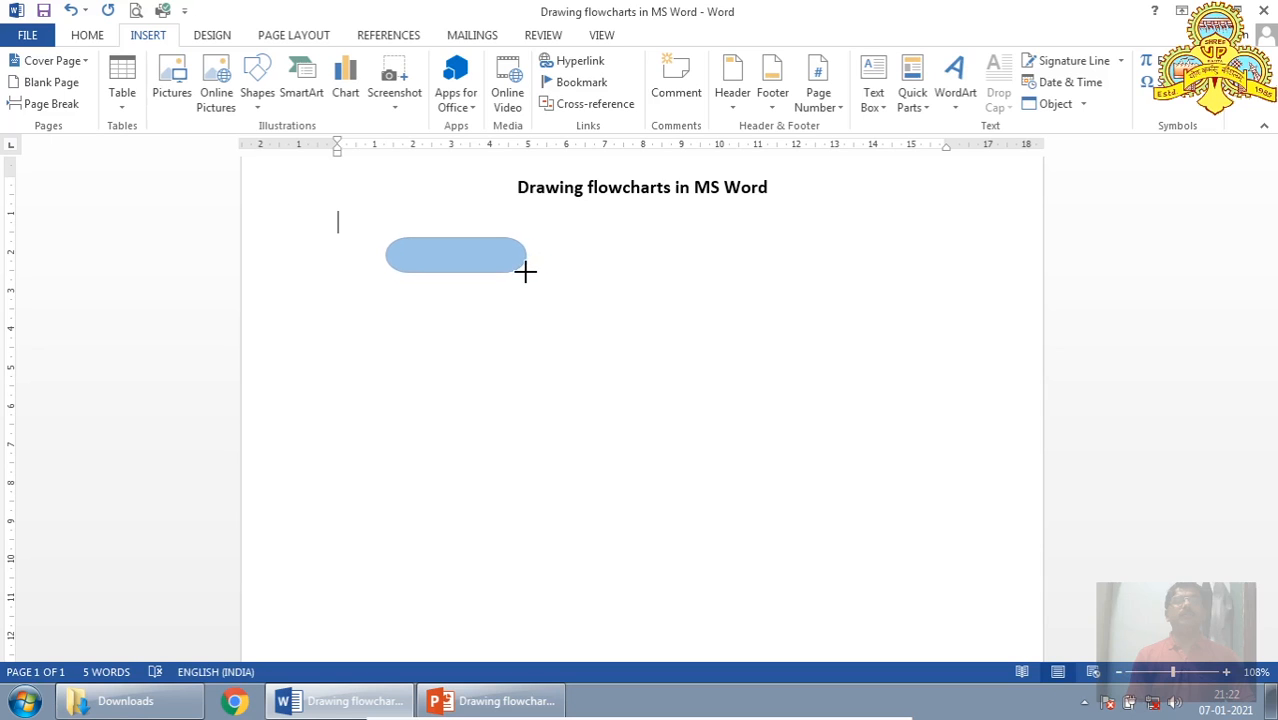
click(455, 255)
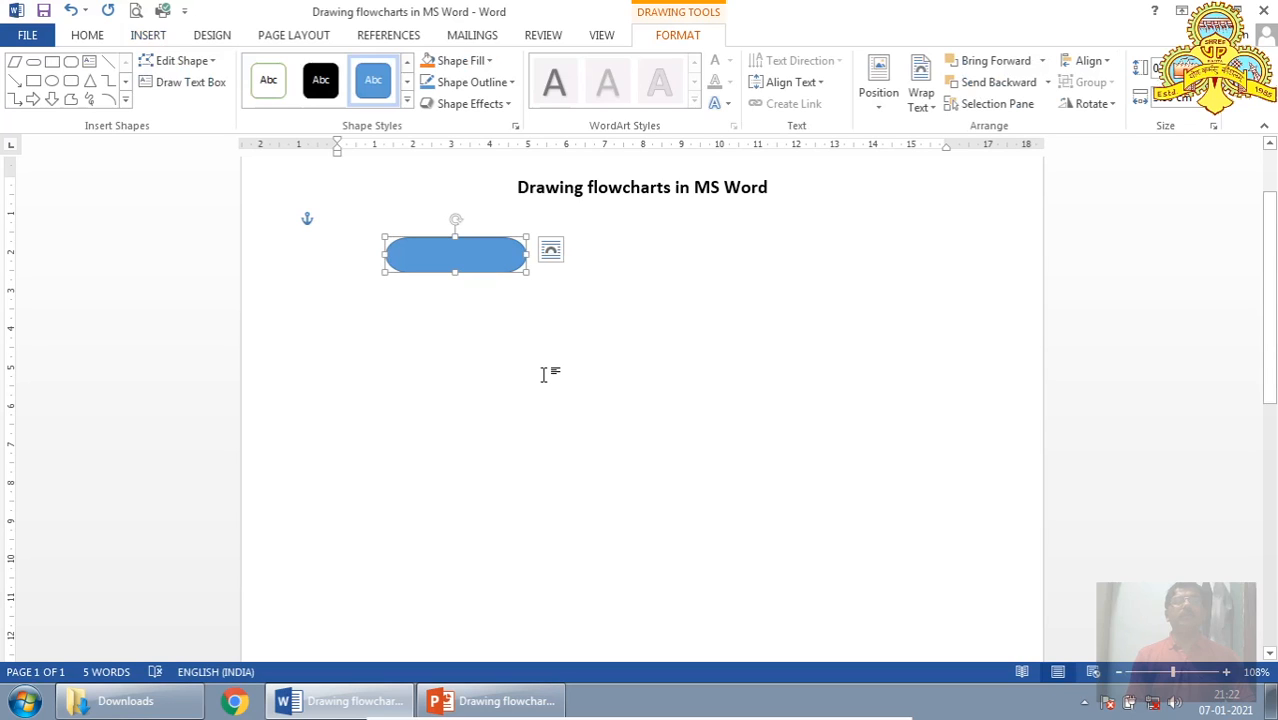
mouse_move(500, 365)
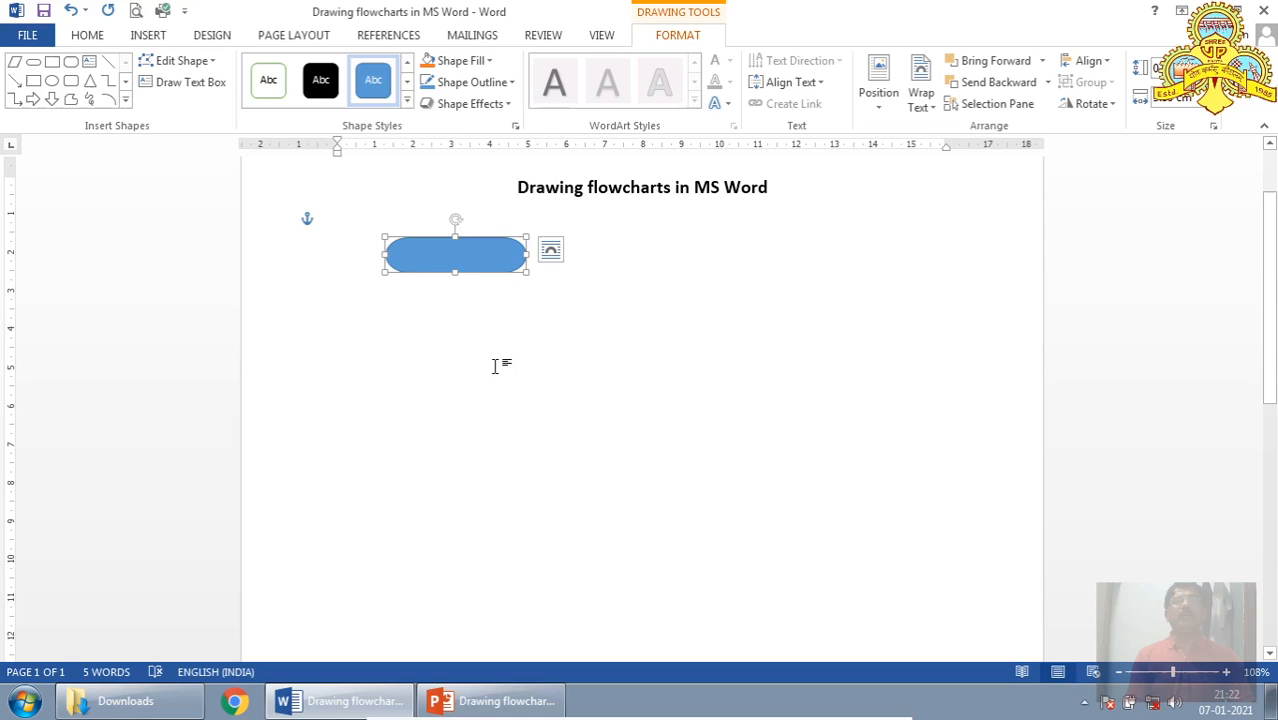
mouse_move(385, 250)
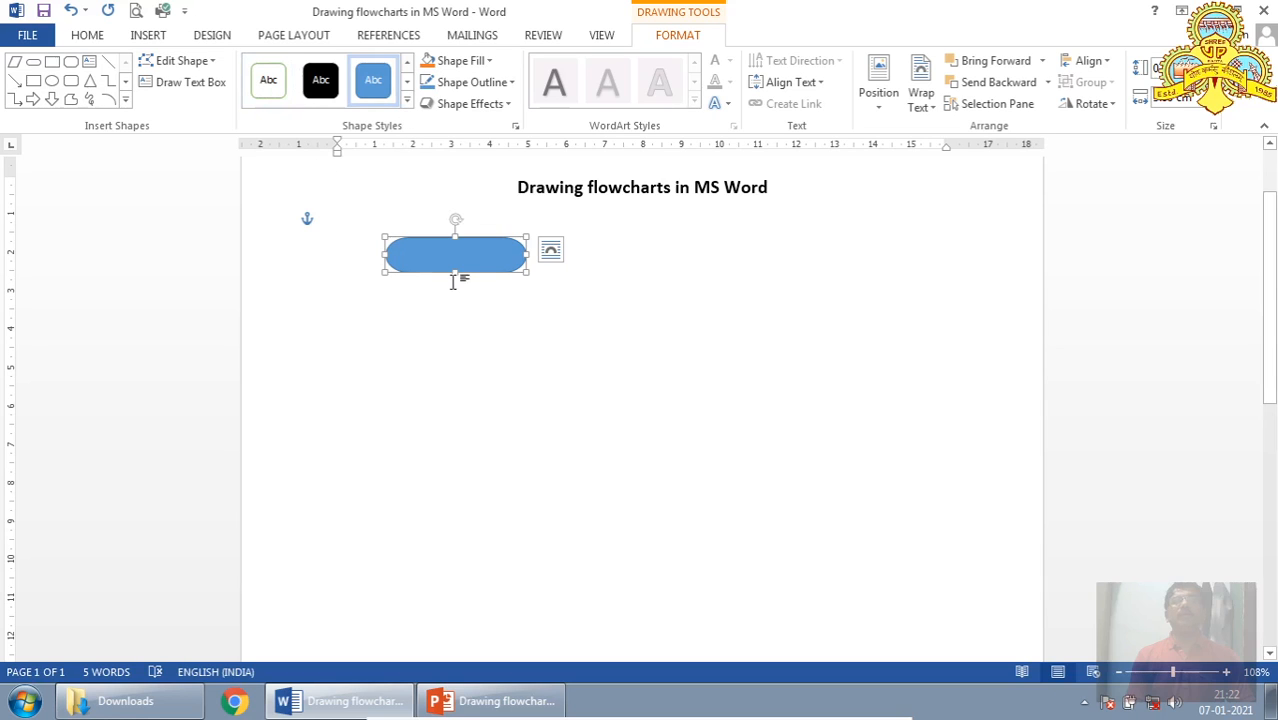
Step: Resize the terminator with its corner handle into a narrower pill
click(490, 338)
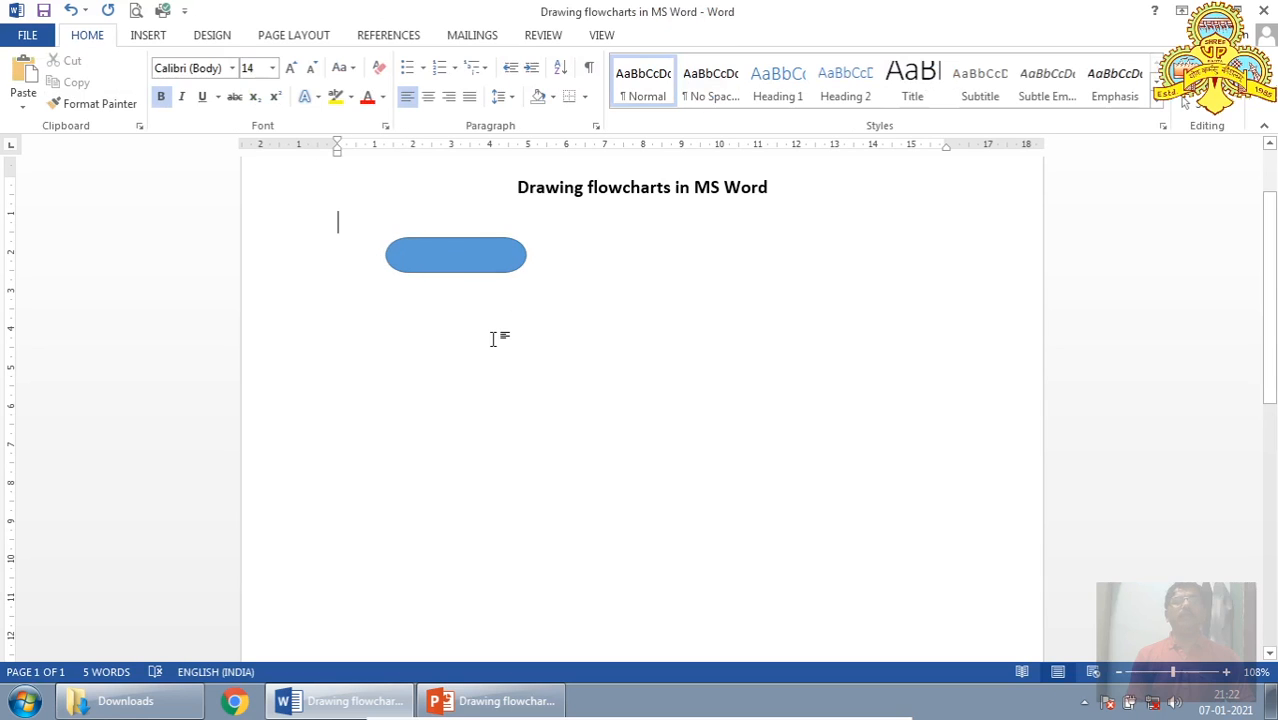
click(455, 255)
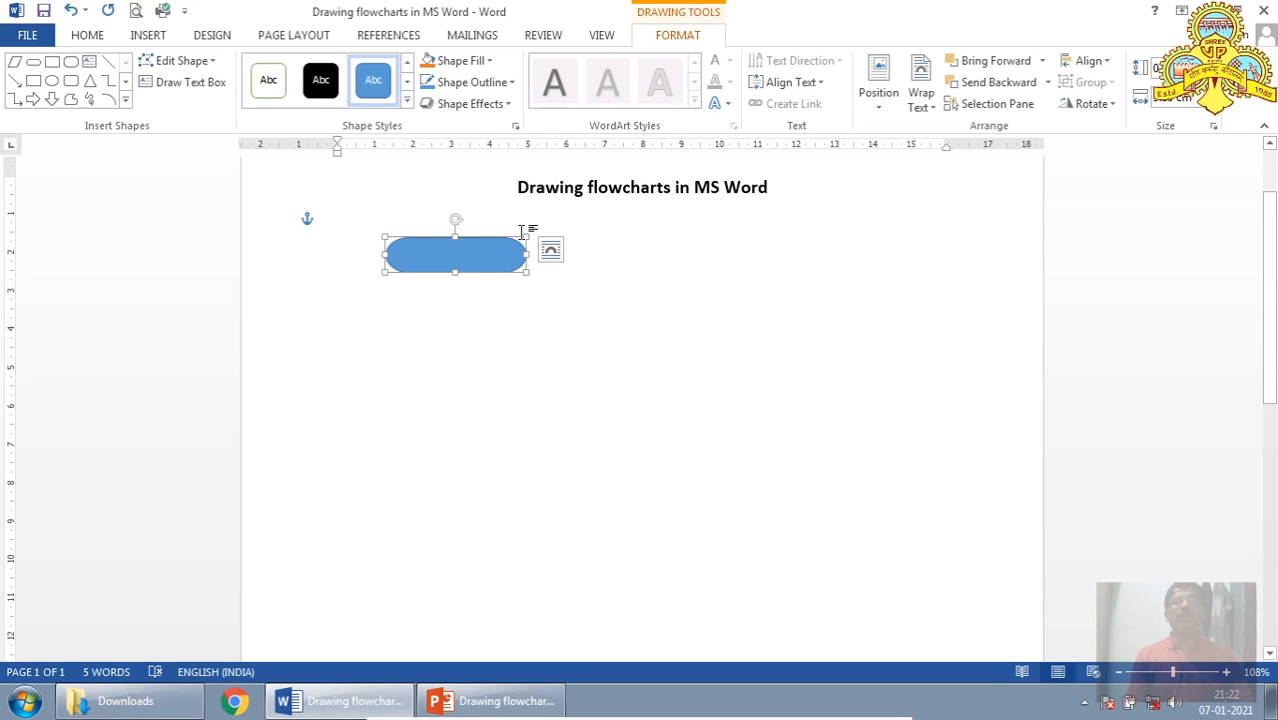
mouse_move(375, 278)
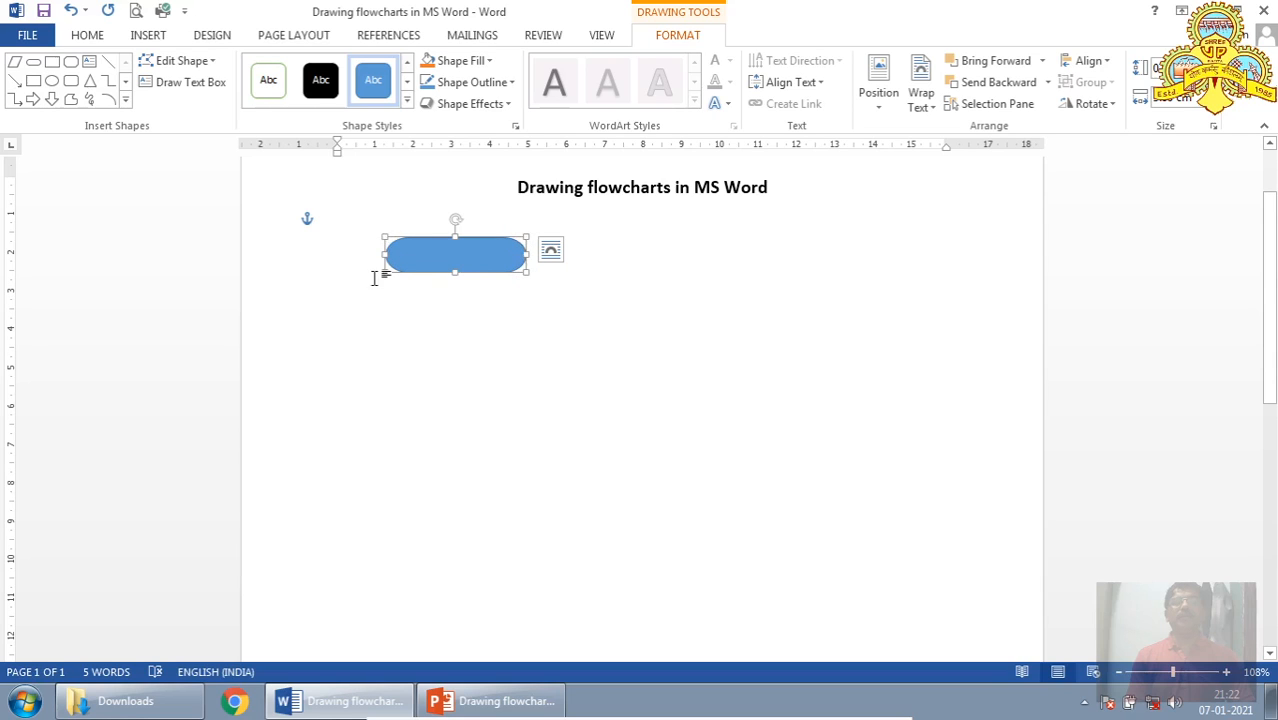
mouse_move(463, 249)
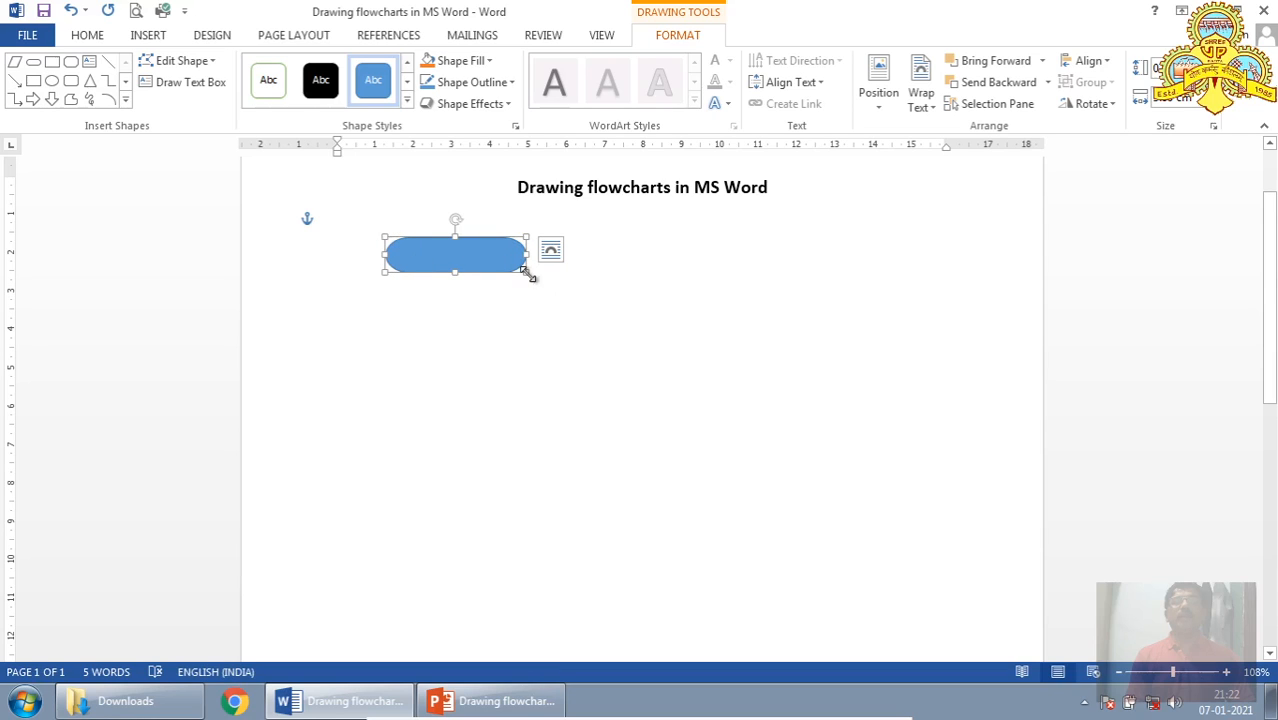
drag(527, 270, 643, 335)
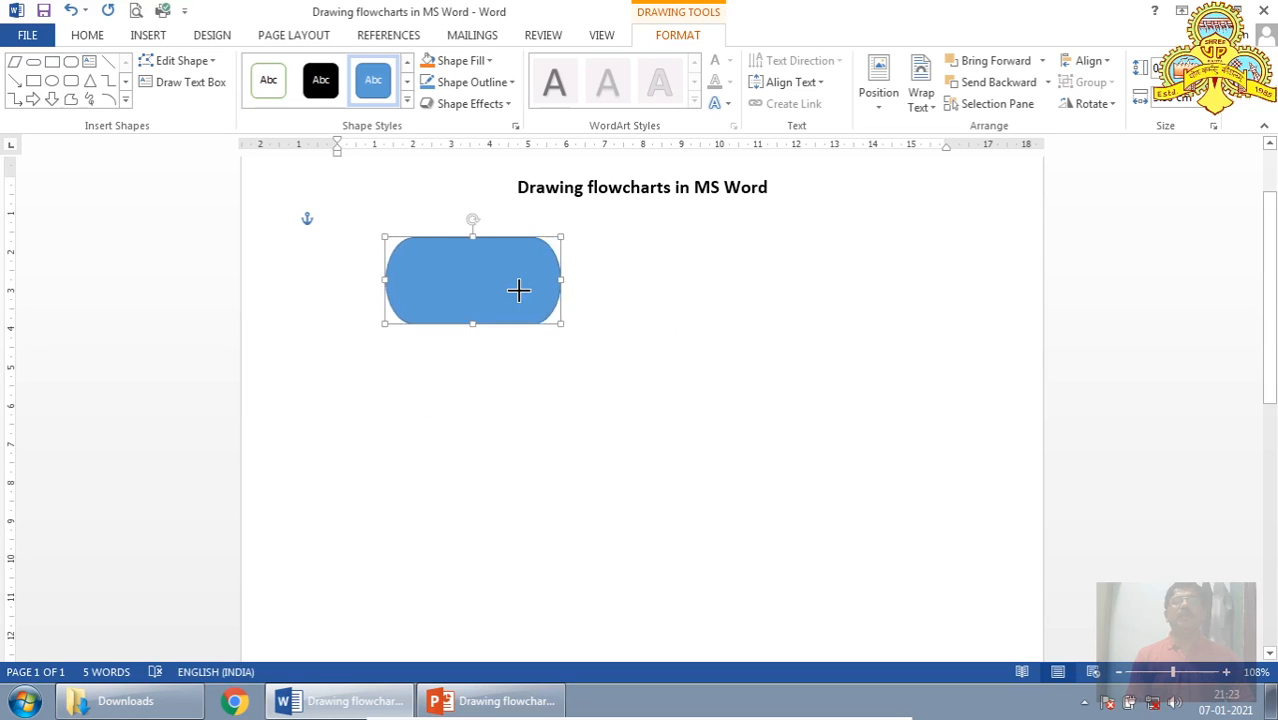
drag(563, 323, 489, 268)
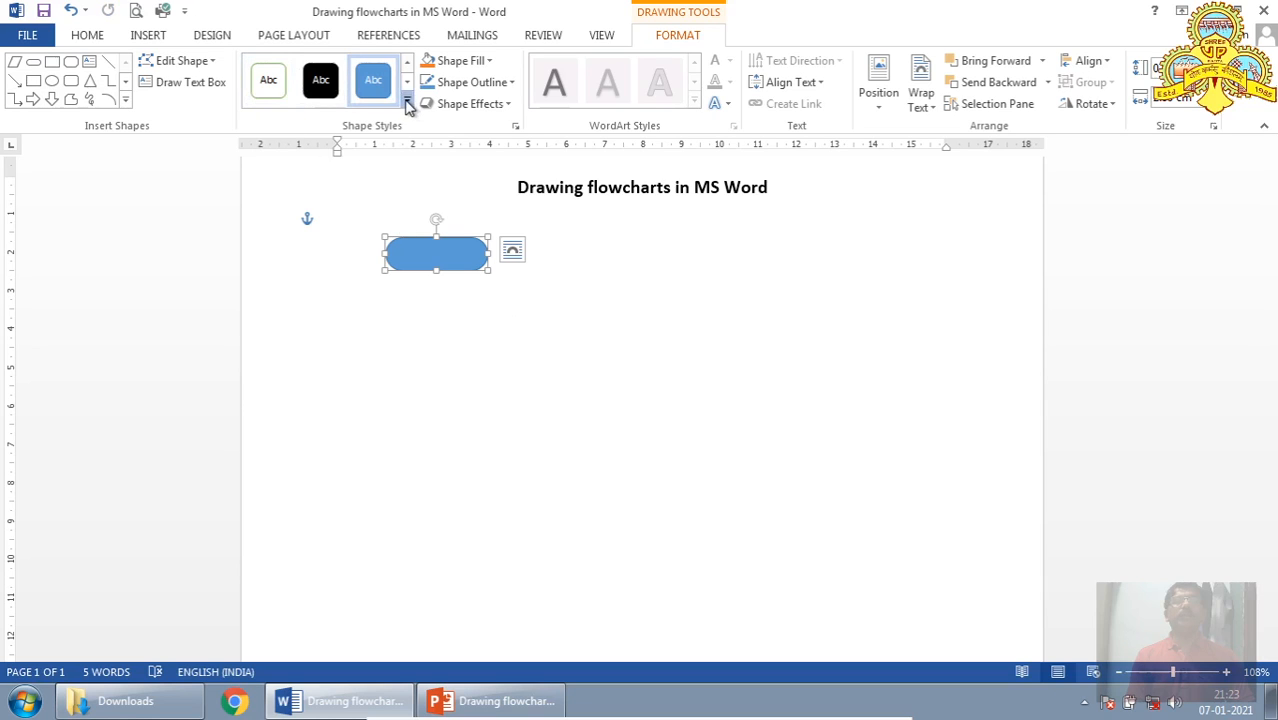
Step: Apply the dark blue intense-effect shape style to the terminator shape
click(407, 104)
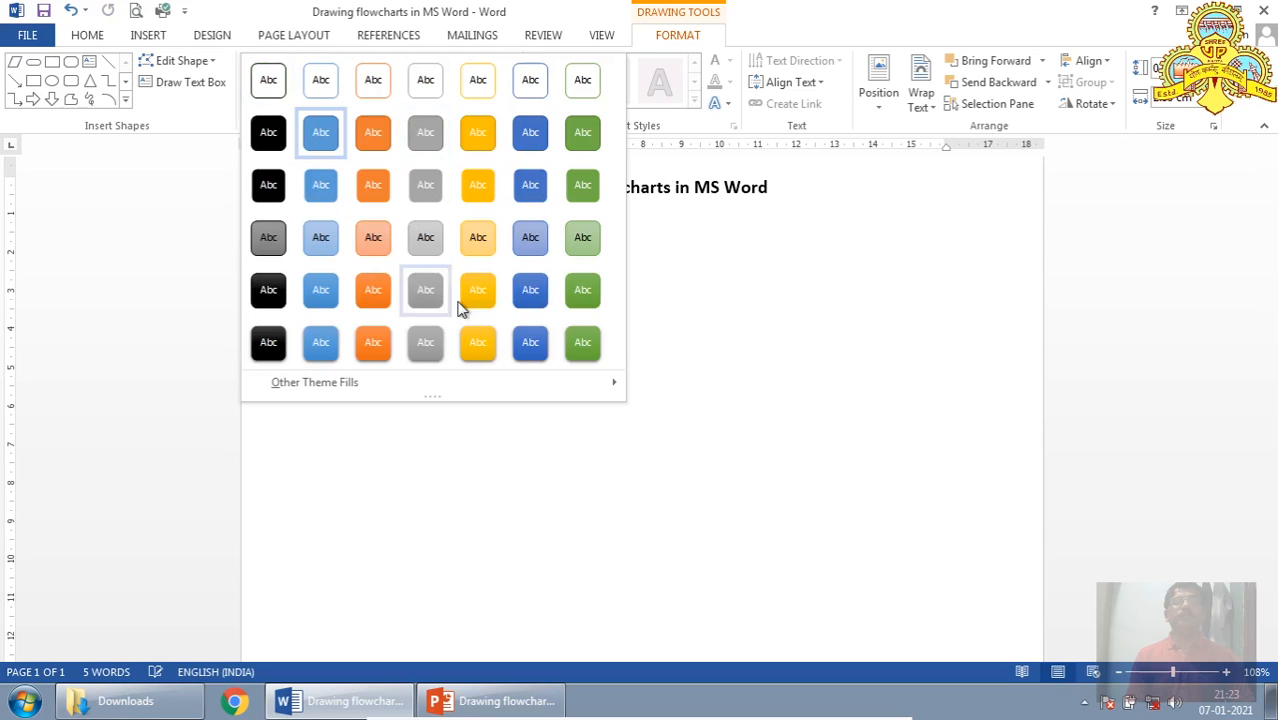
mouse_move(268, 80)
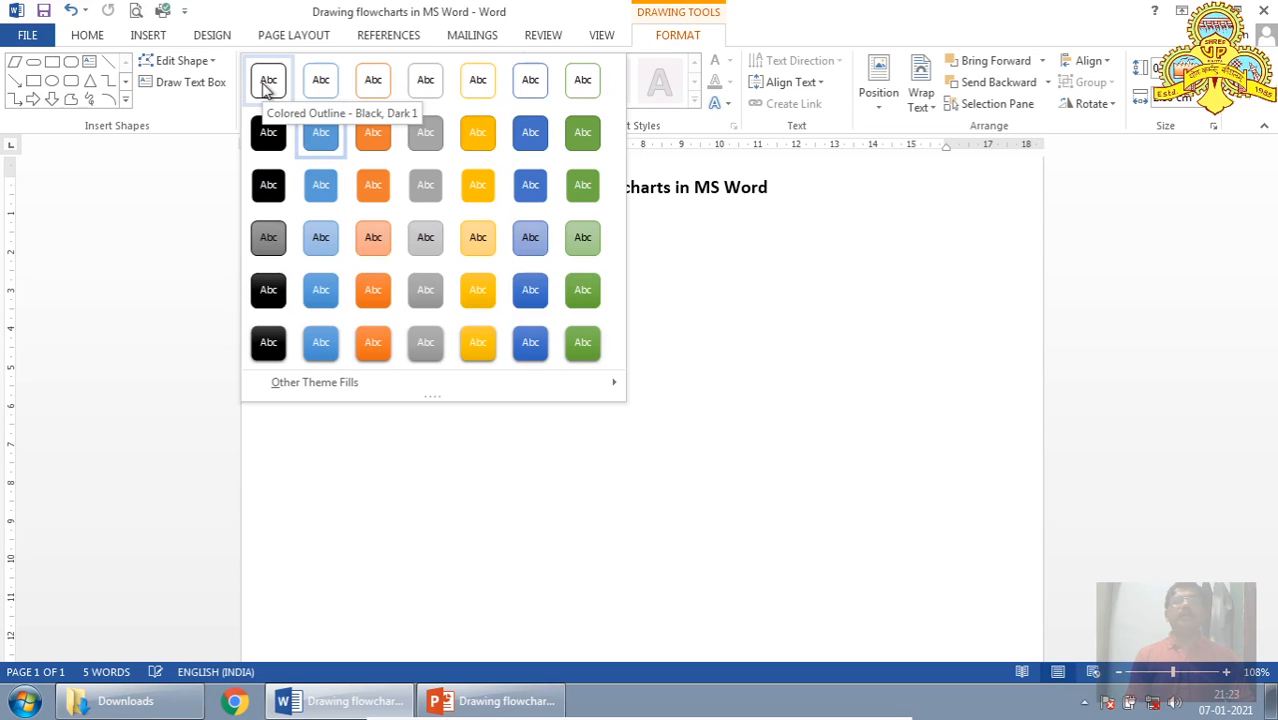
mouse_move(372, 290)
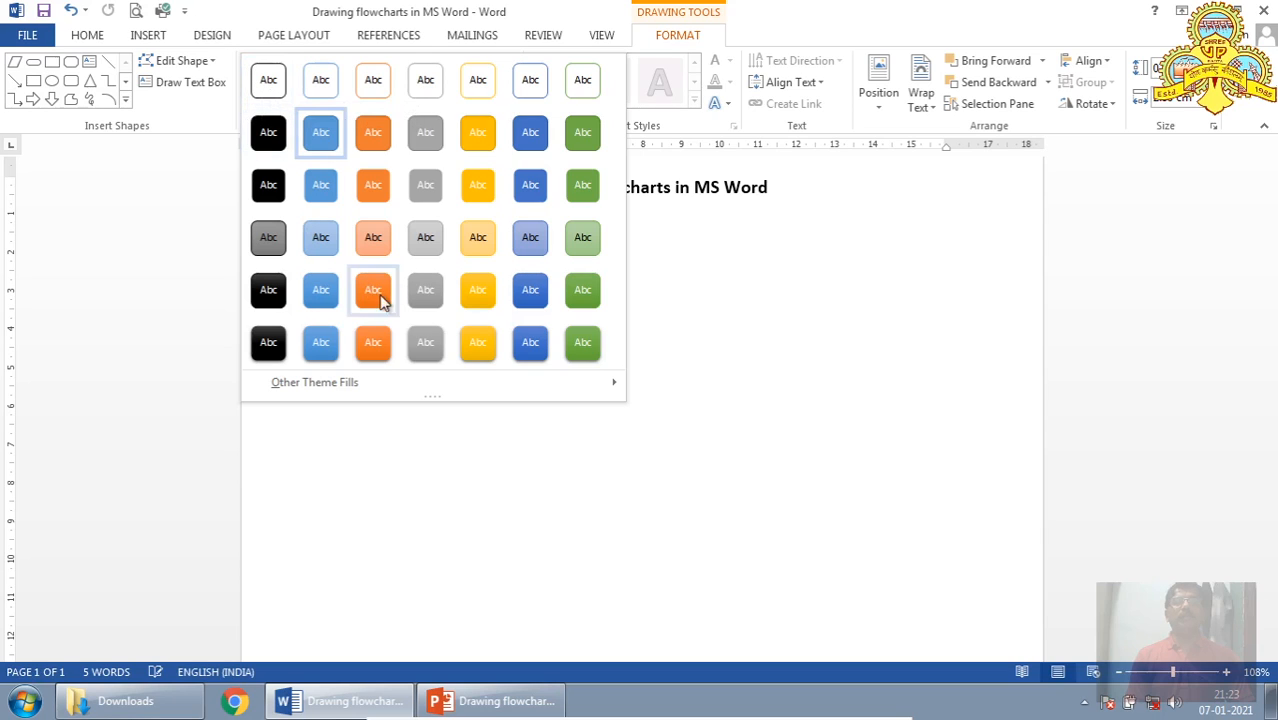
mouse_move(530, 343)
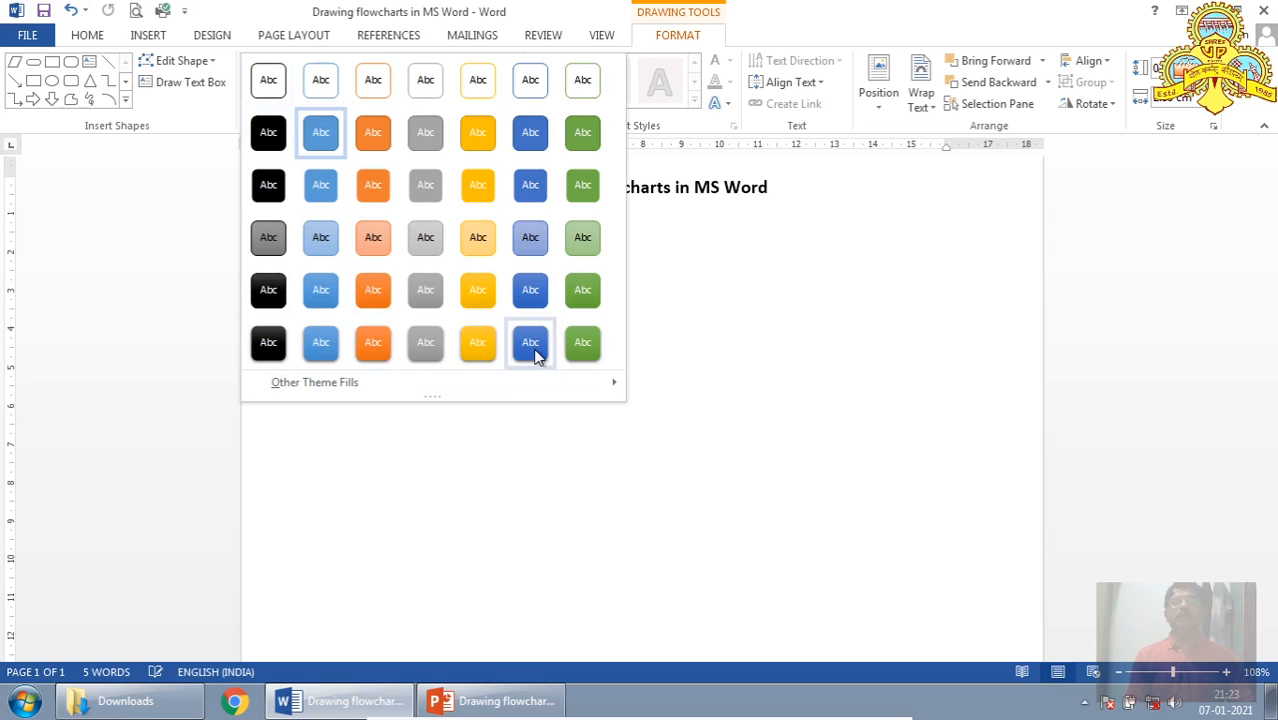
mouse_move(545, 345)
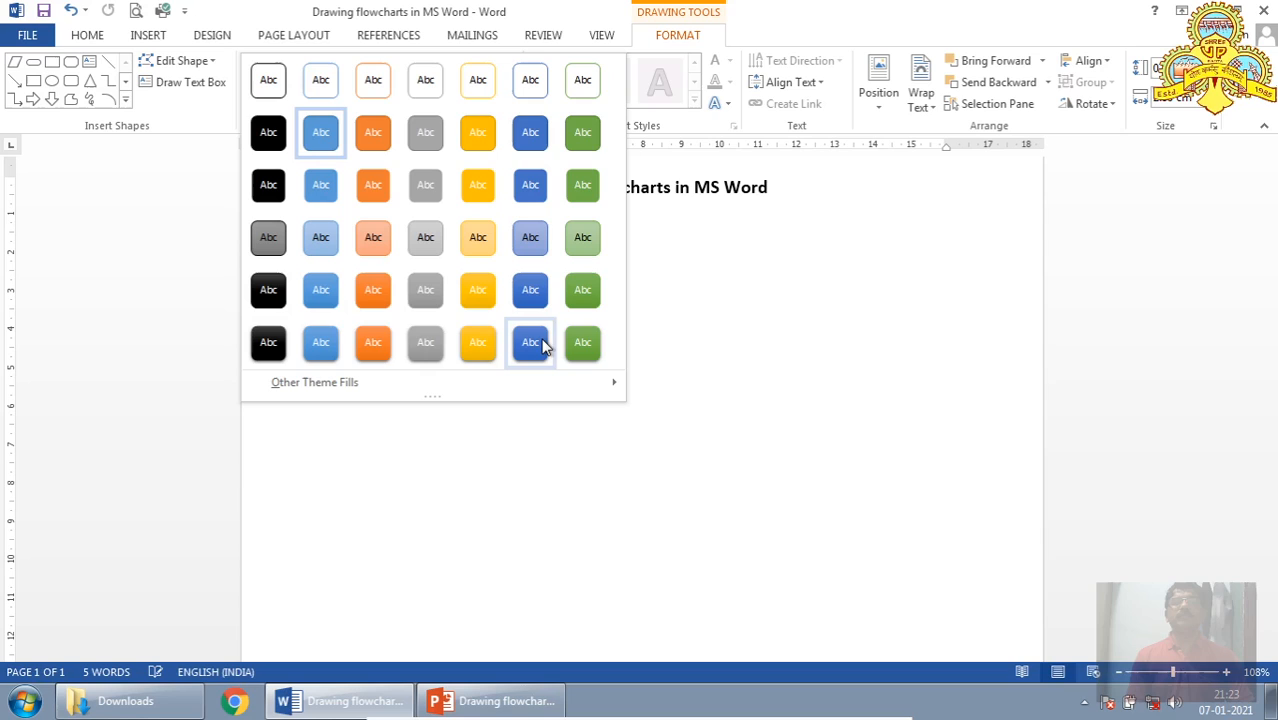
click(530, 342)
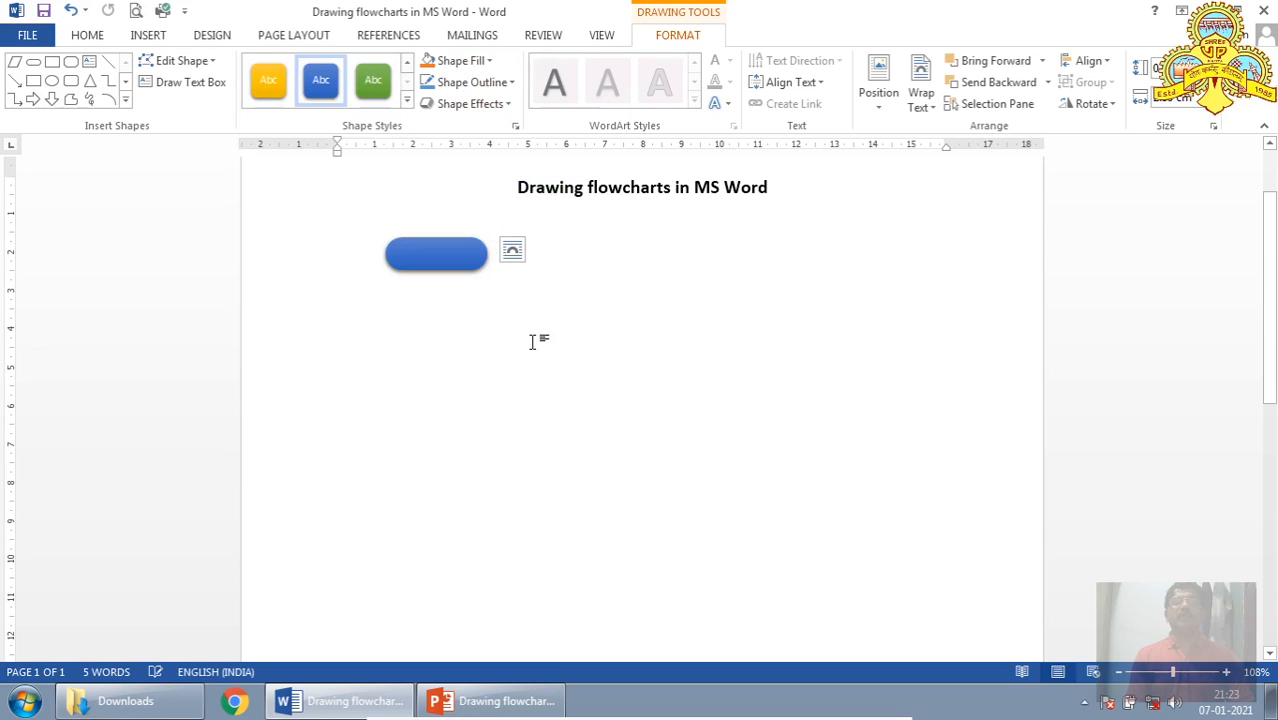
mouse_move(485, 293)
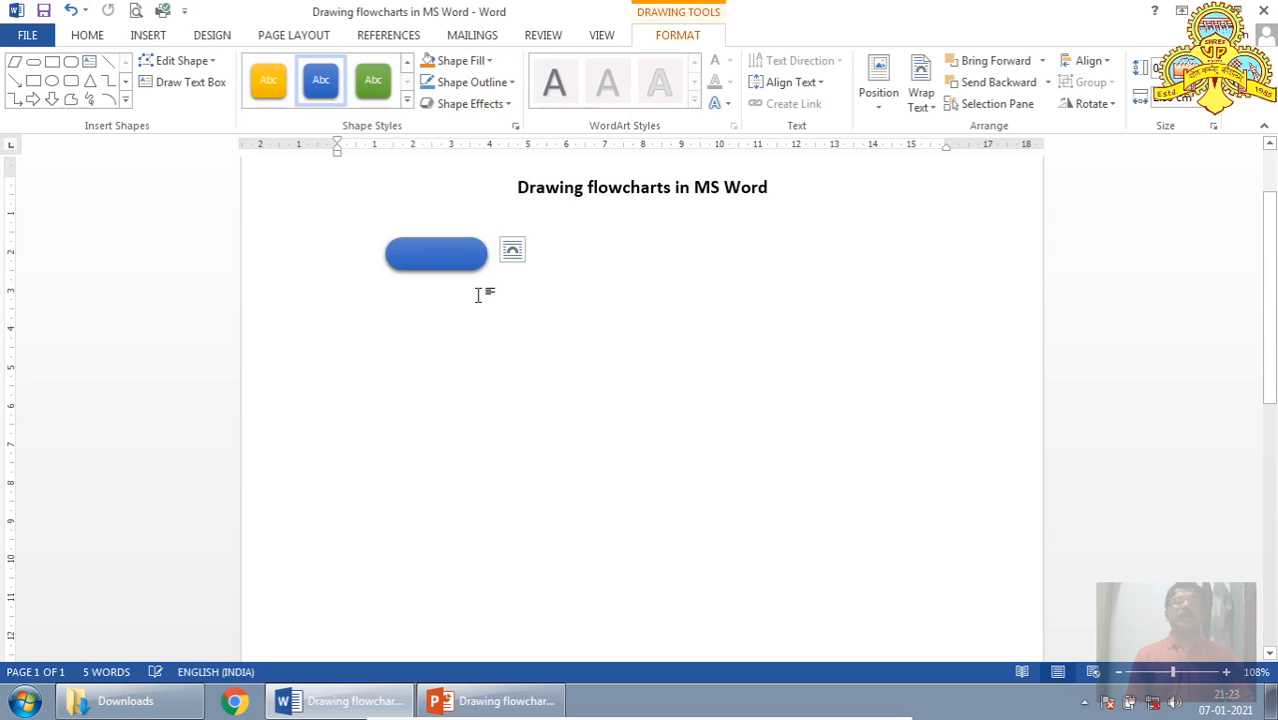
mouse_move(488, 306)
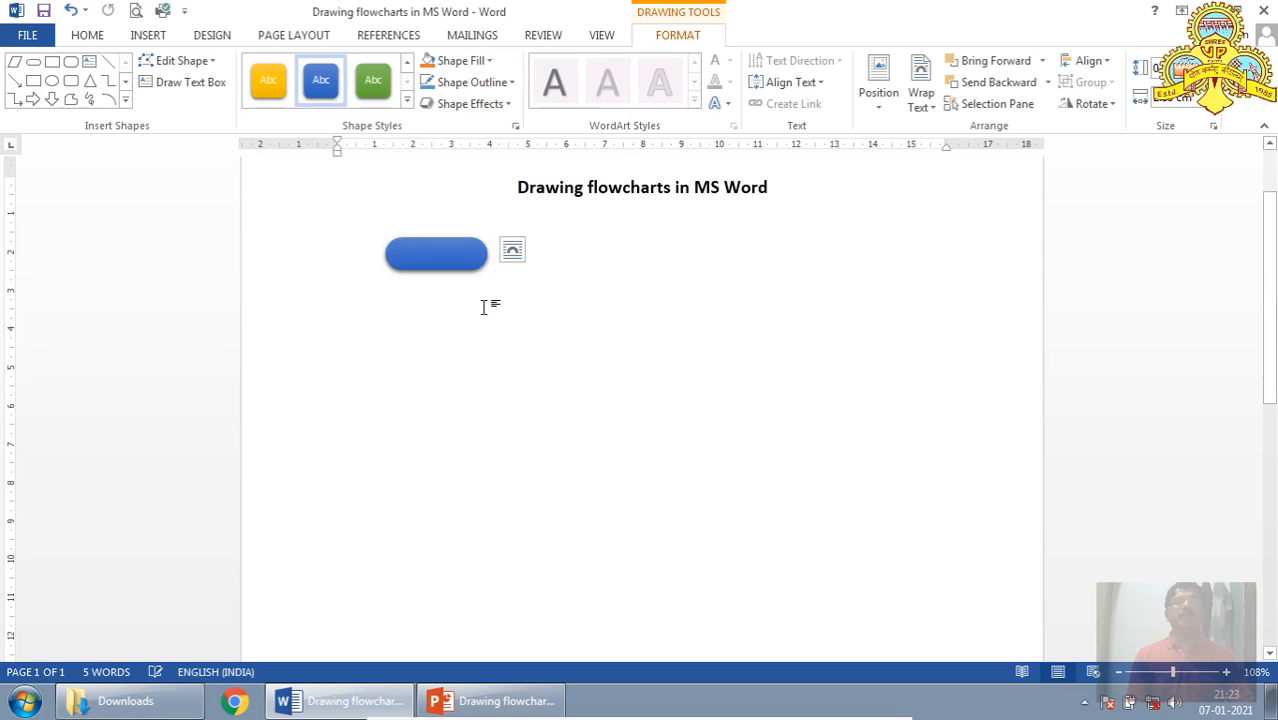
Step: Add the text START to the blue pill shape
click(436, 253)
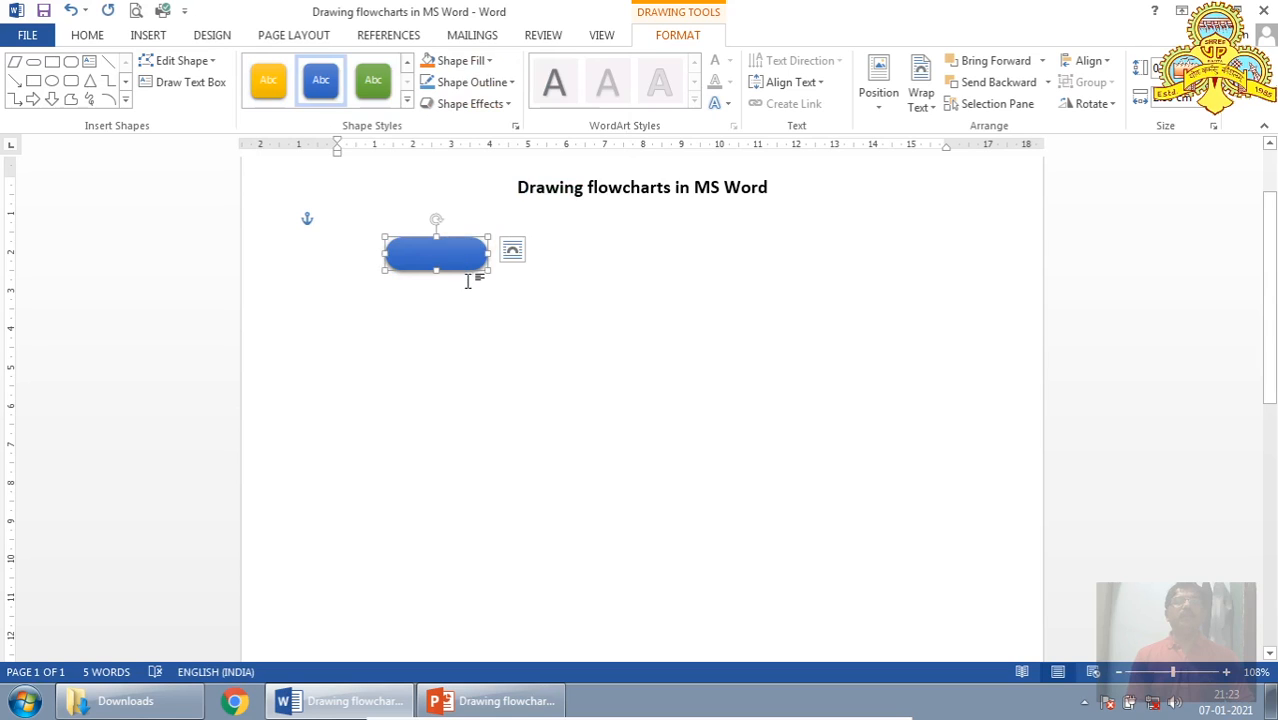
mouse_move(415, 170)
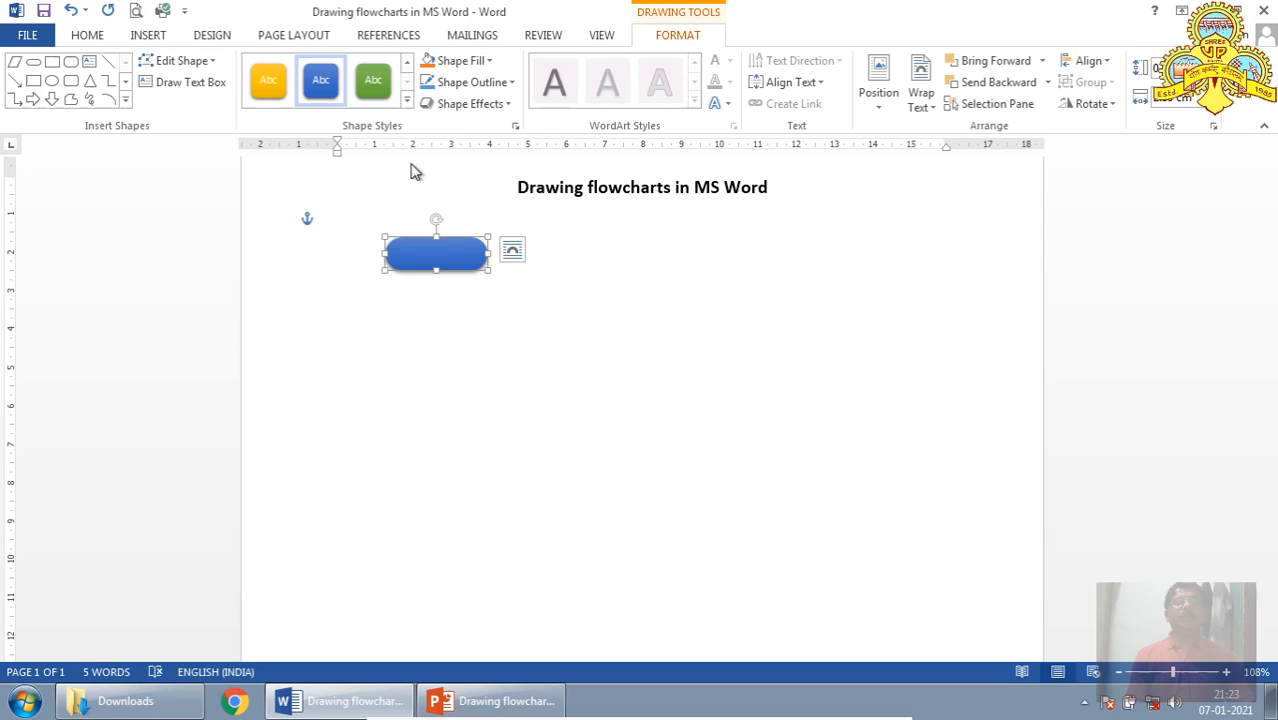
mouse_move(456, 263)
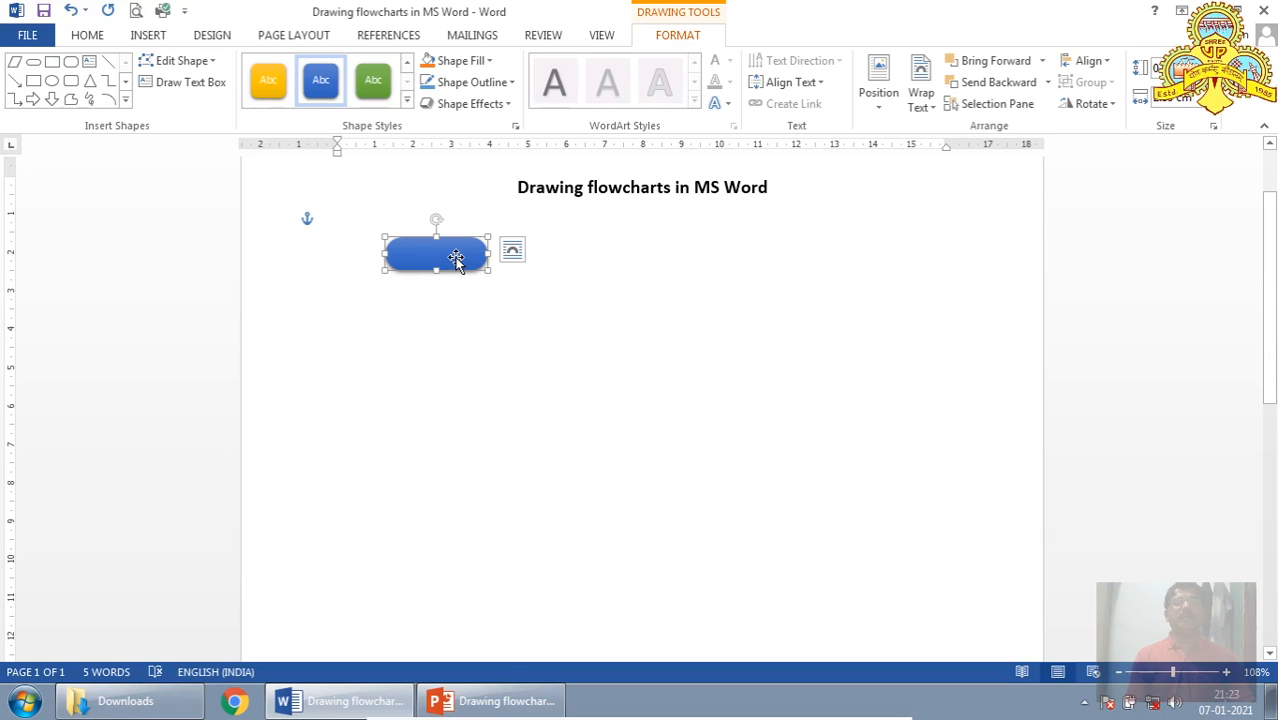
right_click(455, 258)
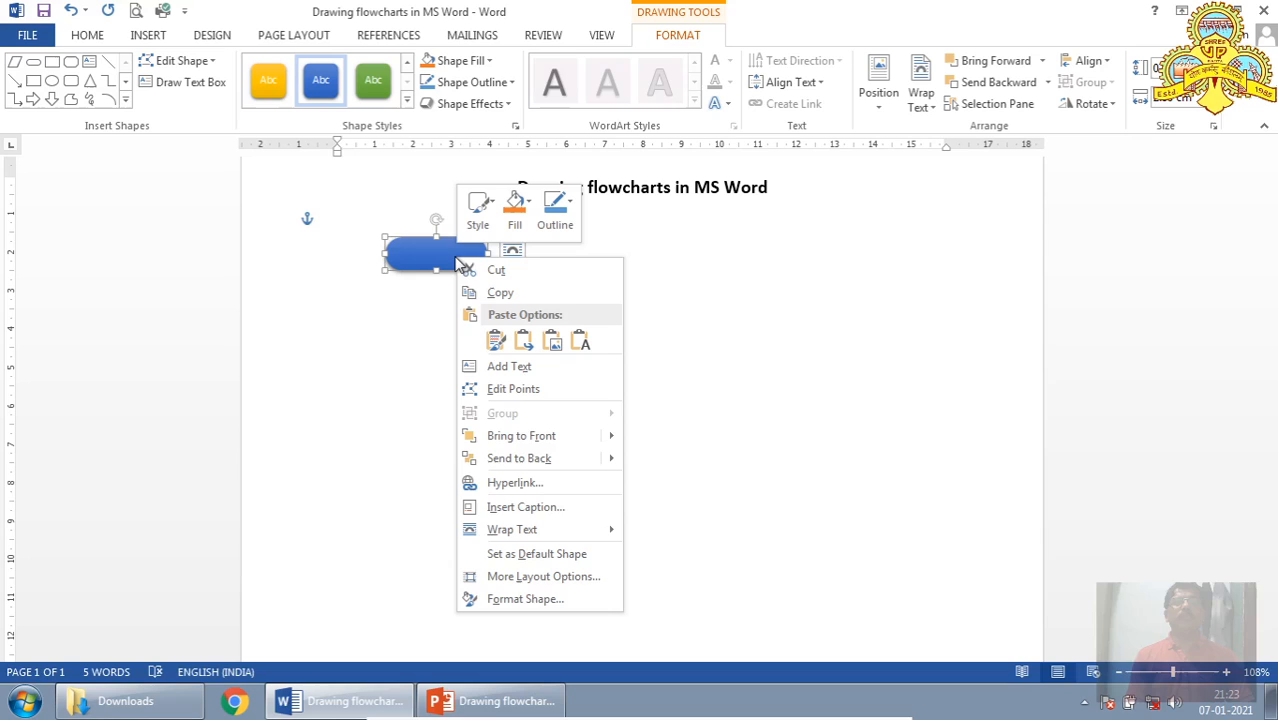
mouse_move(480, 275)
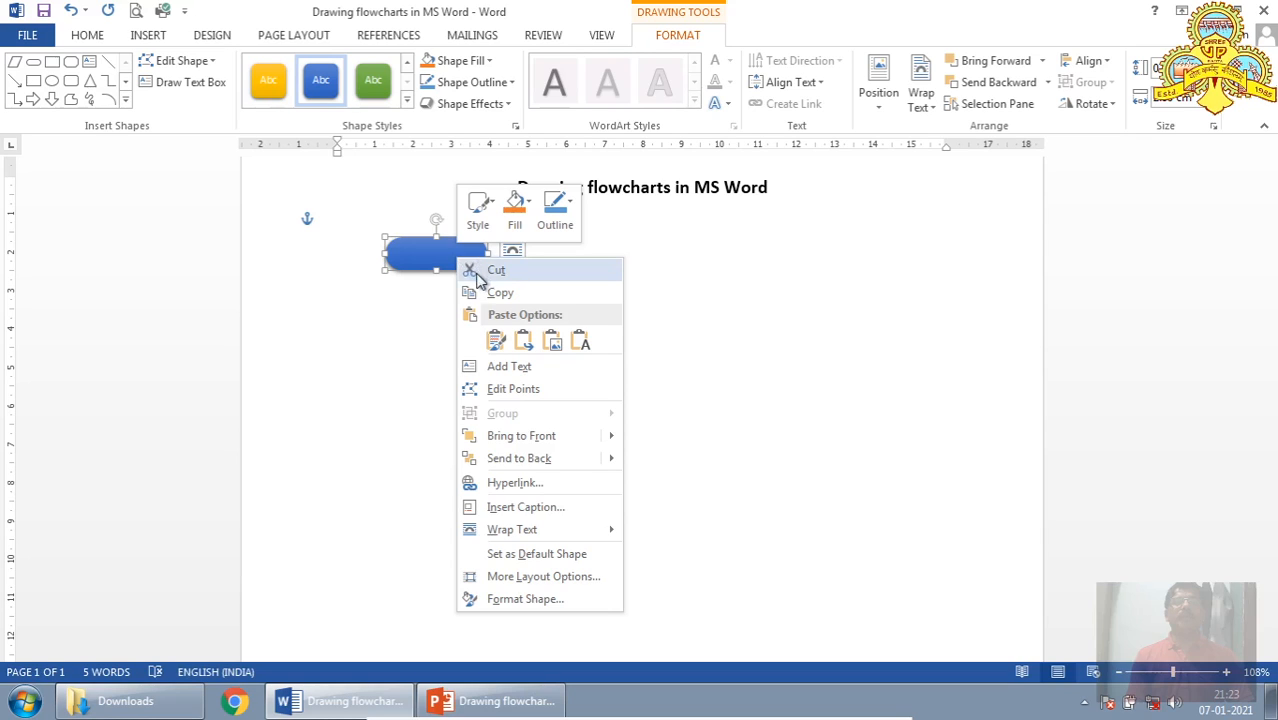
mouse_move(509, 366)
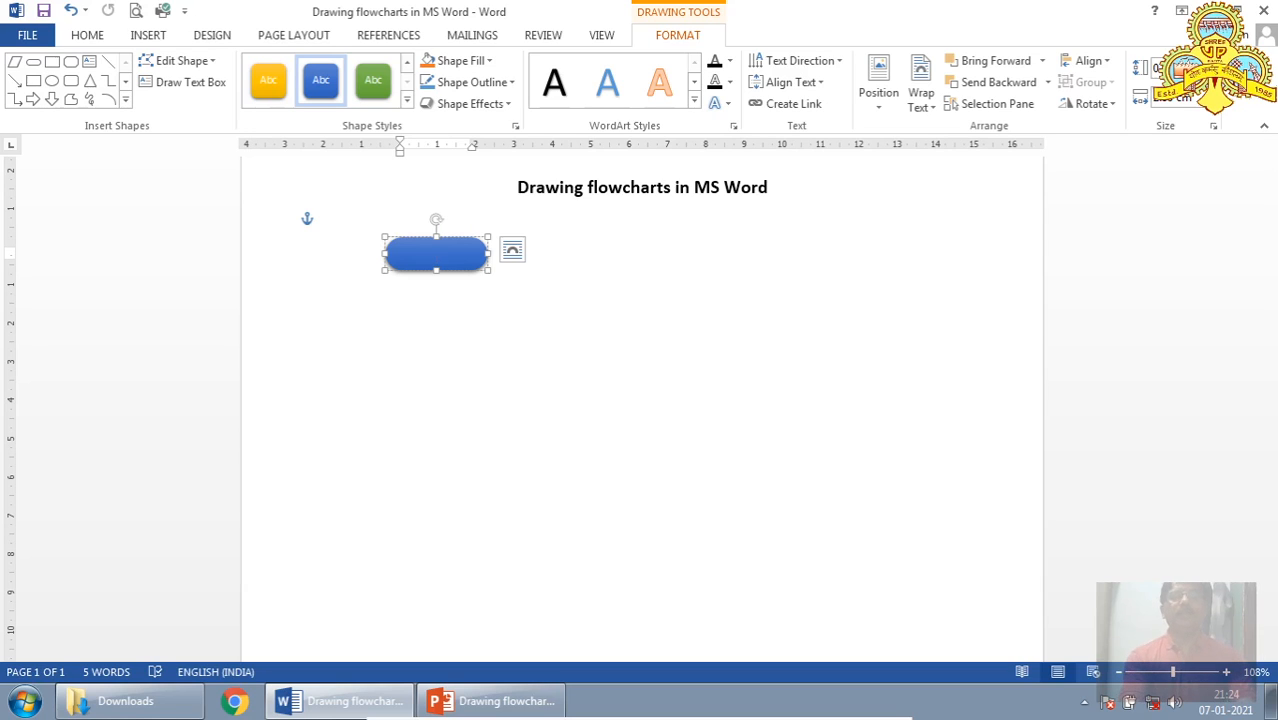
text(START)
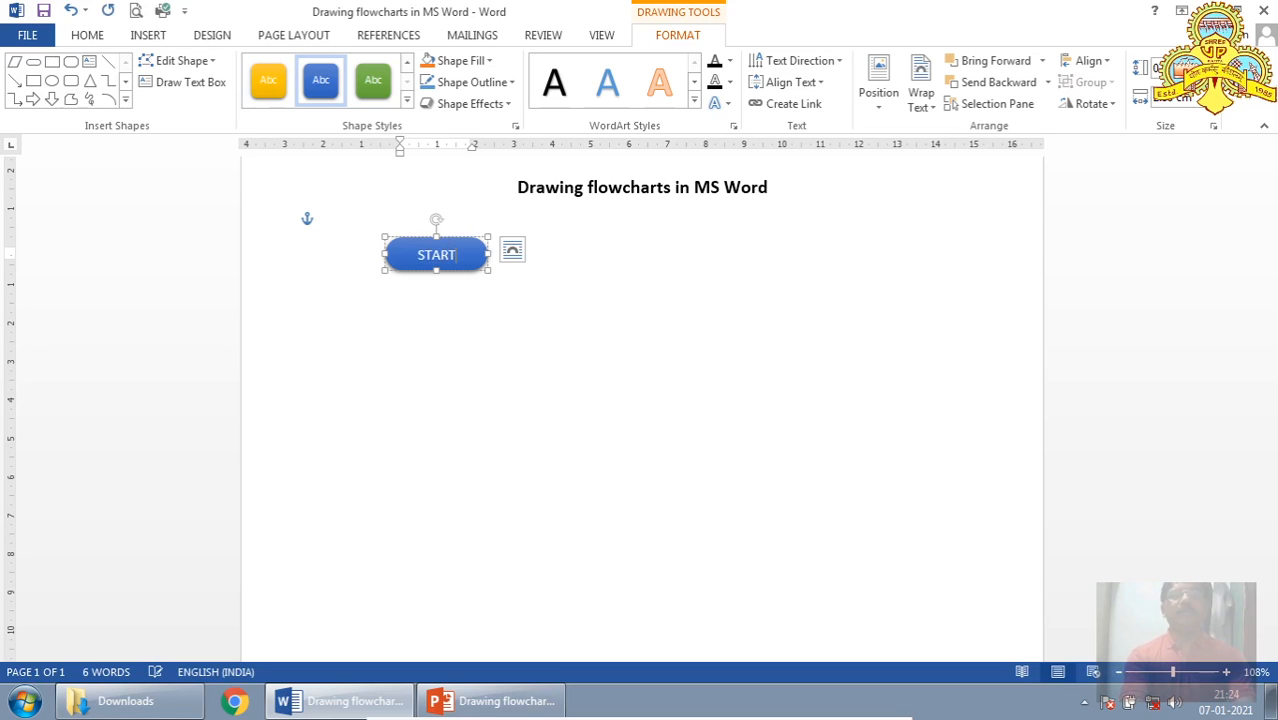
mouse_move(458, 376)
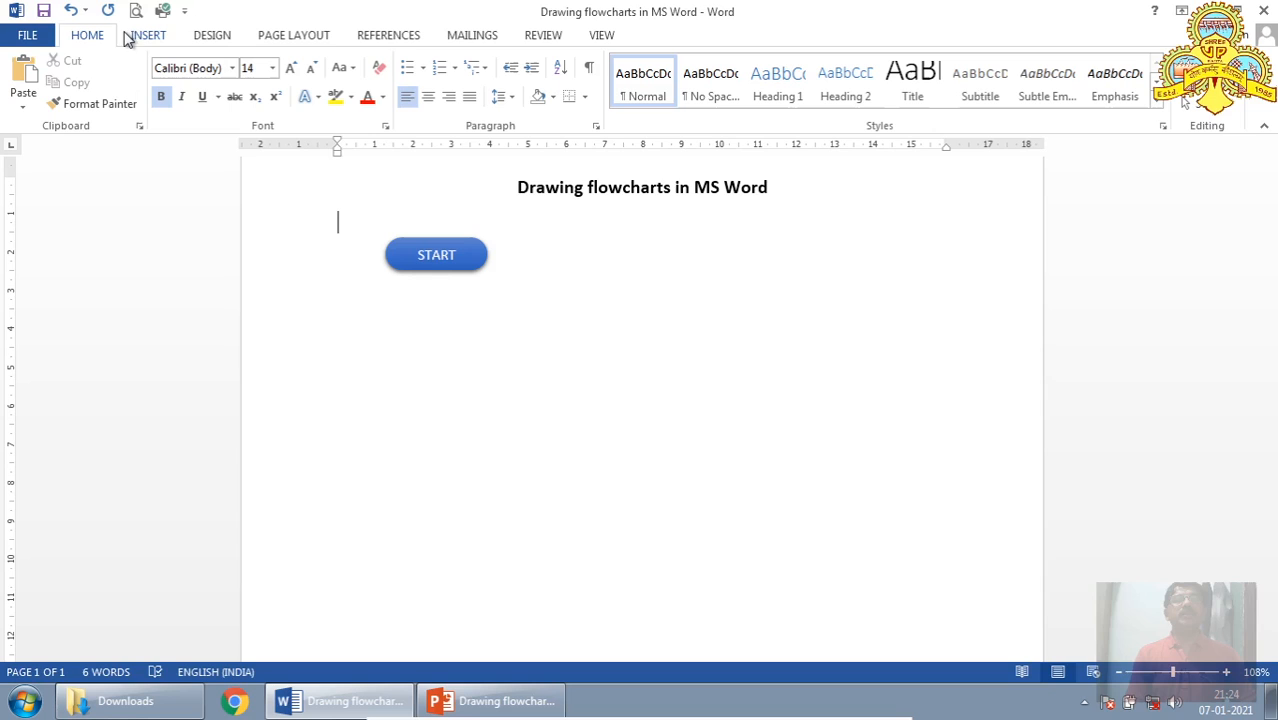
Step: Duplicate the START shape, relabel the copy STOP, and move it lower
click(436, 254)
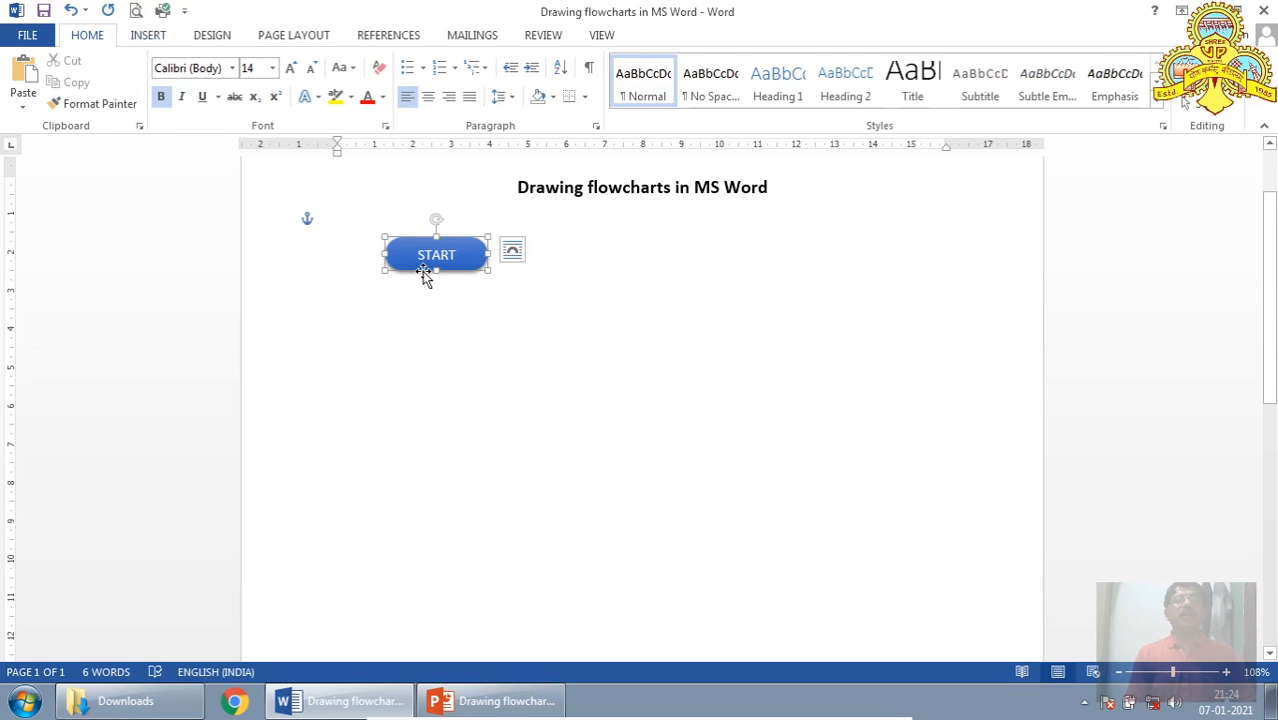
click(436, 254)
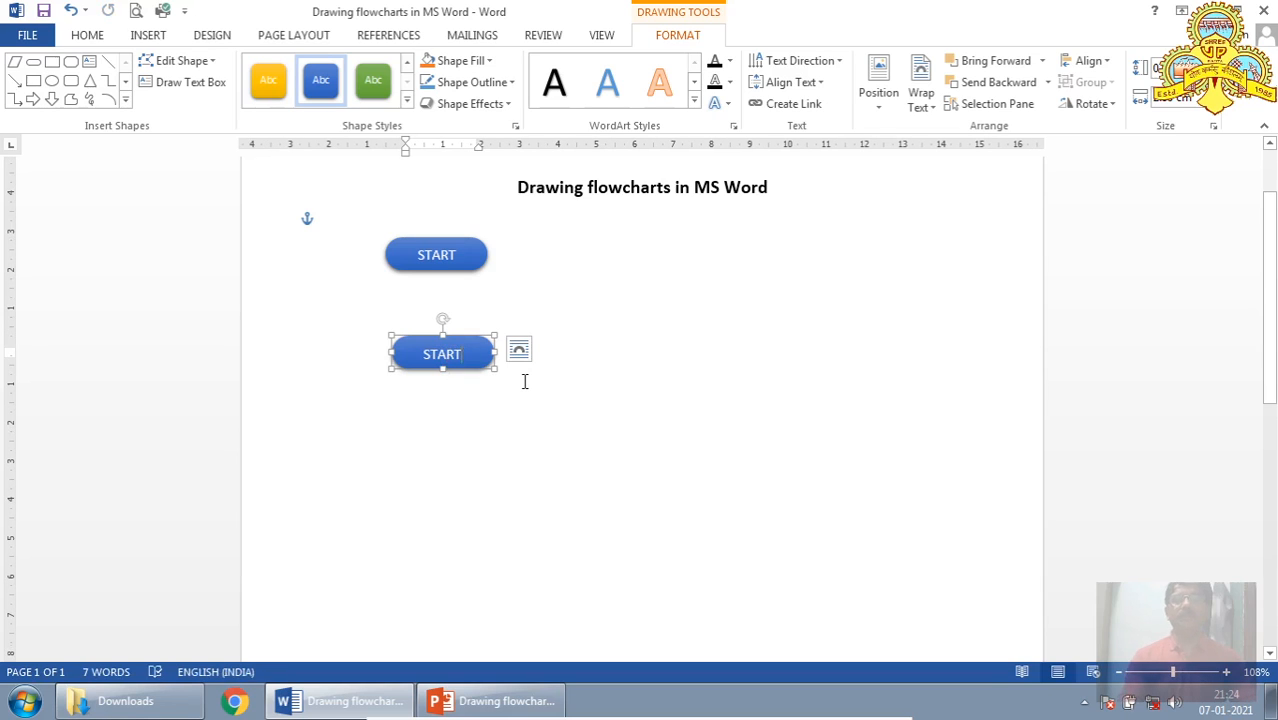
text(STo)
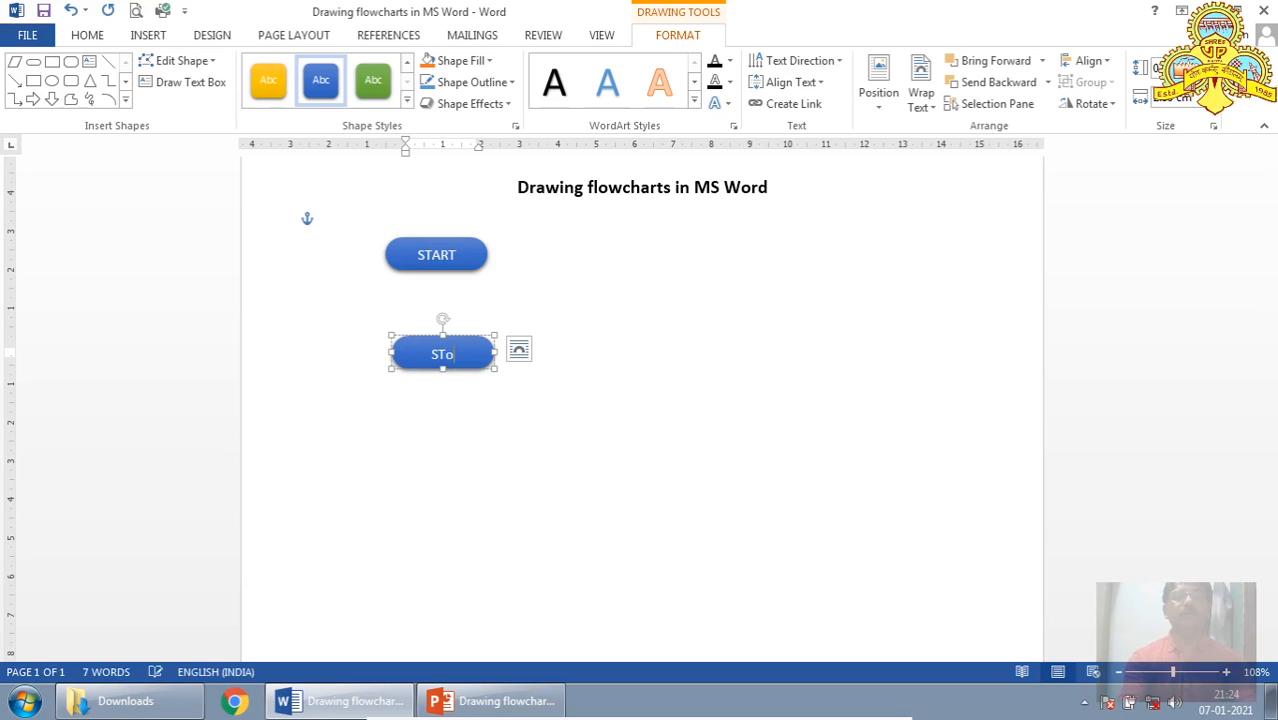
key(backspace)
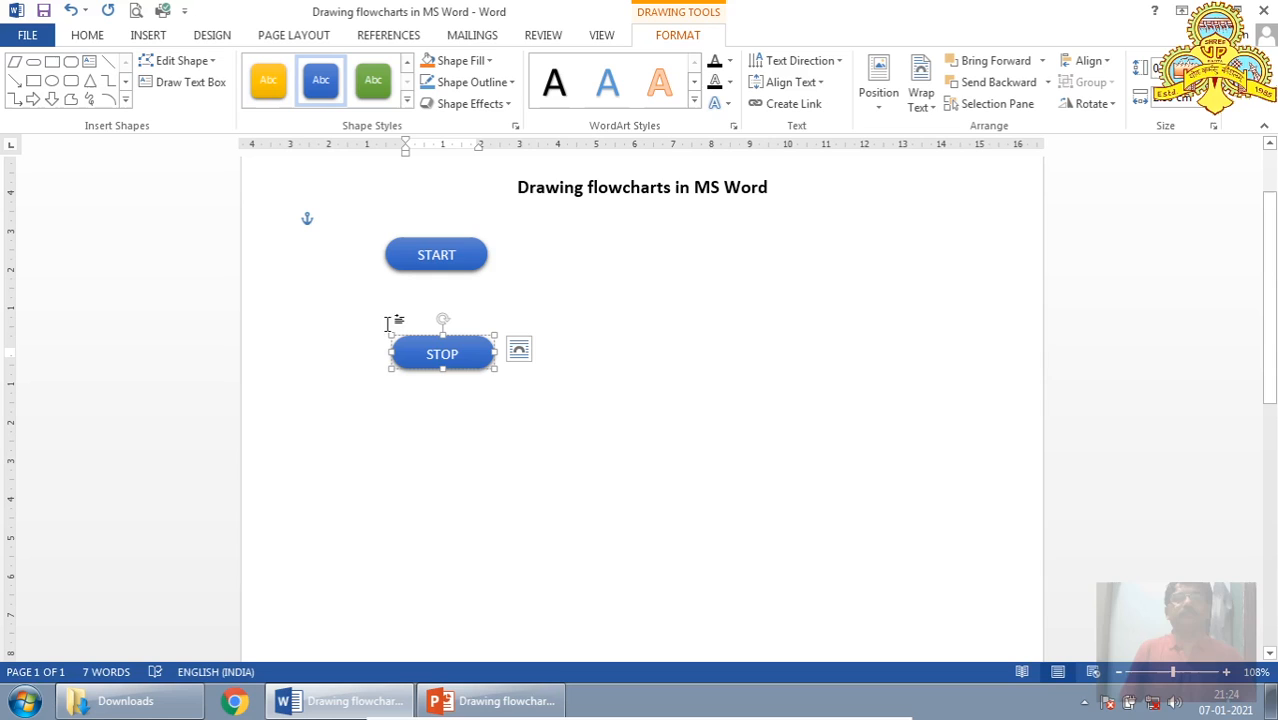
click(337, 221)
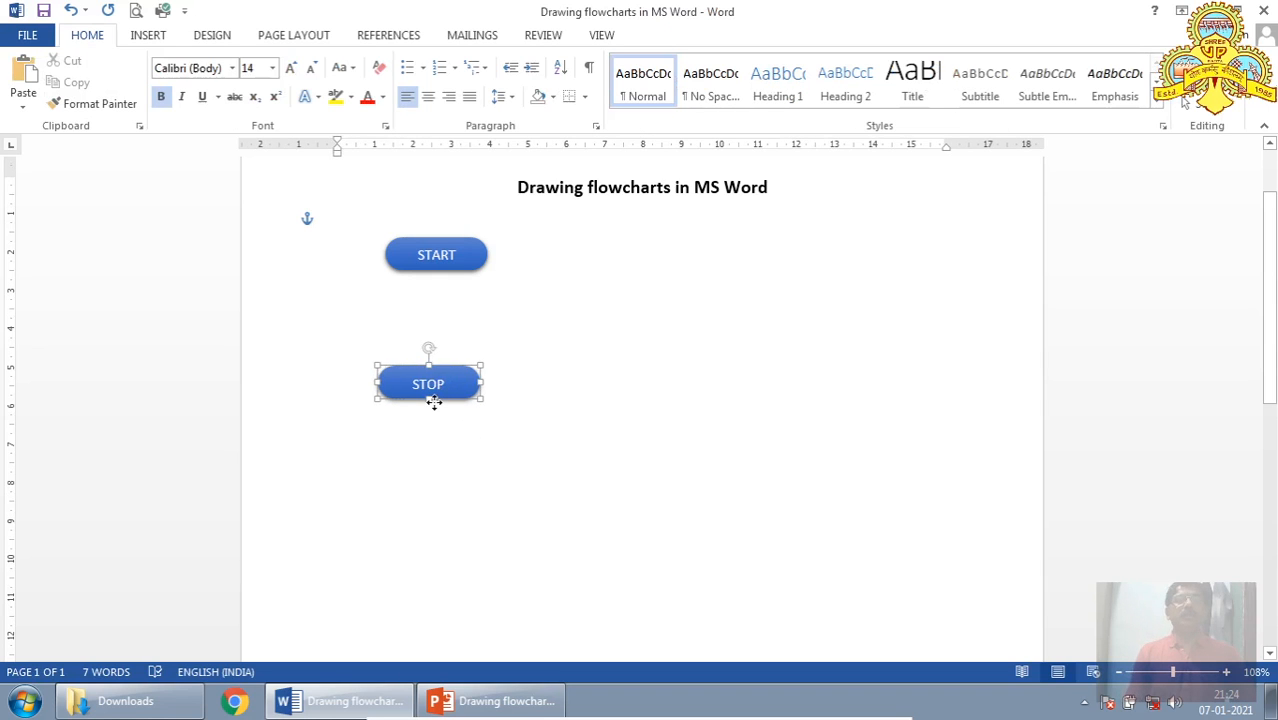
drag(428, 383, 436, 383)
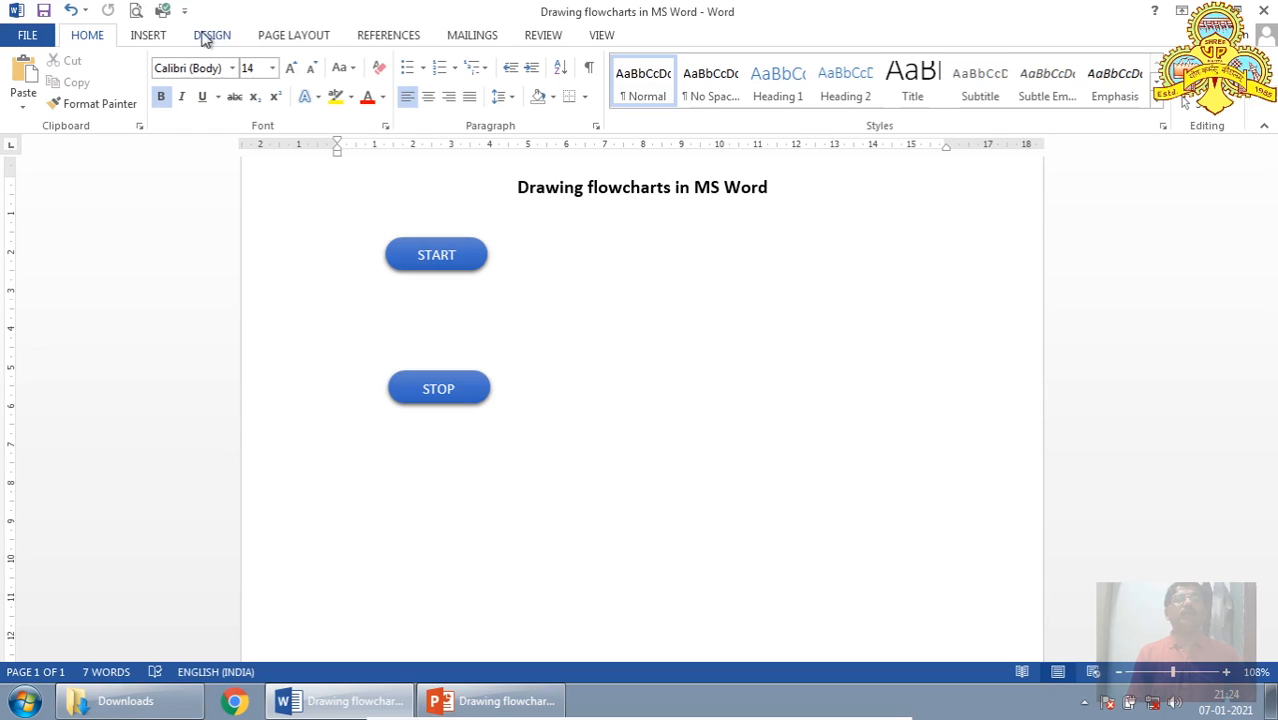
Step: Draw a Flowchart: Data parallelogram between START and STOP and give it a green style
click(148, 35)
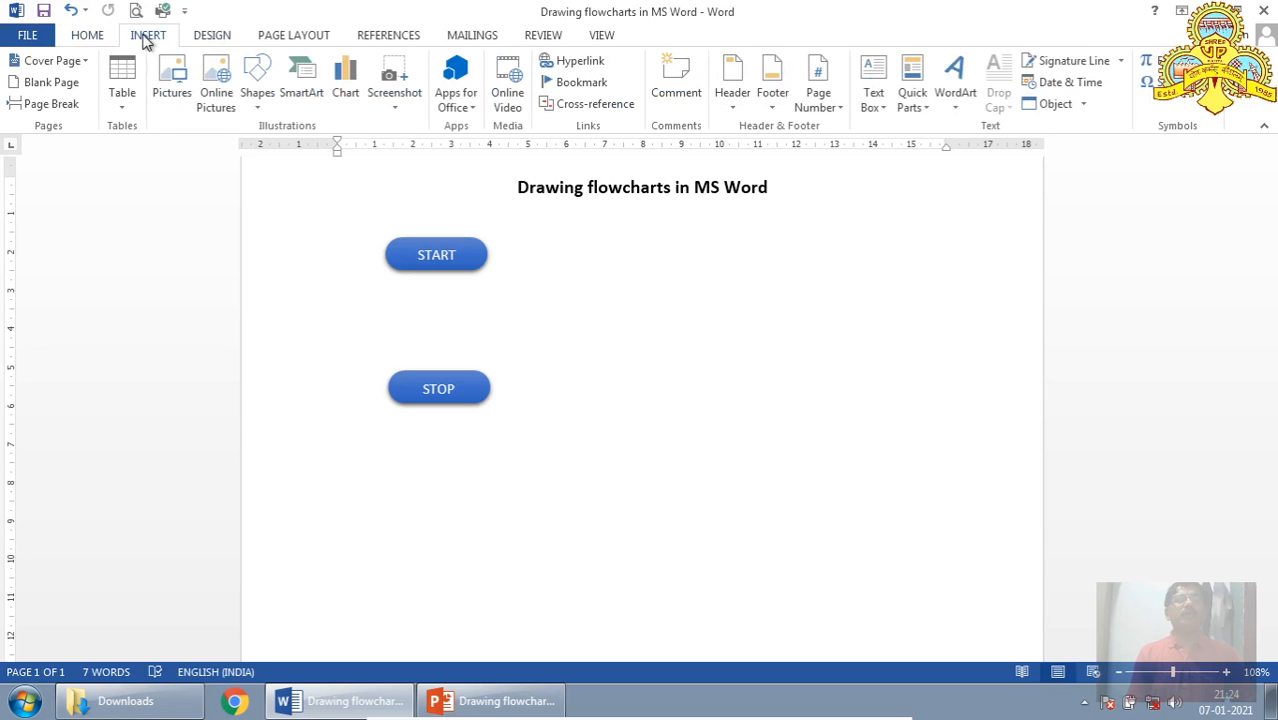
click(257, 75)
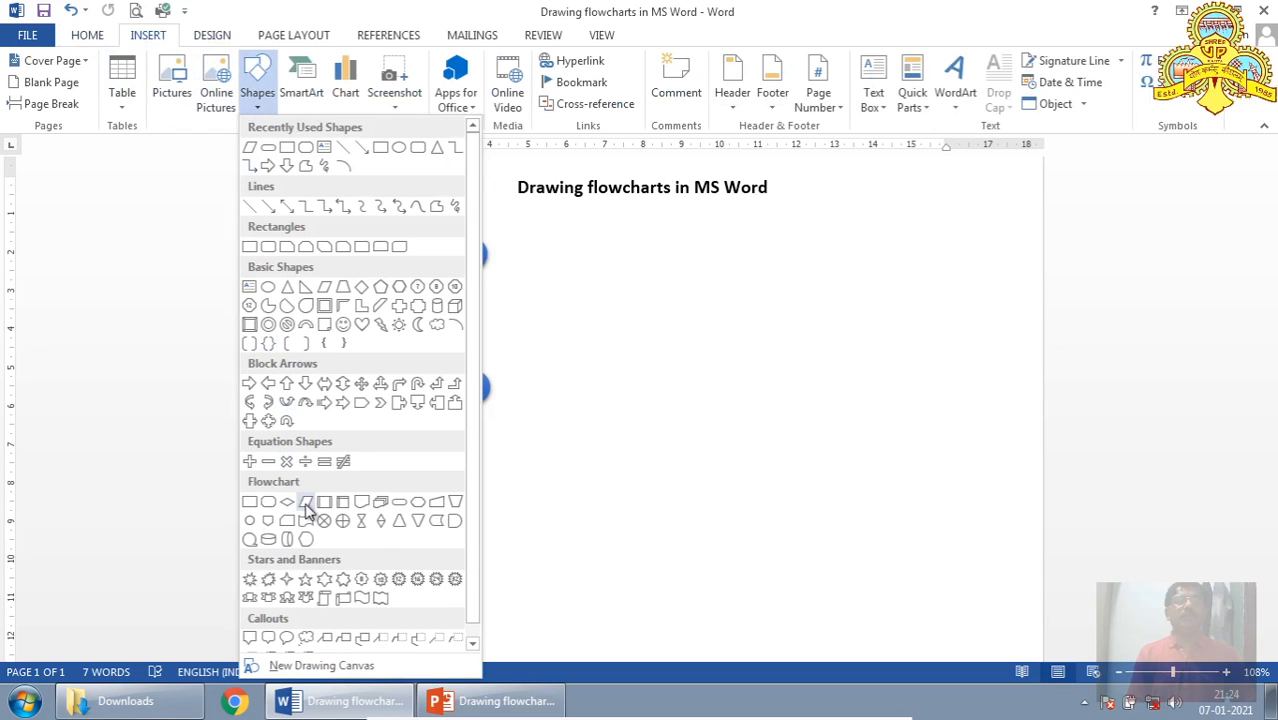
mouse_move(305, 502)
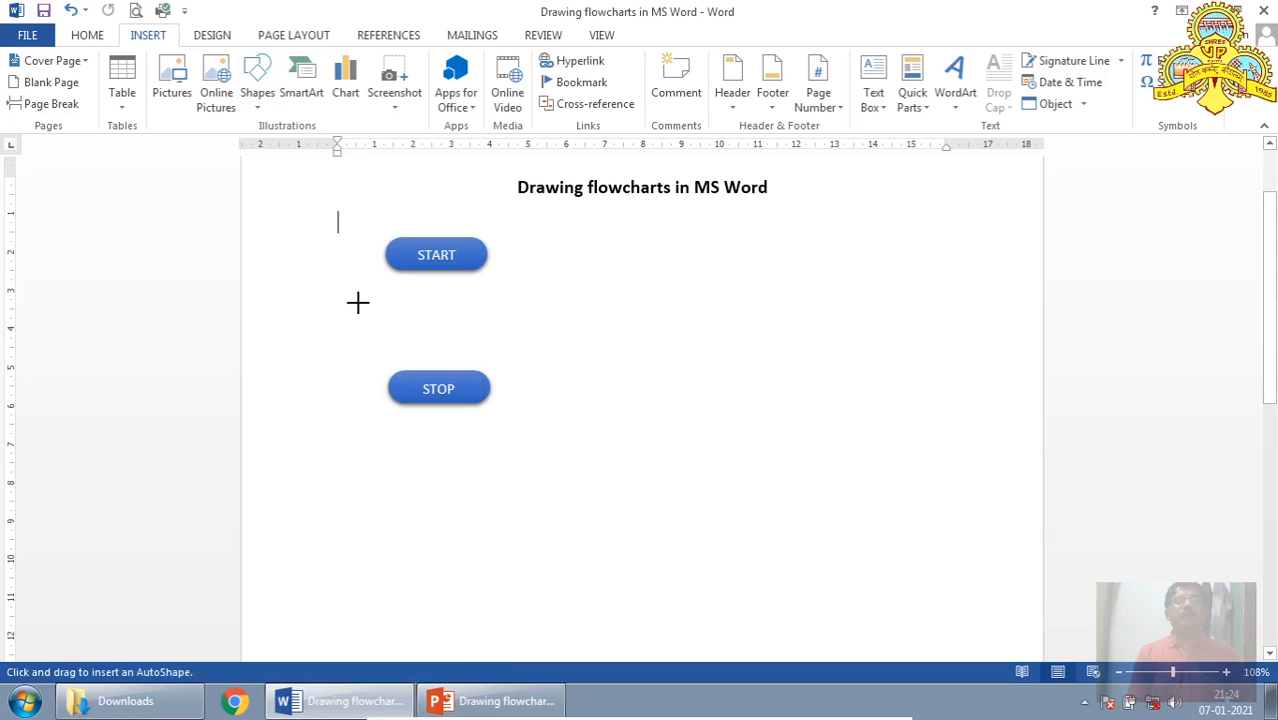
drag(358, 303, 539, 348)
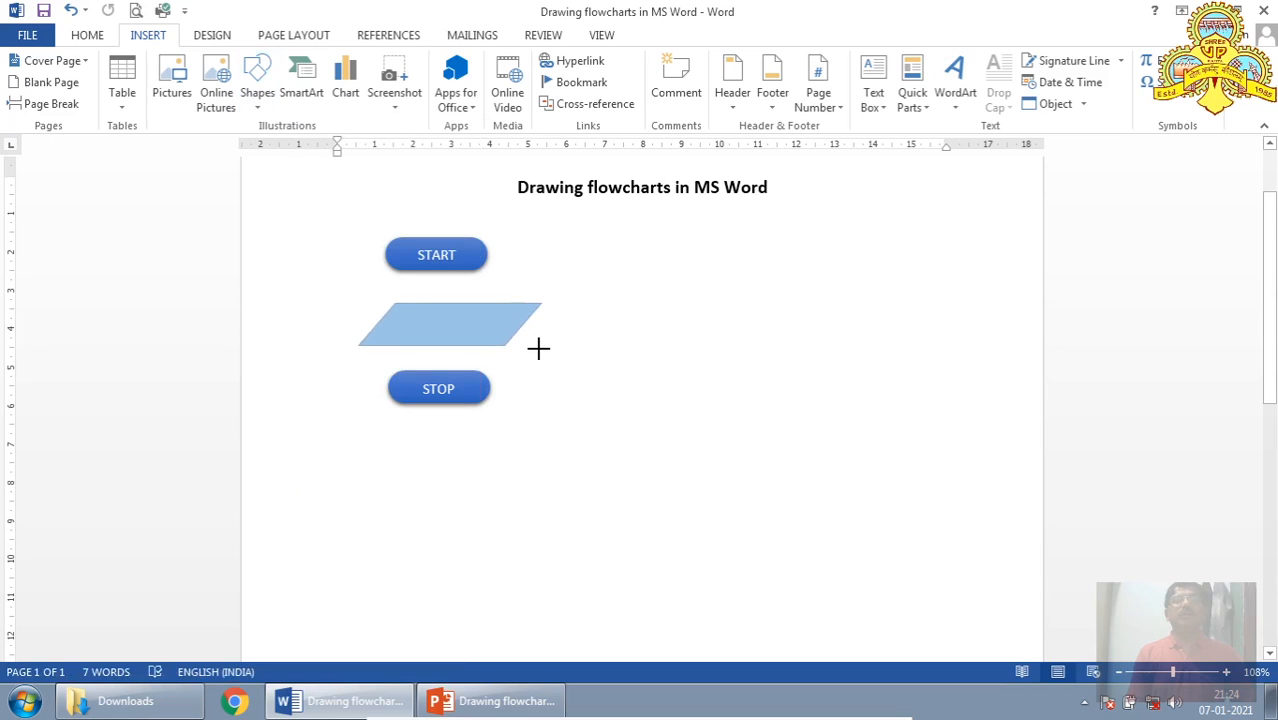
click(450, 325)
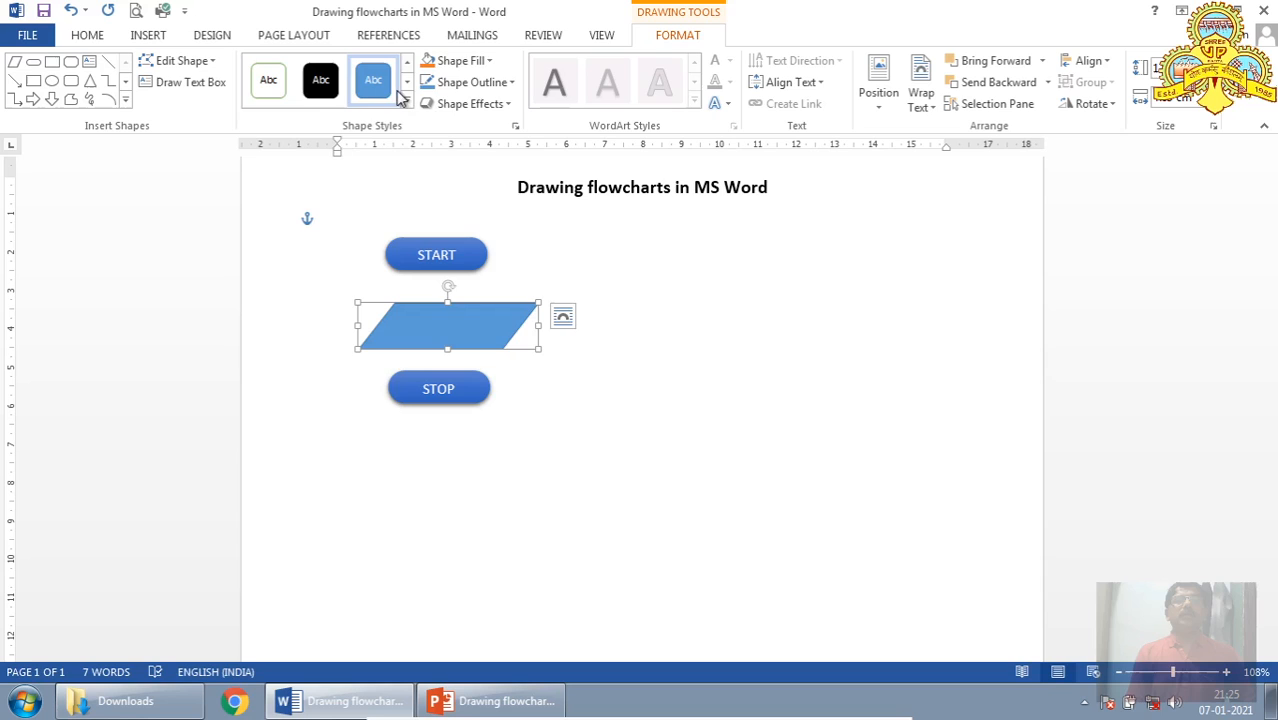
click(406, 103)
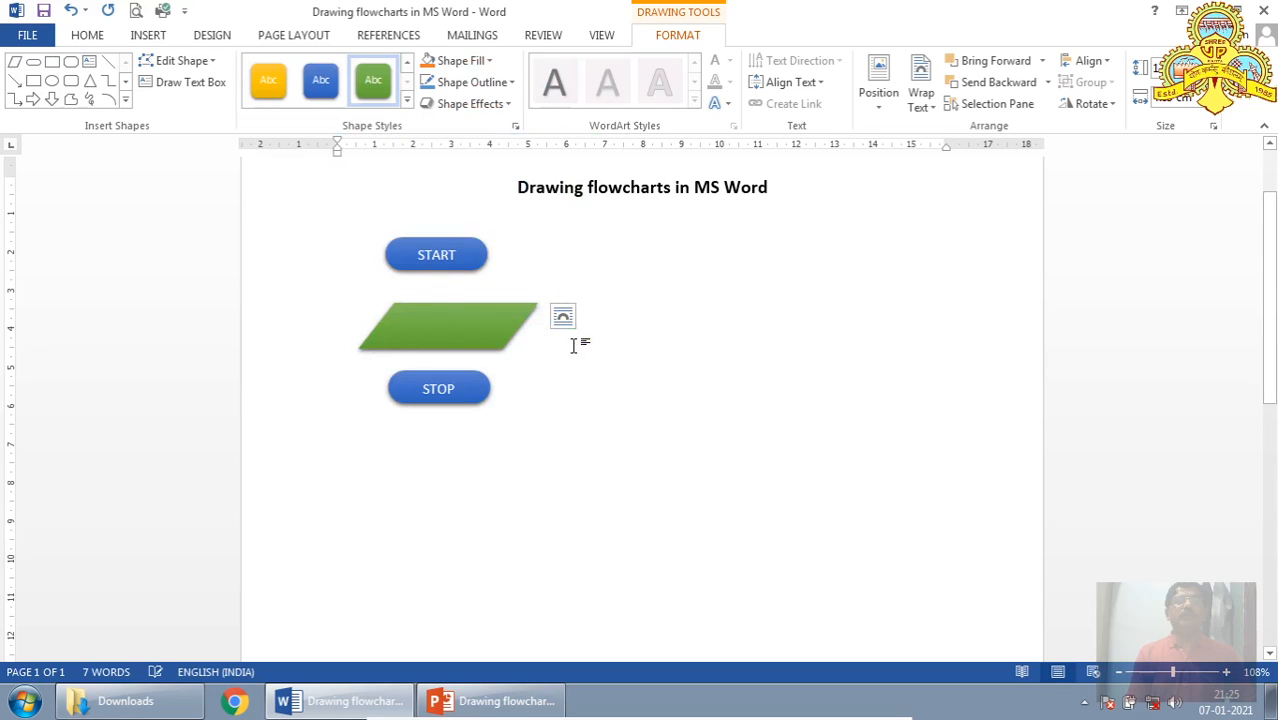
Step: Label the parallelogram PRINT "HELLO" and nudge it into place between START and STOP
click(448, 328)
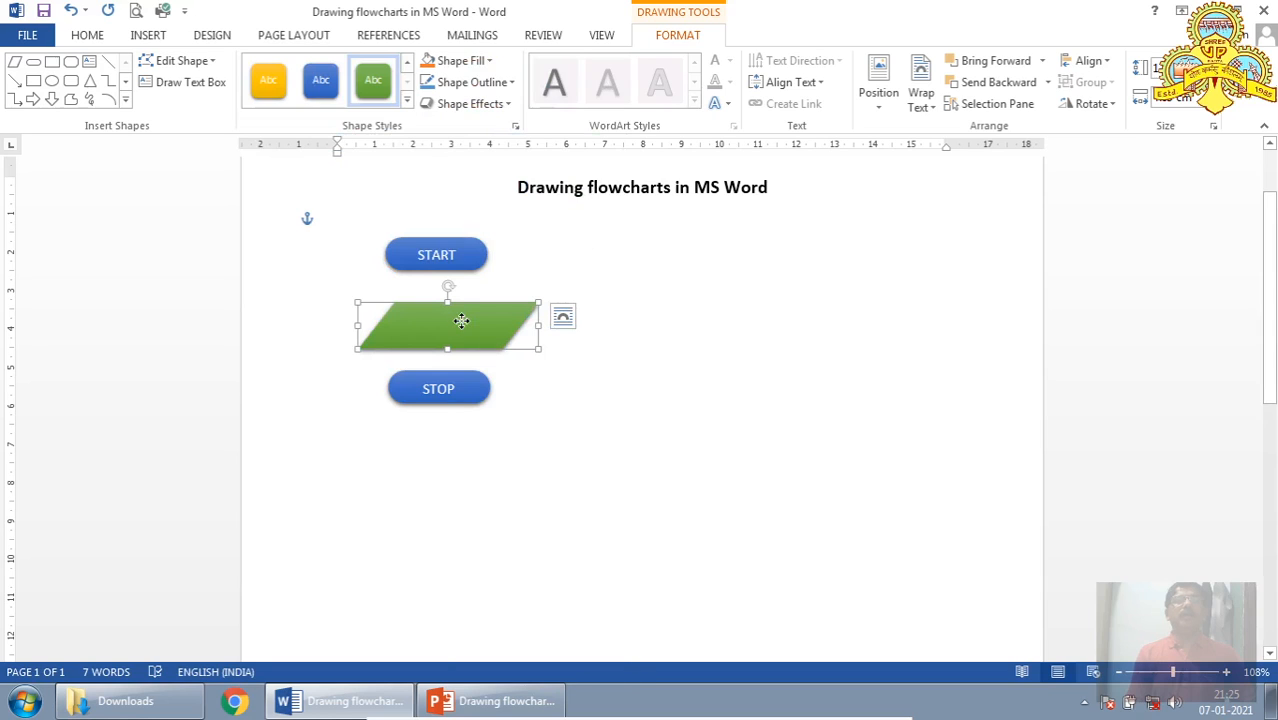
right_click(461, 322)
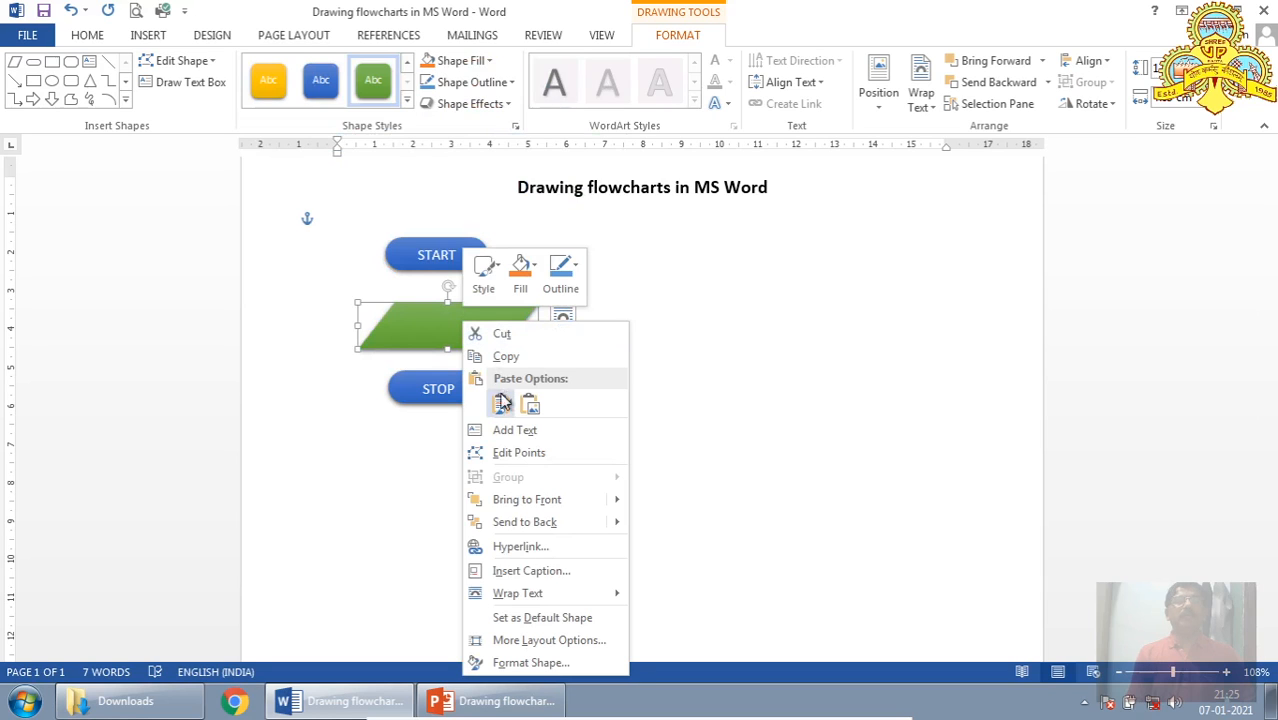
mouse_move(515, 430)
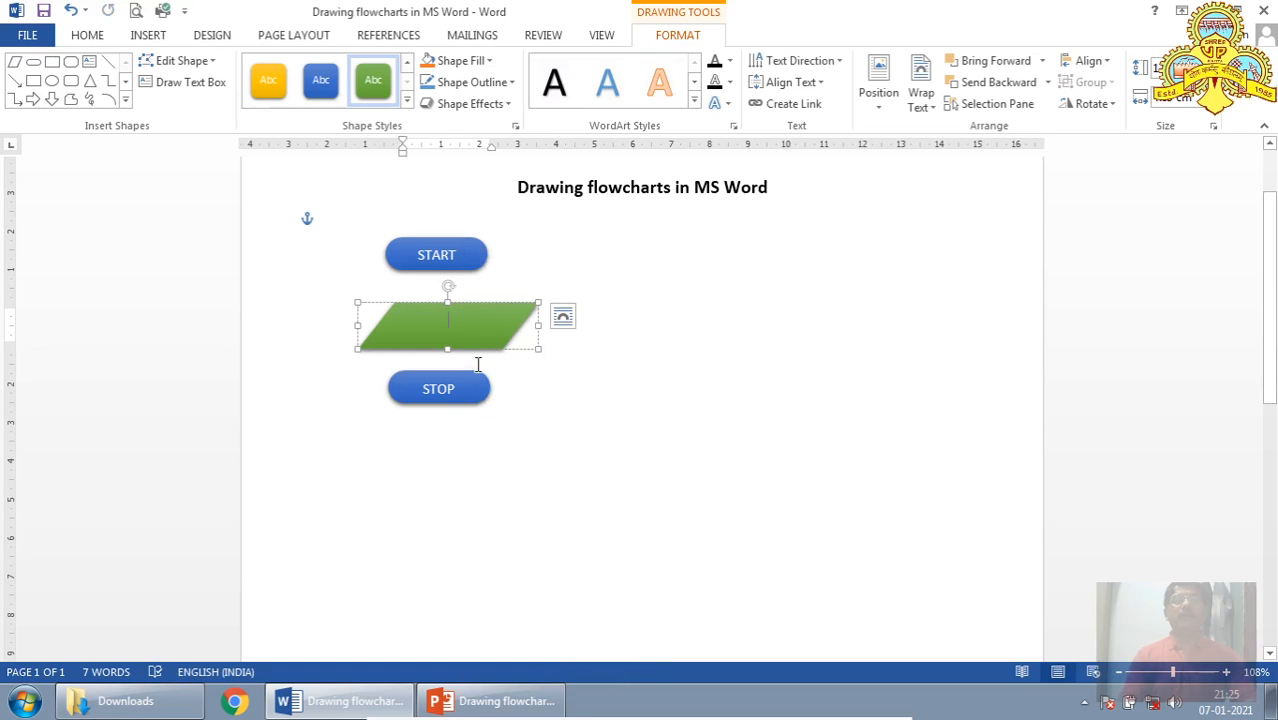
text(P)
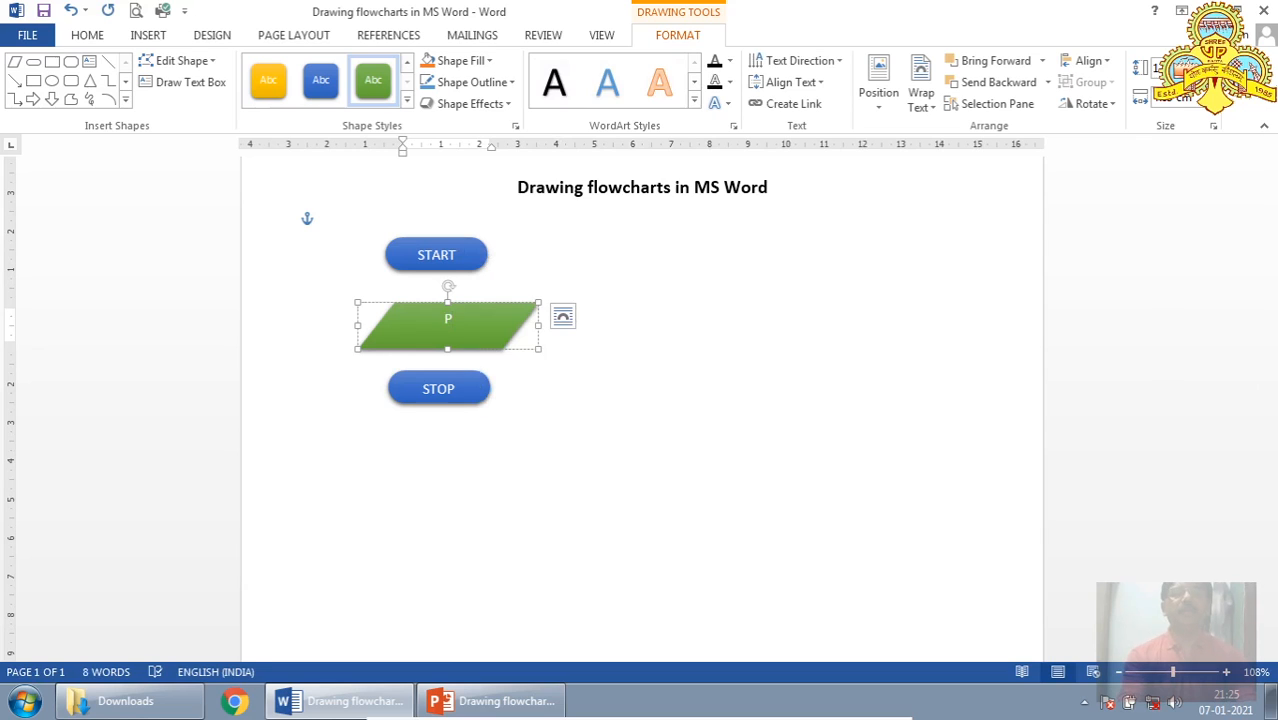
text(PRINT "H)
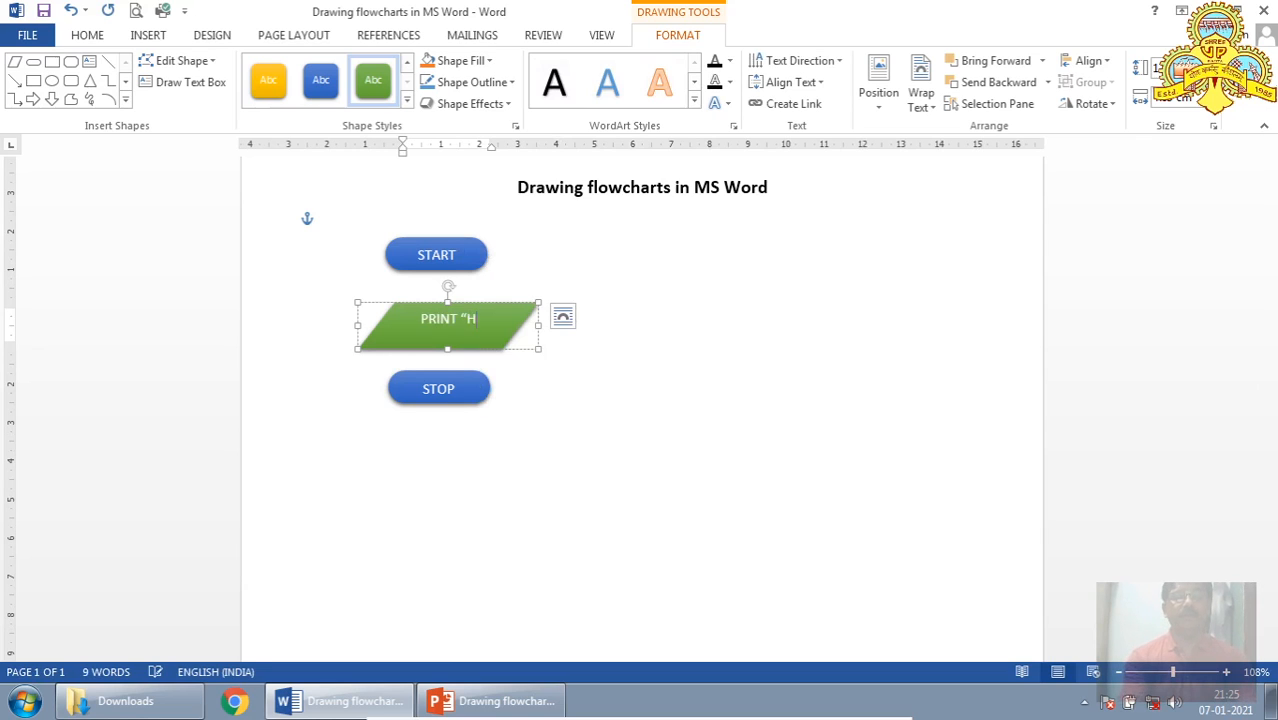
text(ELLO")
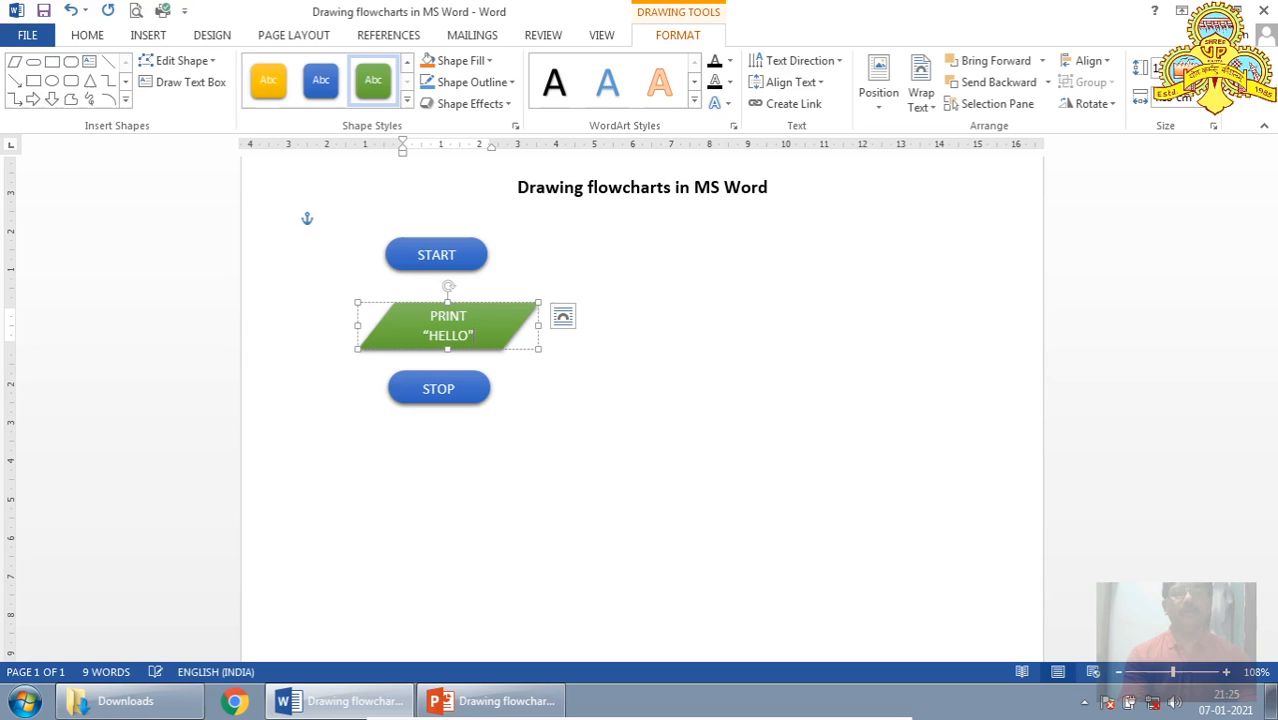
mouse_move(547, 415)
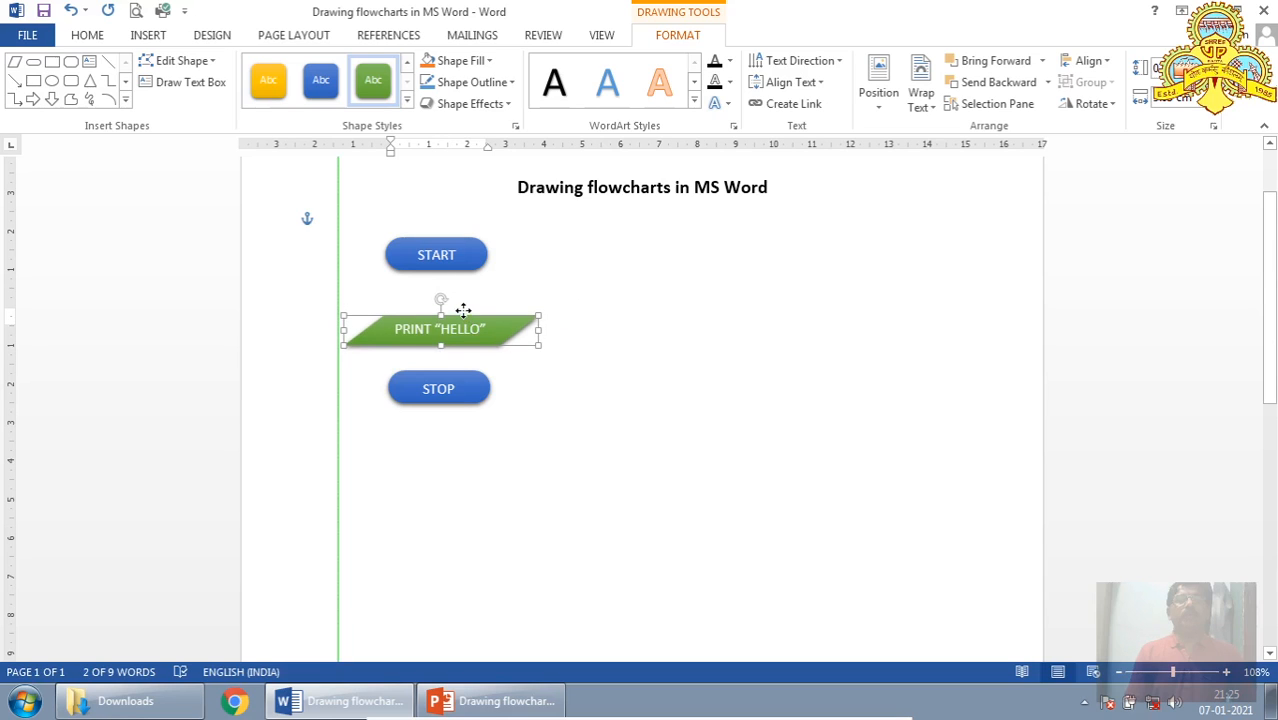
drag(463, 328, 432, 321)
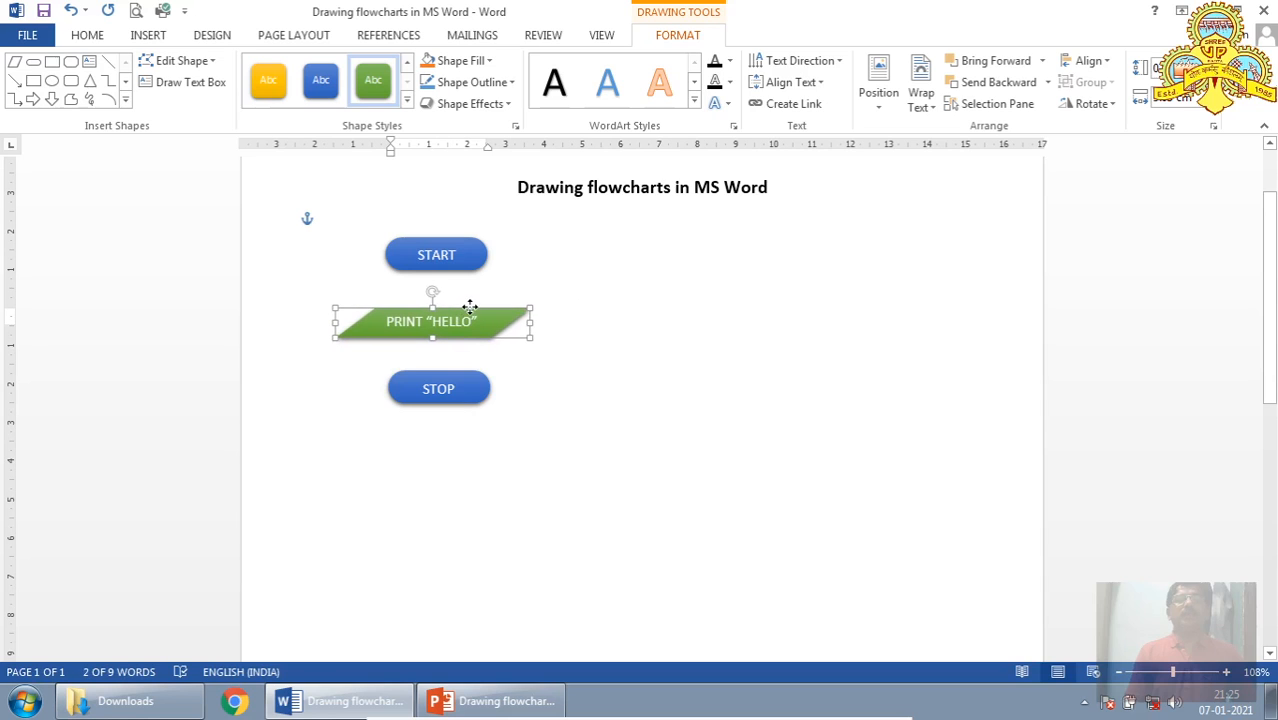
click(513, 487)
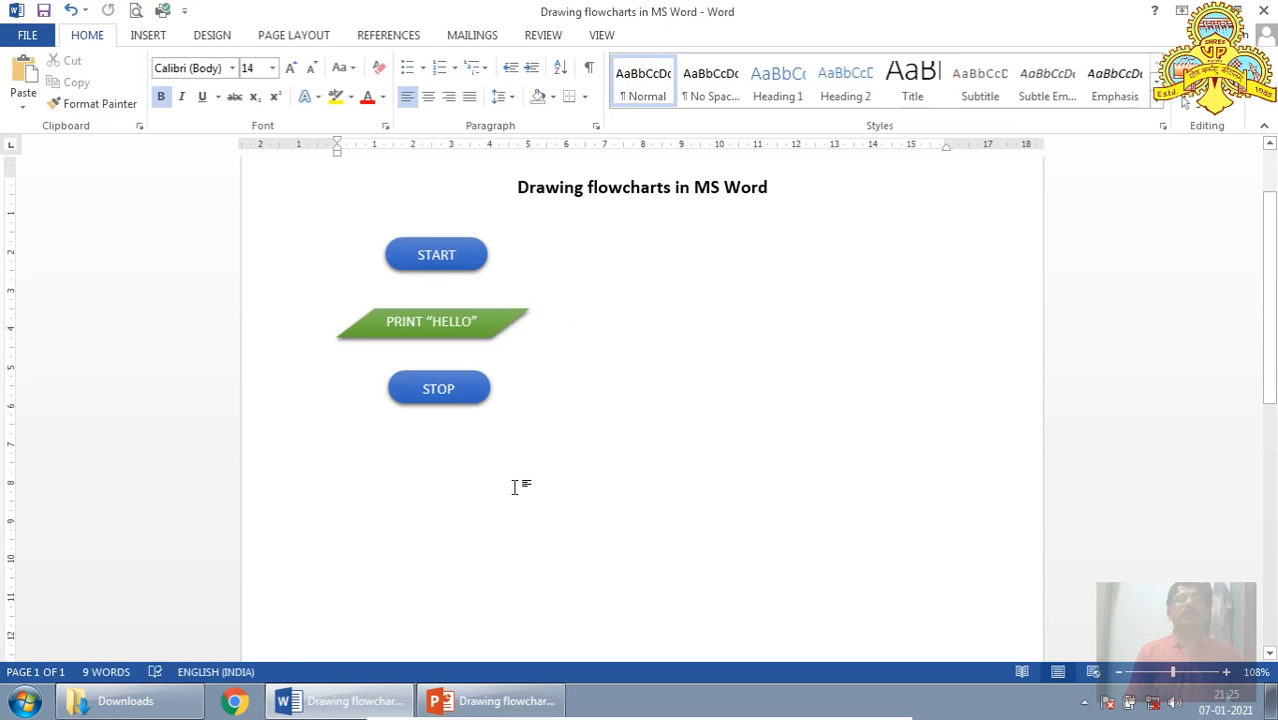
Step: Select START and reopen the Insert Shapes gallery
click(436, 254)
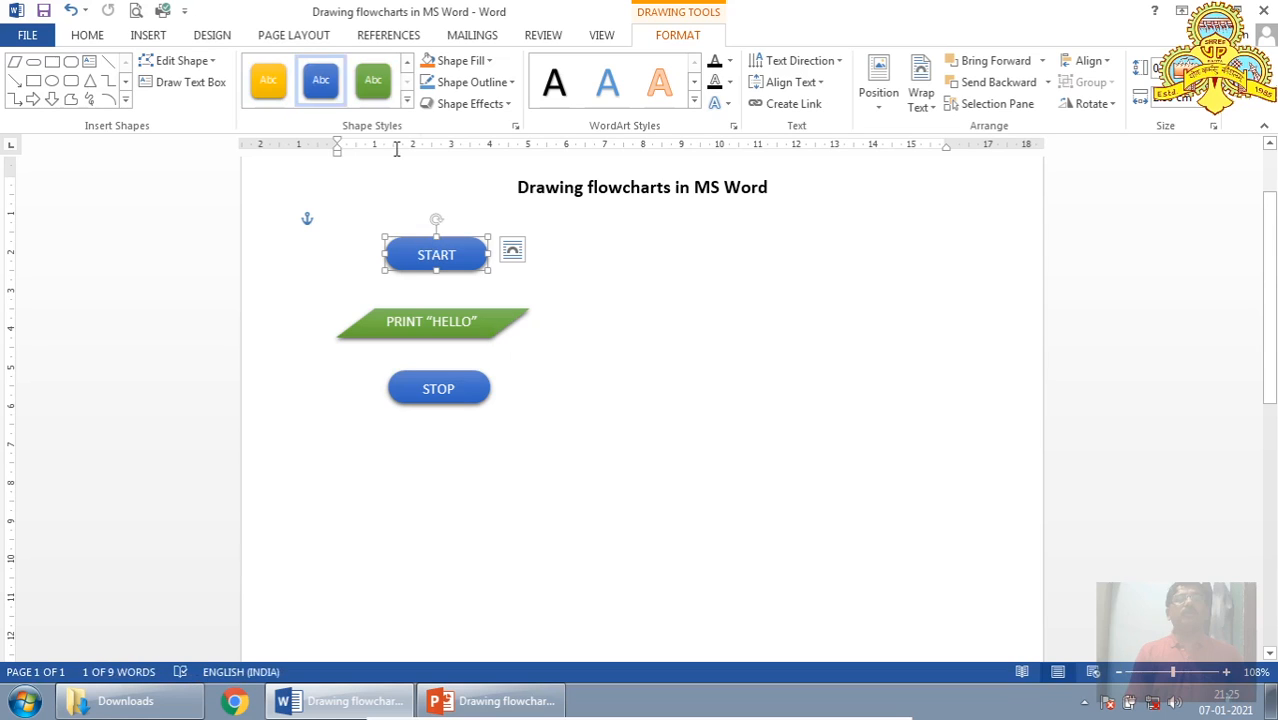
mouse_move(305, 91)
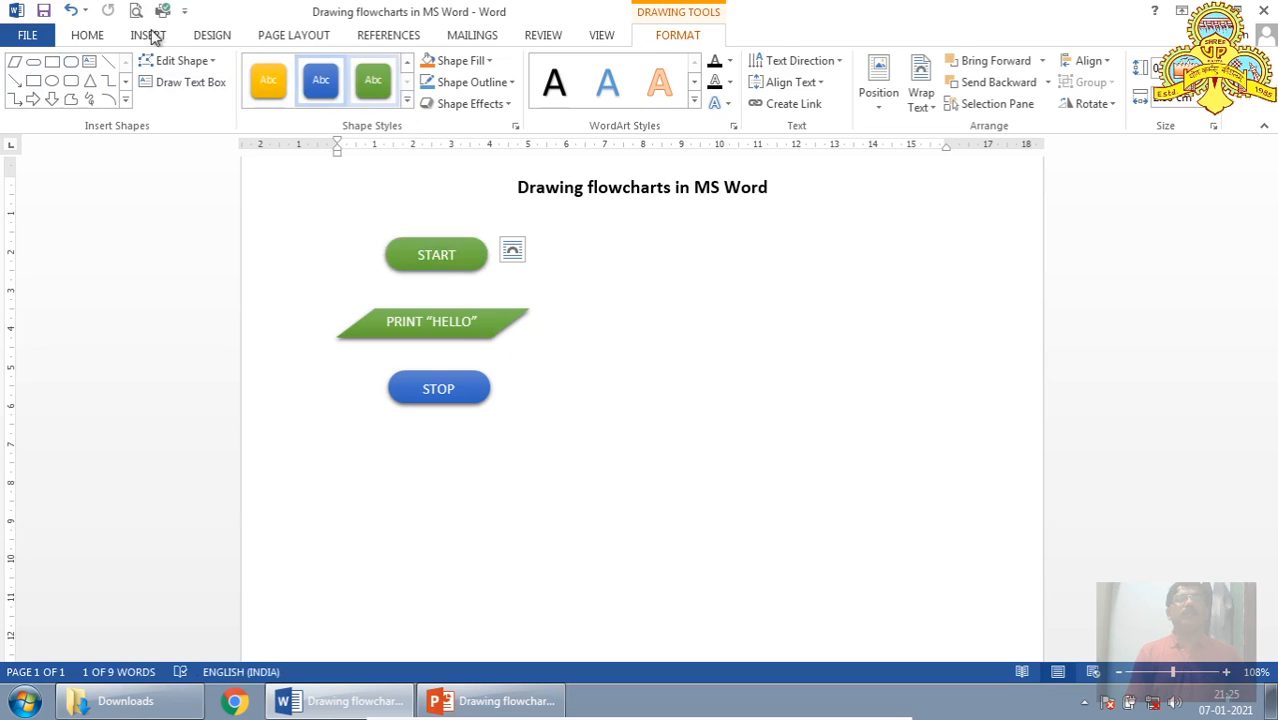
click(148, 35)
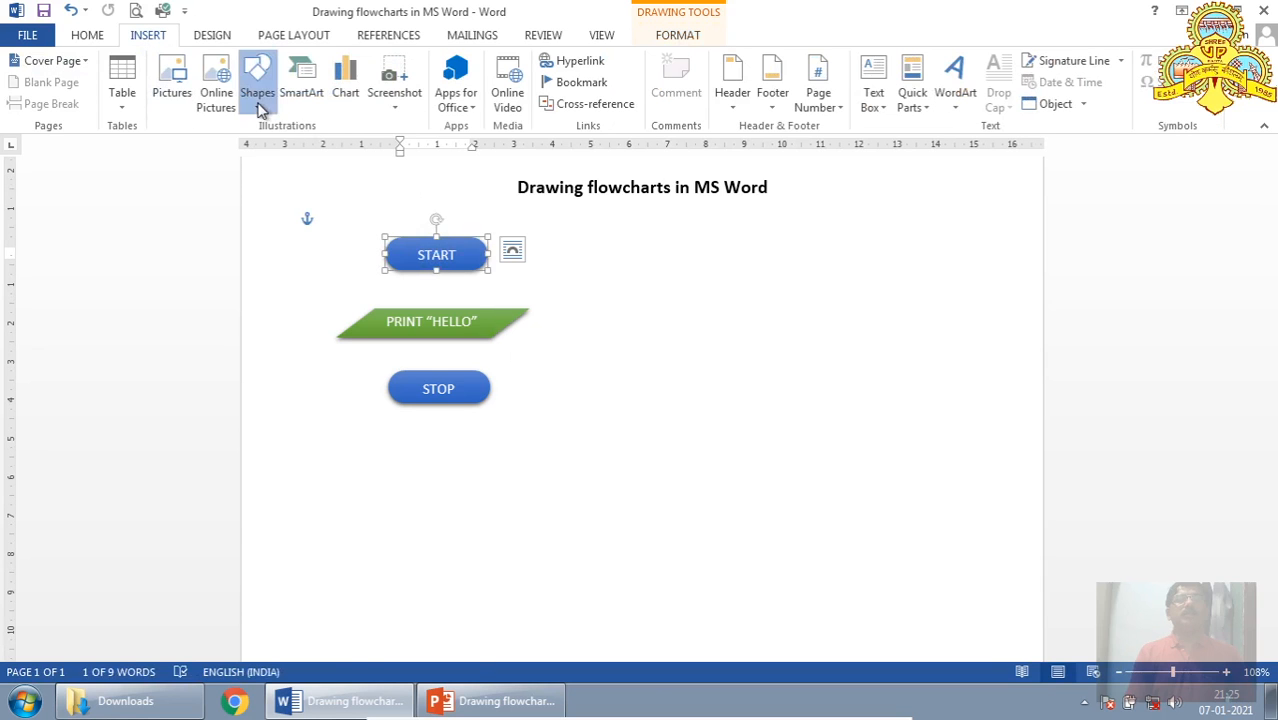
click(257, 75)
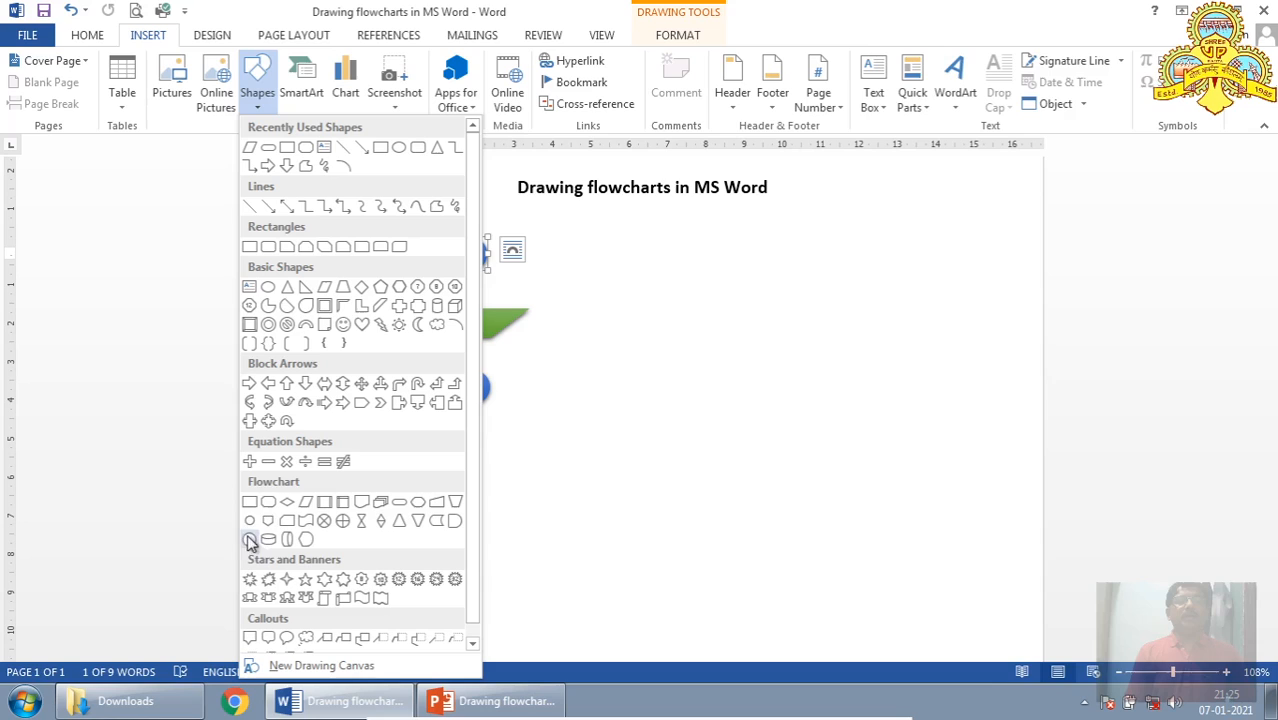
mouse_move(249, 501)
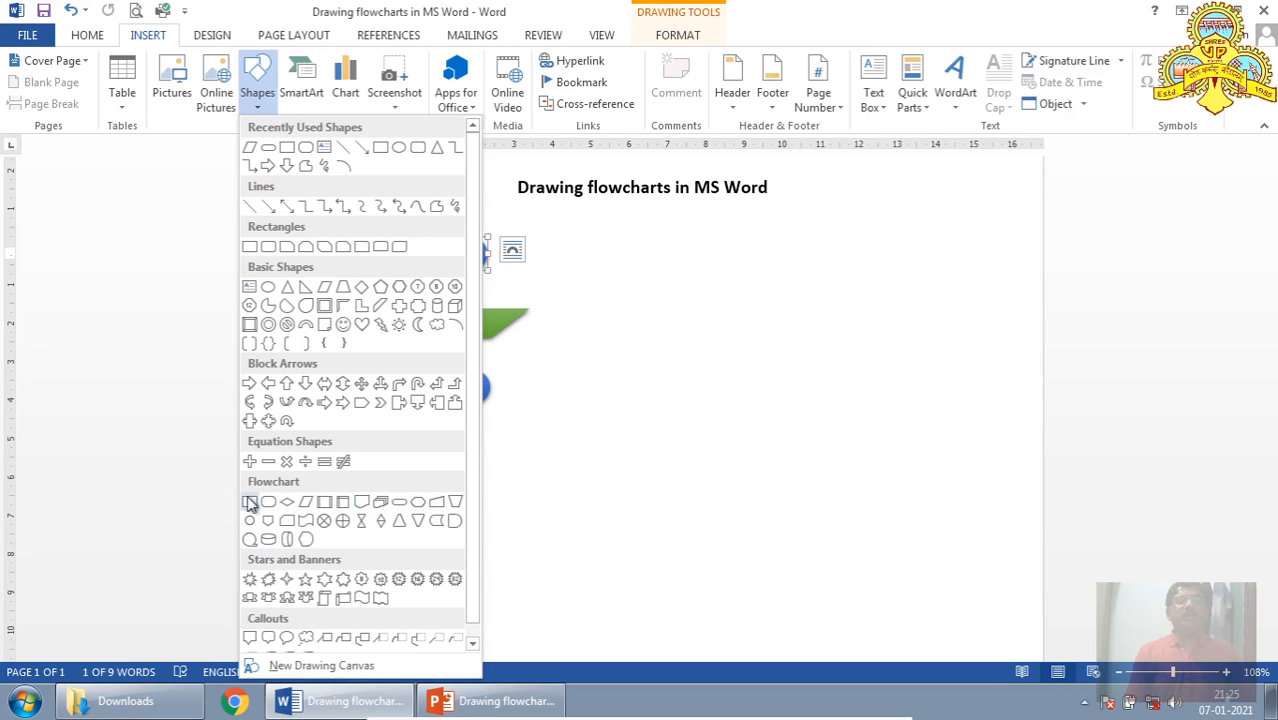
mouse_move(269, 206)
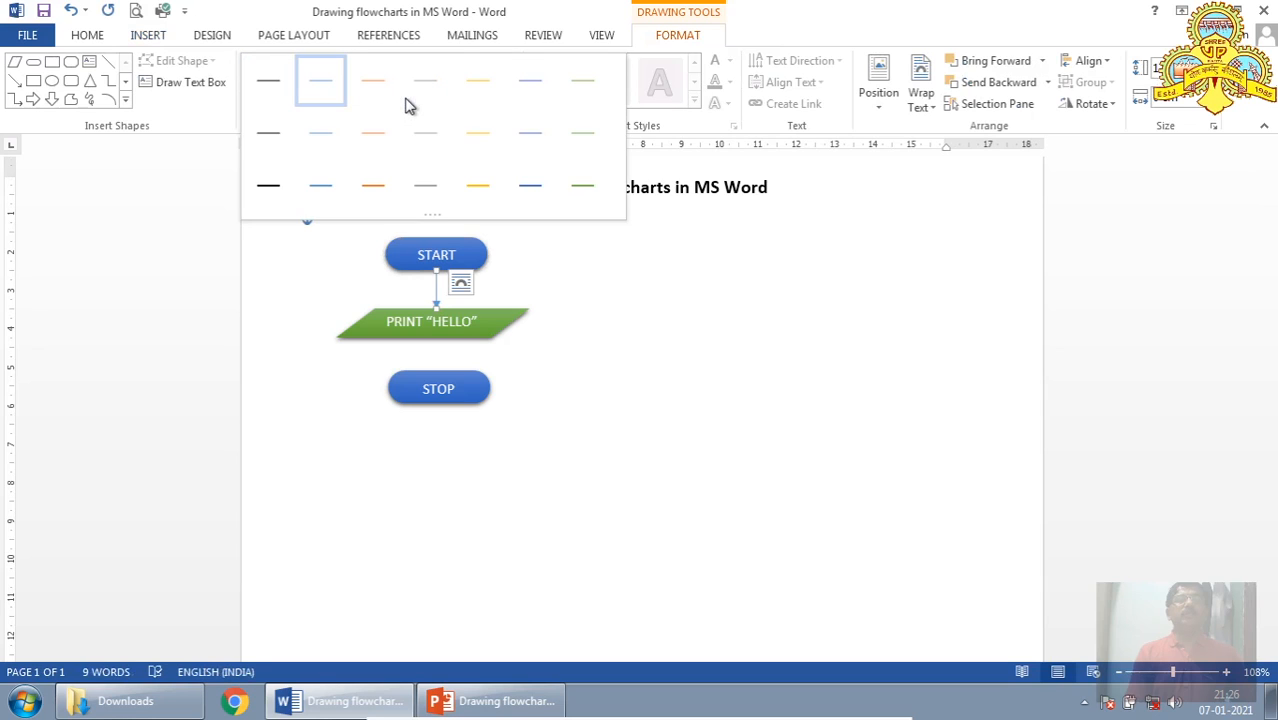
mouse_move(530, 187)
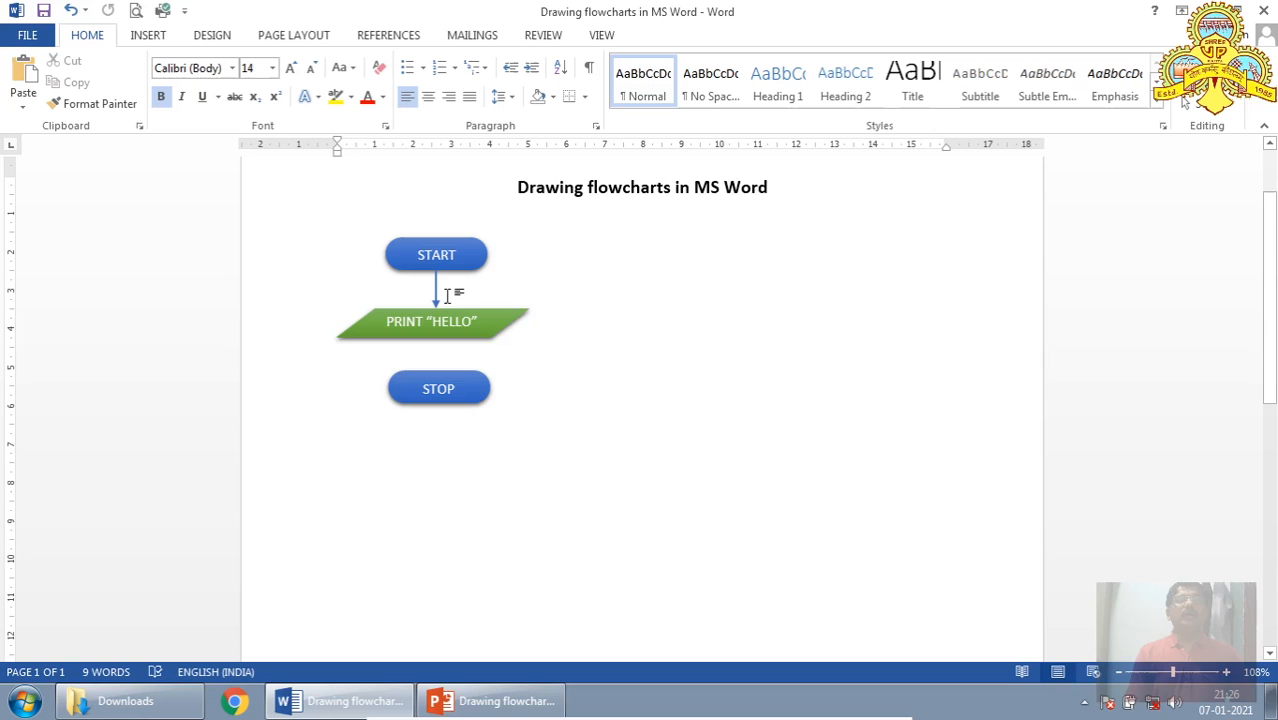
mouse_move(436, 295)
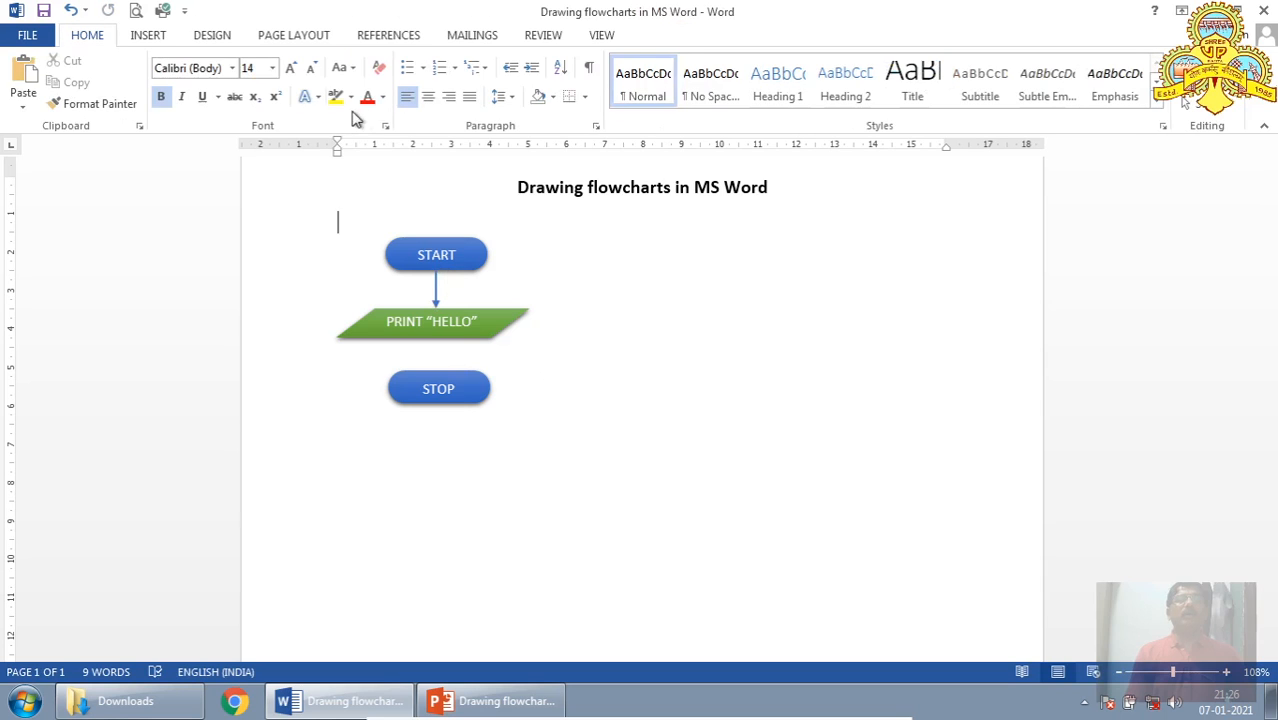
Step: Draw an arrow from PRINT "HELLO" down to STOP and give it a dark blue line style
click(148, 35)
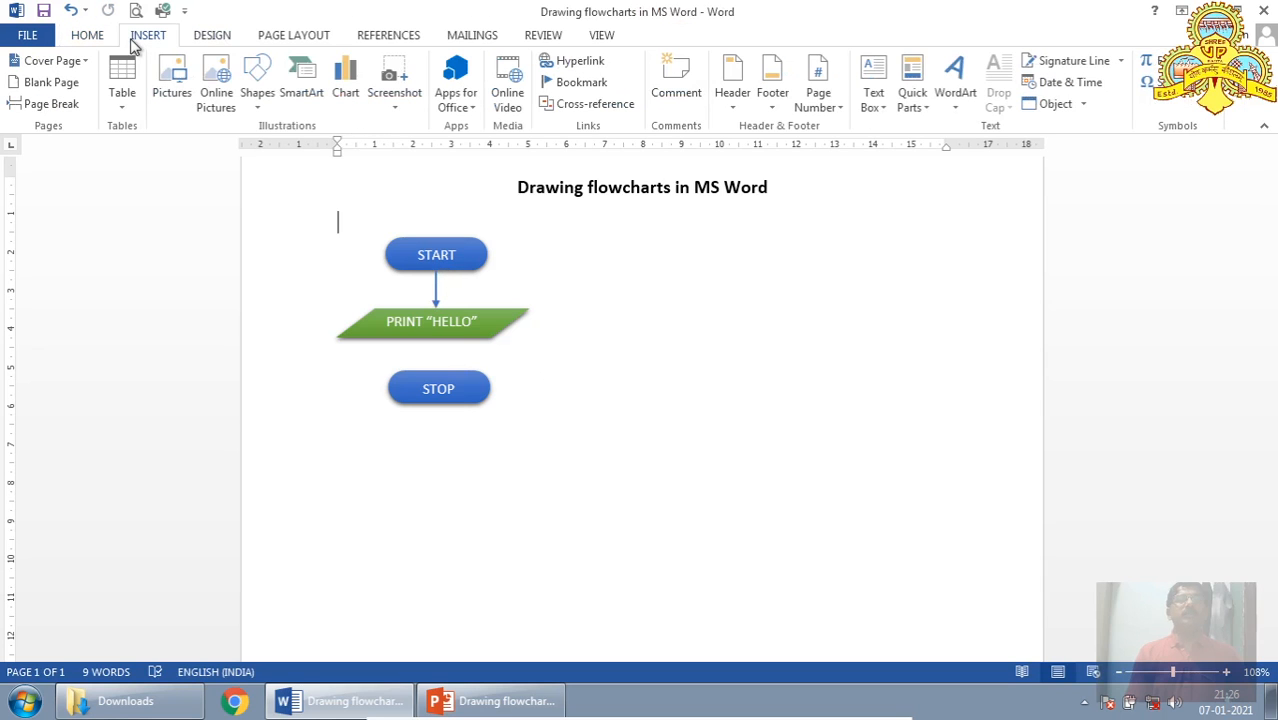
click(257, 75)
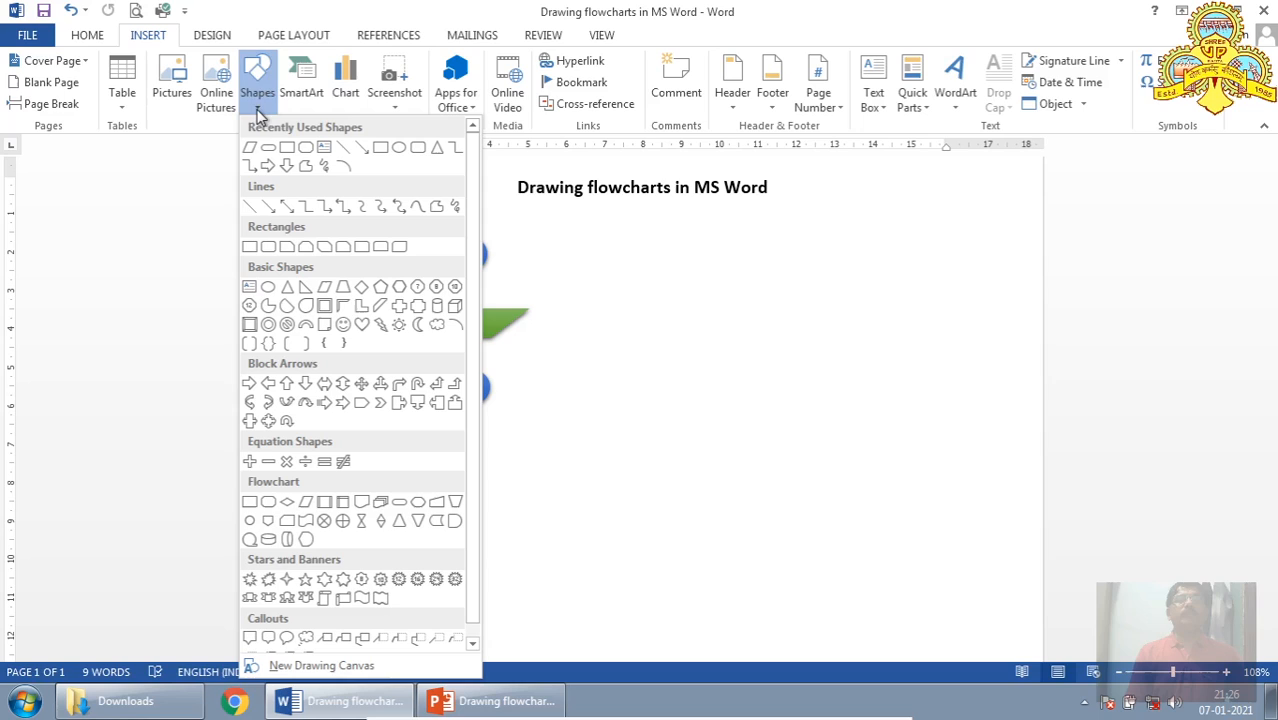
mouse_move(267, 206)
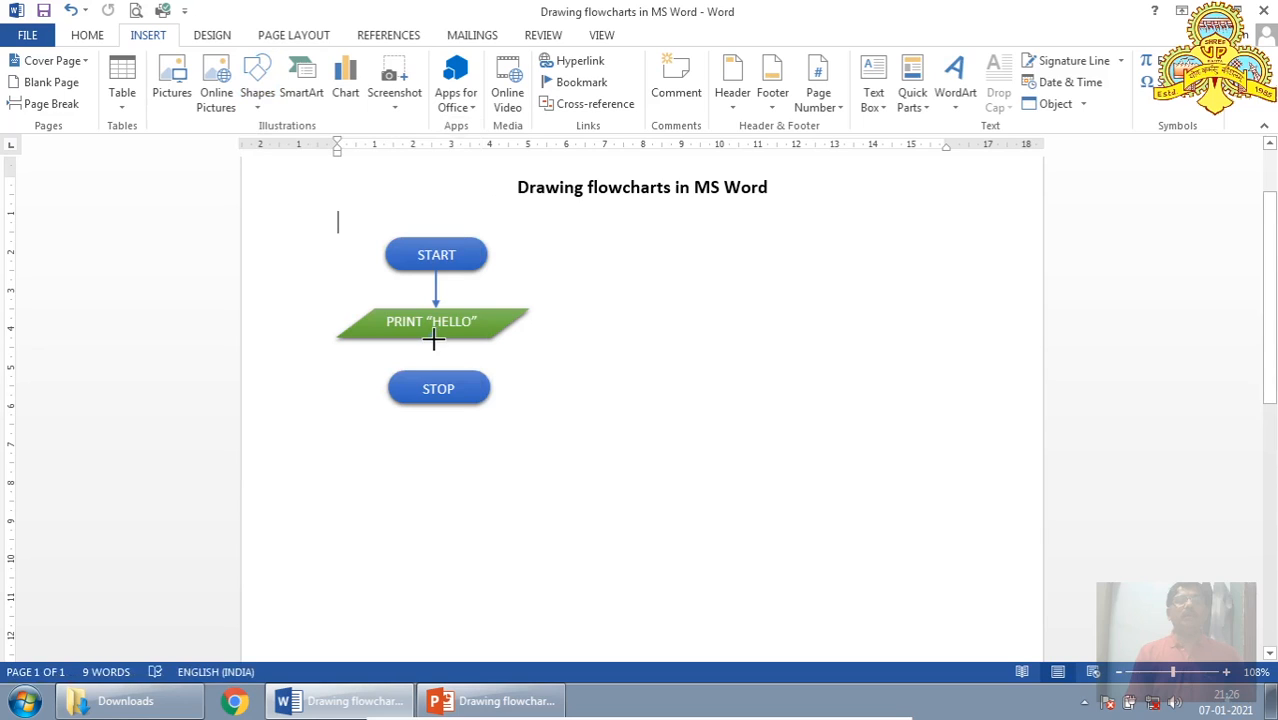
mouse_move(435, 371)
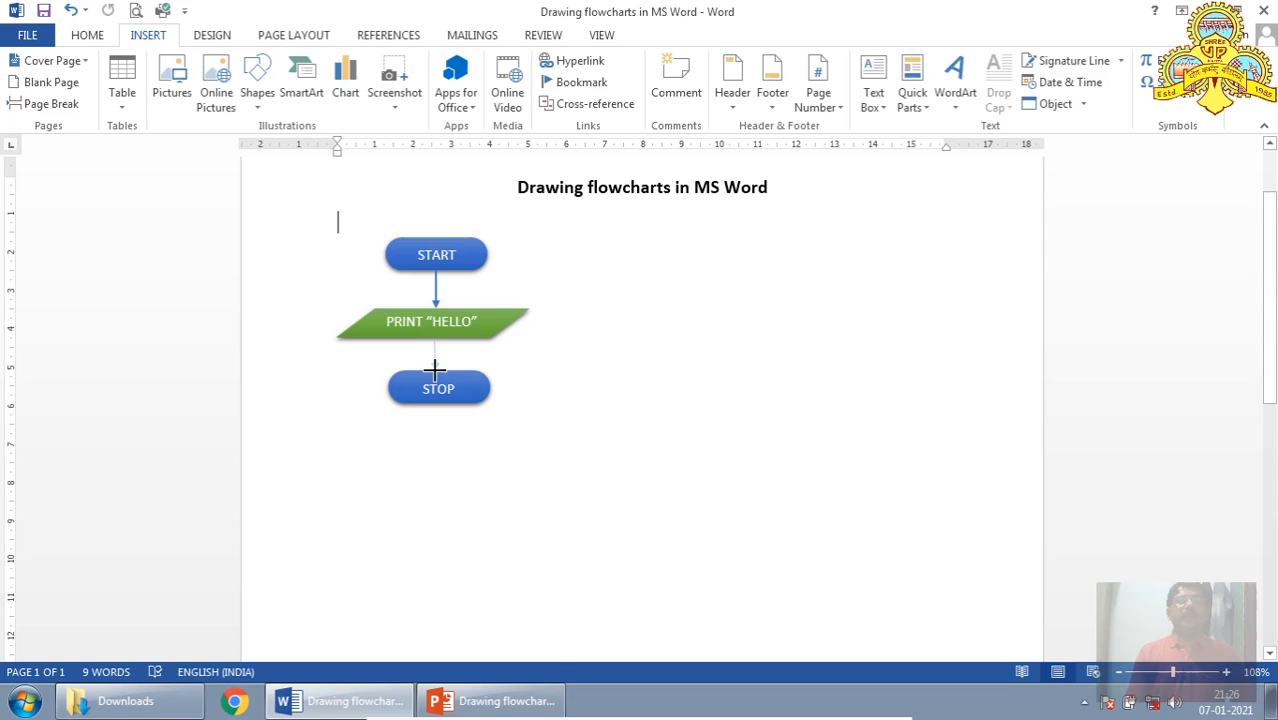
click(435, 355)
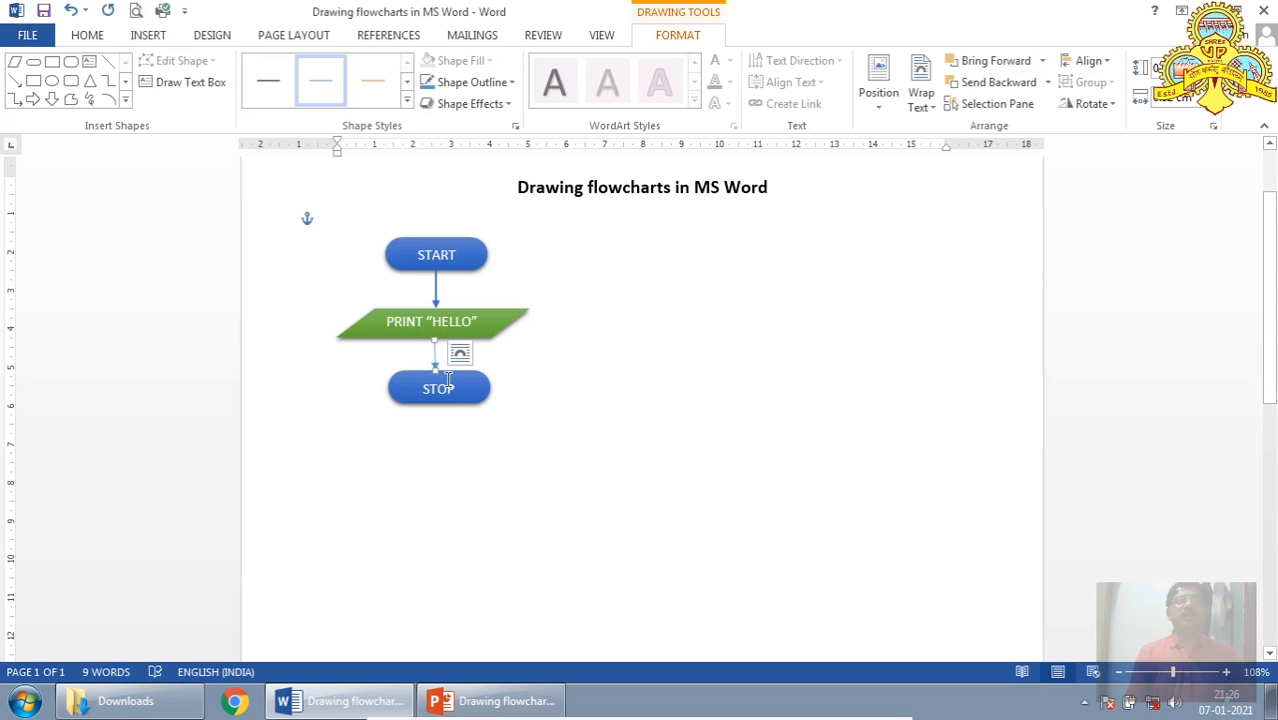
click(407, 104)
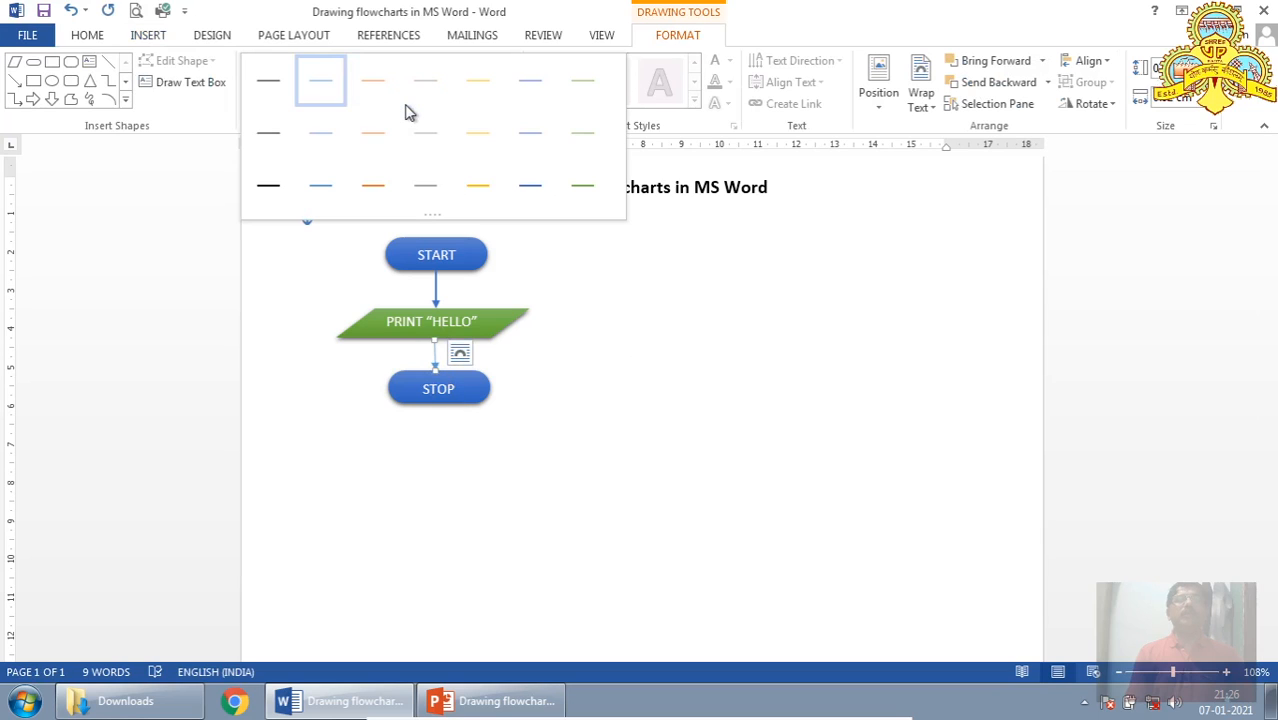
mouse_move(530, 186)
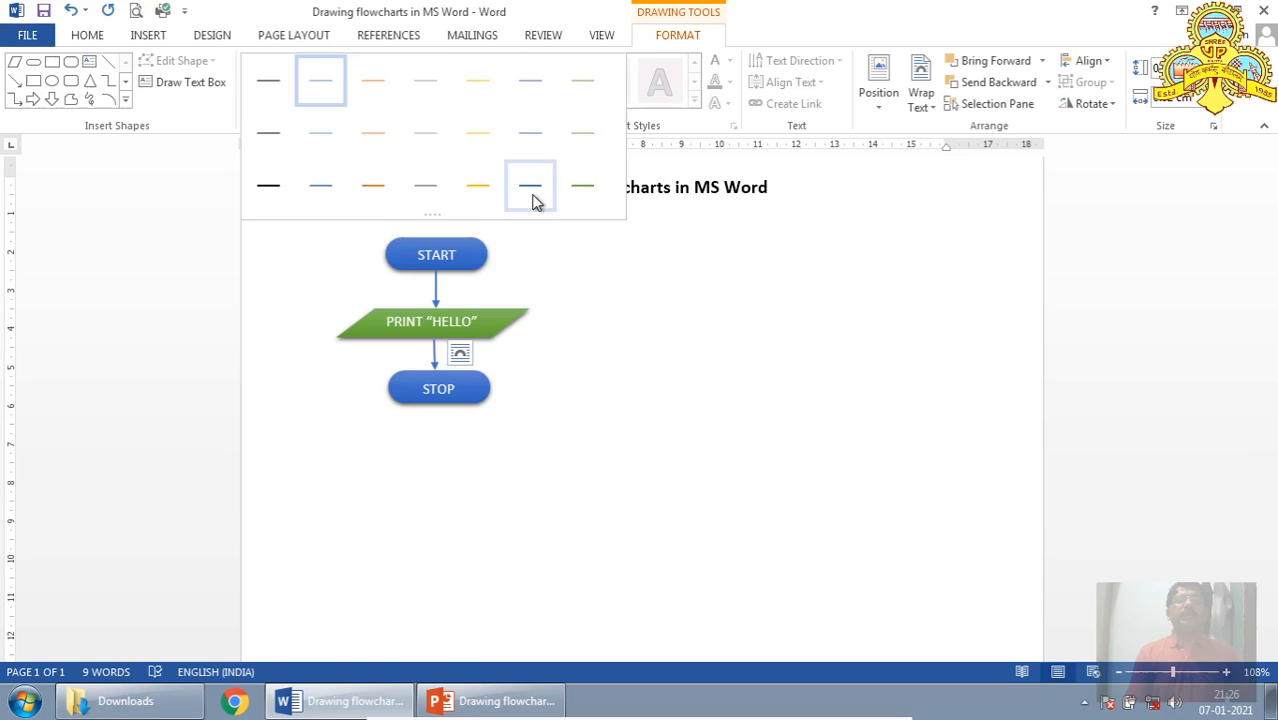
click(568, 510)
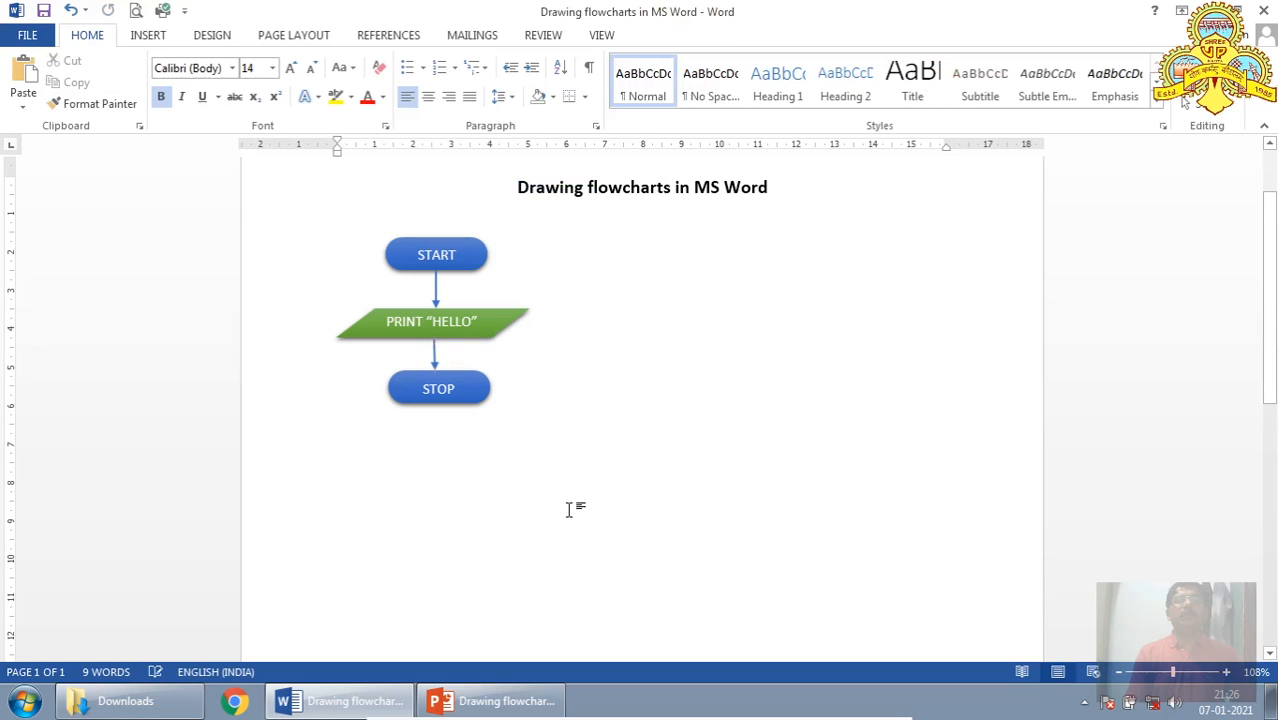
mouse_move(615, 400)
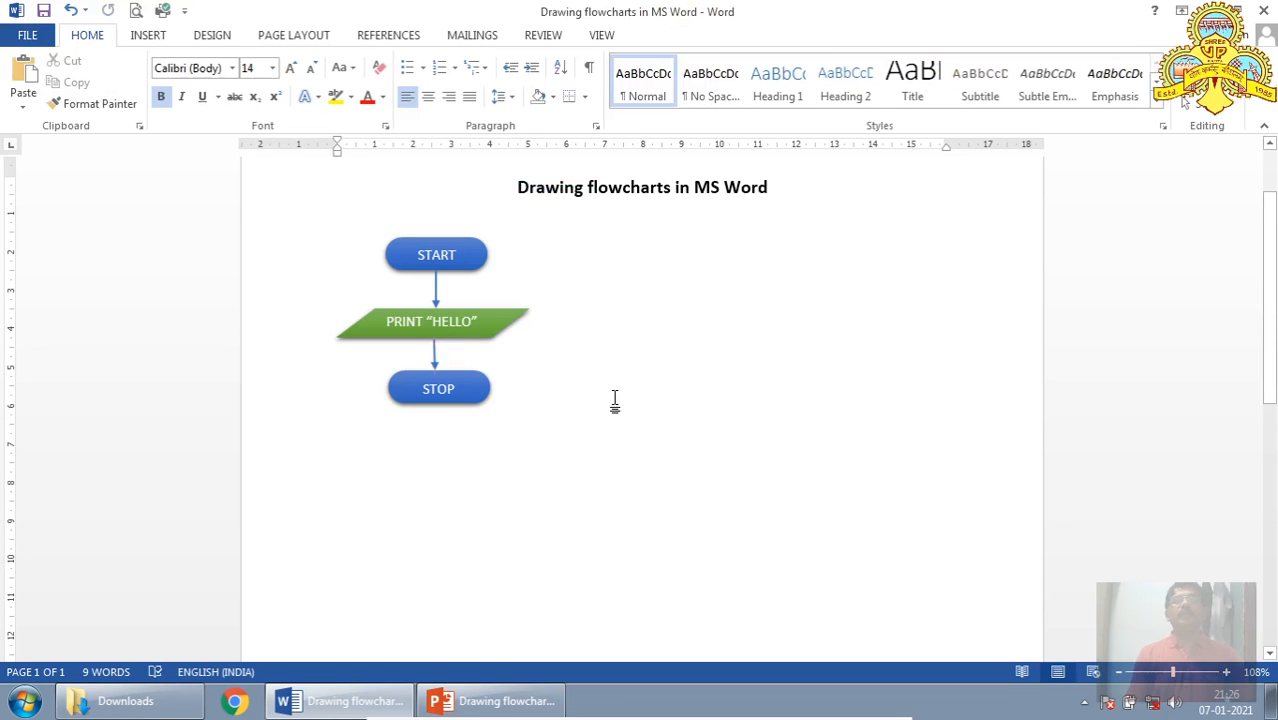
mouse_move(632, 402)
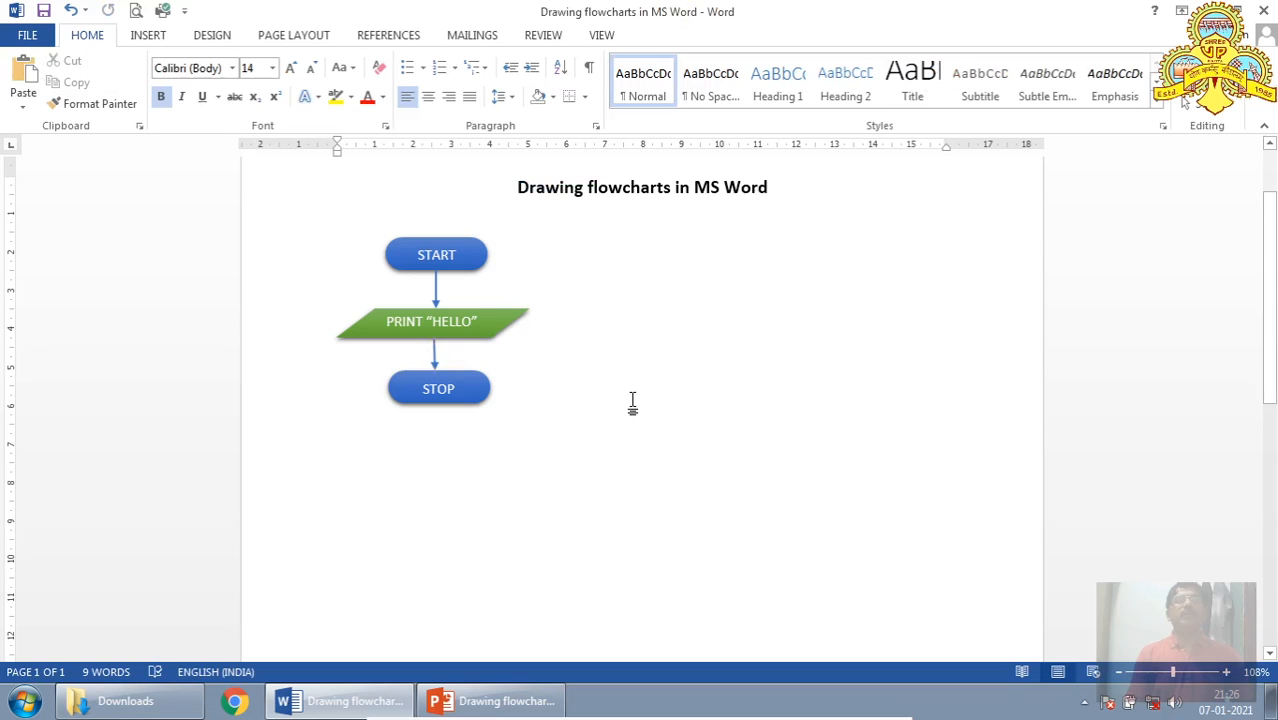
click(338, 222)
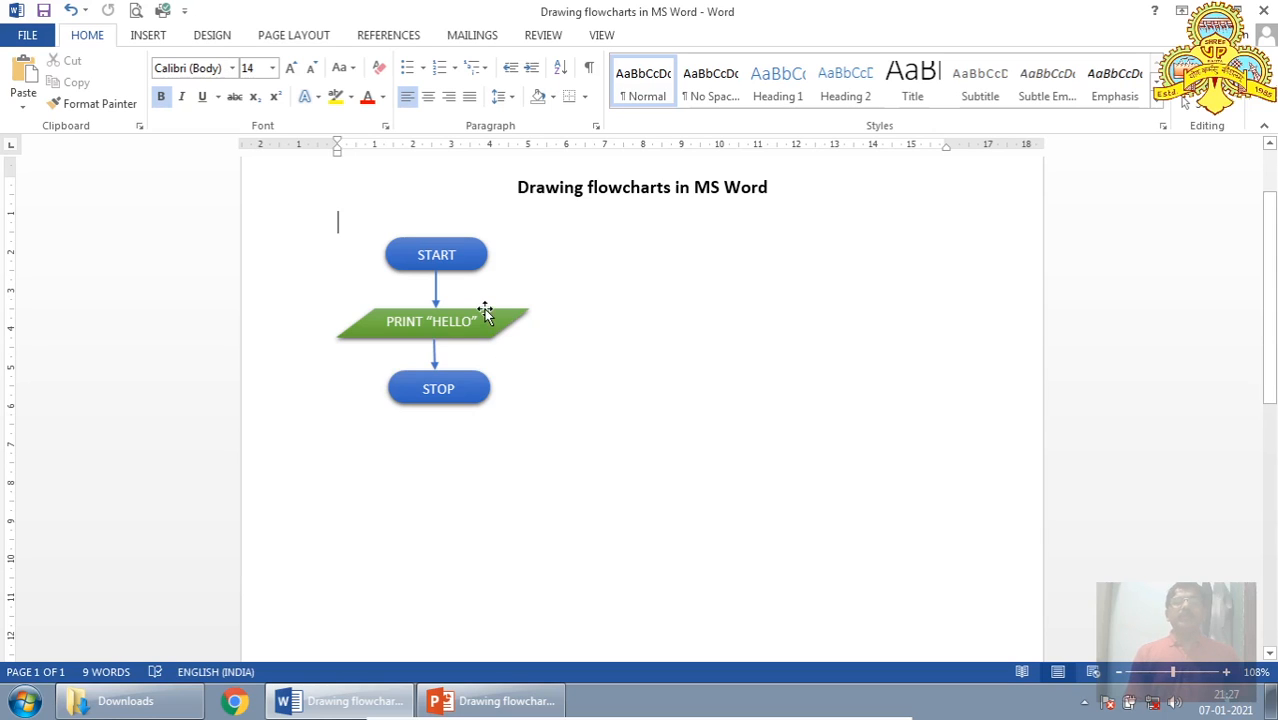
mouse_move(810, 355)
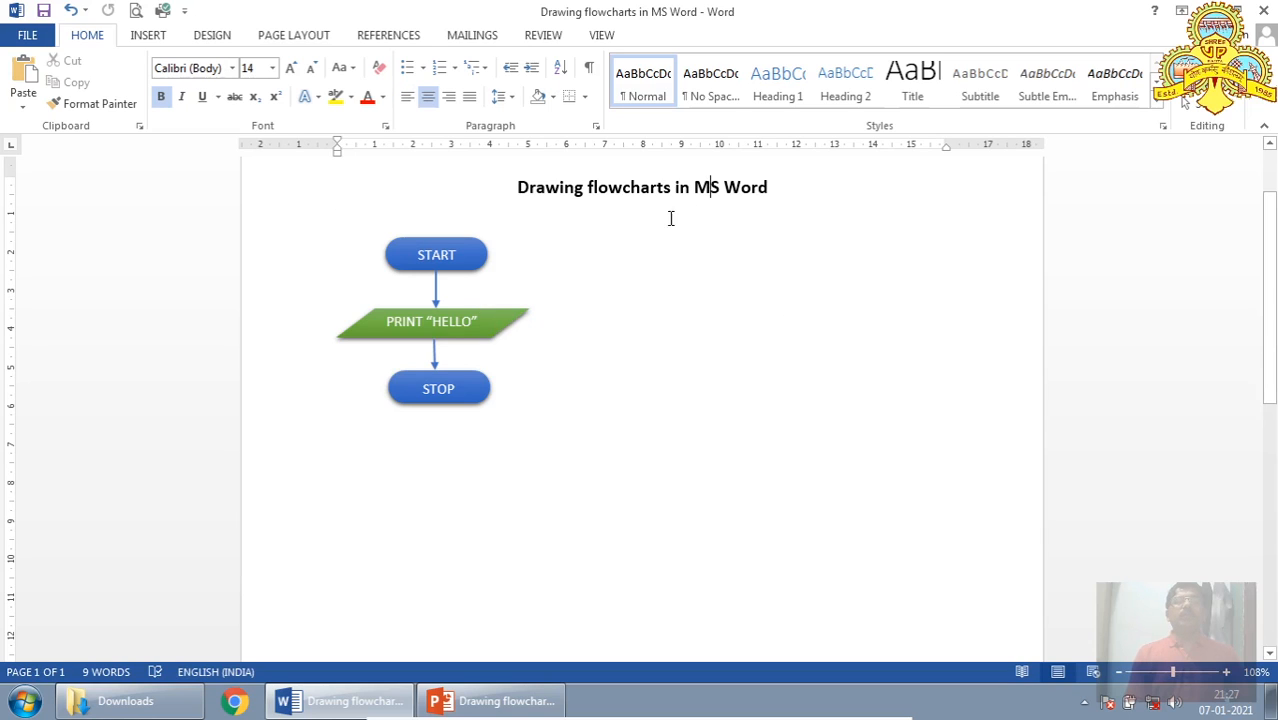
mouse_move(585, 345)
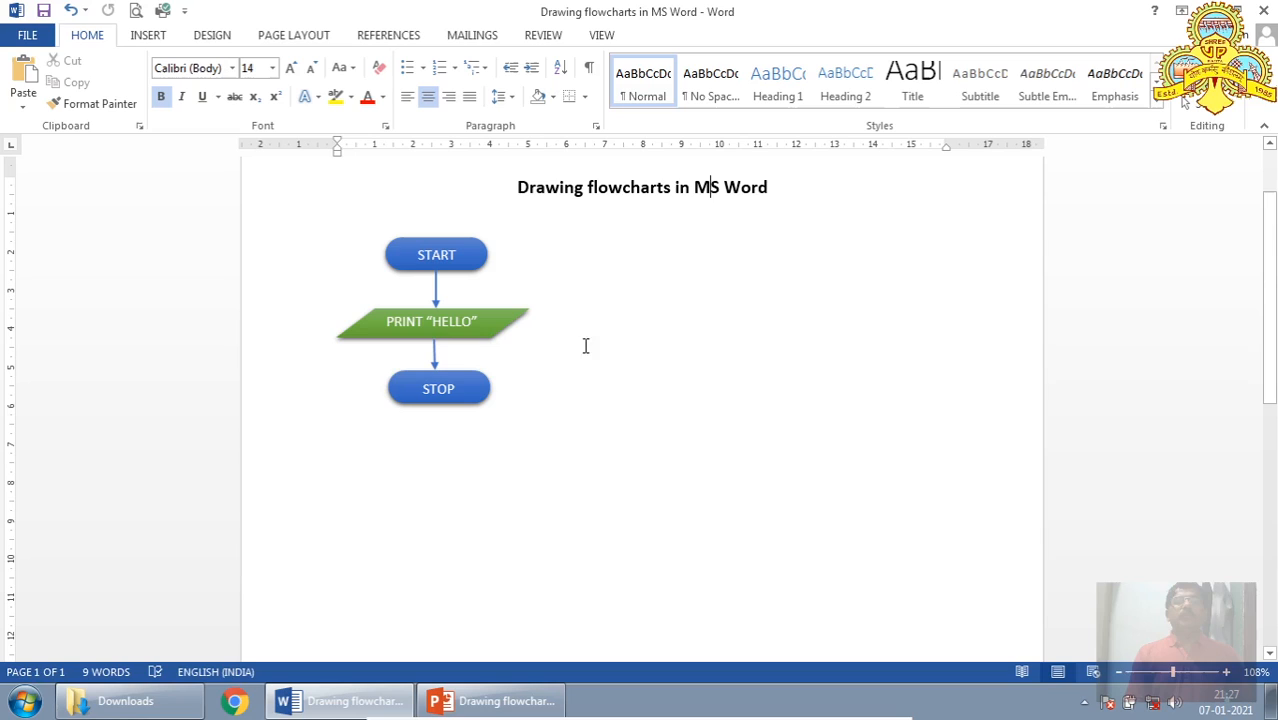
mouse_move(321, 239)
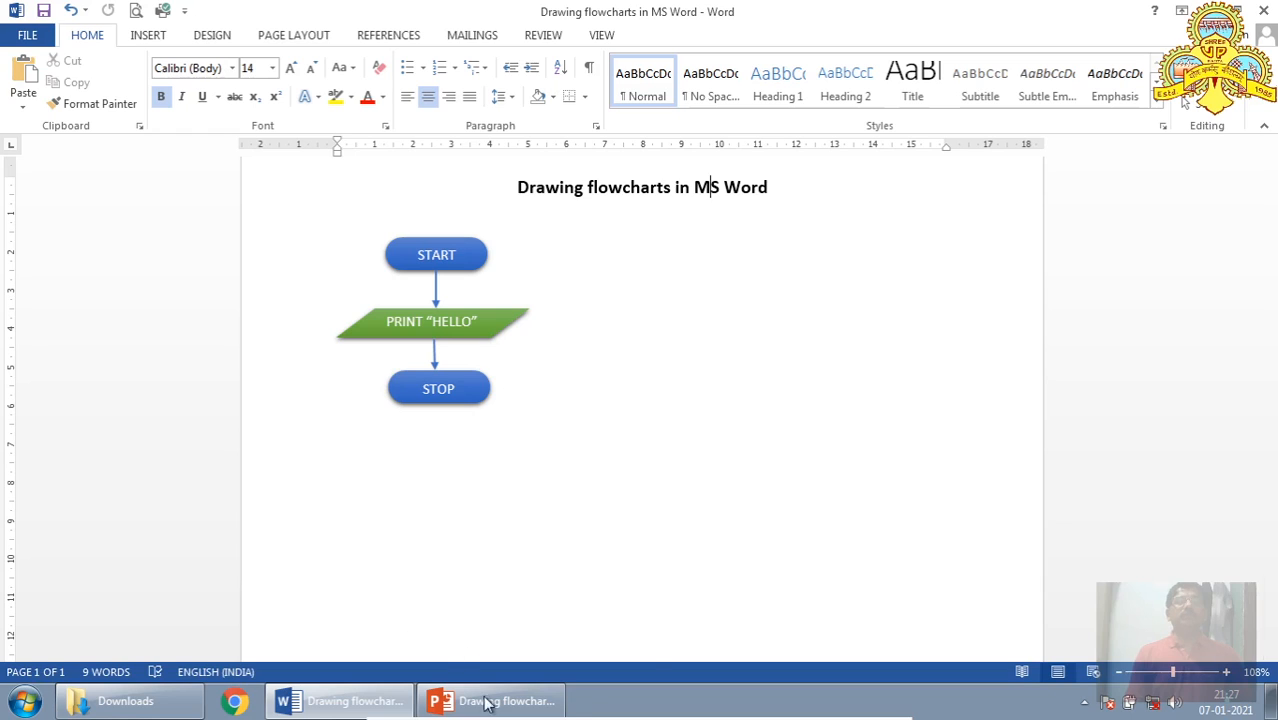
mouse_move(490, 700)
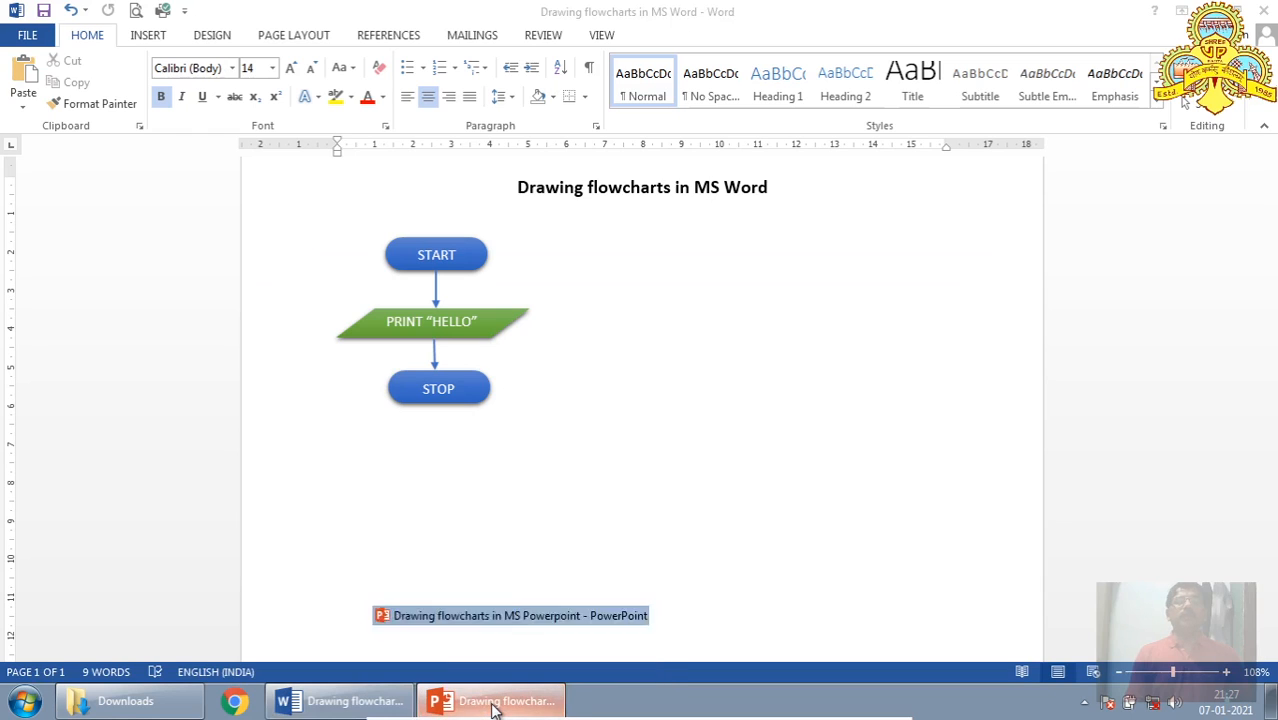
Step: Bring PowerPoint forward and show the Insert ribbon on slide 2
click(490, 700)
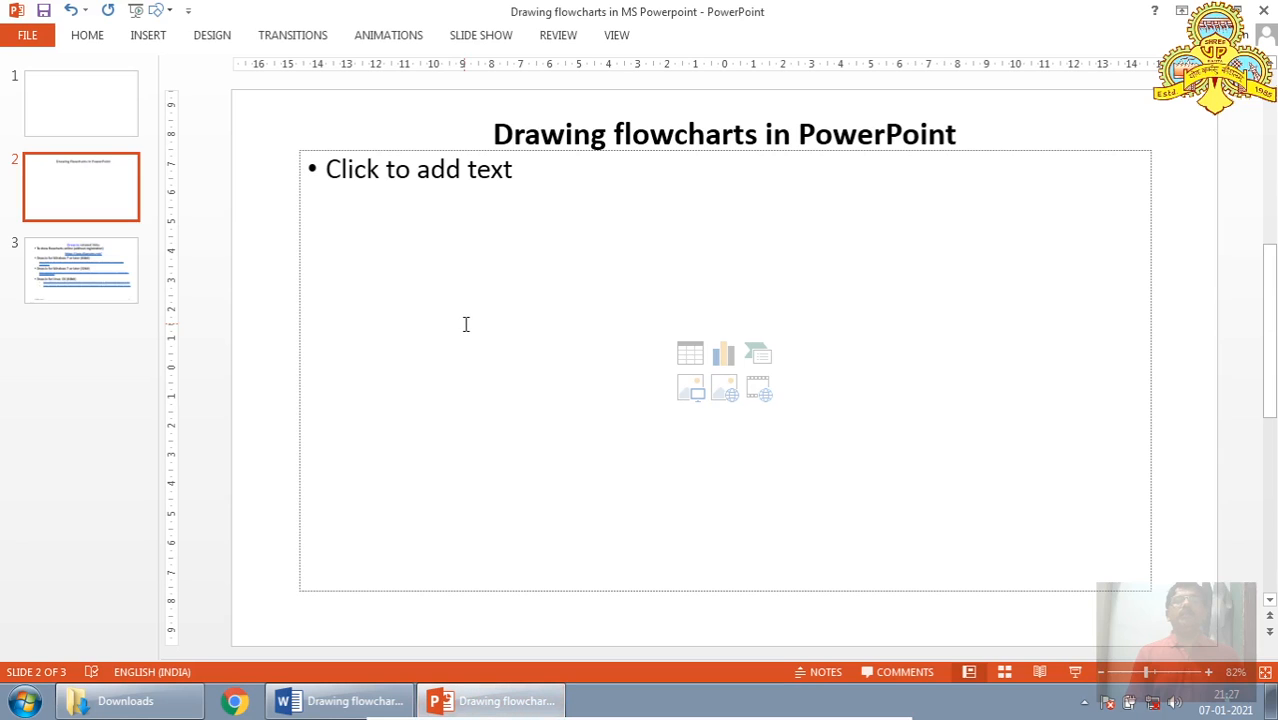
mouse_move(247, 61)
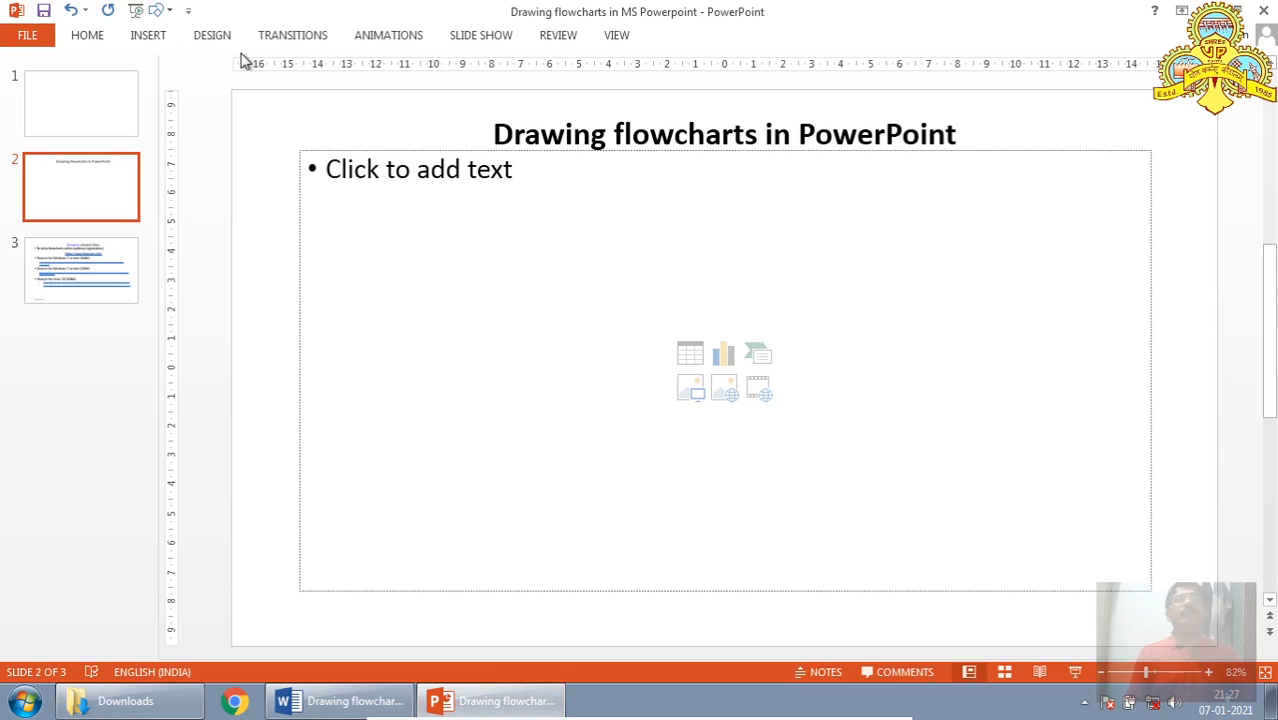
click(148, 35)
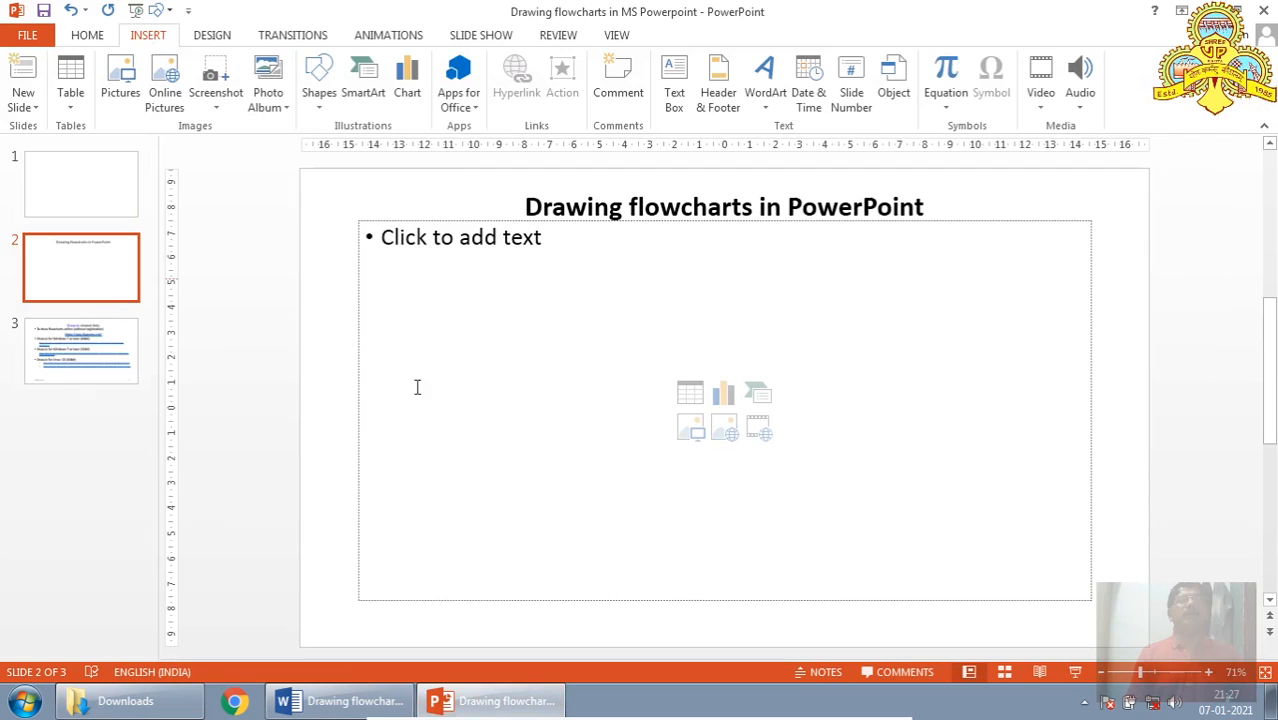
mouse_move(315, 155)
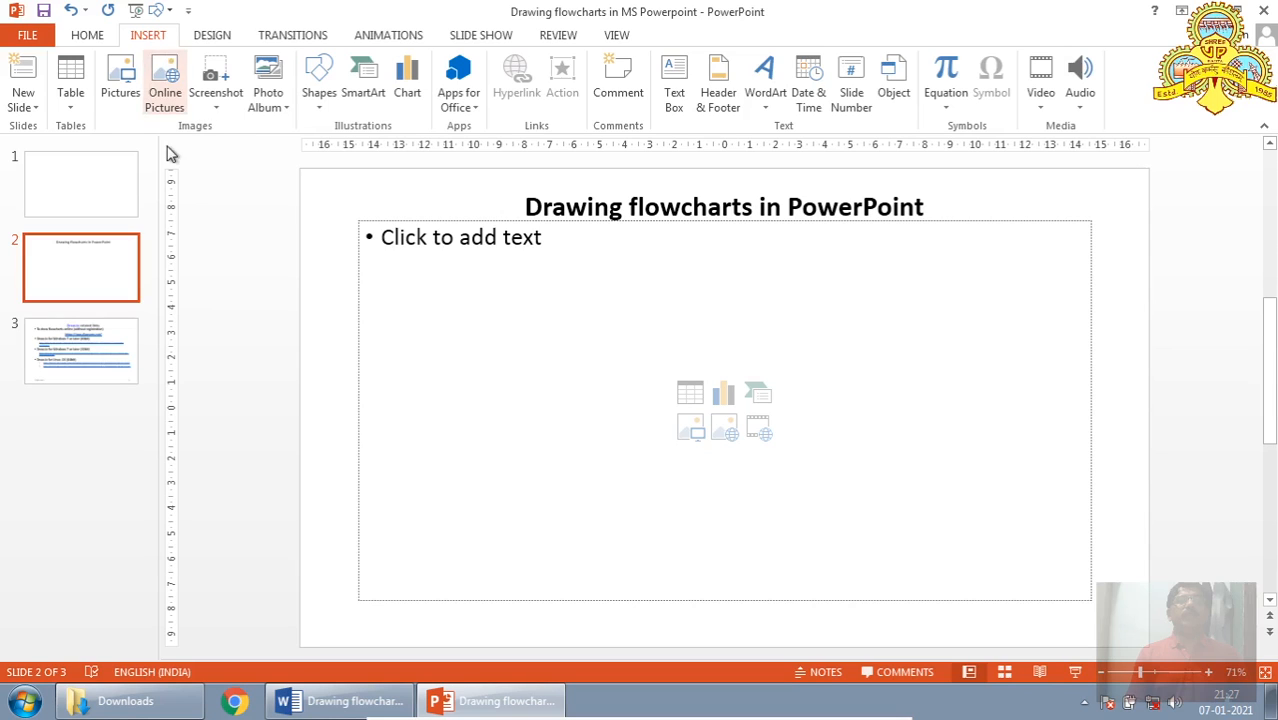
Step: Draw a Flowchart: Terminator shape below the title and give it a dark blue style
click(318, 80)
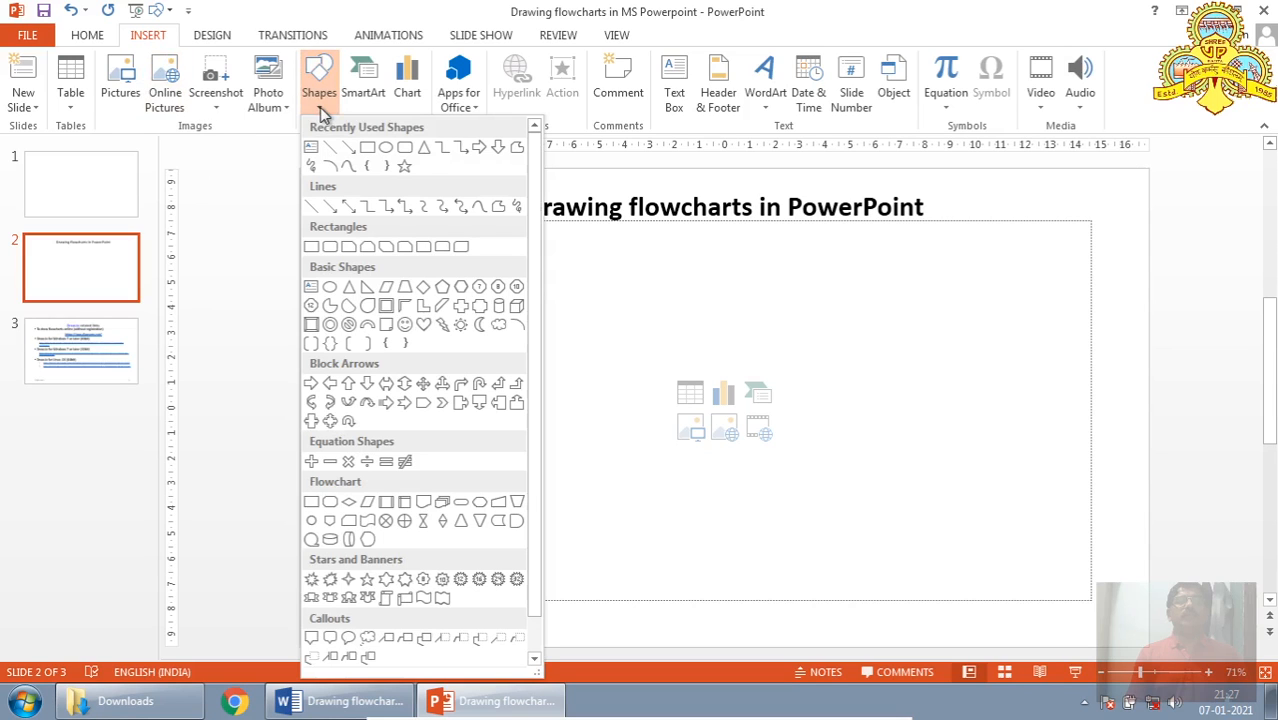
mouse_move(461, 501)
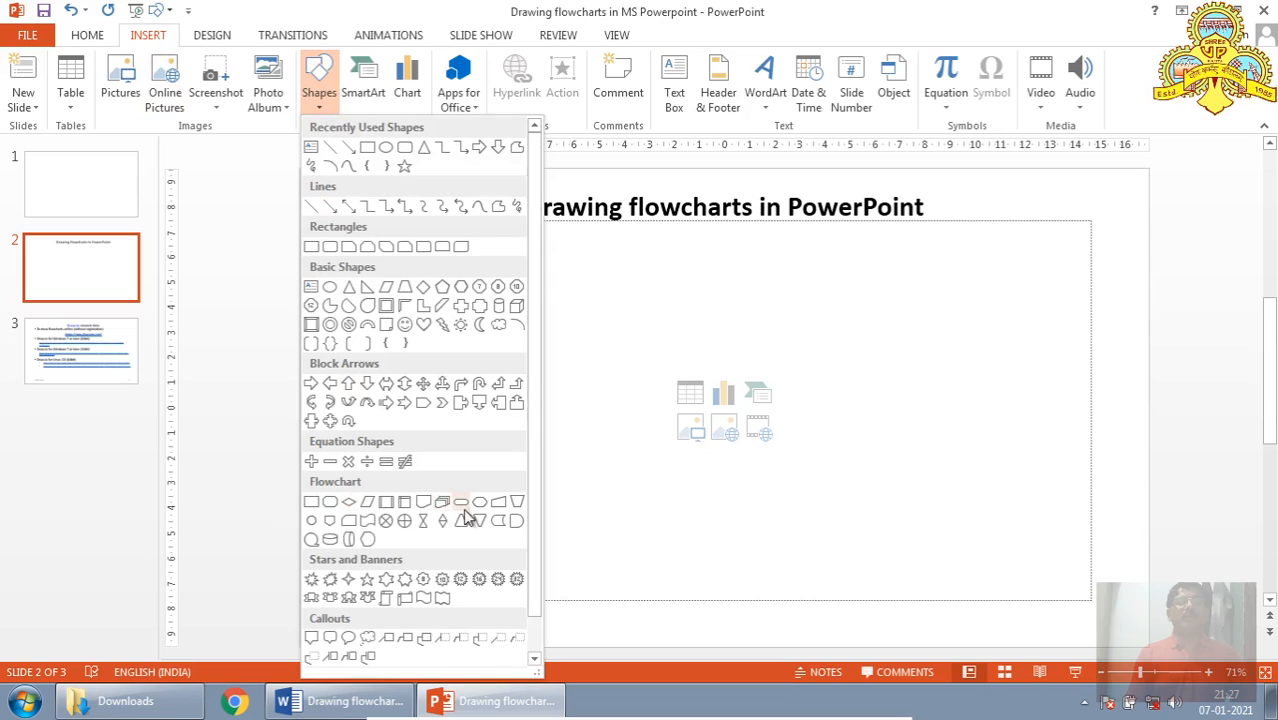
mouse_move(461, 502)
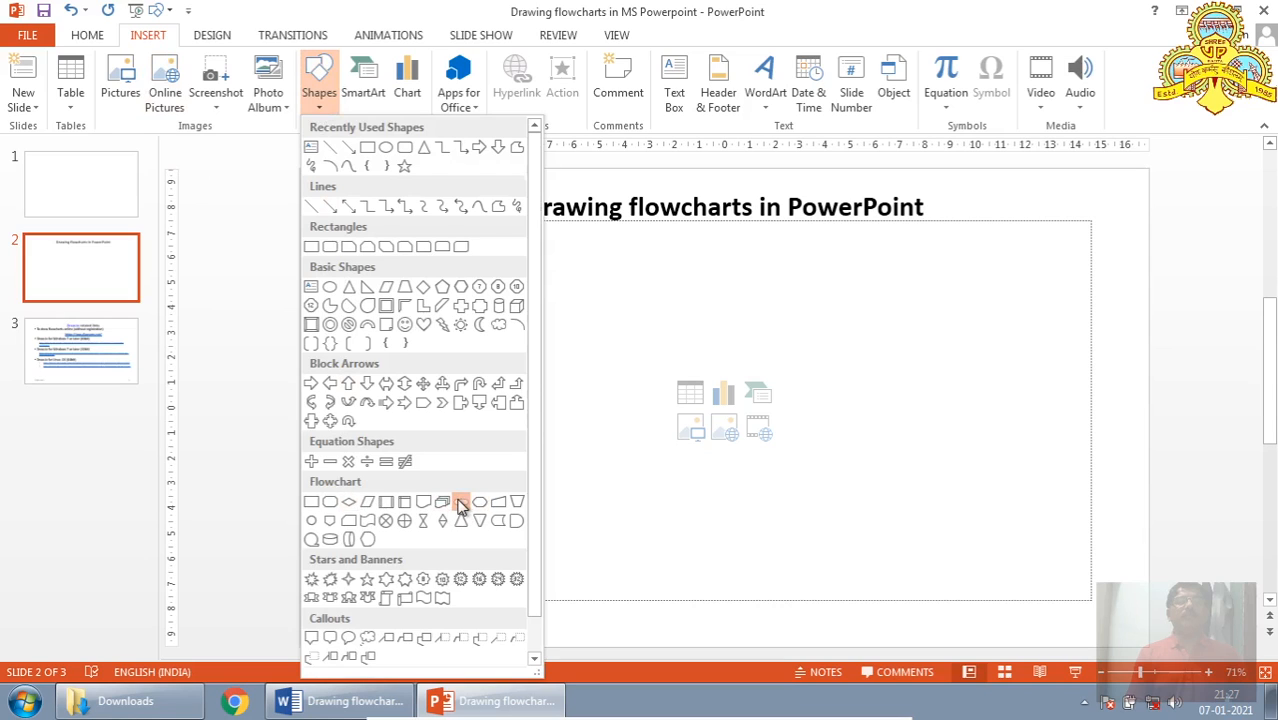
click(460, 502)
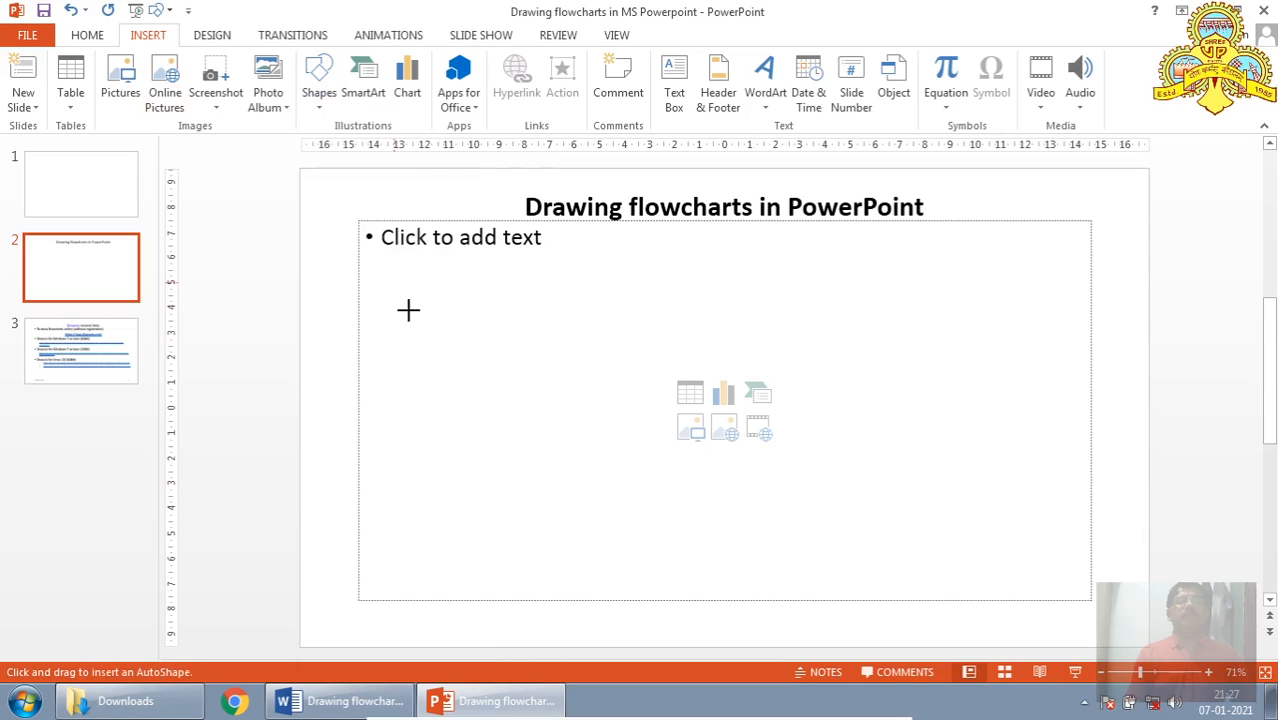
drag(408, 310, 535, 322)
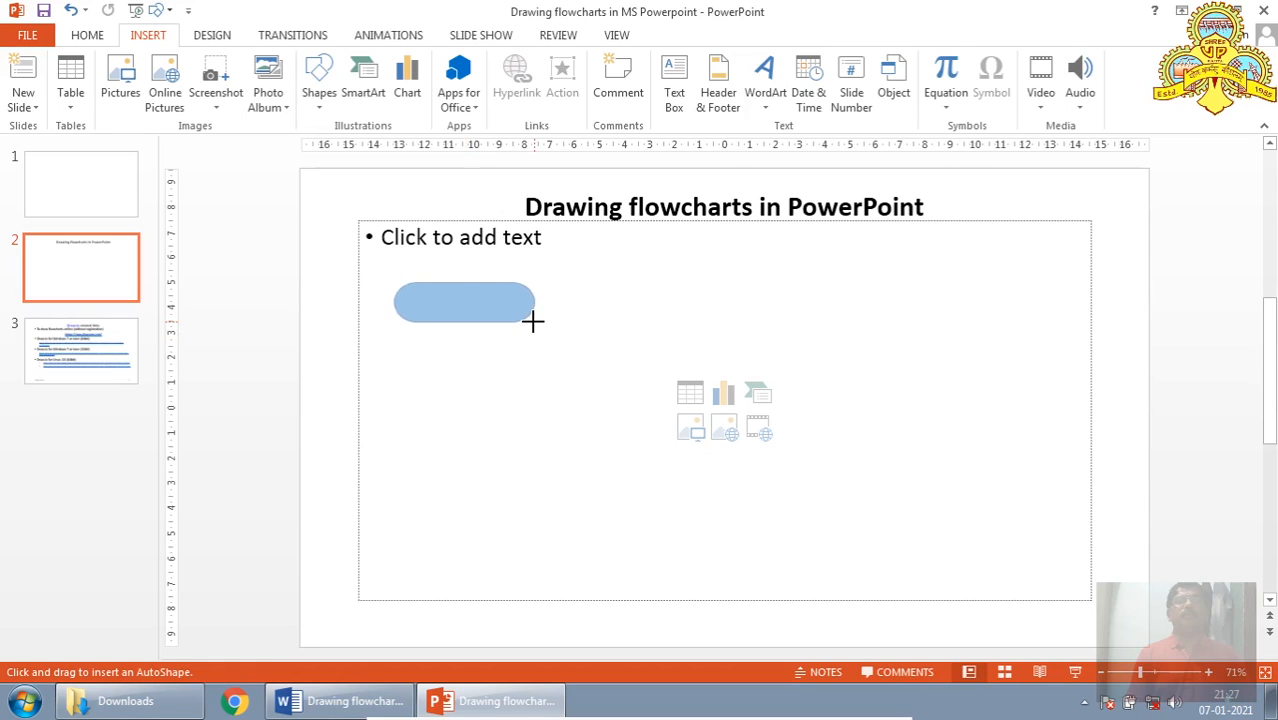
drag(395, 285, 535, 322)
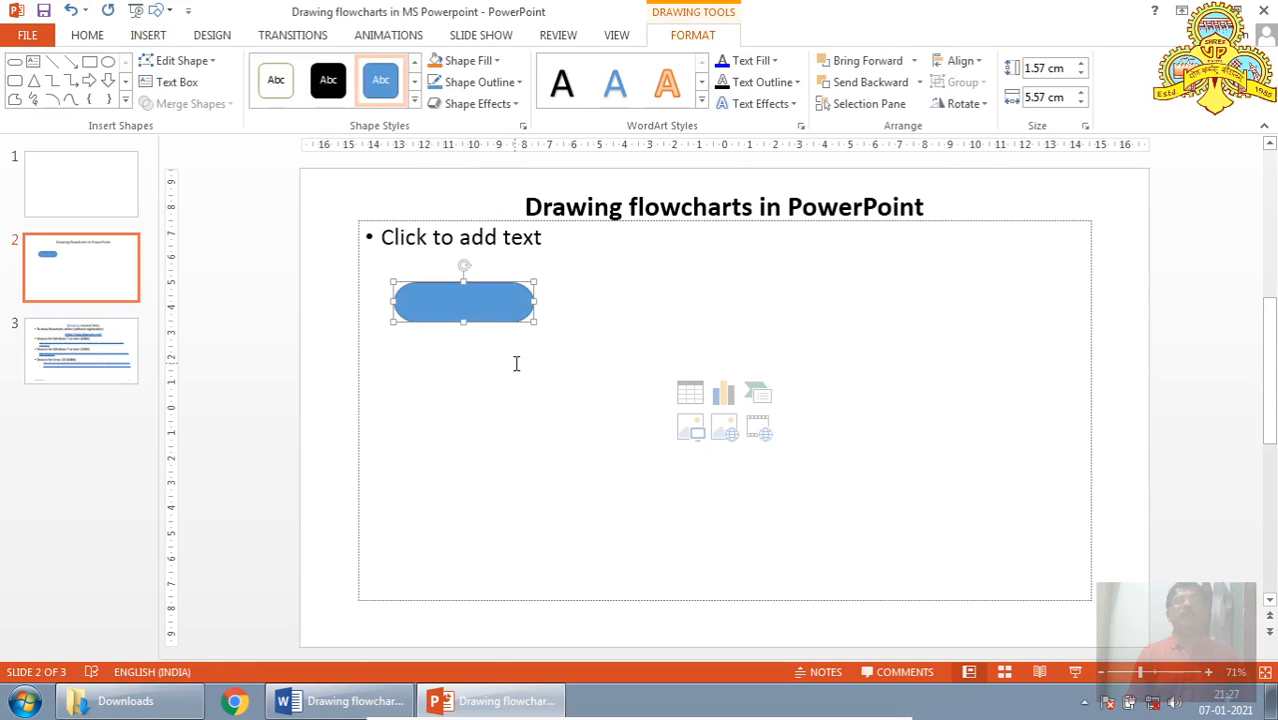
click(414, 104)
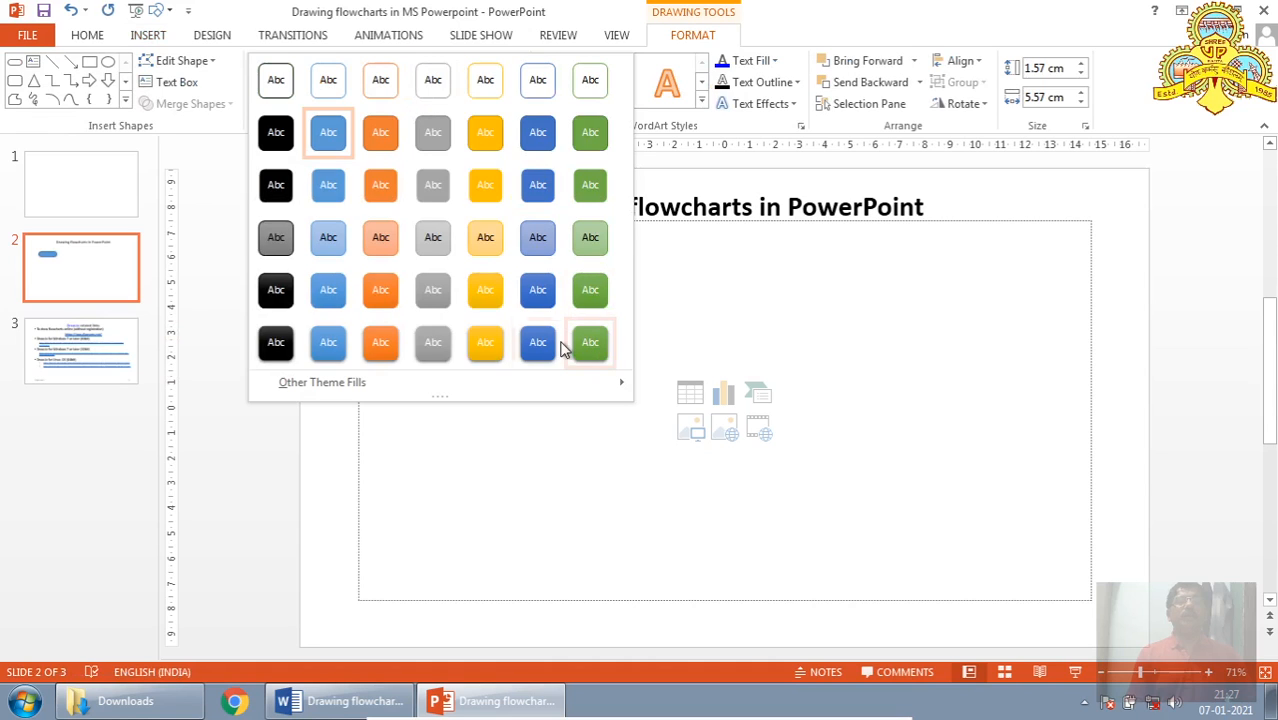
click(538, 342)
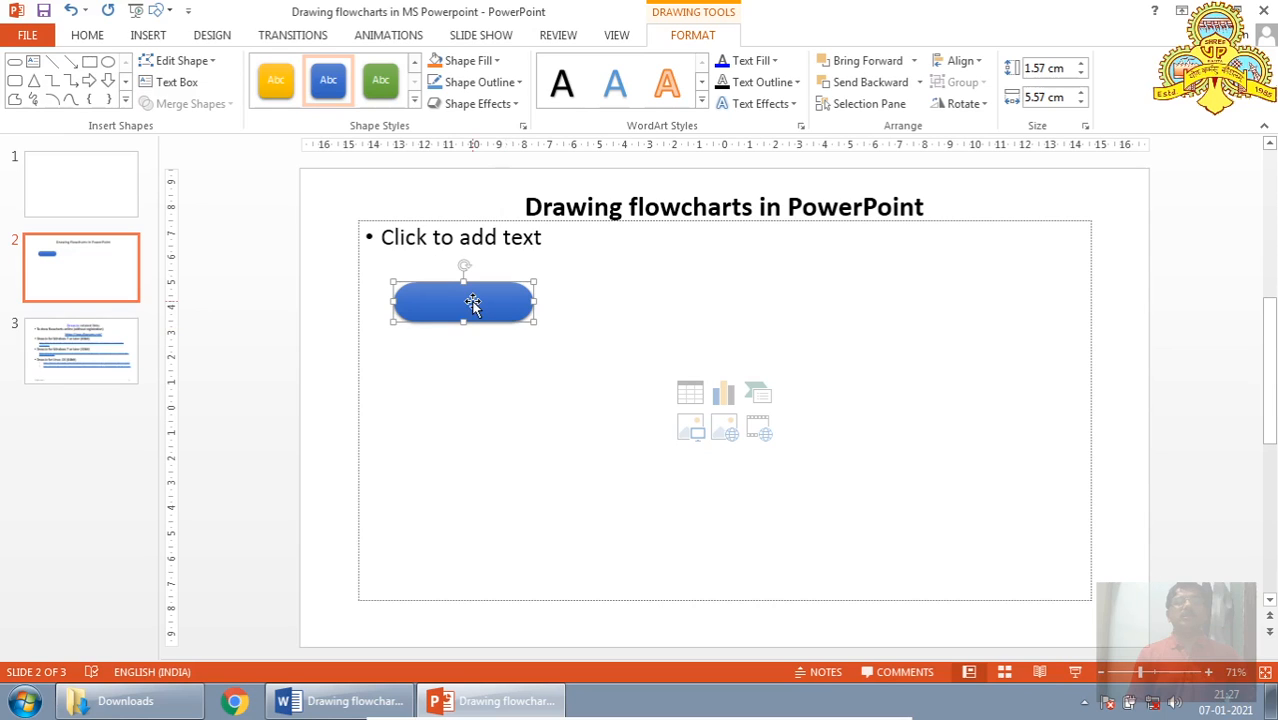
Step: Type 'START' inside the terminator shape via Edit Text
right_click(472, 303)
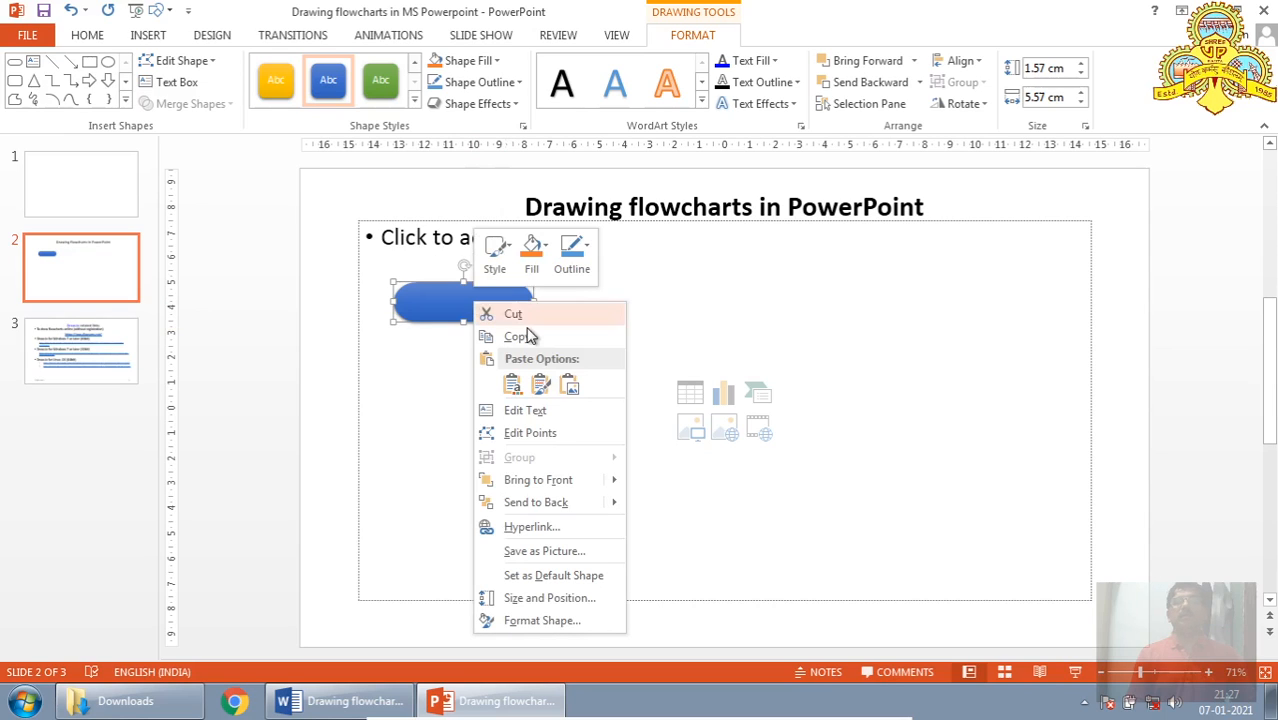
mouse_move(532, 410)
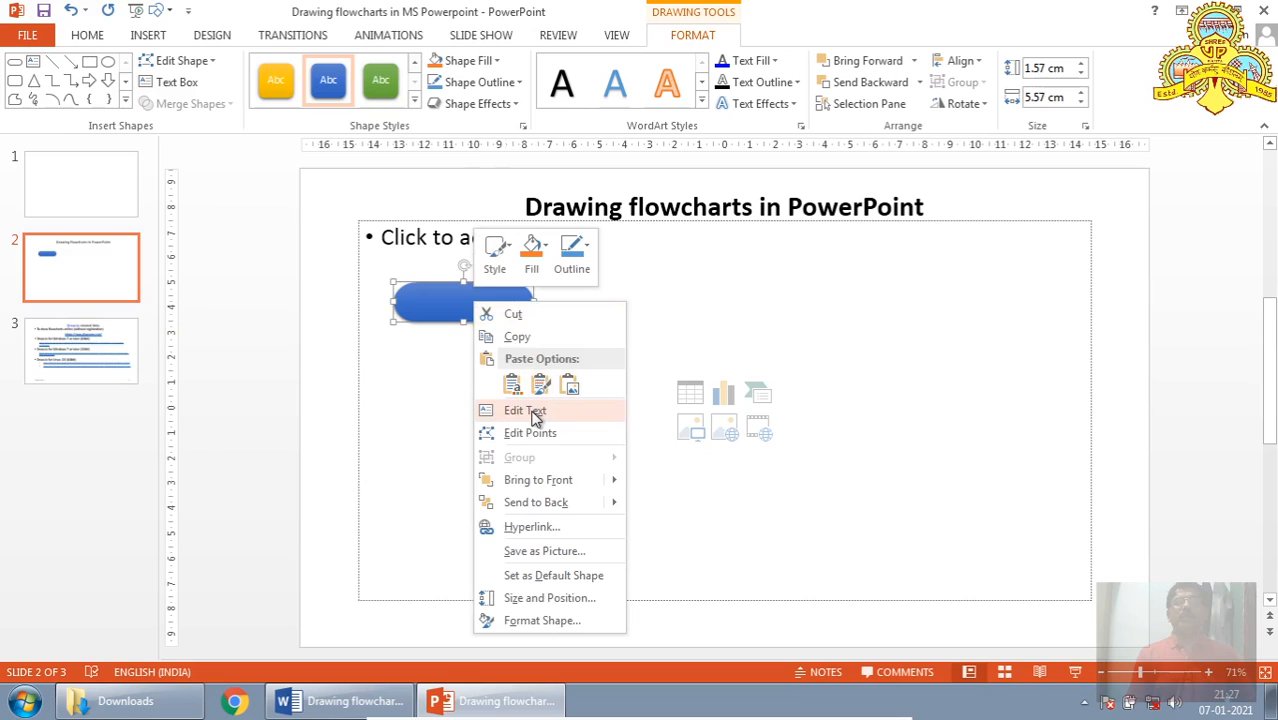
click(524, 410)
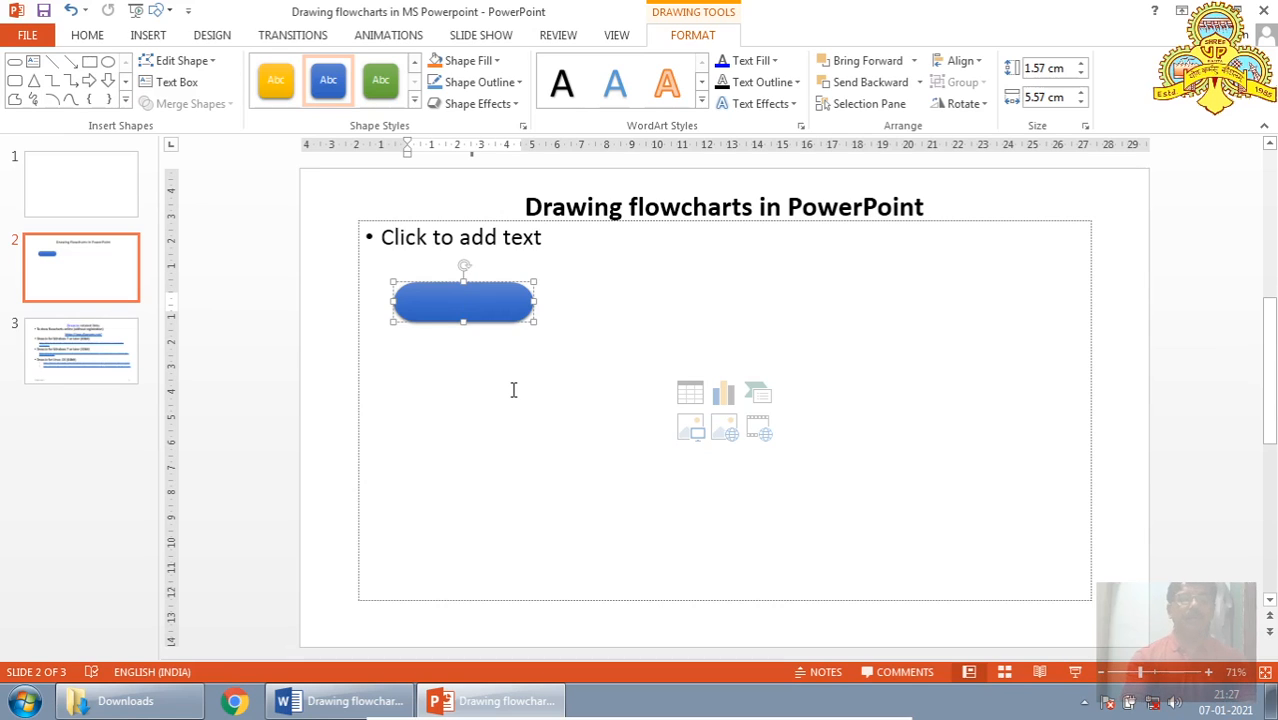
text(START)
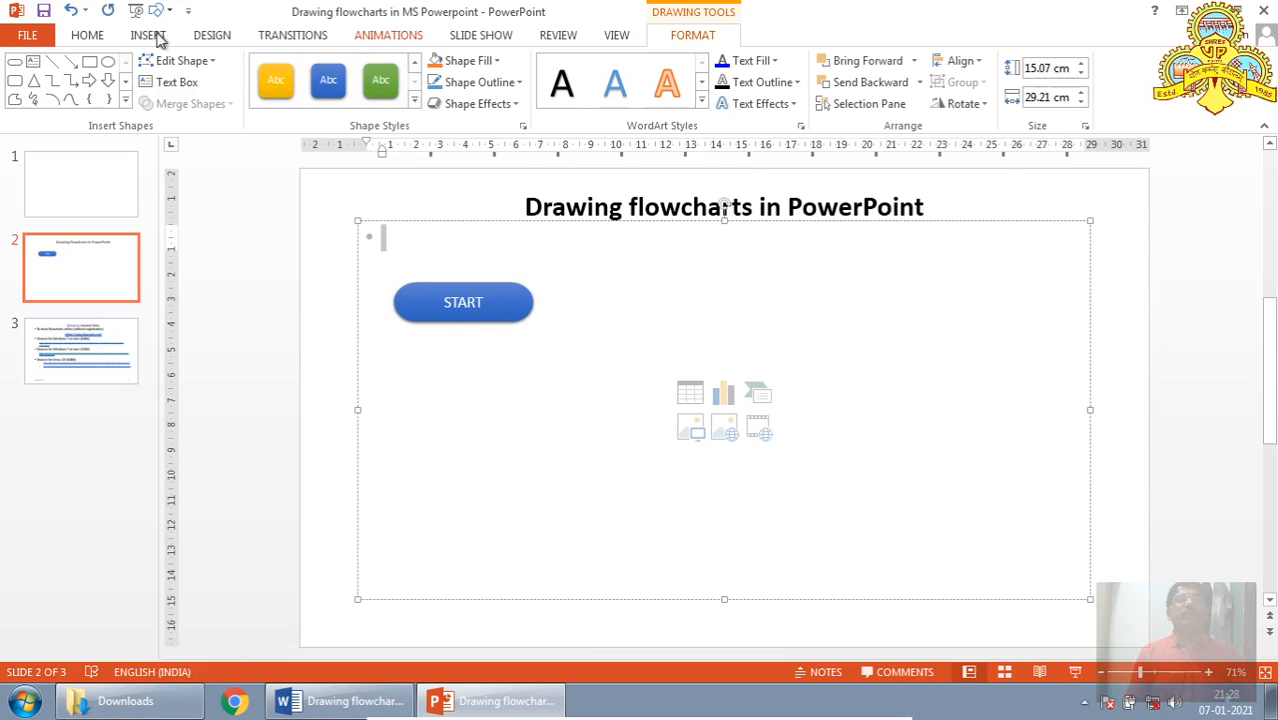
click(212, 35)
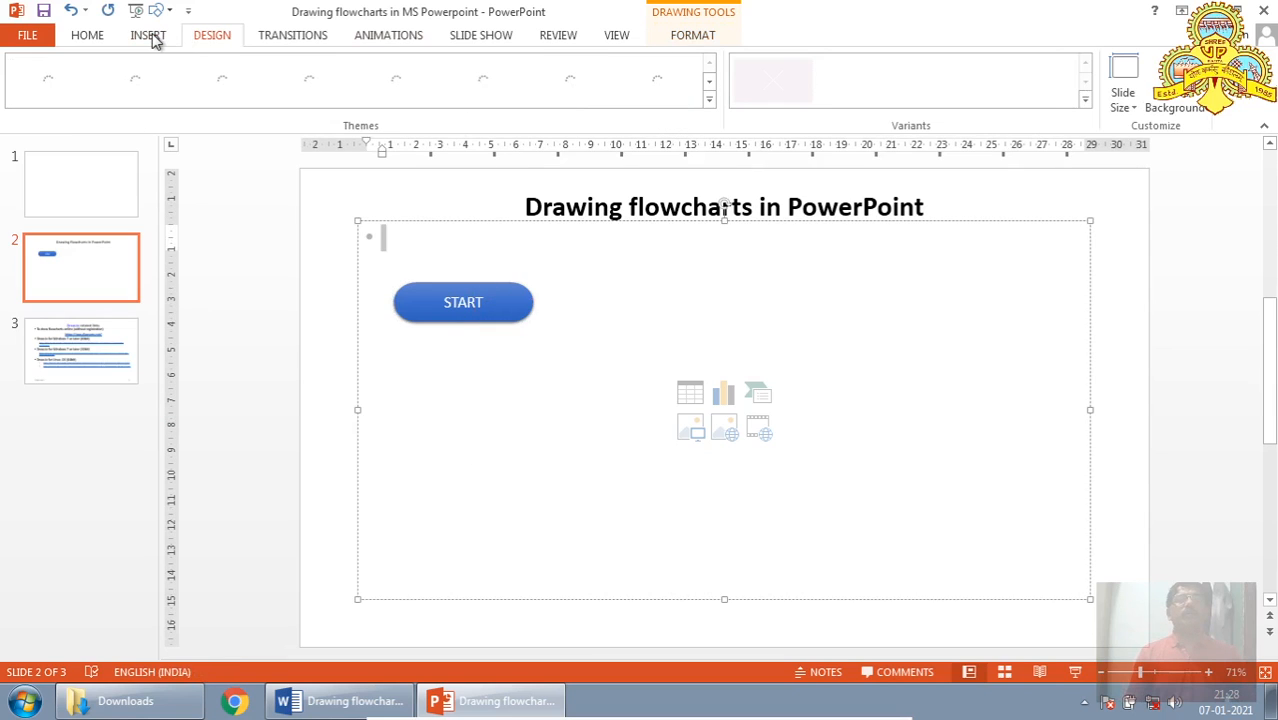
click(147, 34)
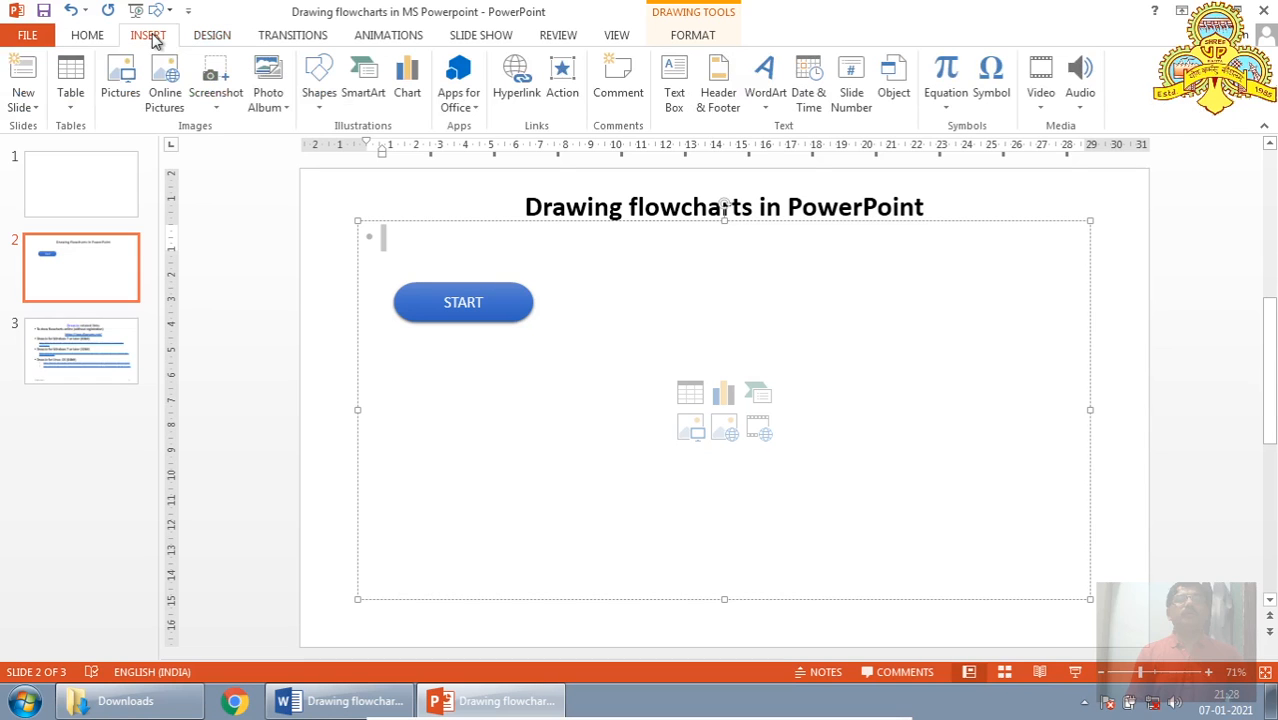
Step: Draw a parallelogram shape beneath the START terminator
click(318, 75)
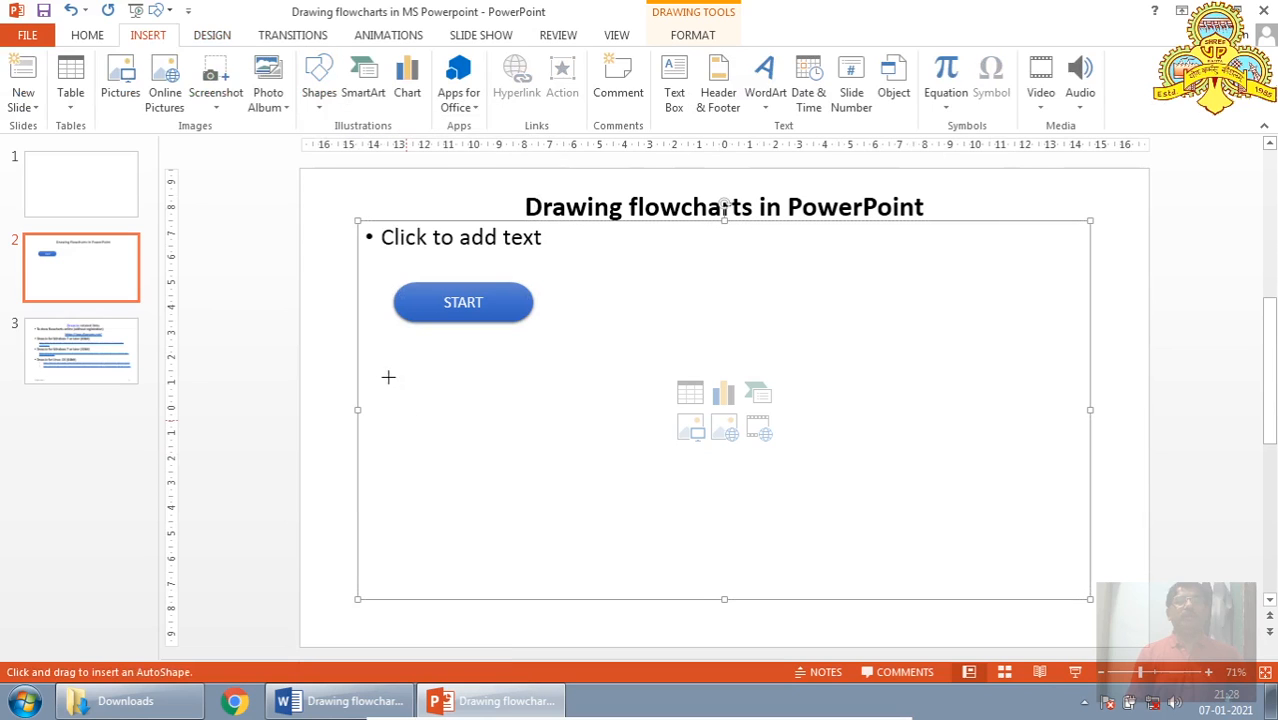
drag(388, 377, 540, 404)
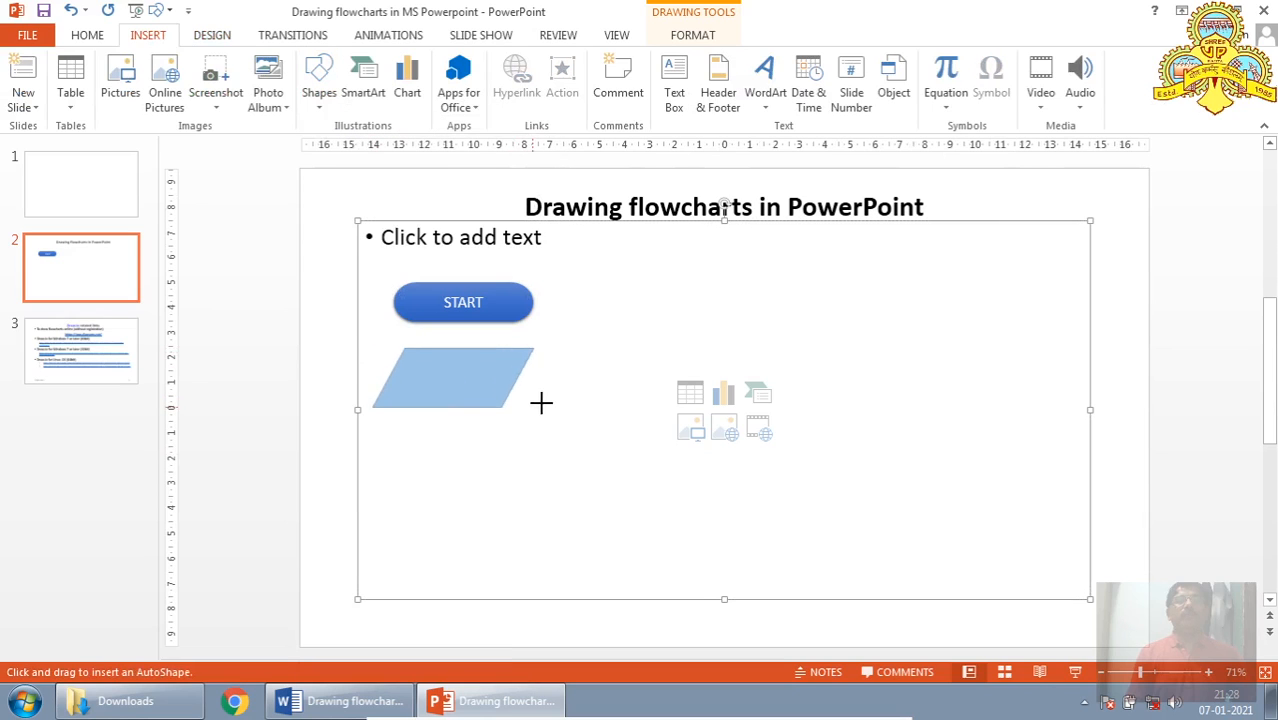
drag(405, 355, 540, 405)
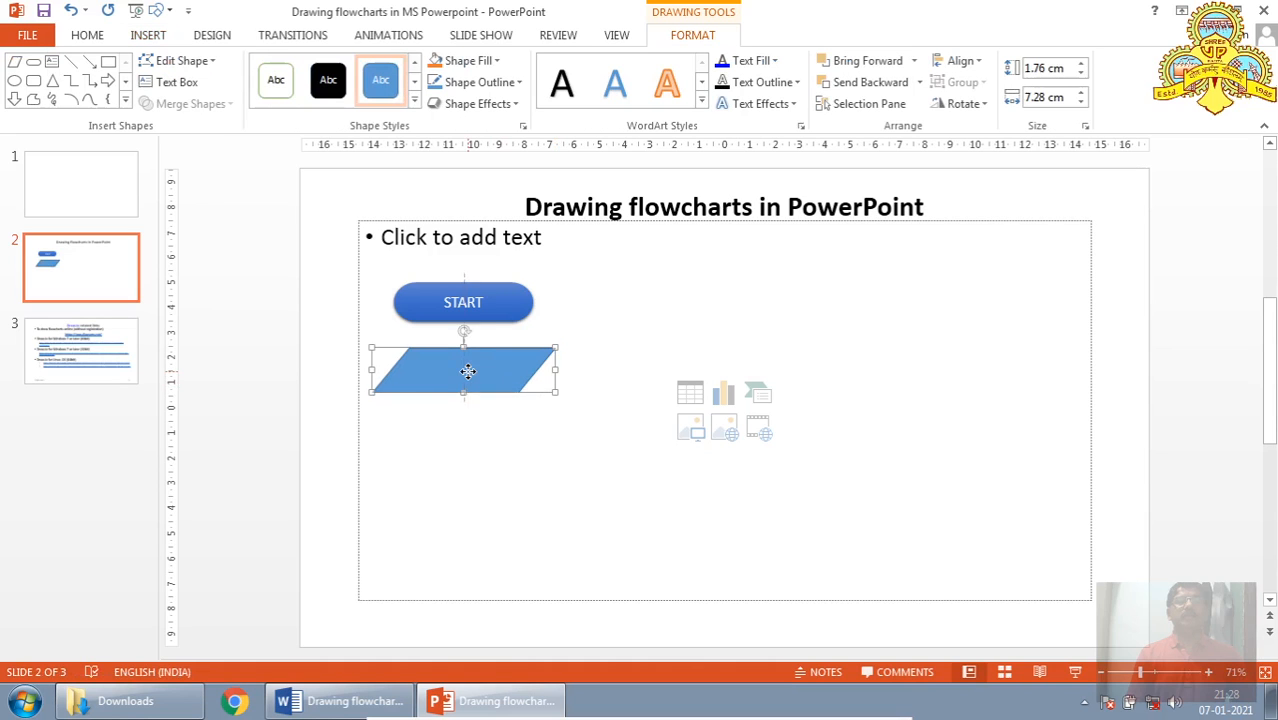
Step: Label the parallelogram PRINT "HELLO" and widen it to fit the text
right_click(468, 372)
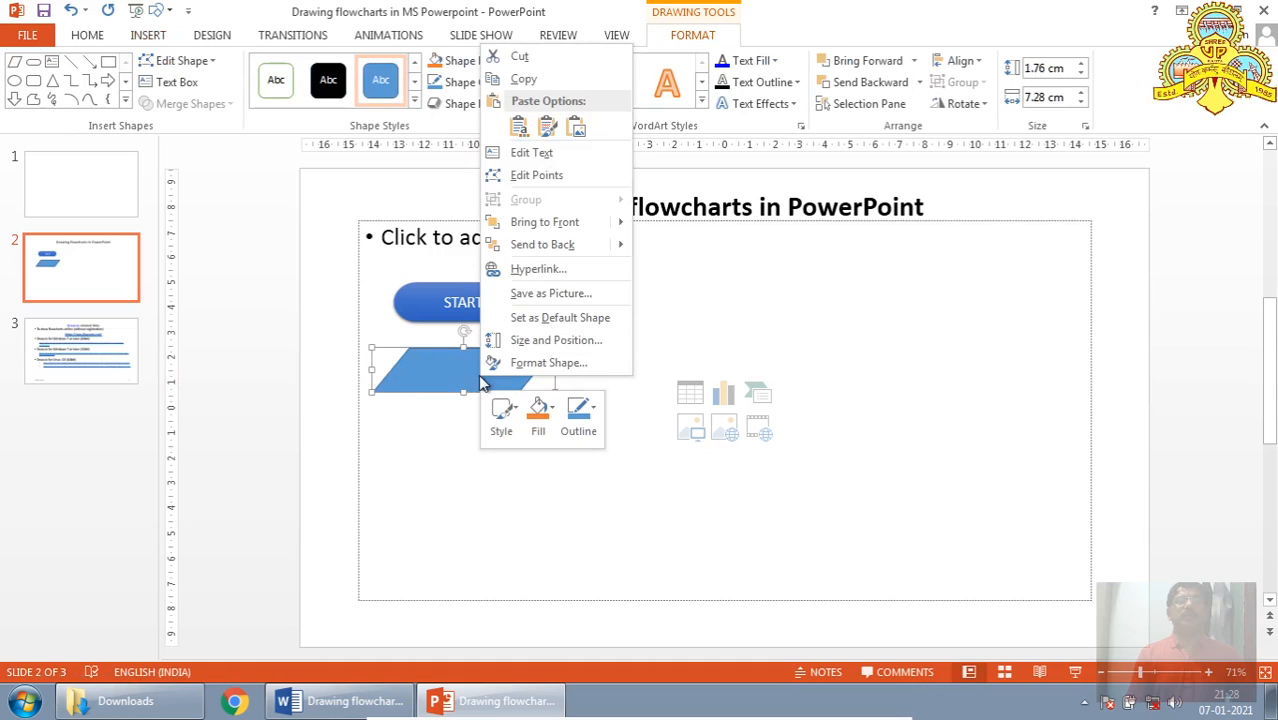
mouse_move(531, 152)
text(p)
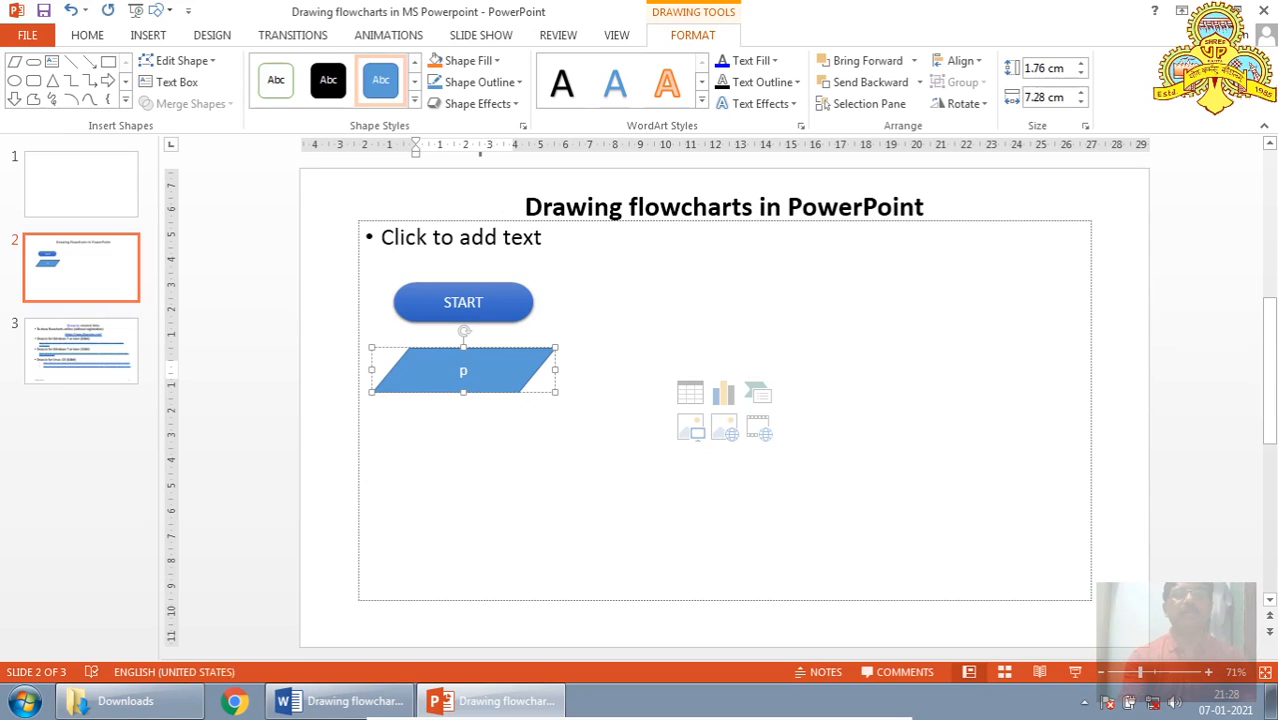
text(RINT)
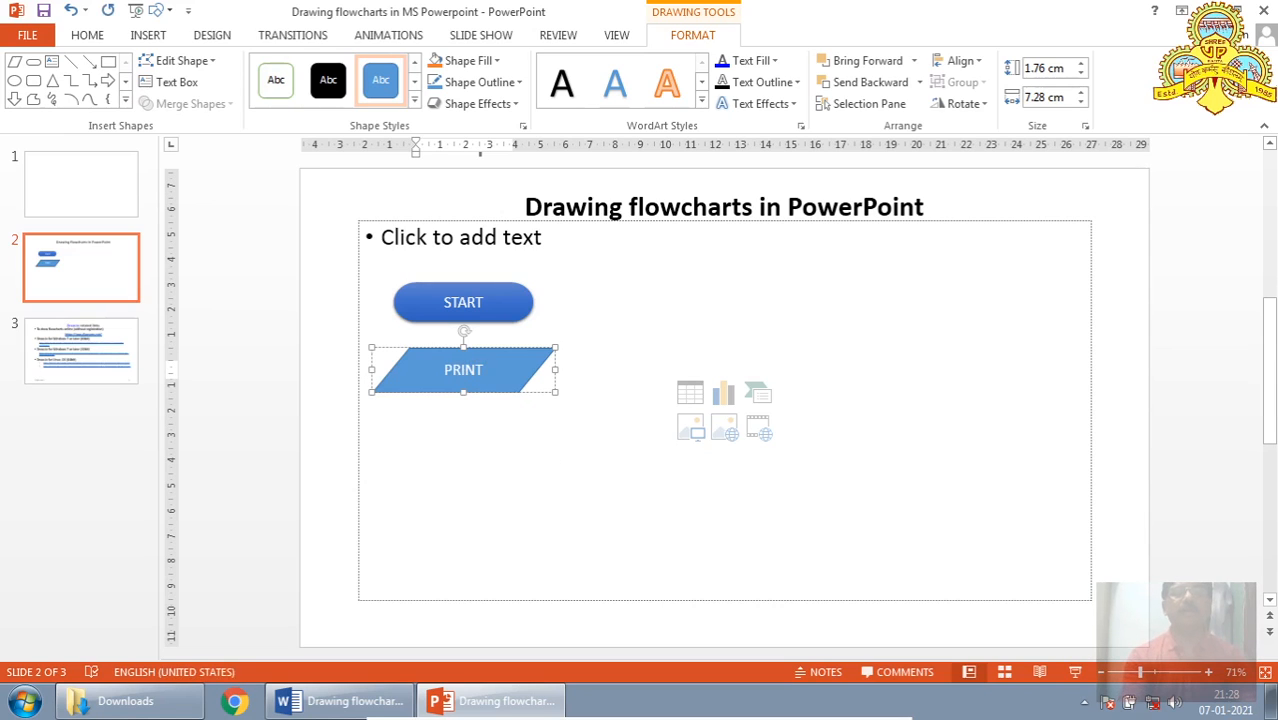
text("HELLO")
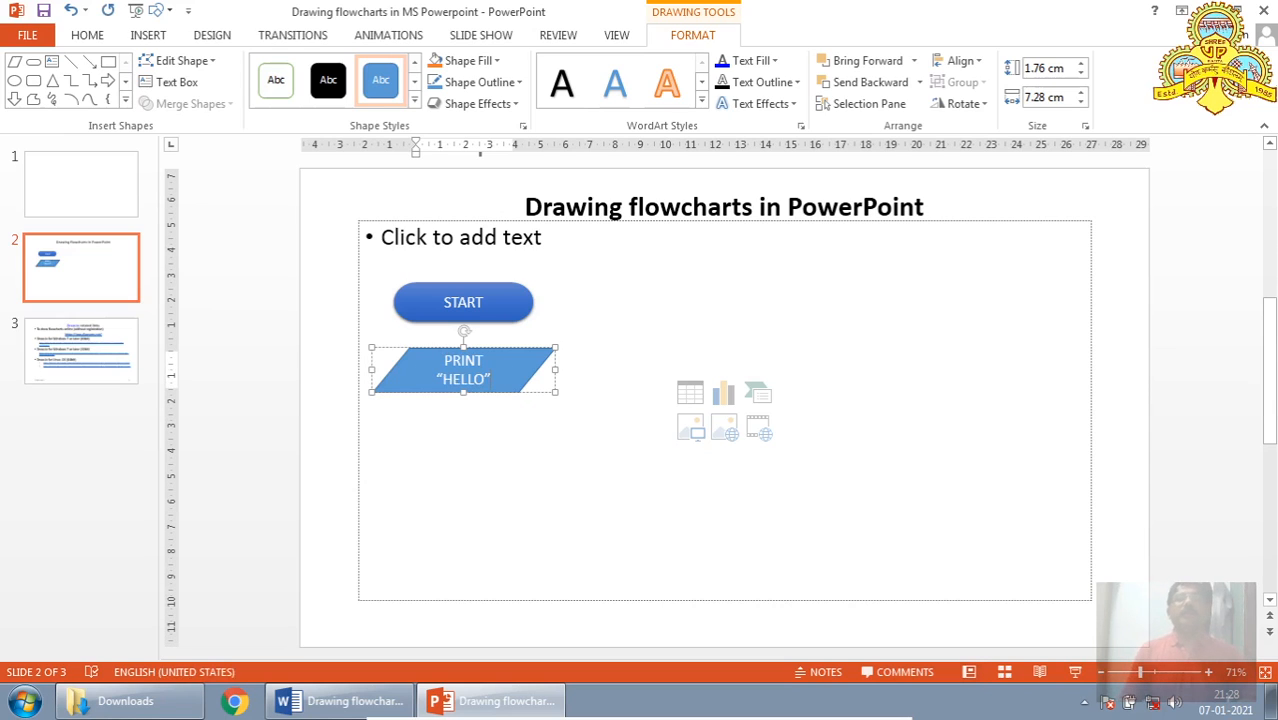
mouse_move(557, 368)
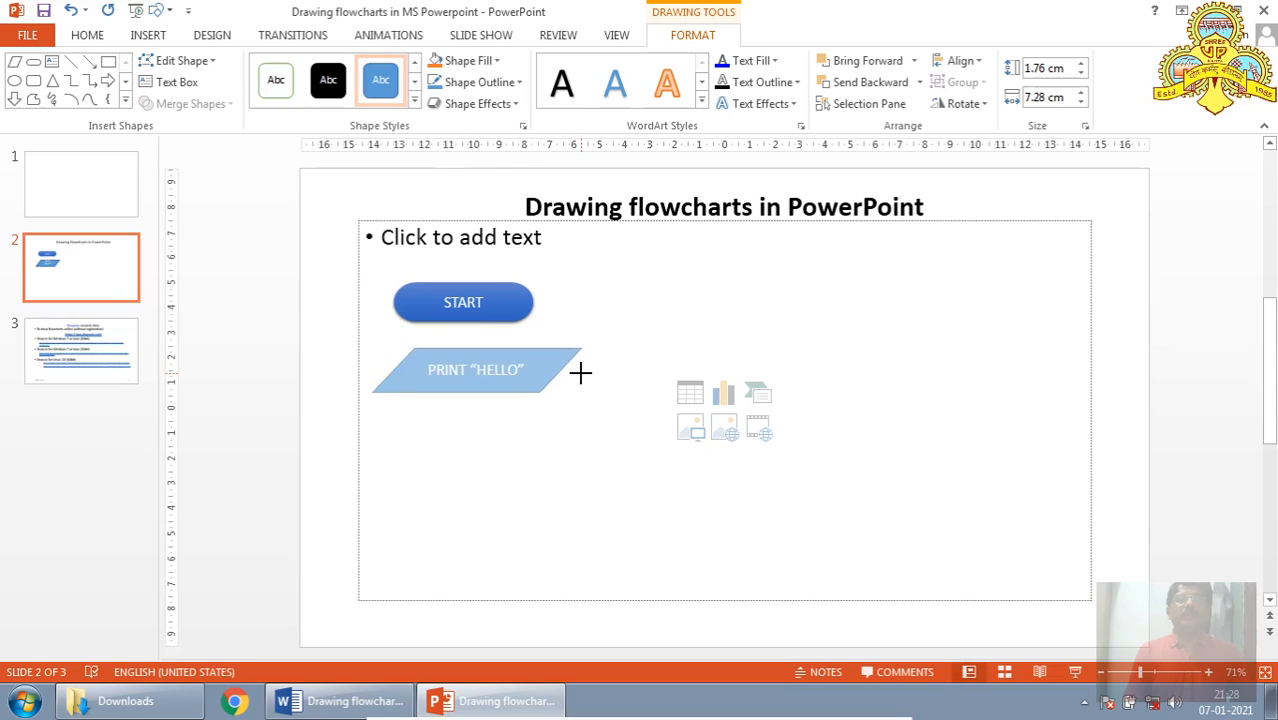
click(475, 370)
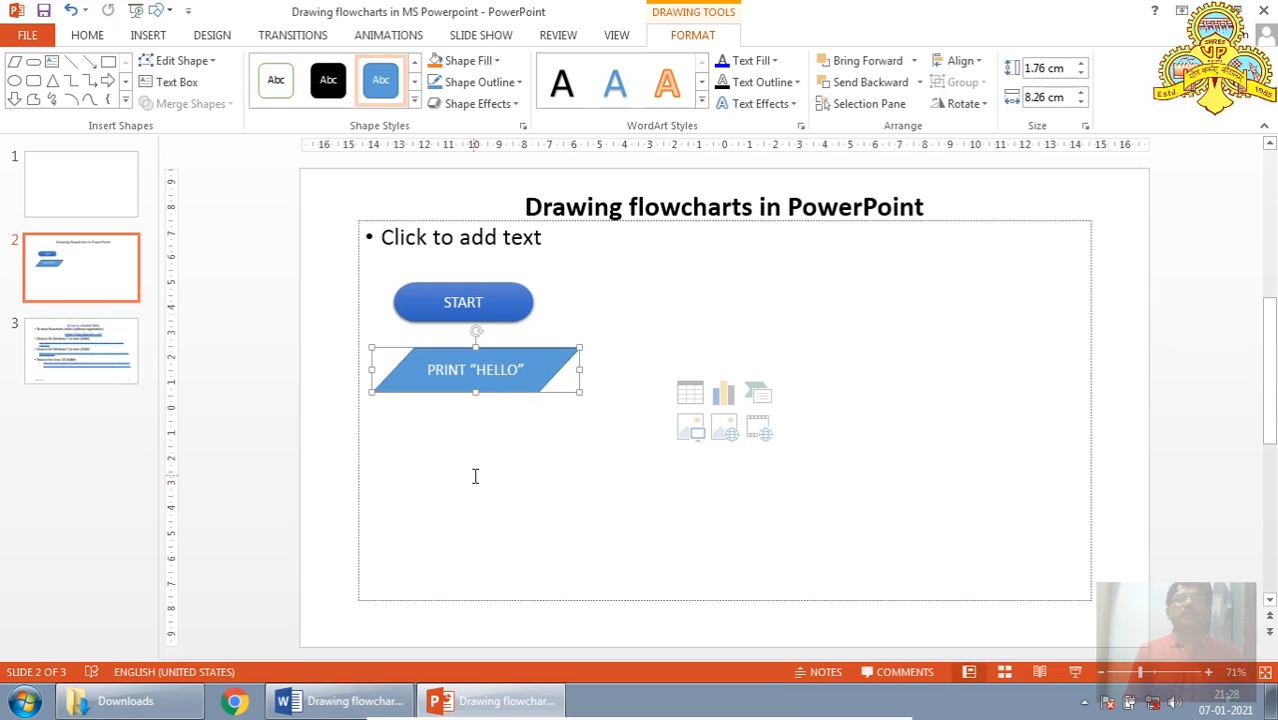
click(475, 476)
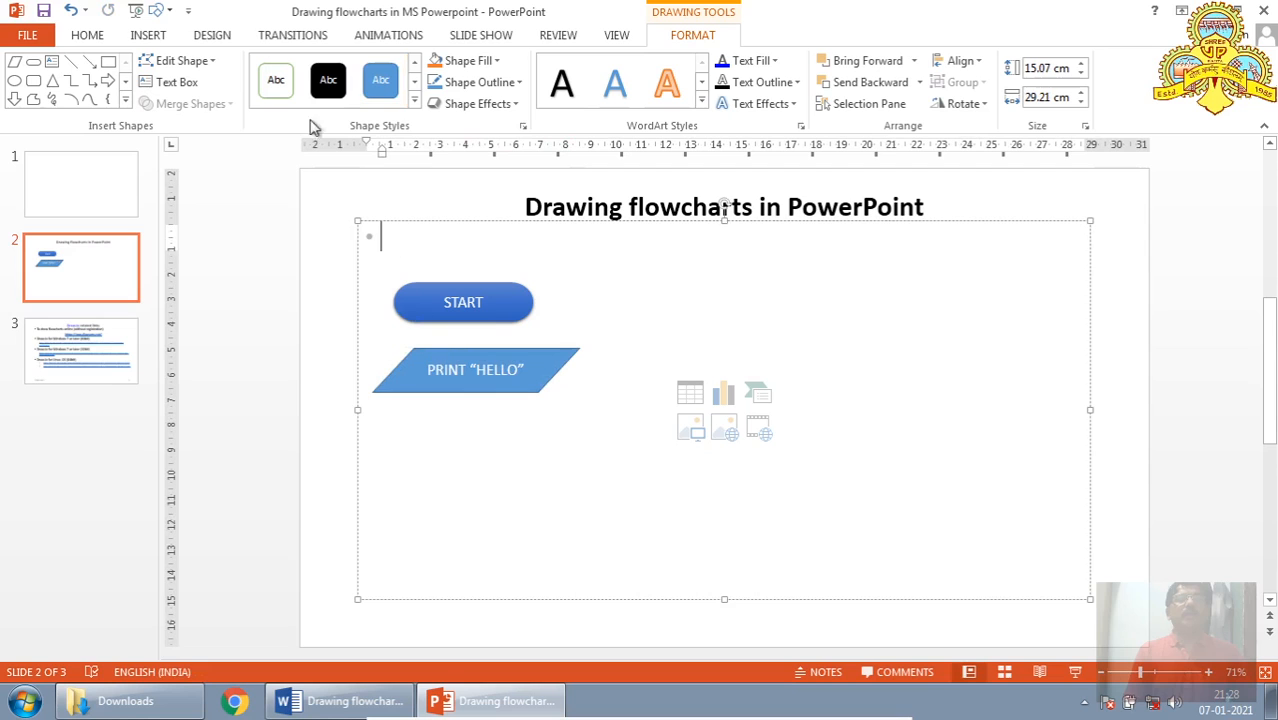
click(414, 103)
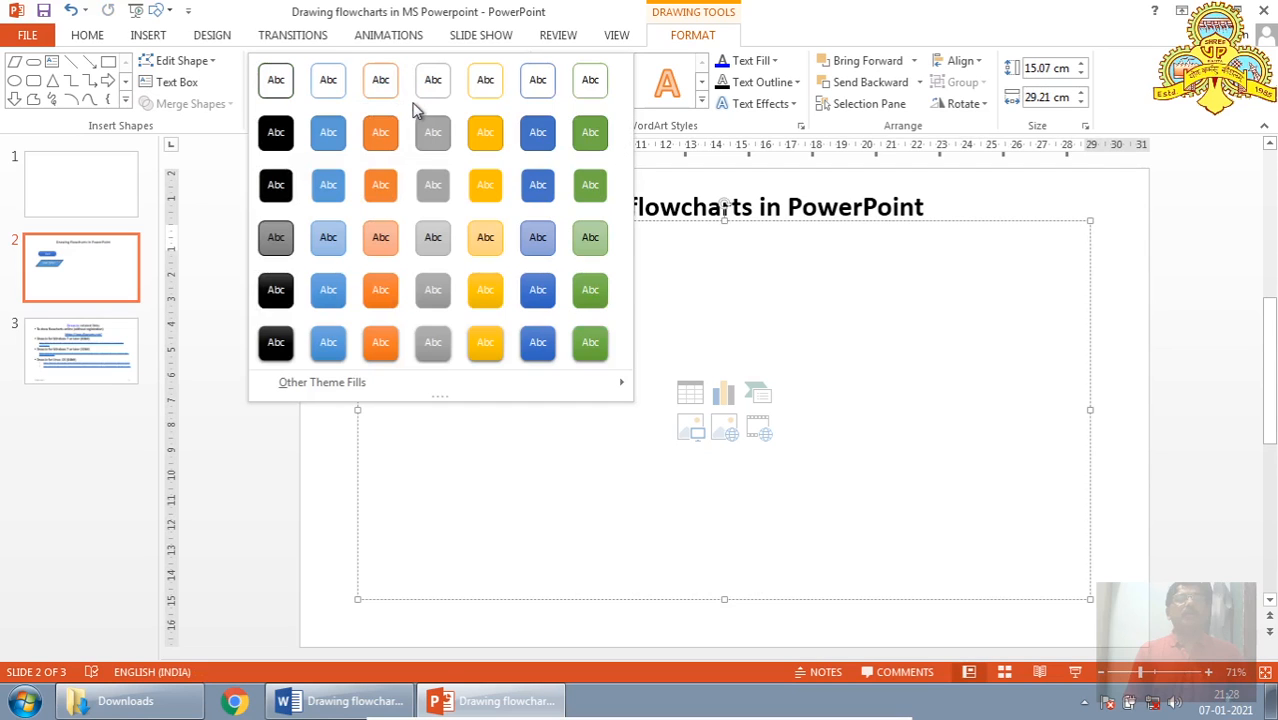
mouse_move(543, 9)
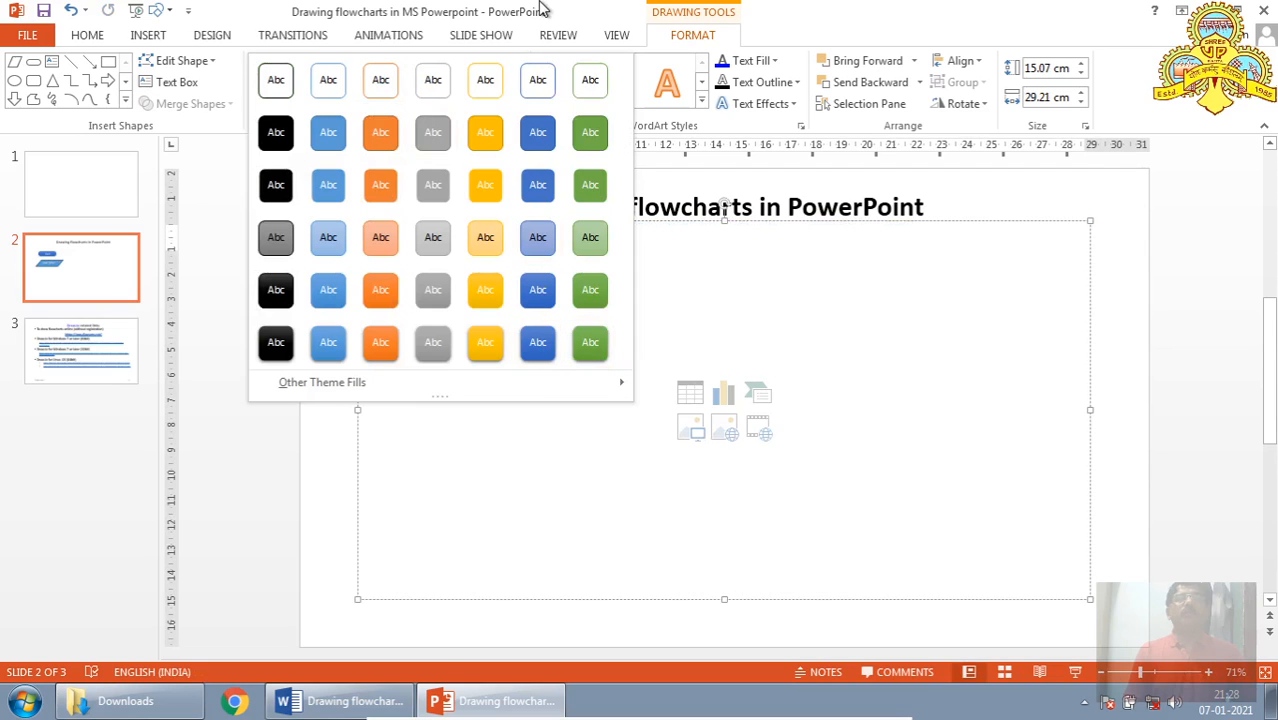
click(148, 35)
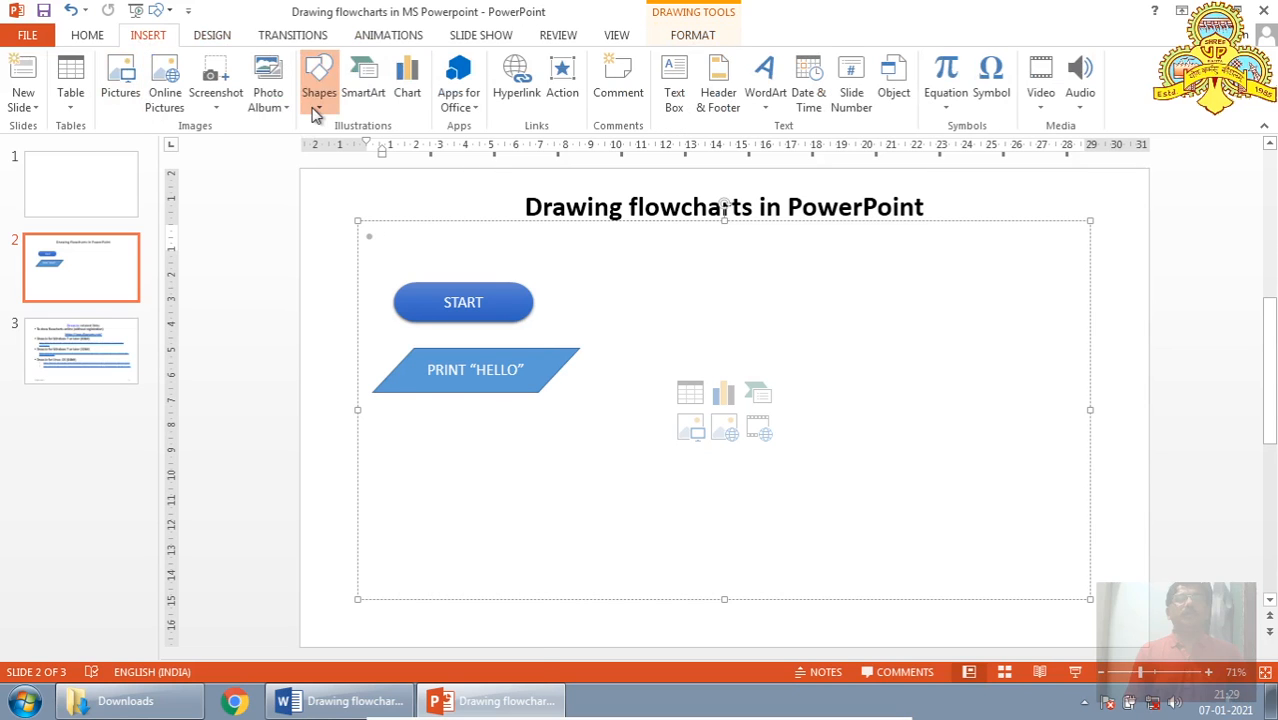
Step: Draw a terminator shape below PRINT "HELLO" and label it STOP
click(318, 80)
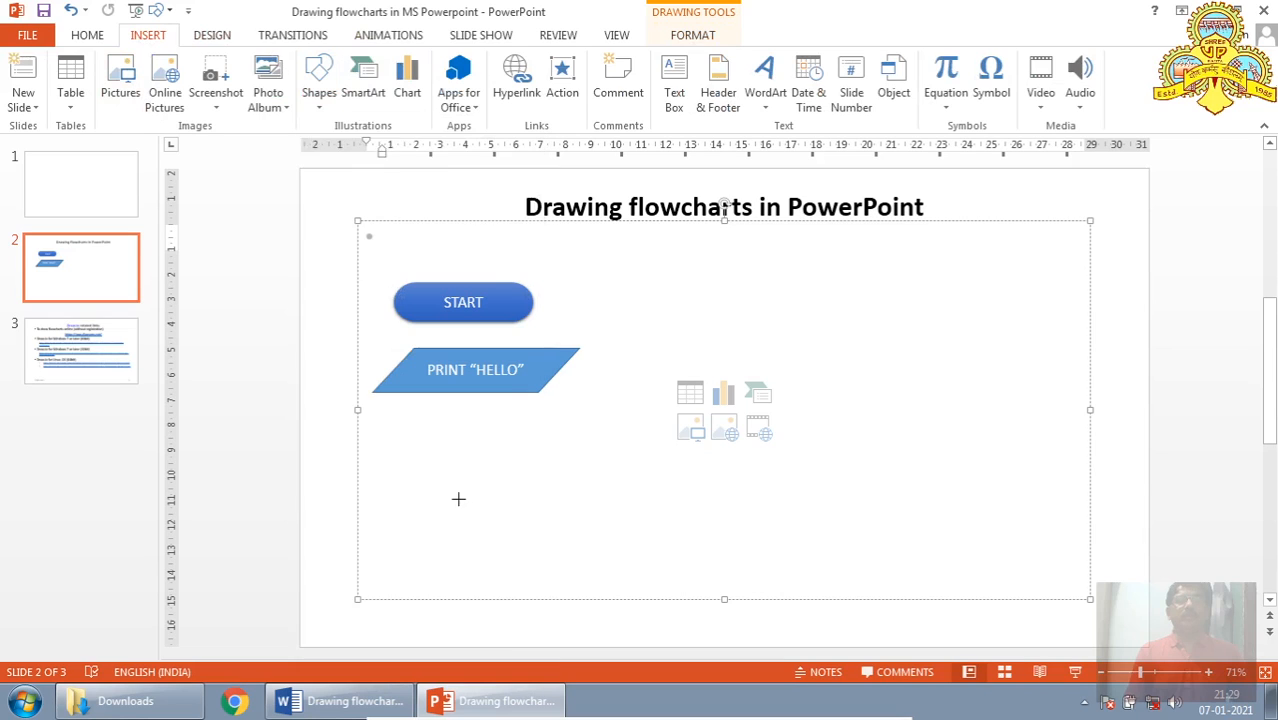
drag(386, 420, 532, 462)
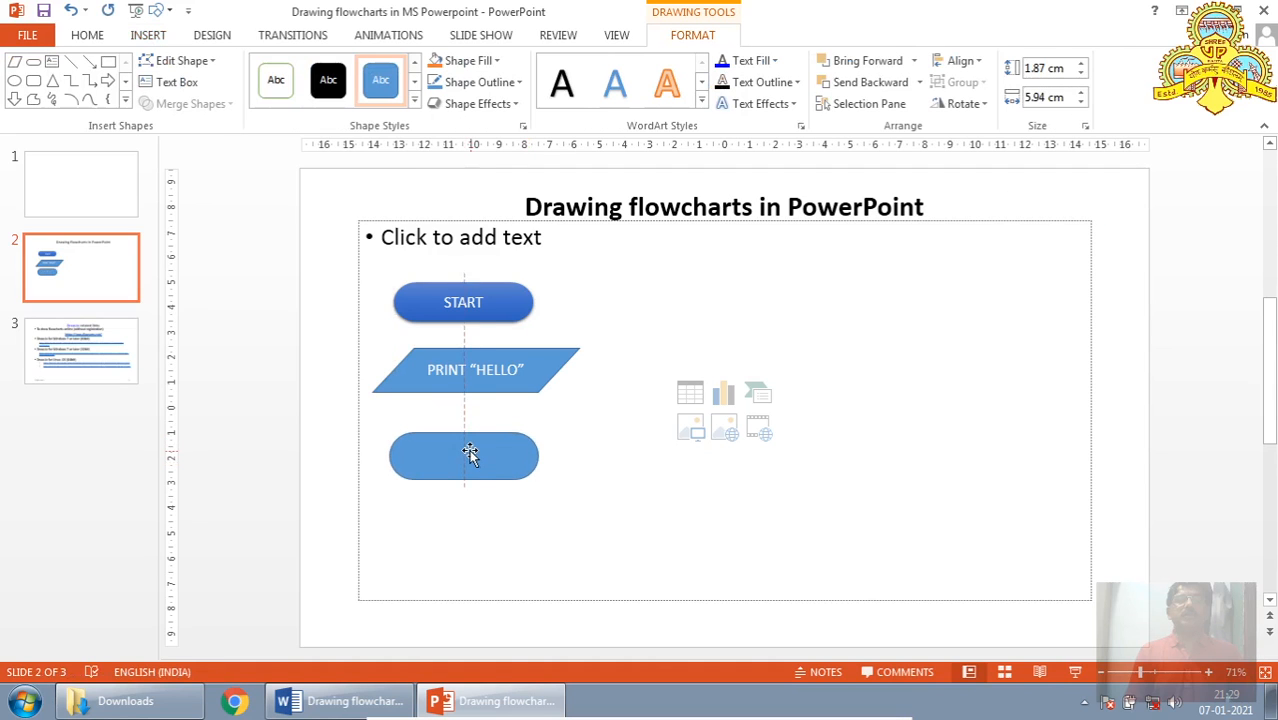
right_click(463, 455)
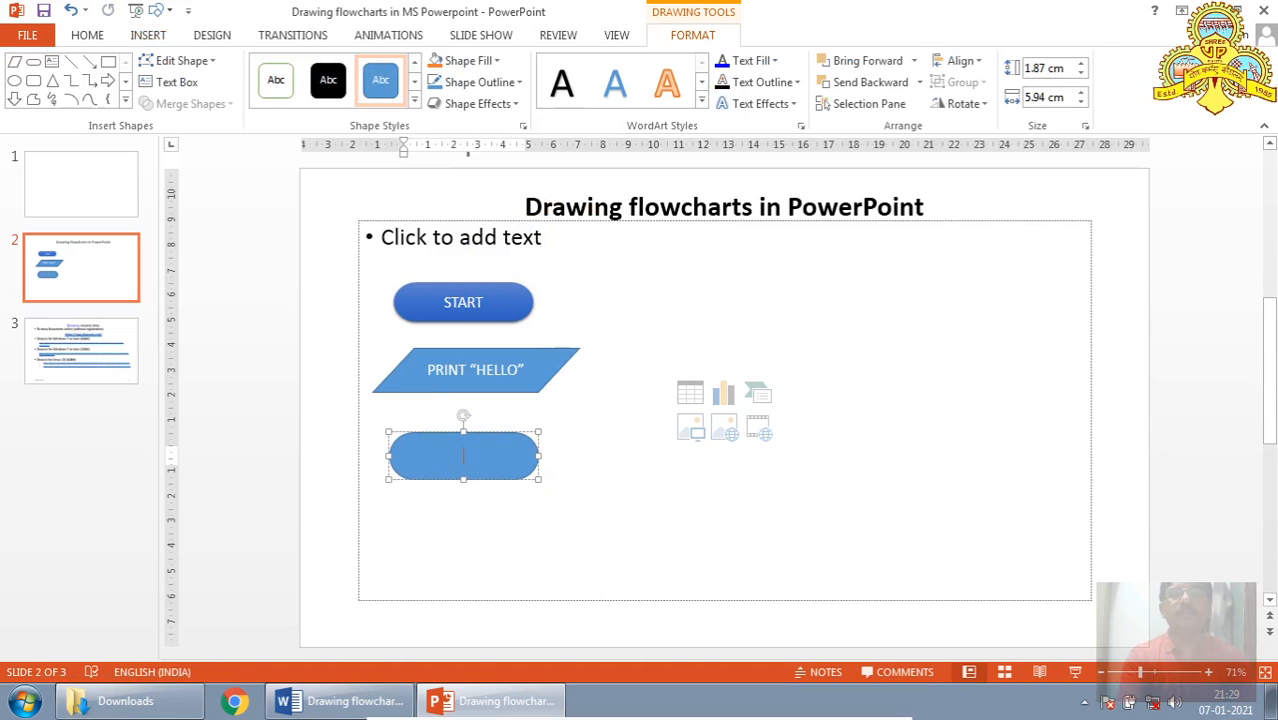
text(STOP)
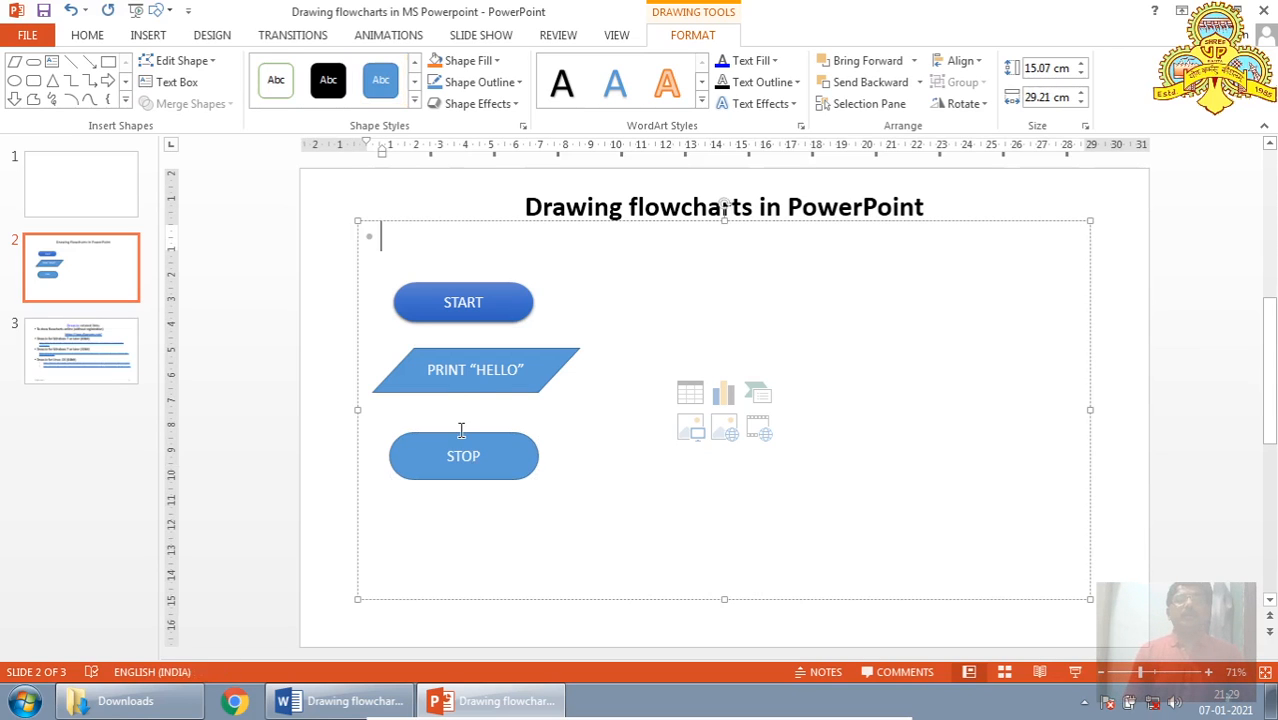
click(474, 377)
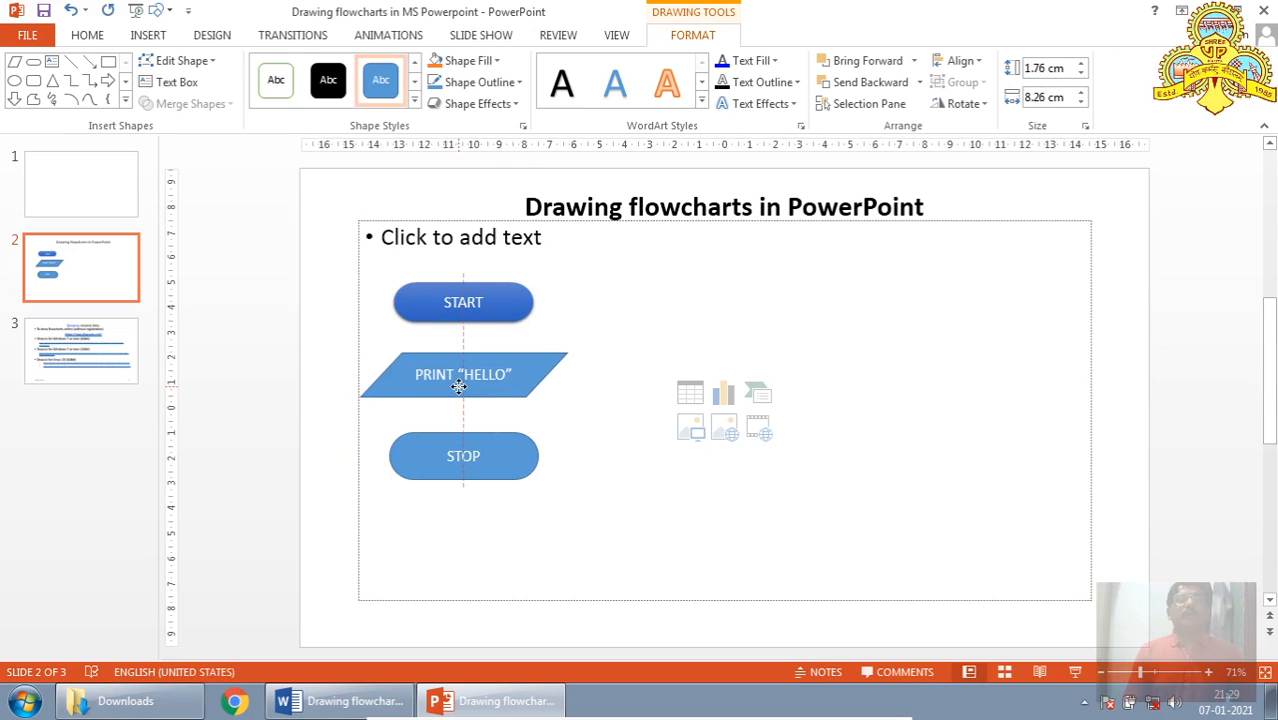
Step: Realign the parallelogram under START and nudge START slightly upward
click(463, 374)
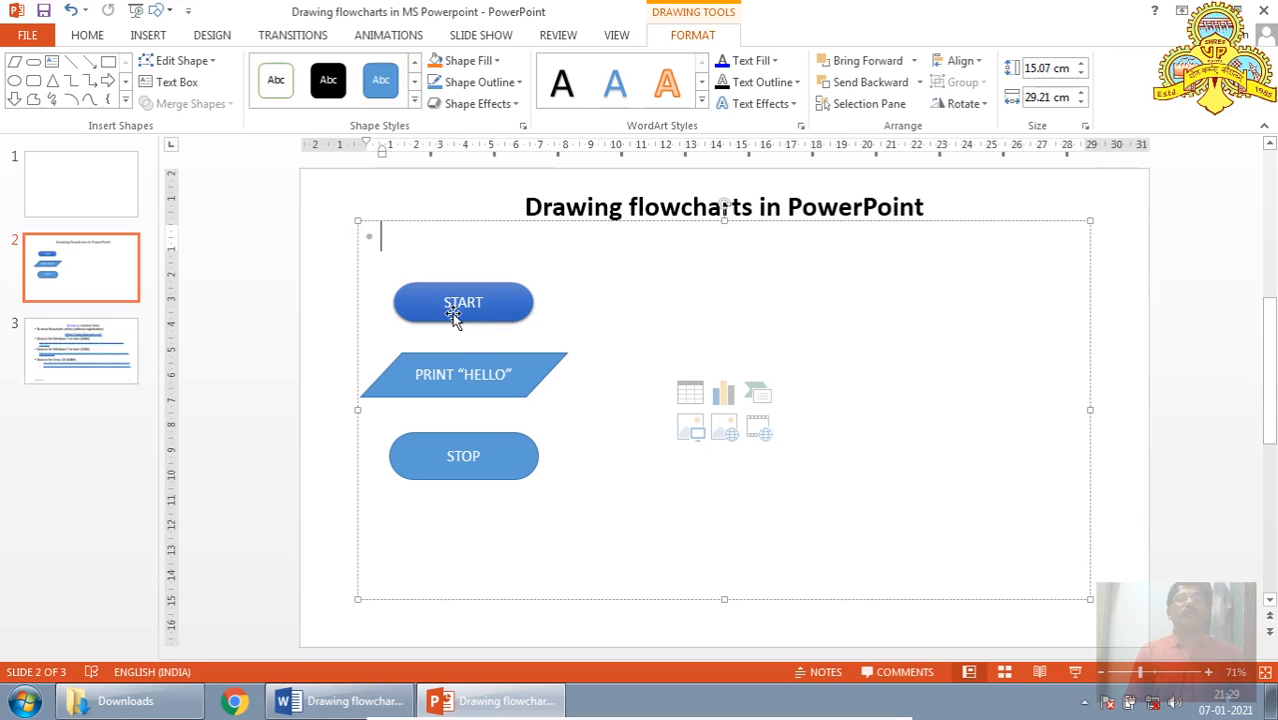
click(463, 302)
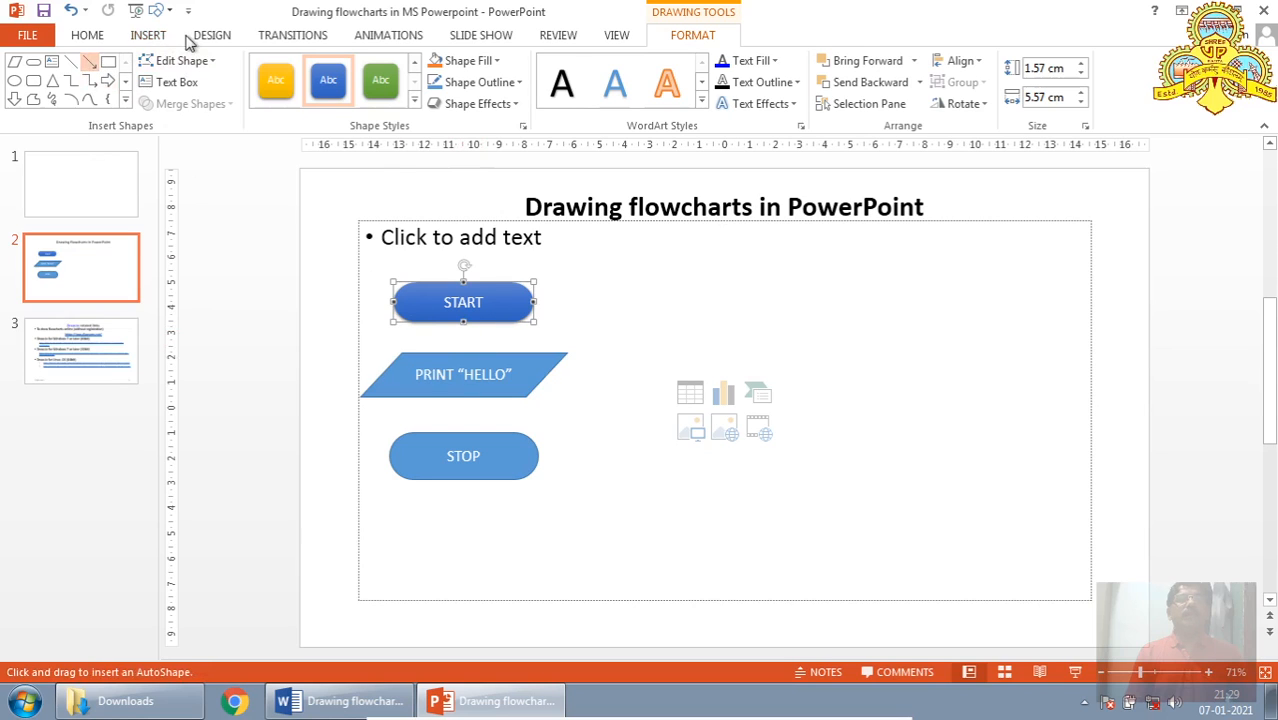
click(148, 35)
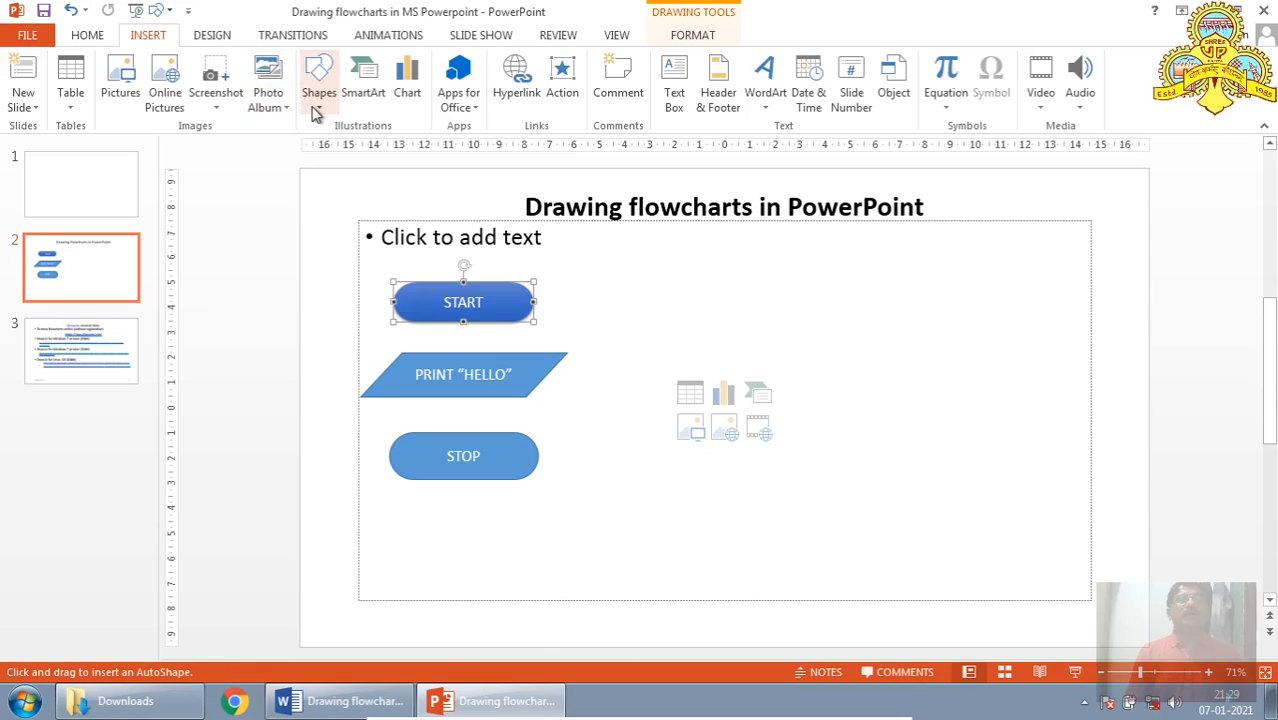
click(319, 75)
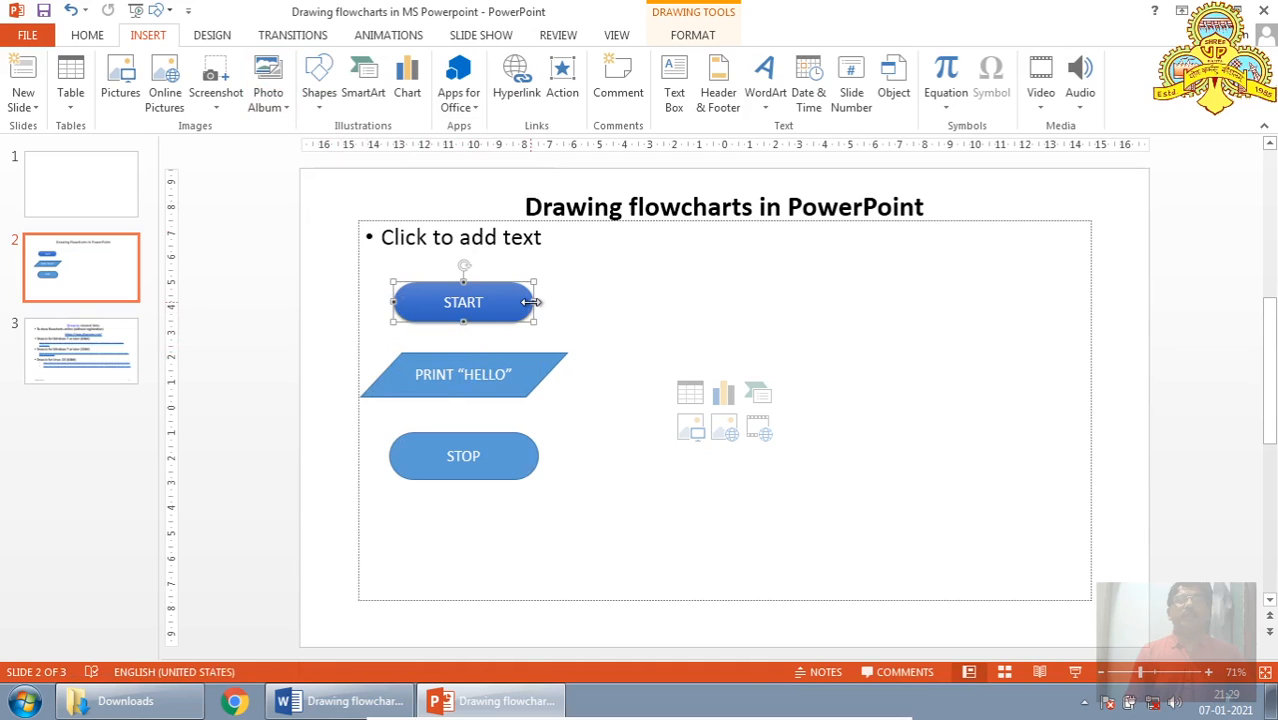
mouse_move(463, 322)
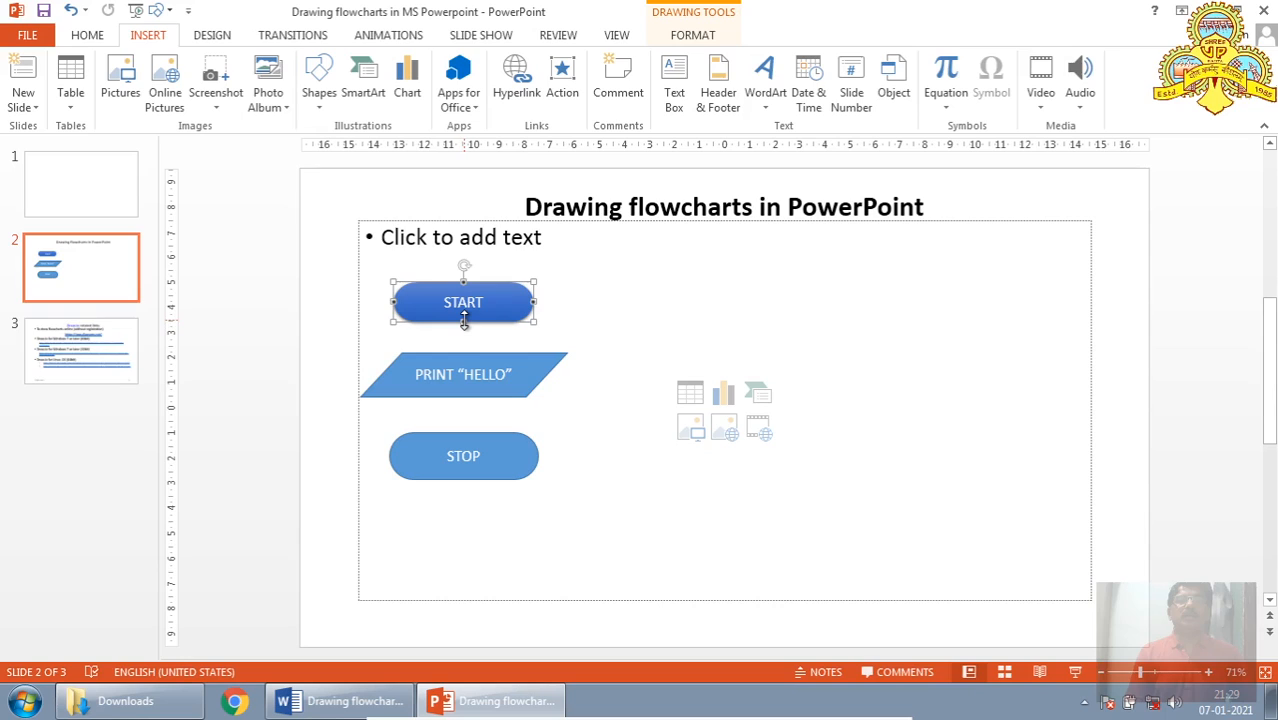
drag(463, 318, 467, 350)
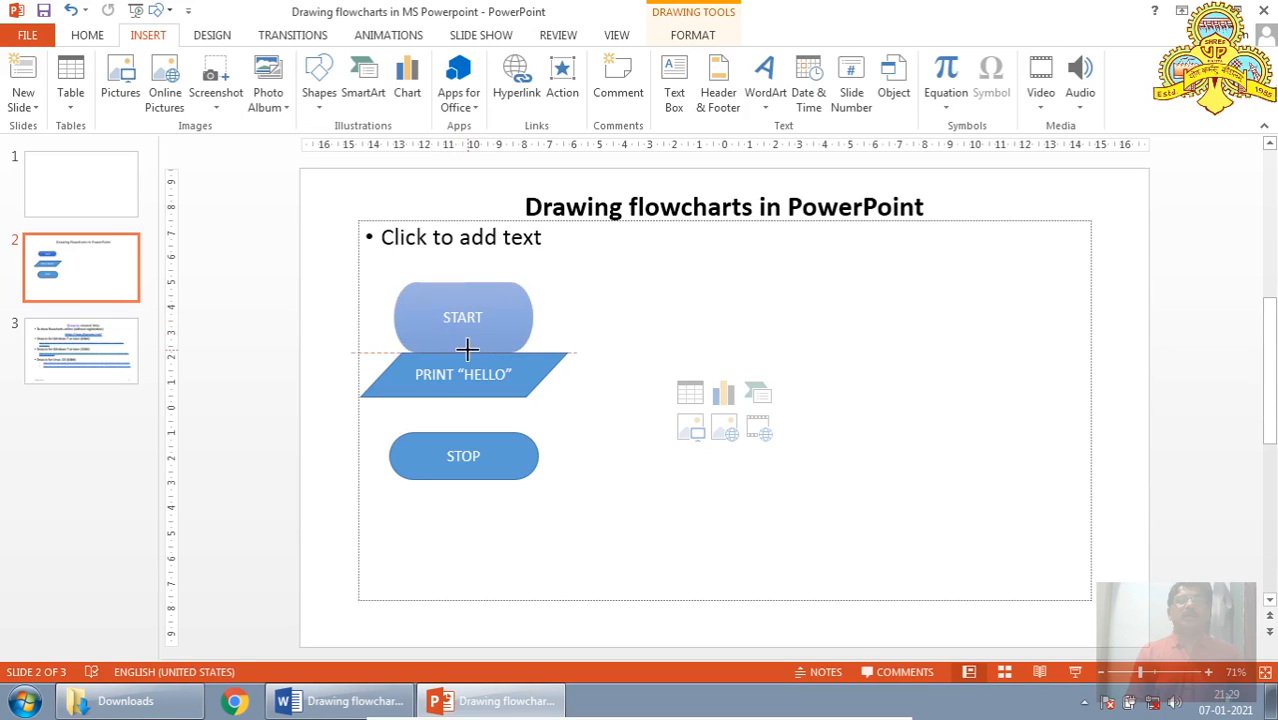
drag(463, 317, 463, 299)
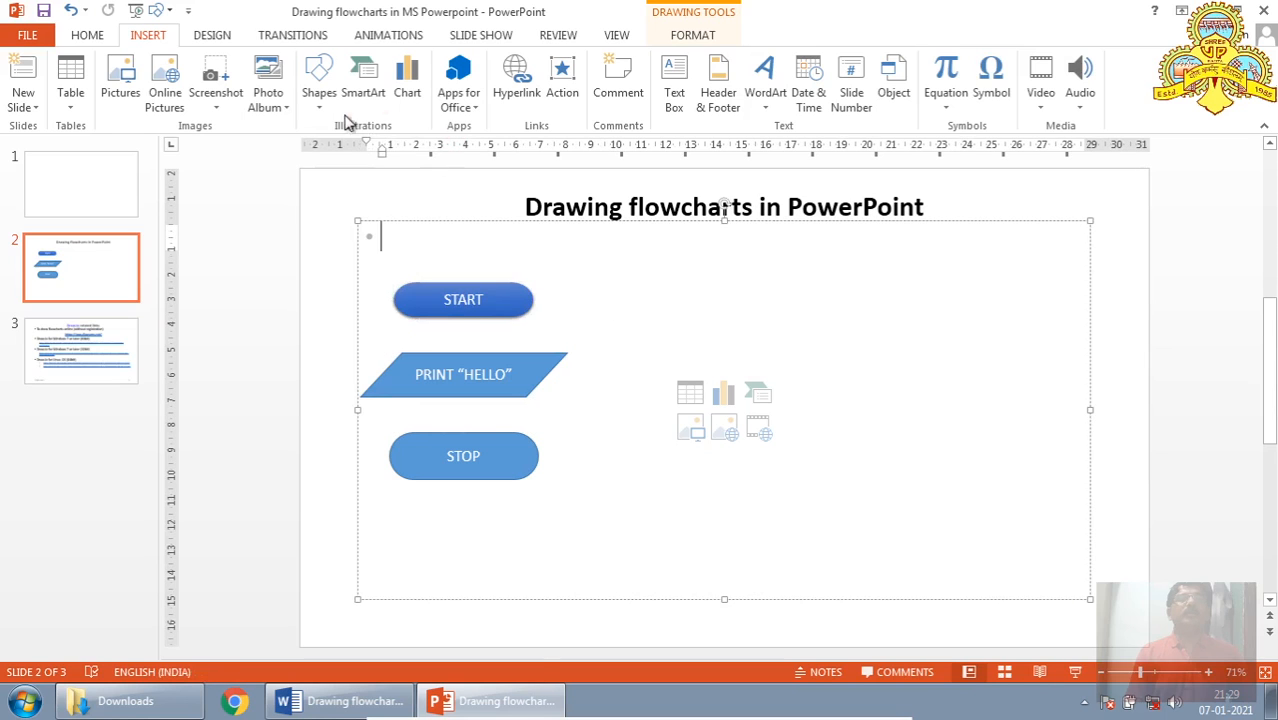
click(319, 80)
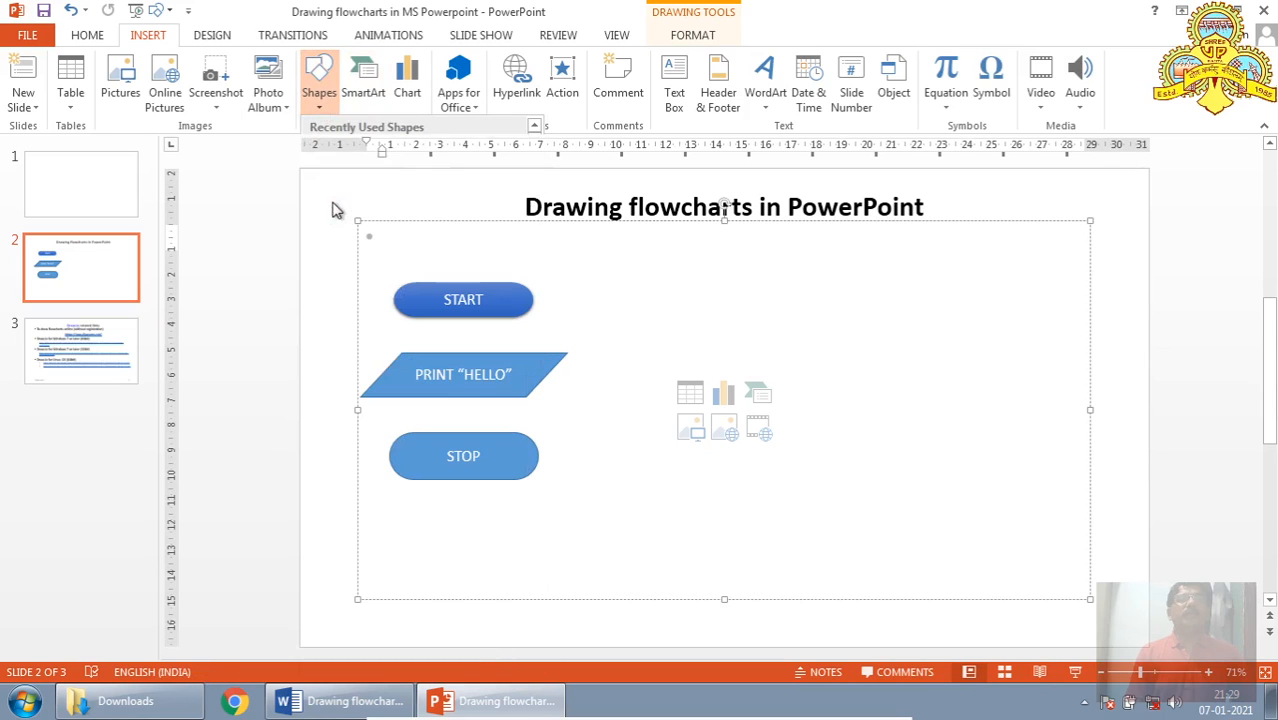
click(319, 75)
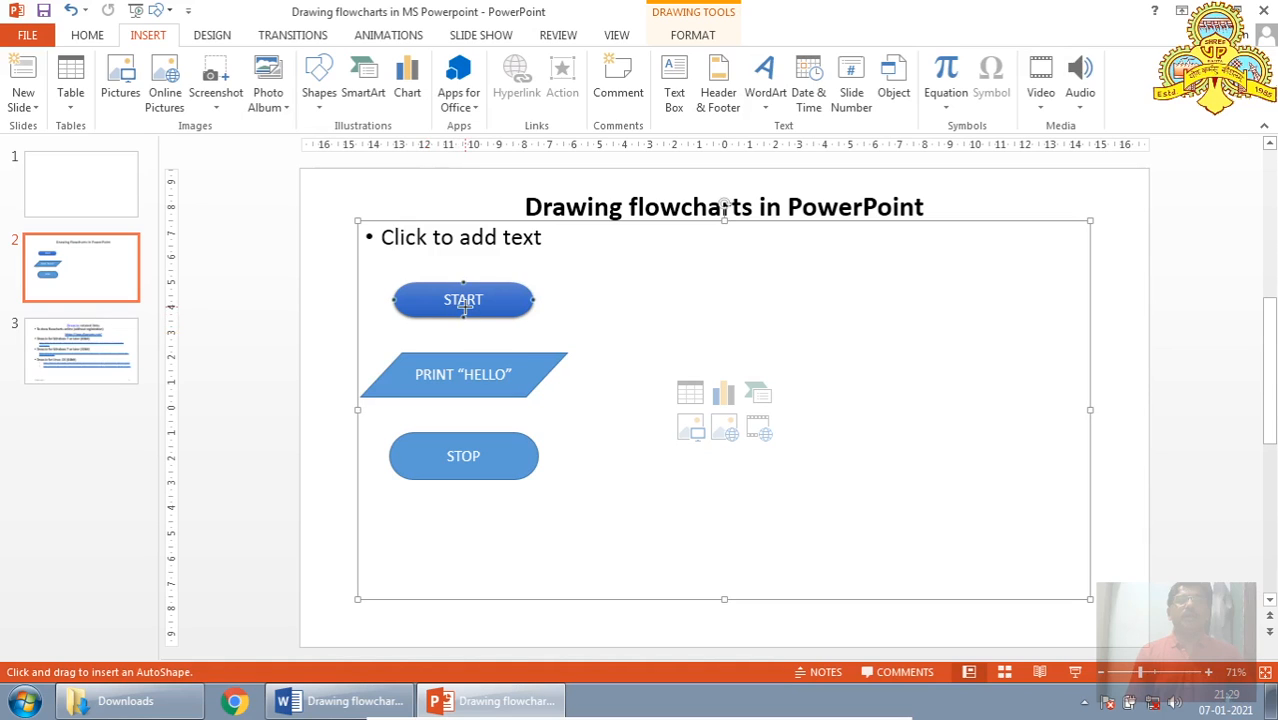
mouse_move(461, 311)
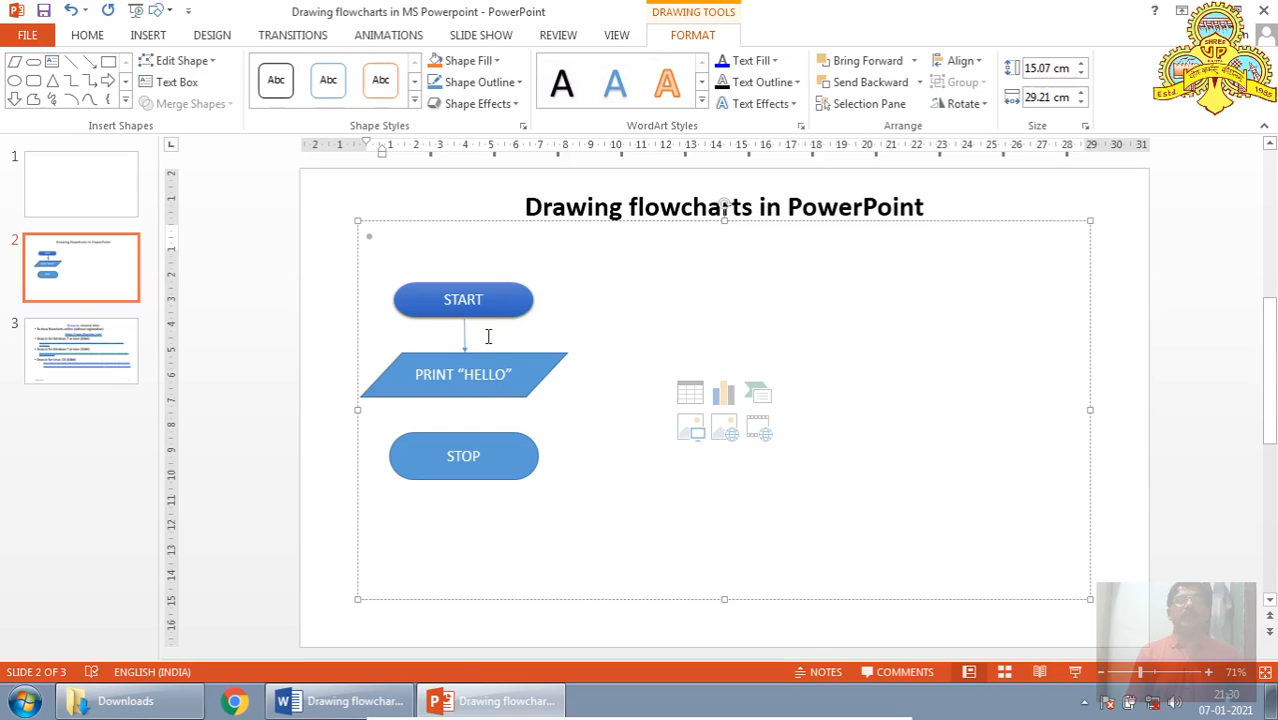
mouse_move(503, 390)
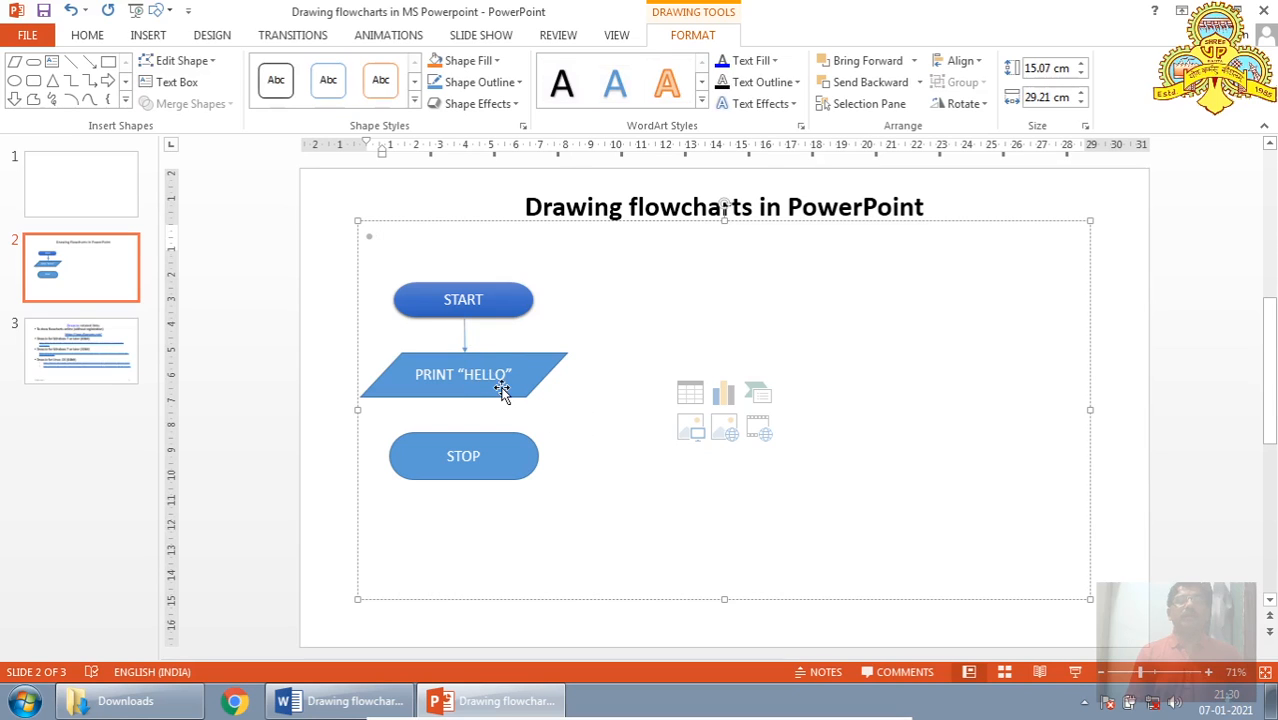
Step: Move PRINT "HELLO" up under START, confirming the connecting arrow stays attached
click(474, 378)
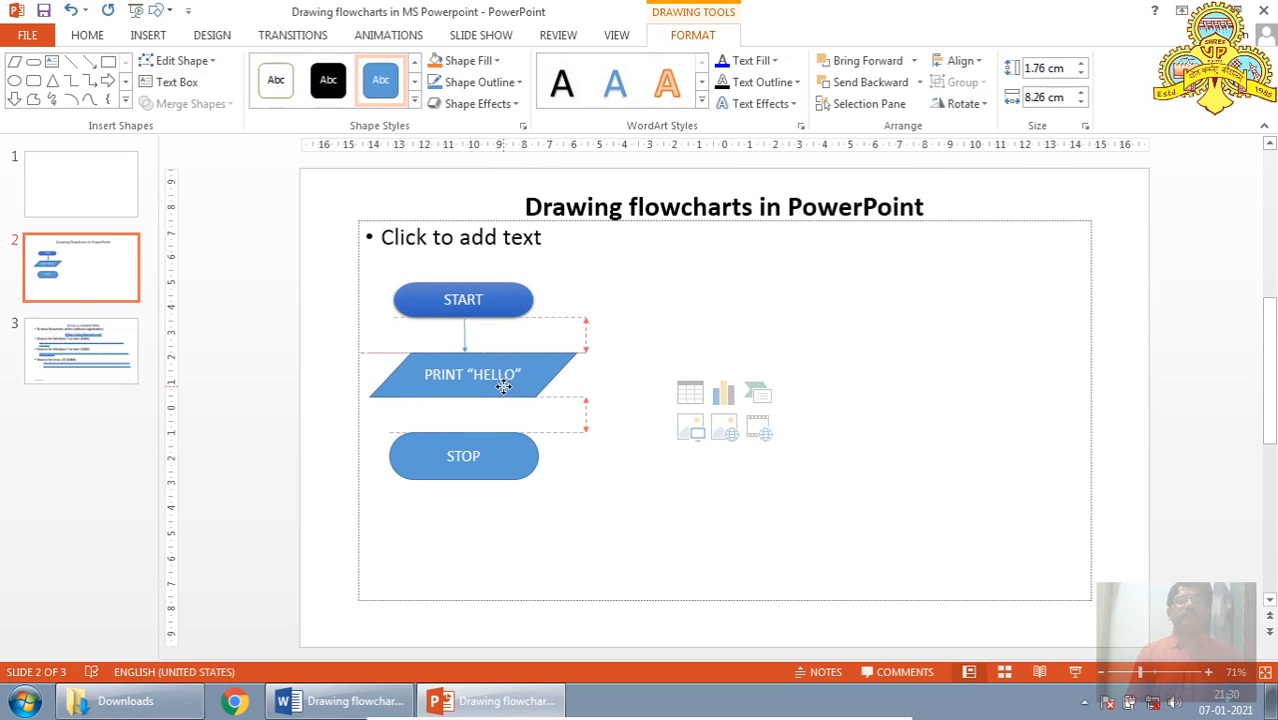
click(472, 374)
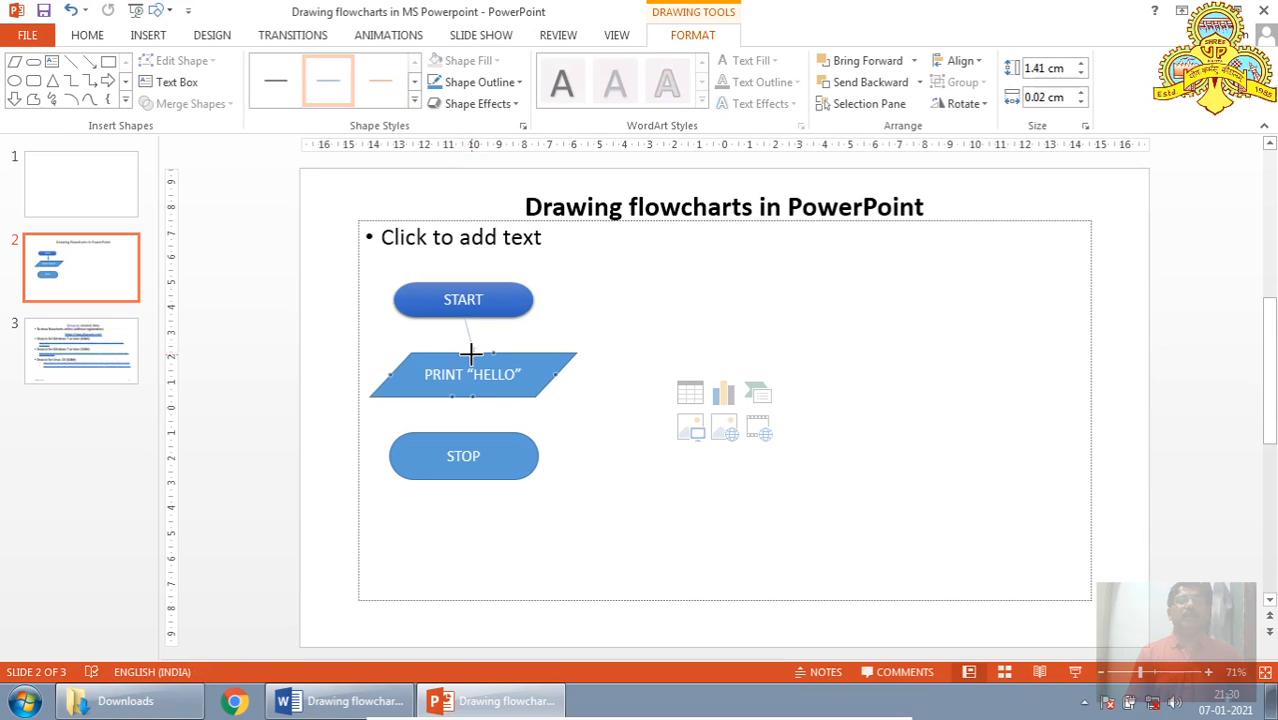
click(472, 374)
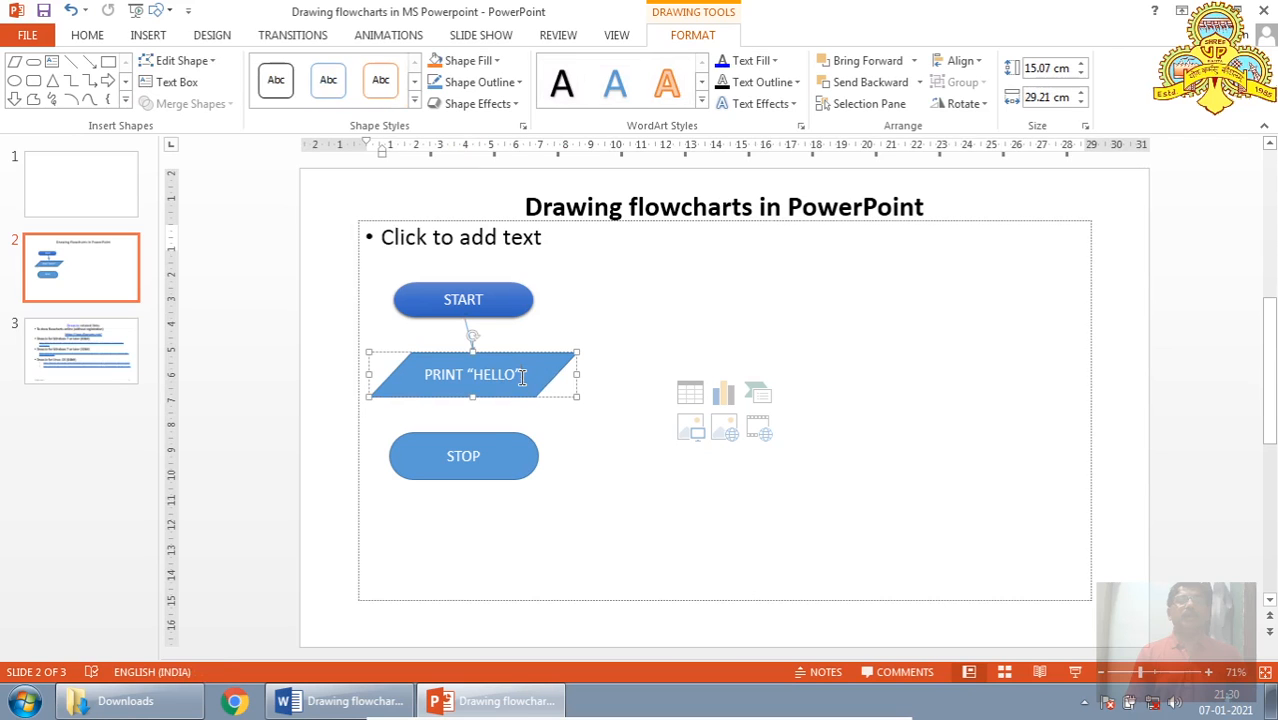
double_click(493, 374)
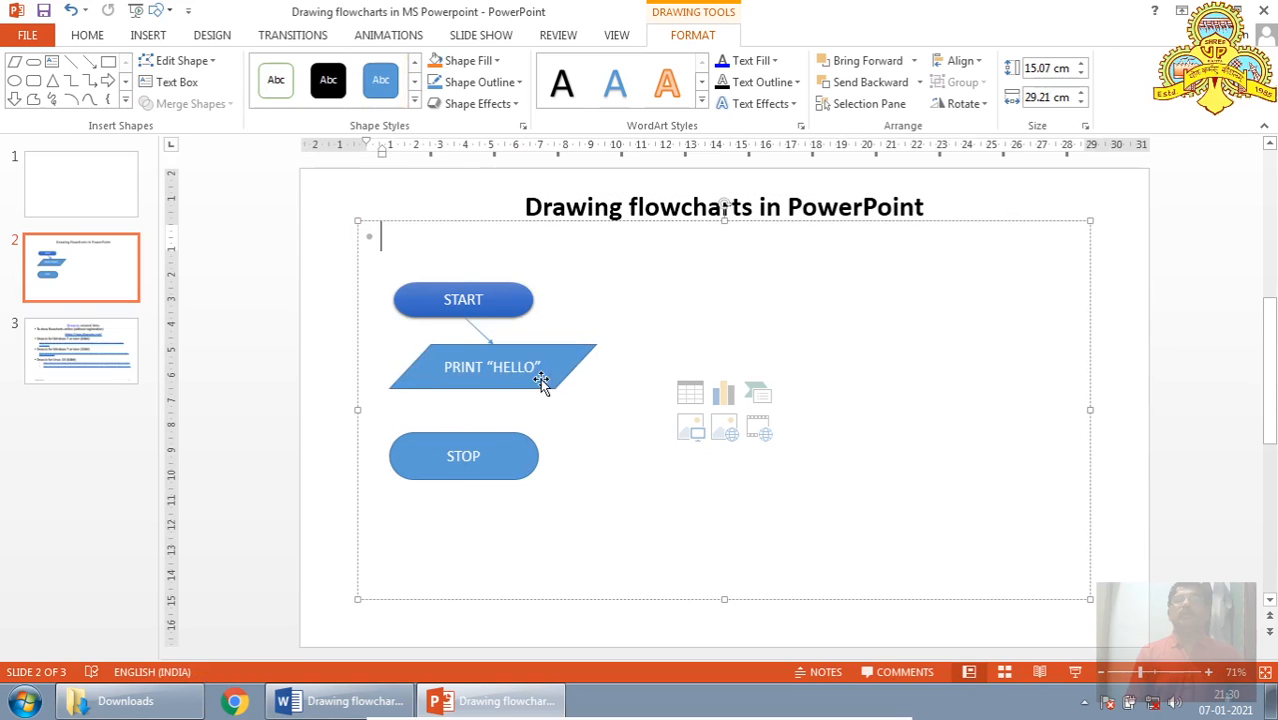
mouse_move(483, 334)
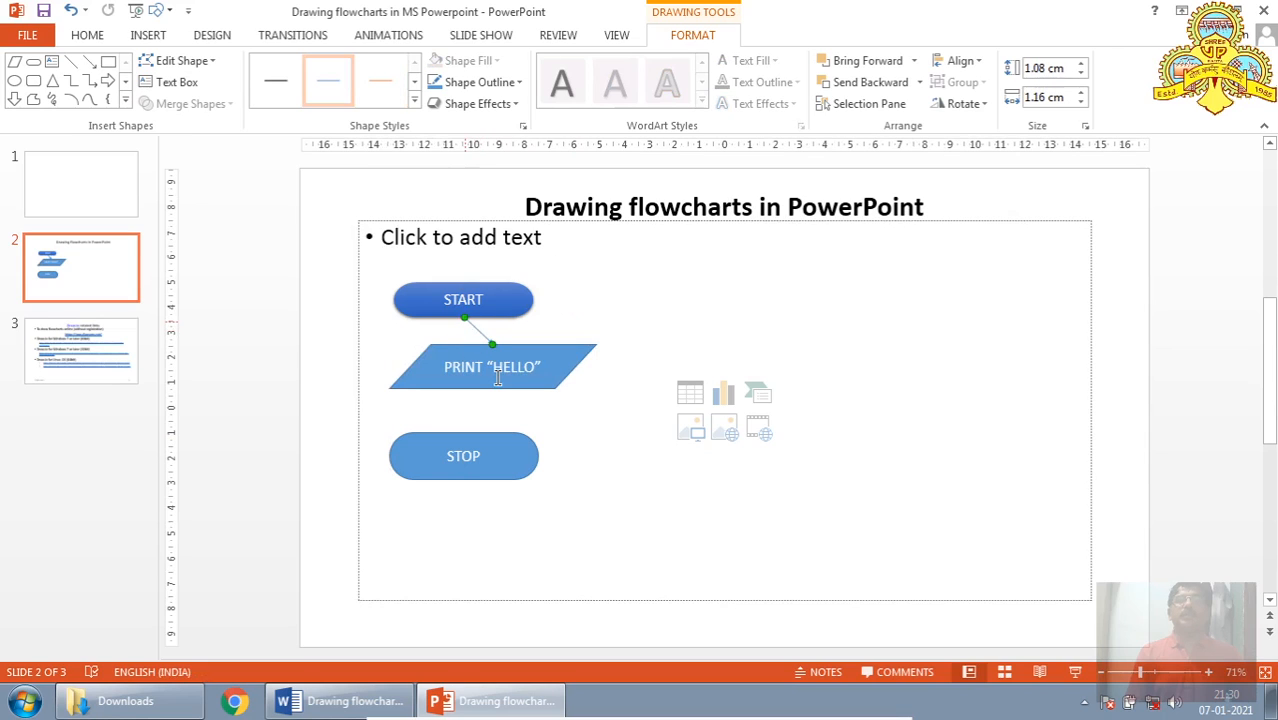
click(491, 366)
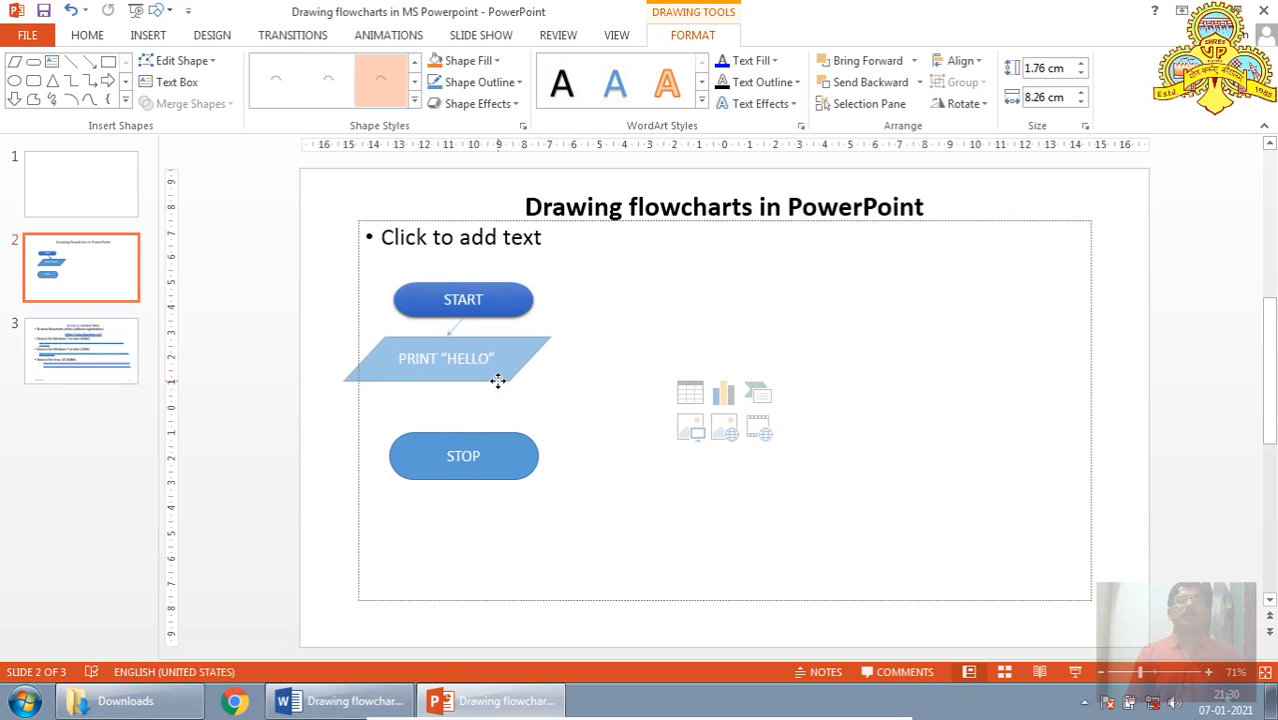
click(446, 358)
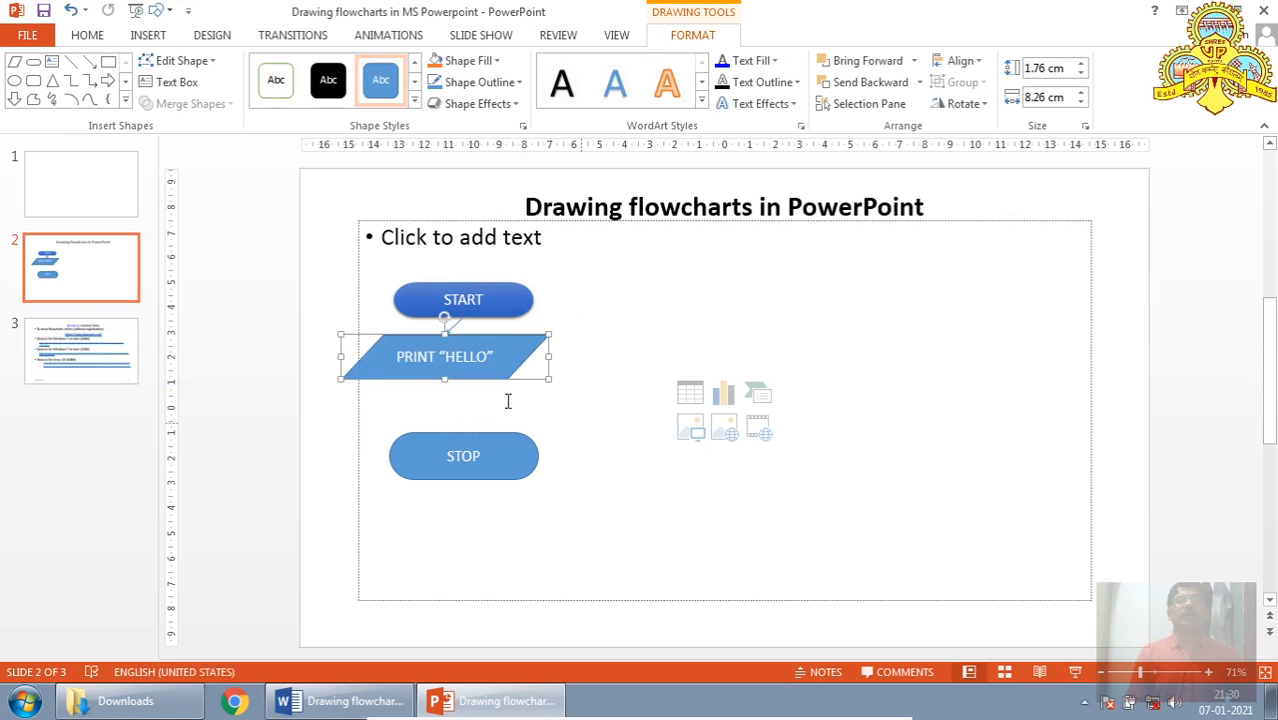
drag(444, 356, 520, 385)
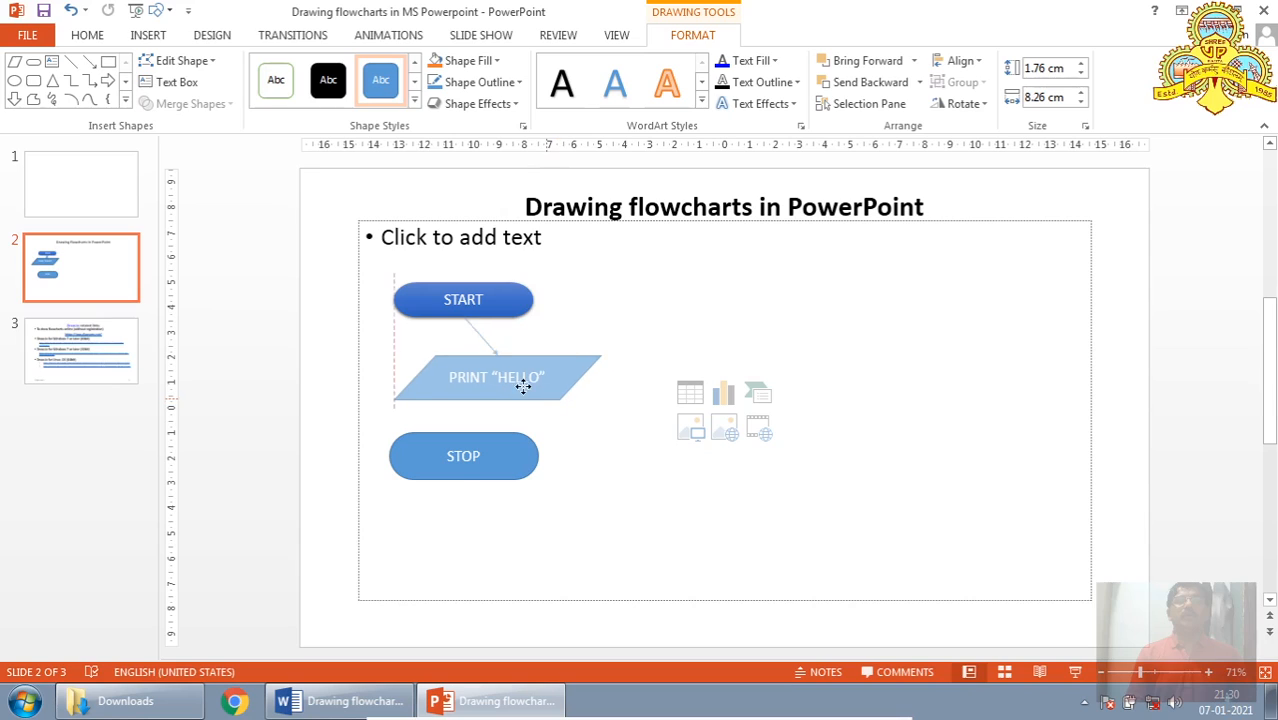
drag(520, 385, 463, 356)
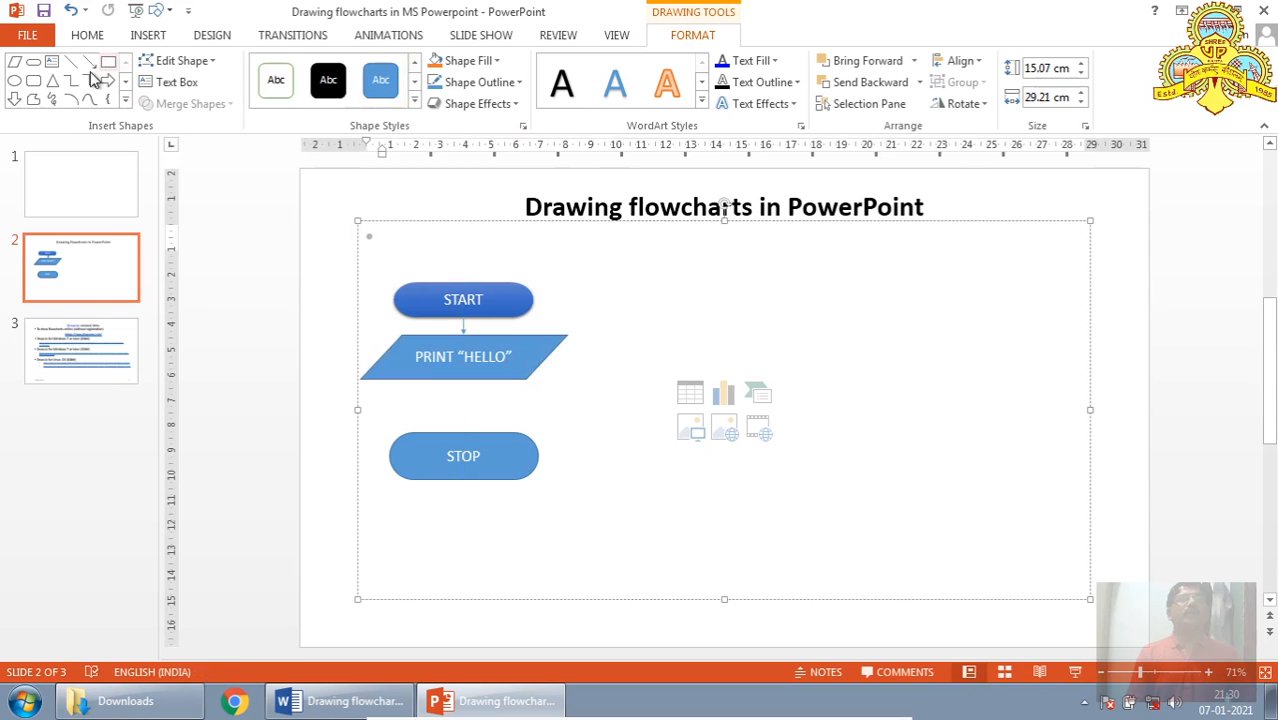
Step: Draw an arrow from PRINT "HELLO" to STOP and center the parallelogram between them
click(148, 34)
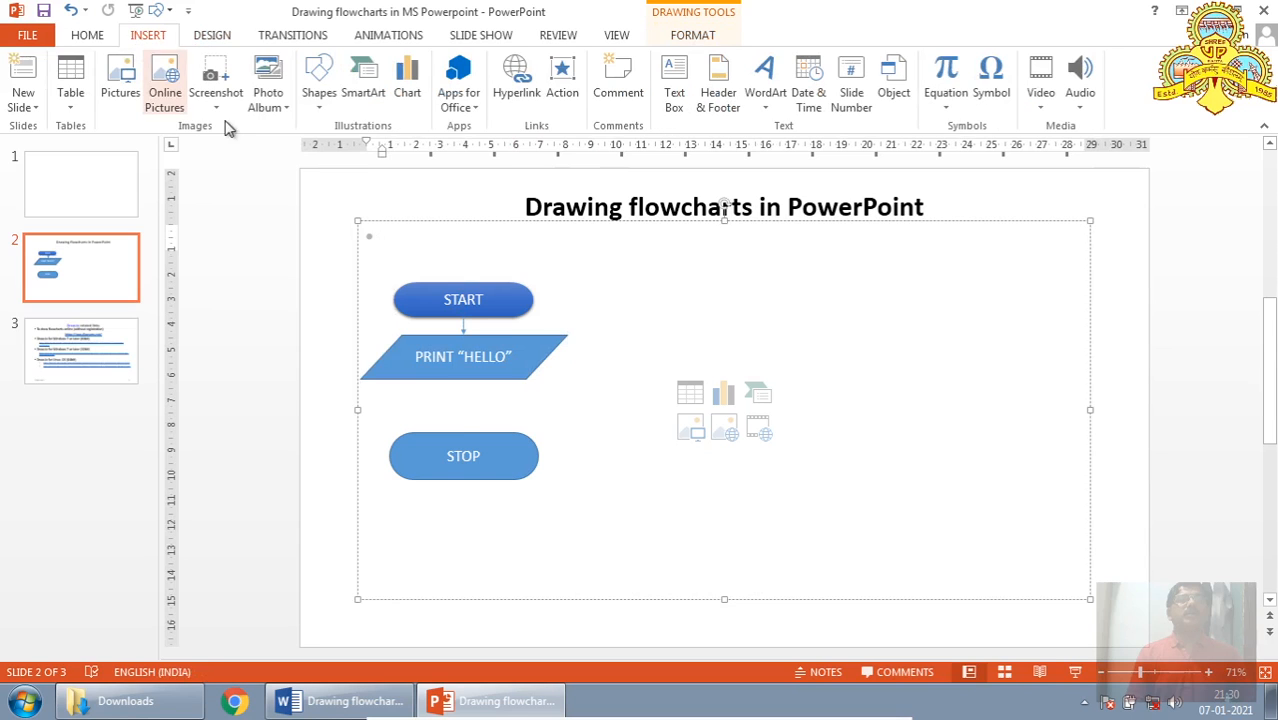
click(318, 80)
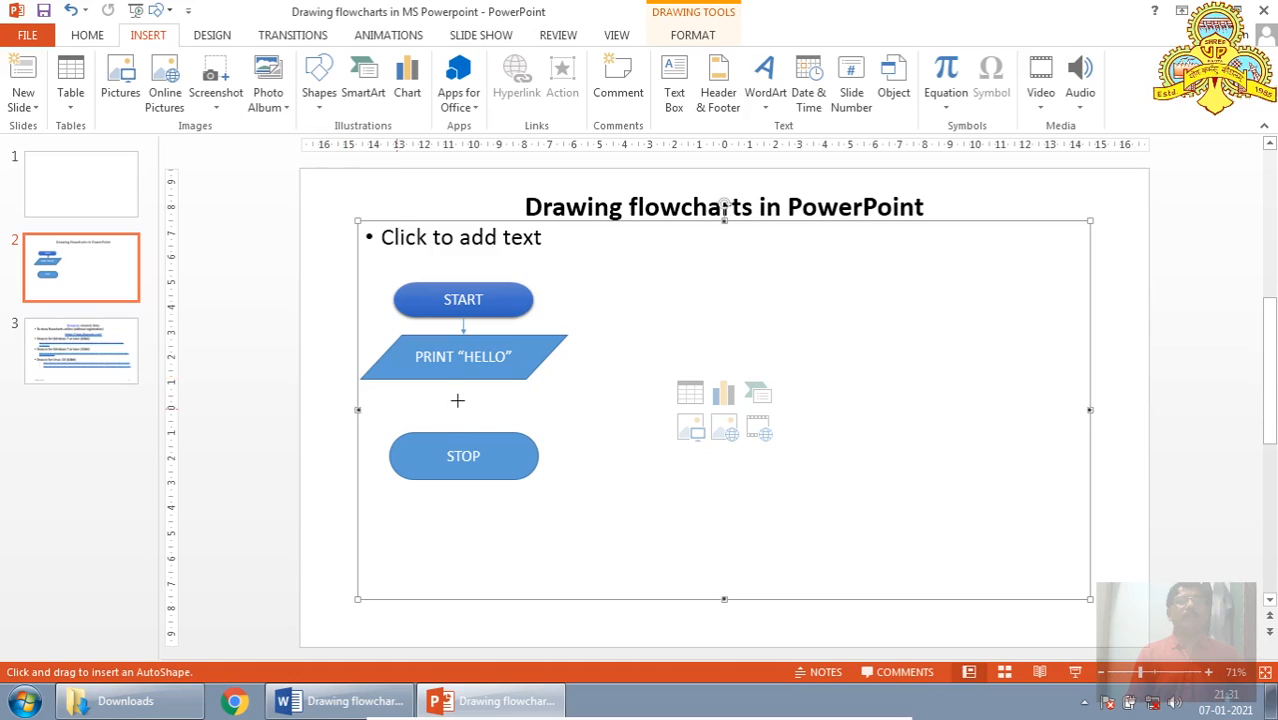
click(463, 356)
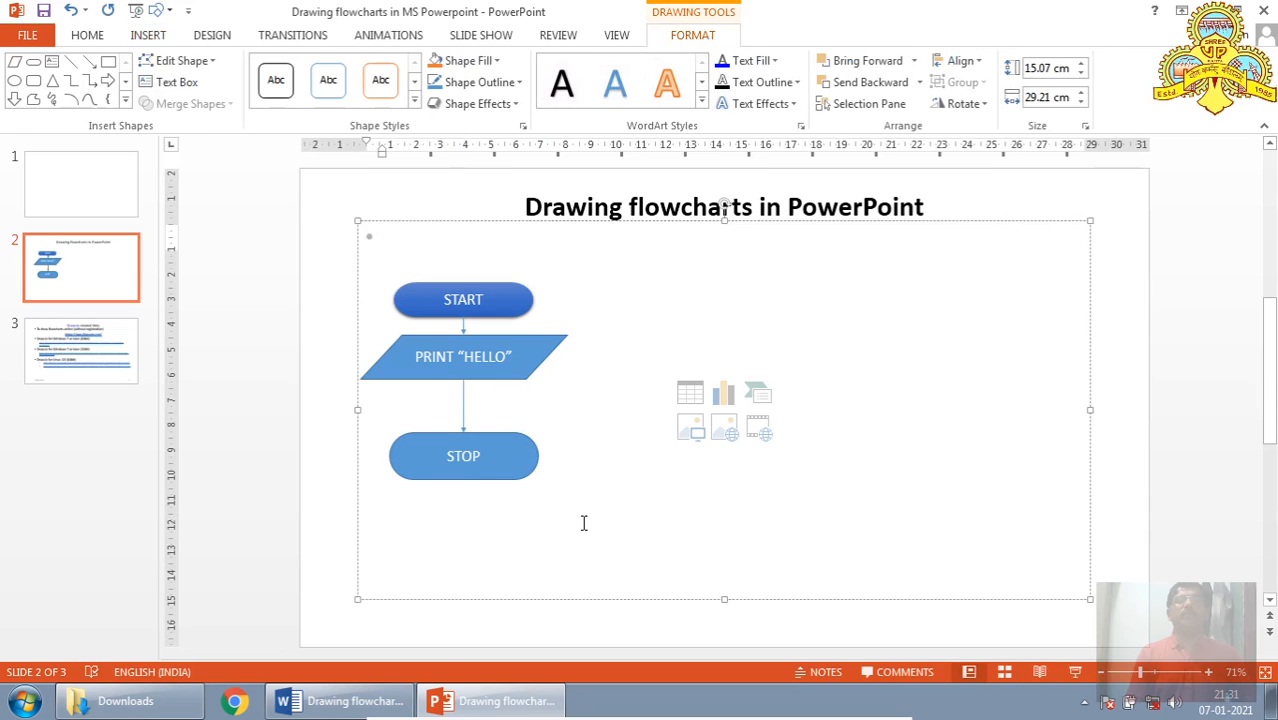
mouse_move(489, 304)
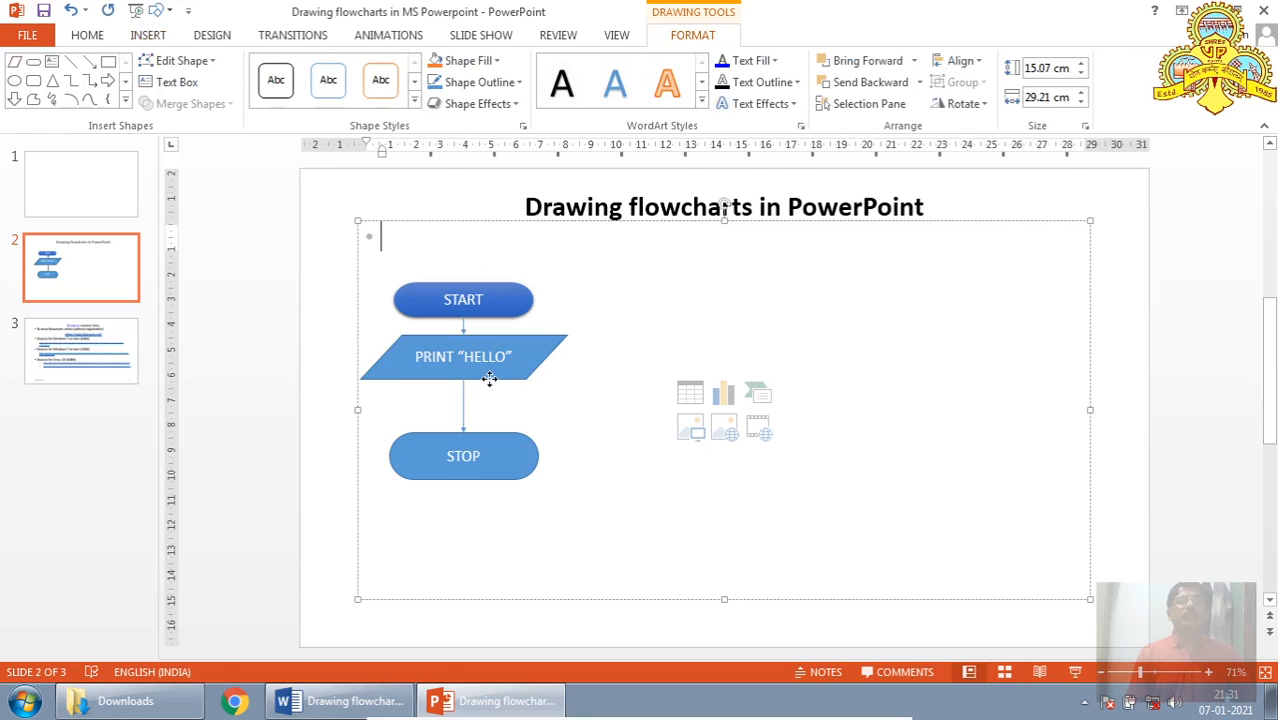
click(463, 356)
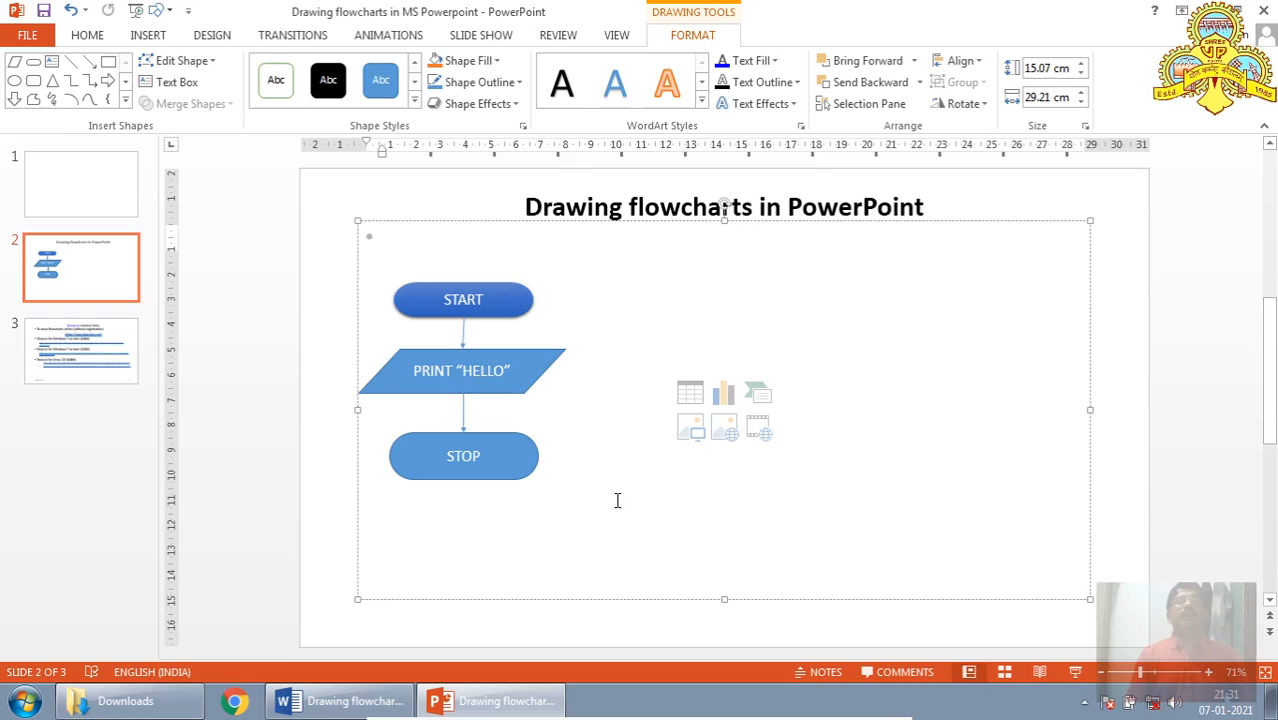
mouse_move(553, 481)
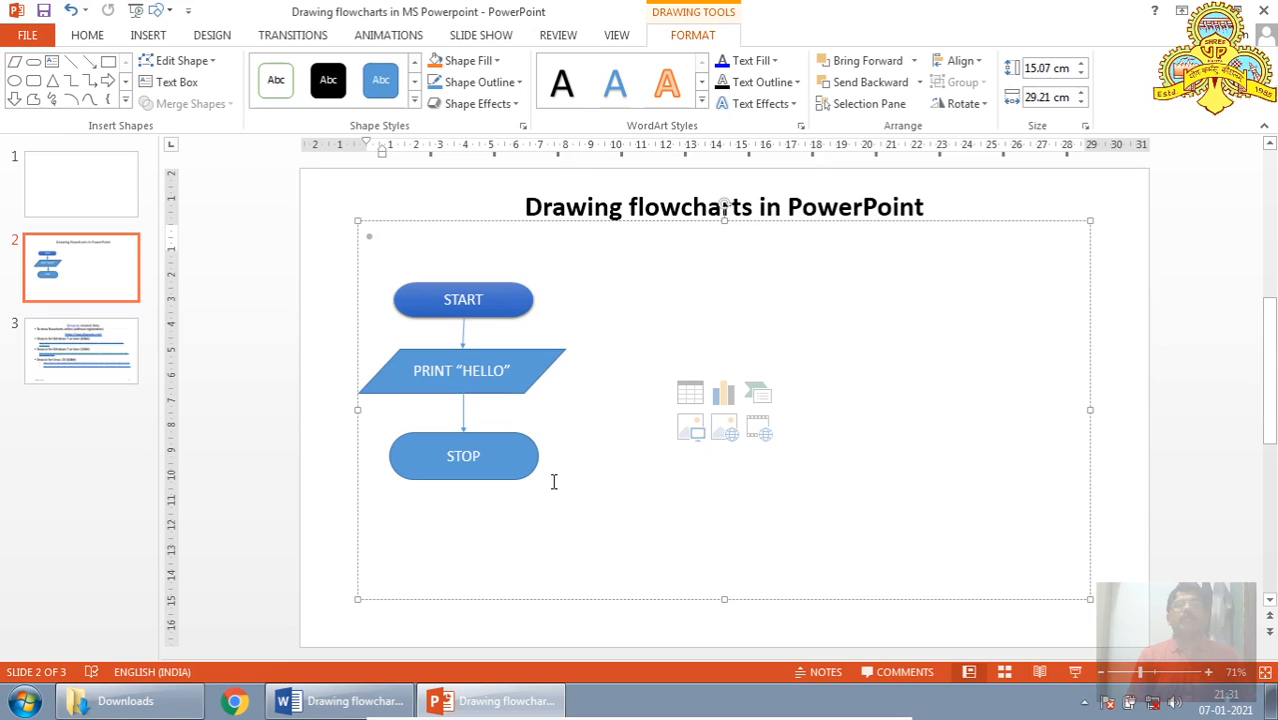
click(460, 254)
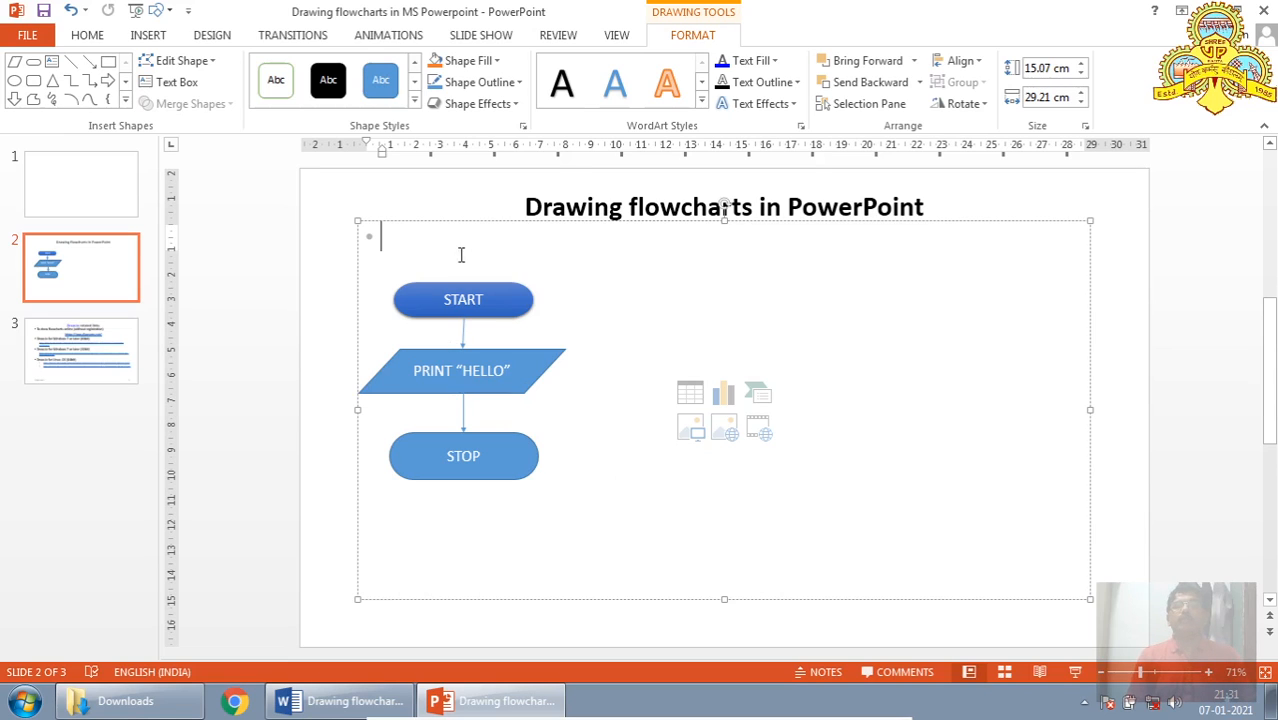
mouse_move(1068, 698)
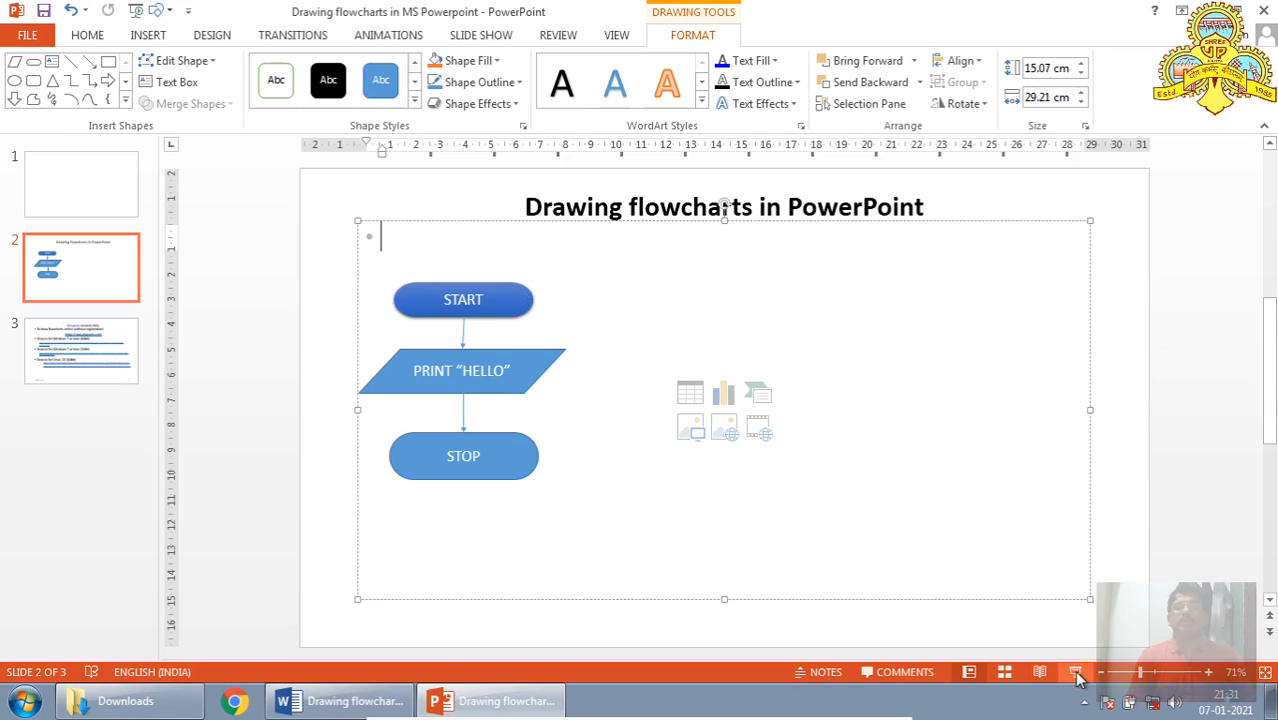
click(1075, 671)
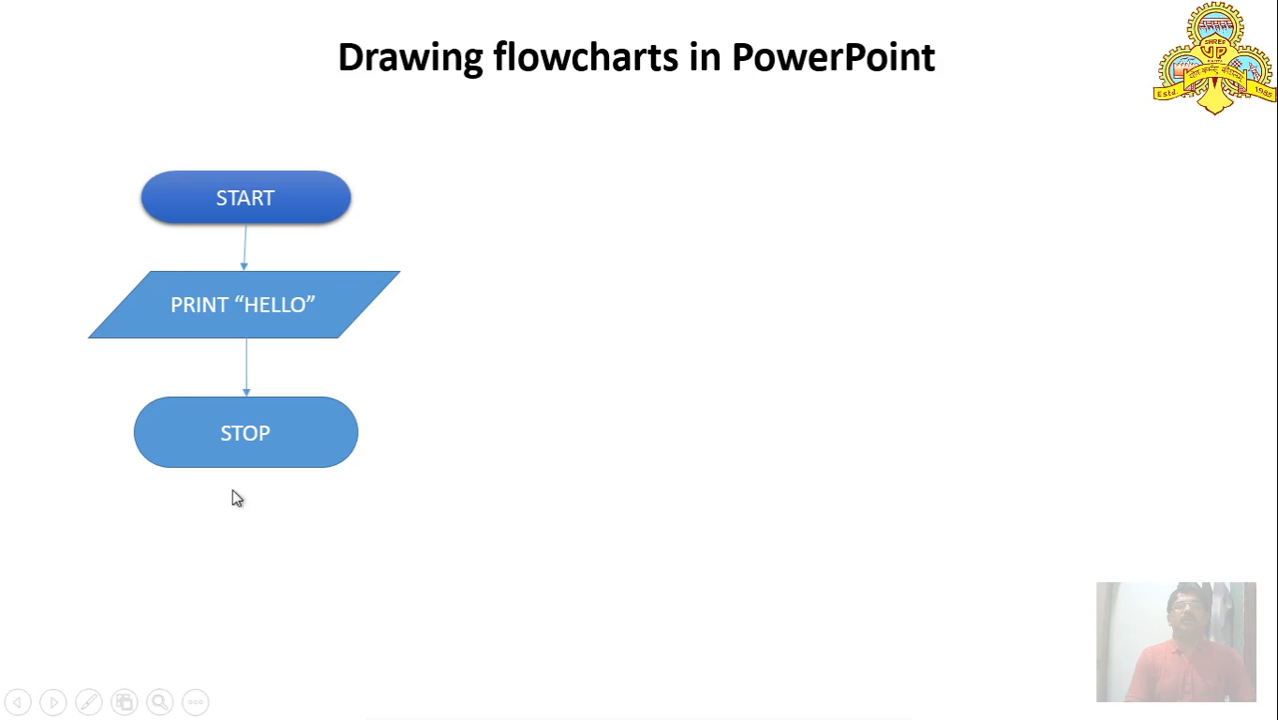
right_click(238, 498)
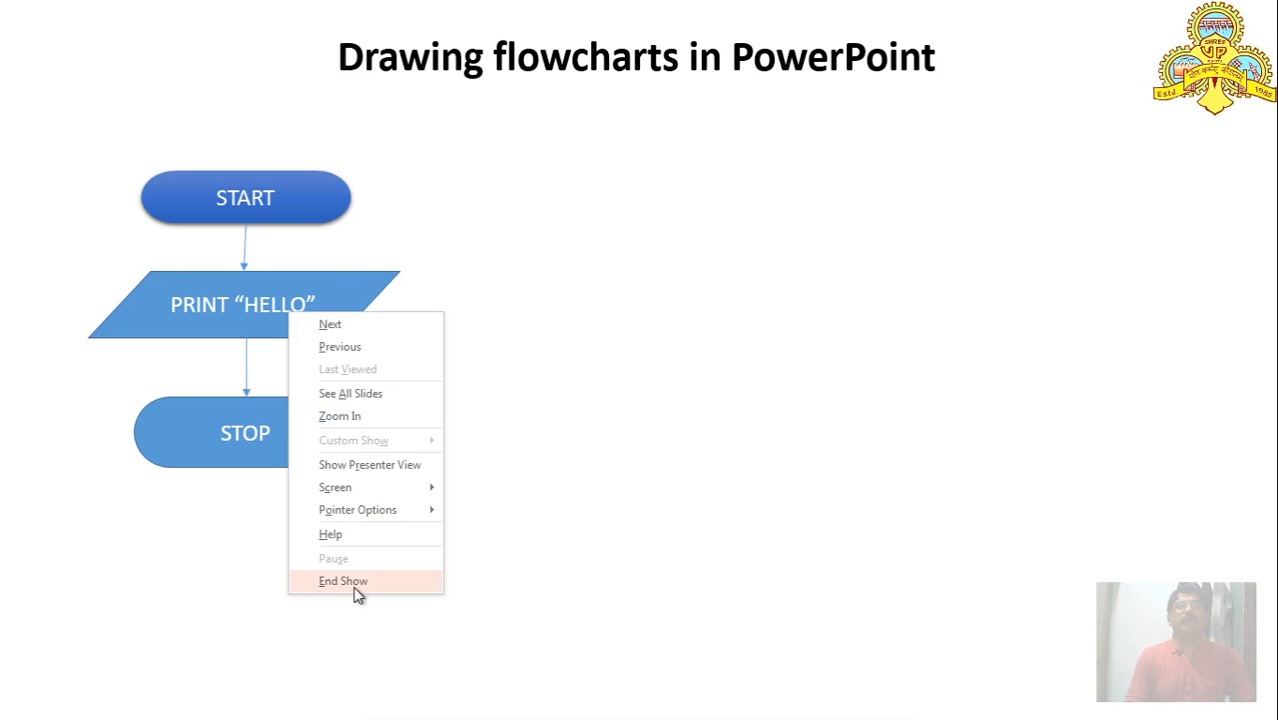
click(343, 581)
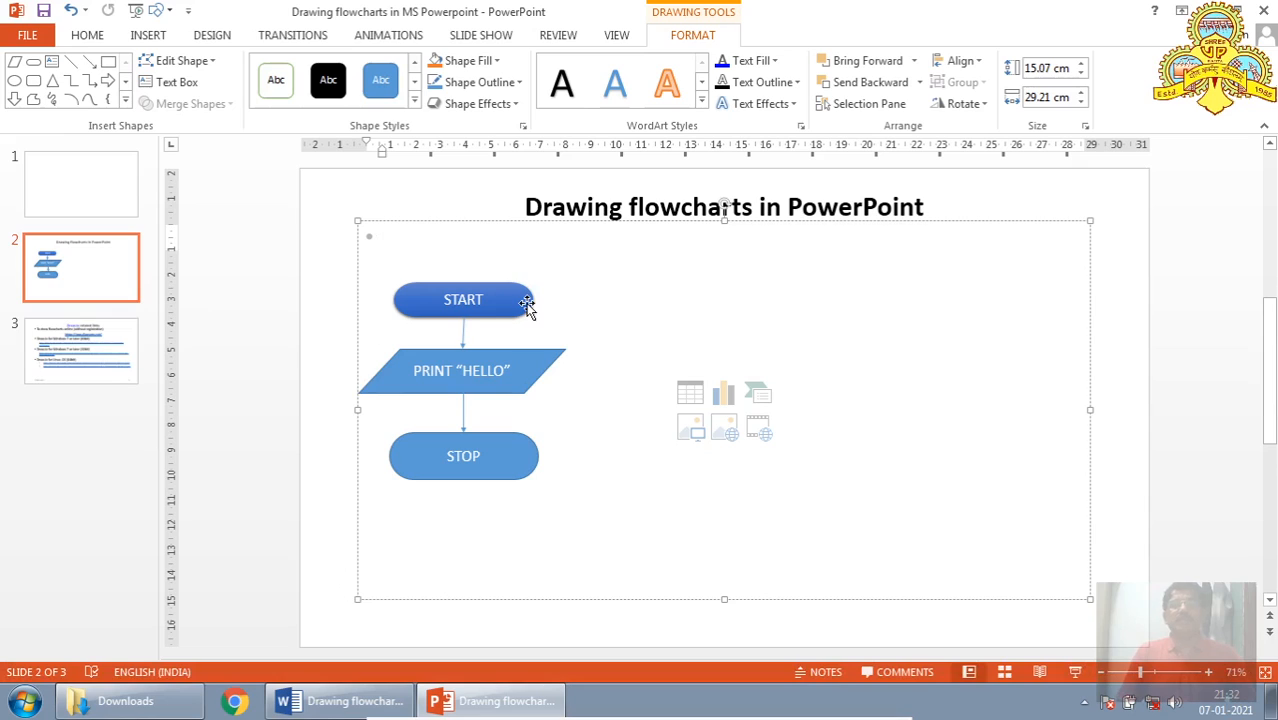
click(380, 237)
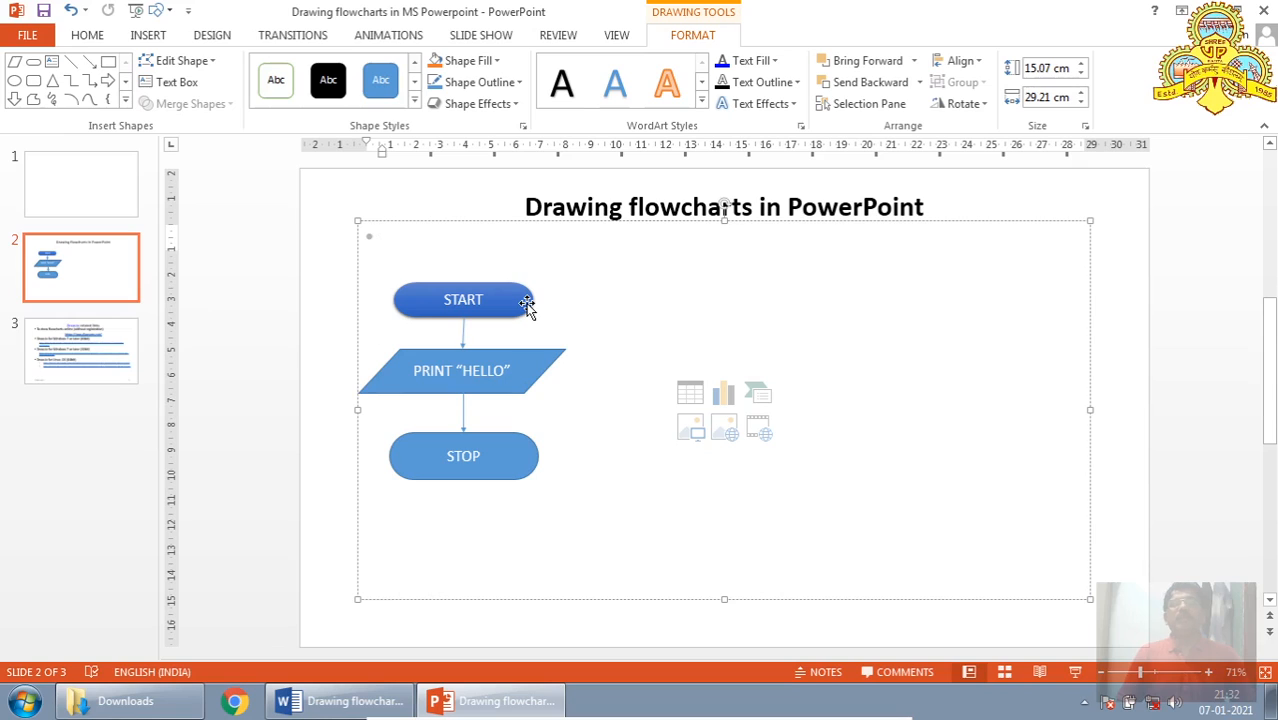
click(380, 237)
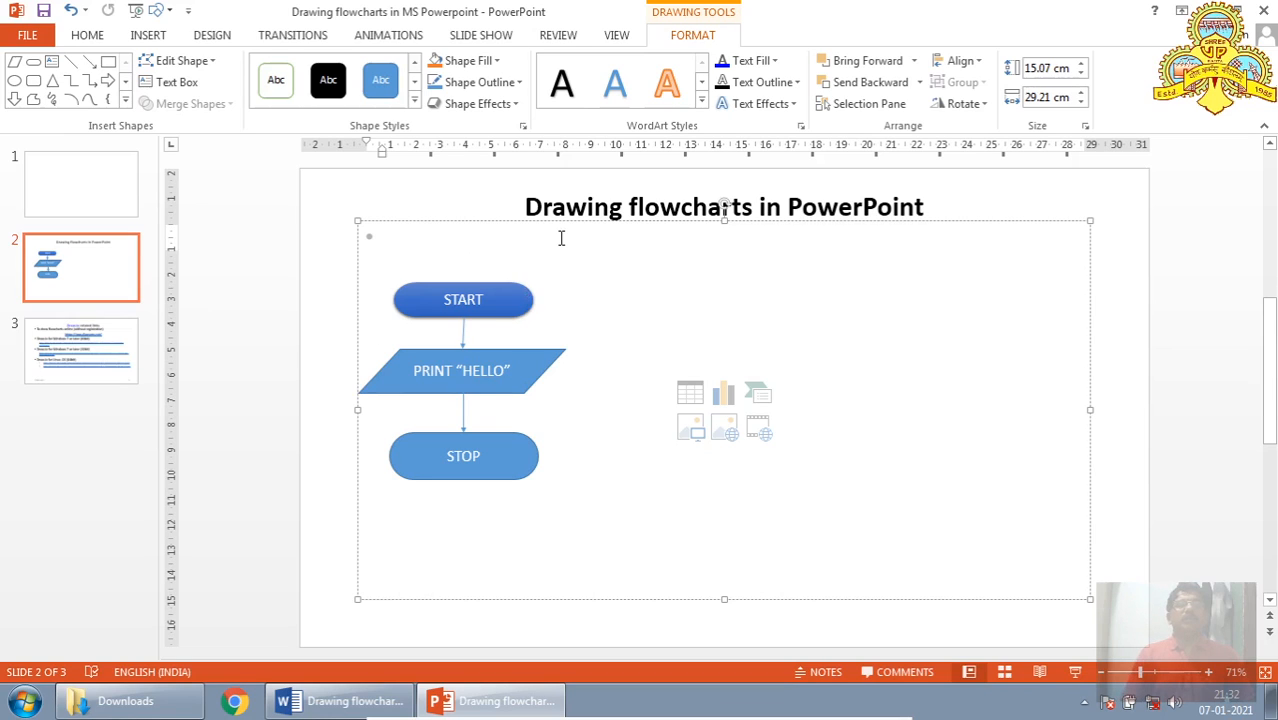
click(380, 237)
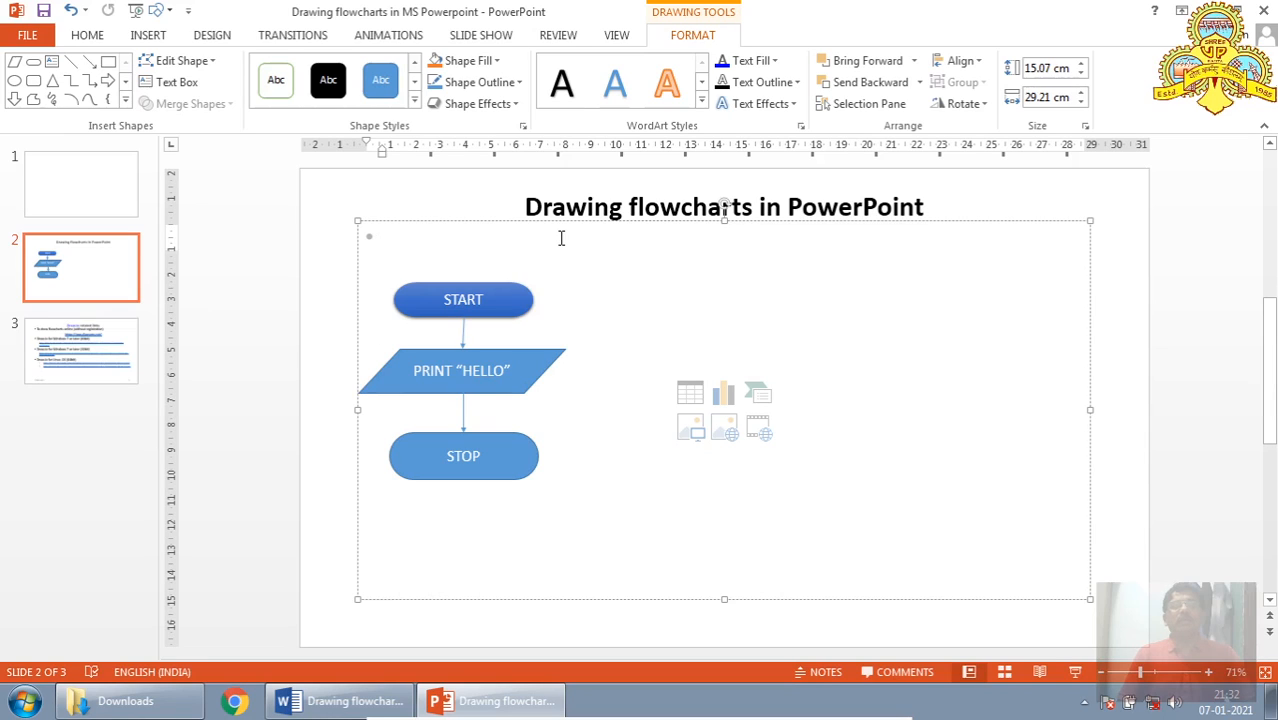
click(380, 237)
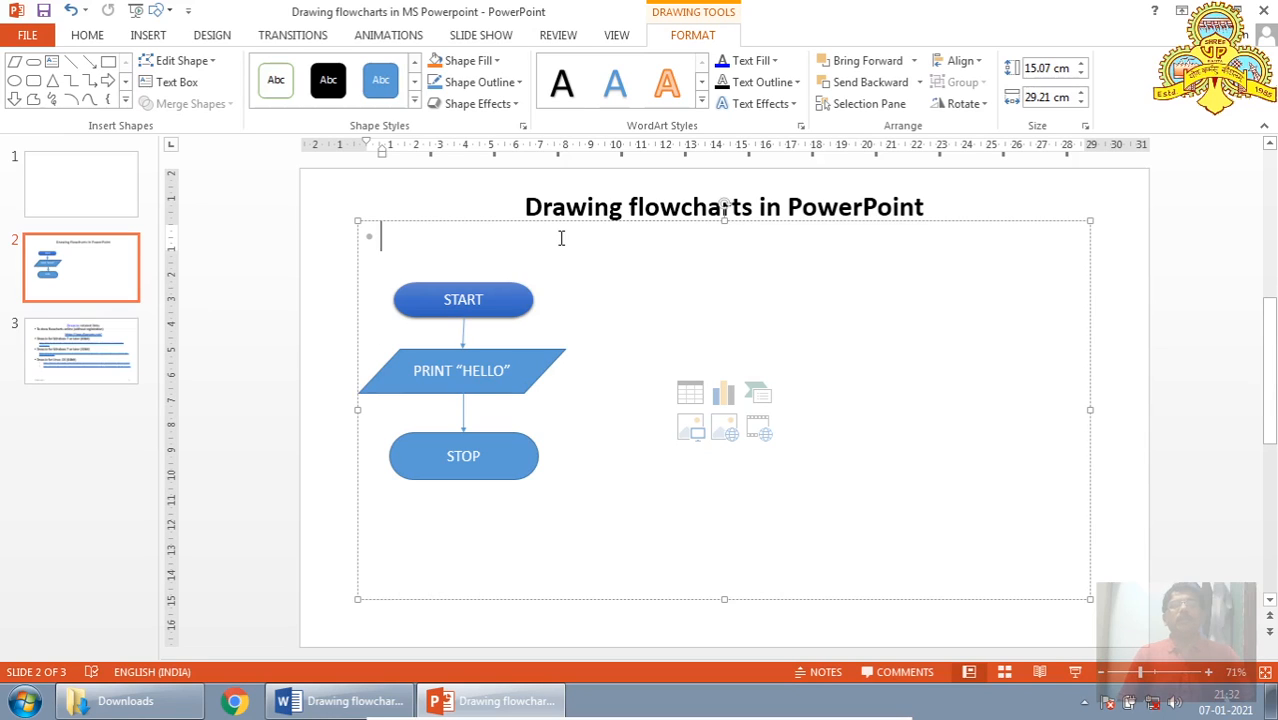